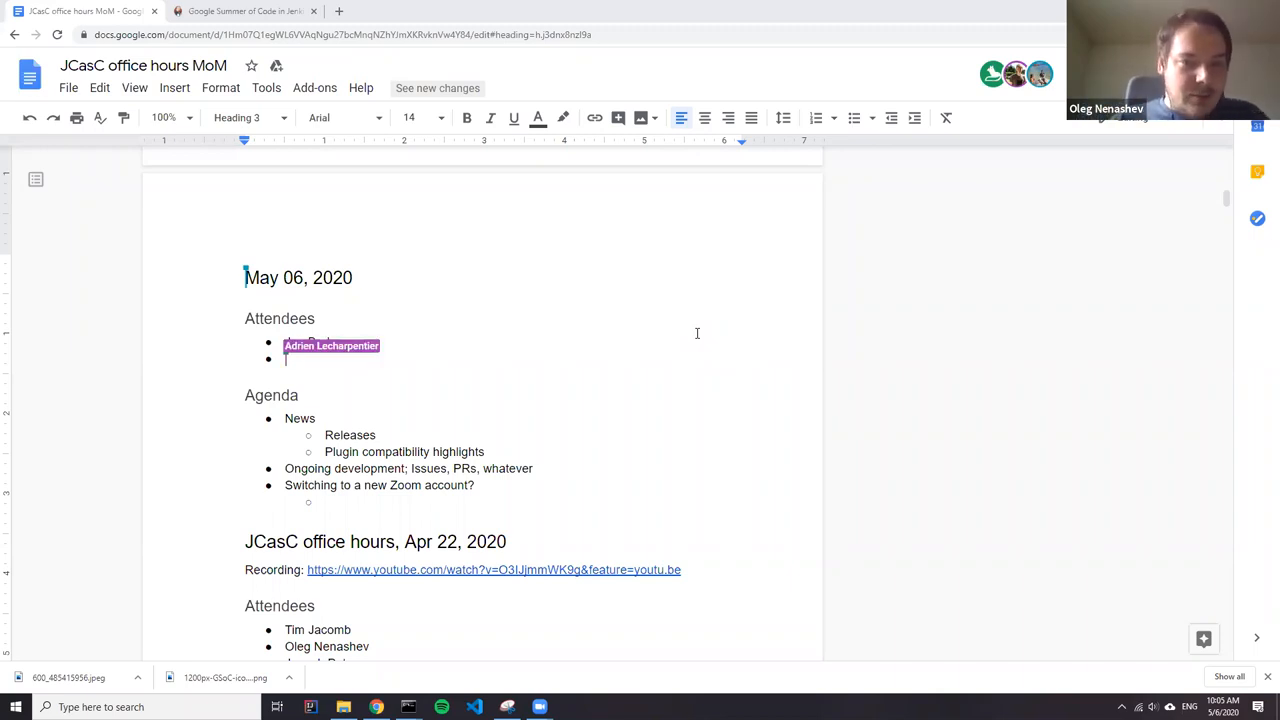
List Jon Brohauge, Tim Jacob, Oleg Nenashev and Adrien Lecharpentier as attendees
text(Jon Brohauge)
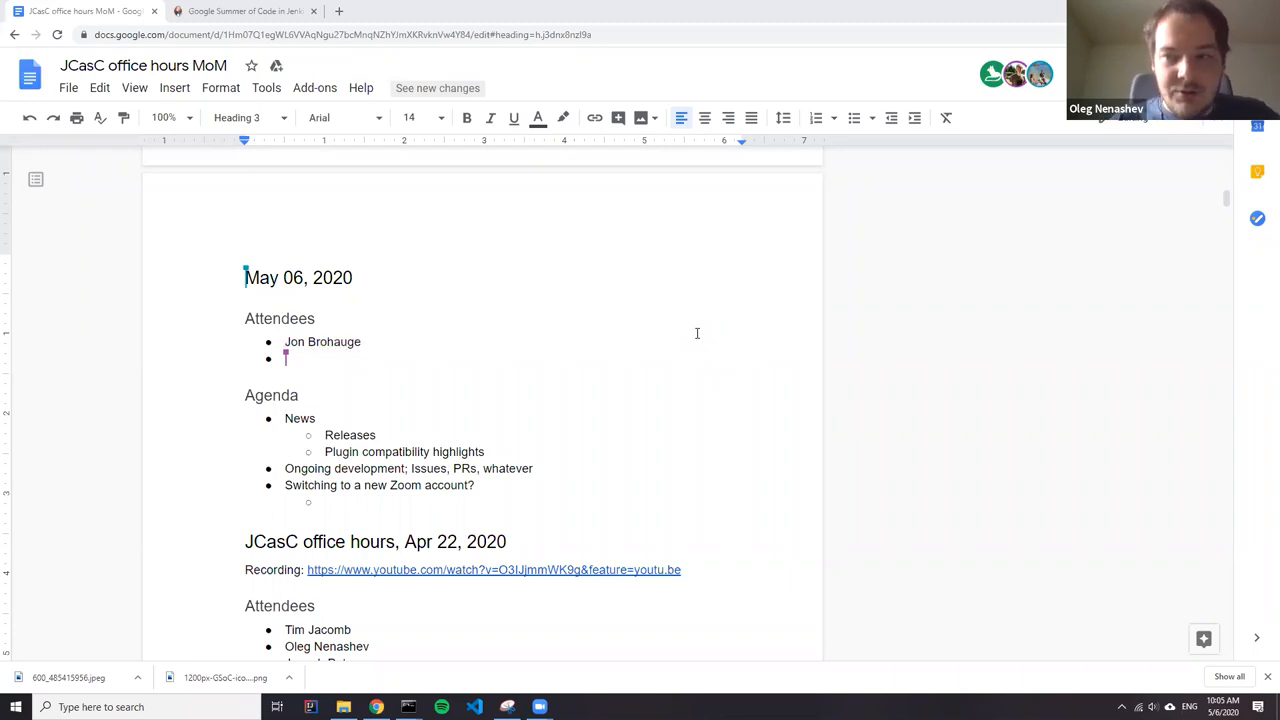
text(Tom)
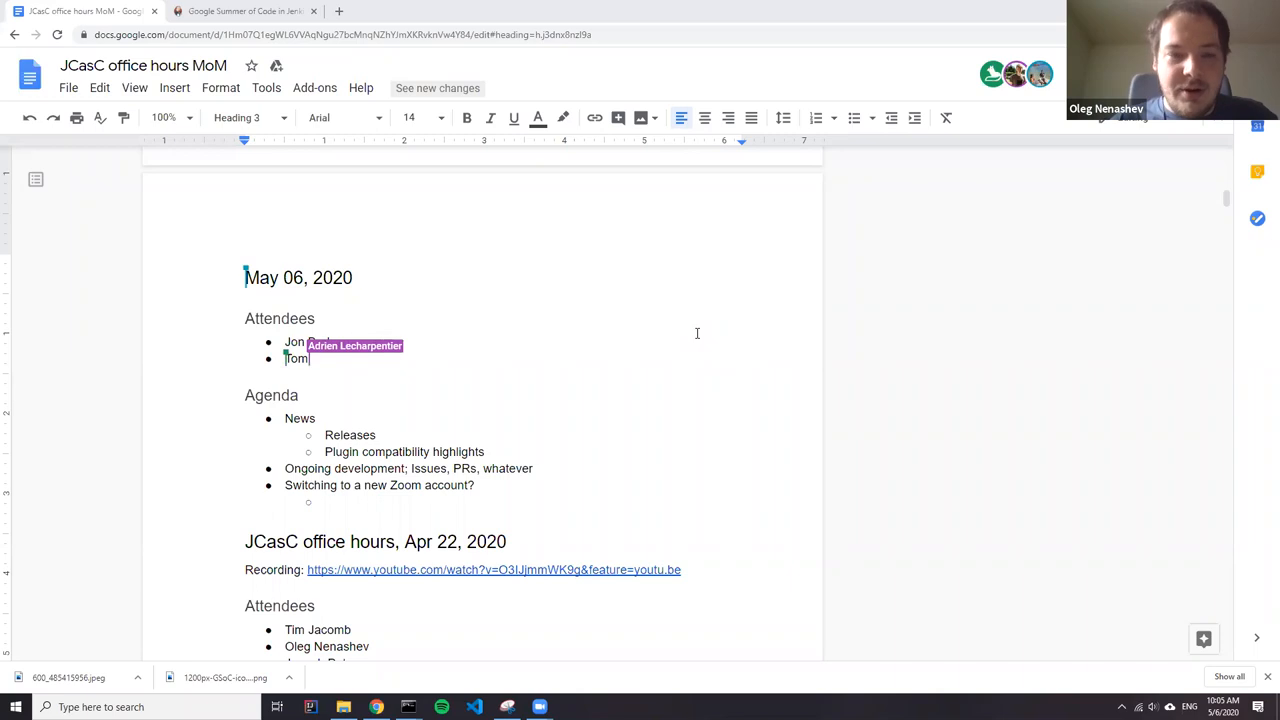
text(Tim Jacob)
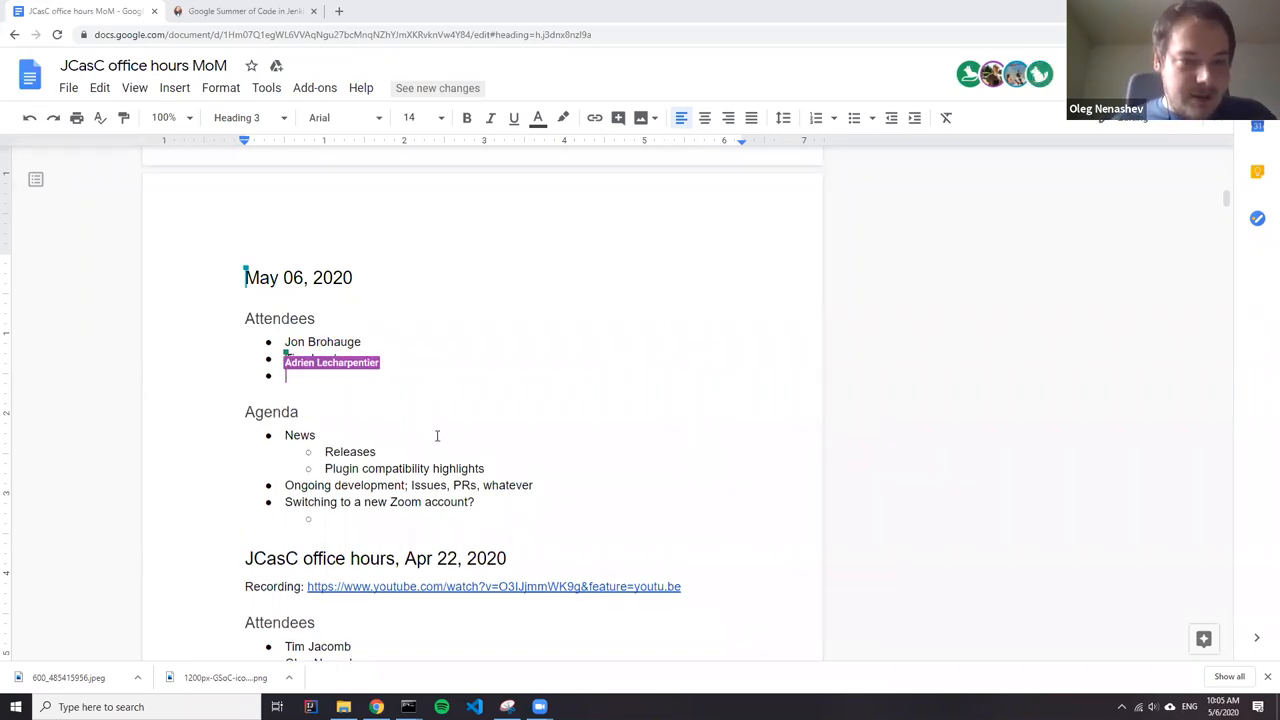
text(Tim Jacob)
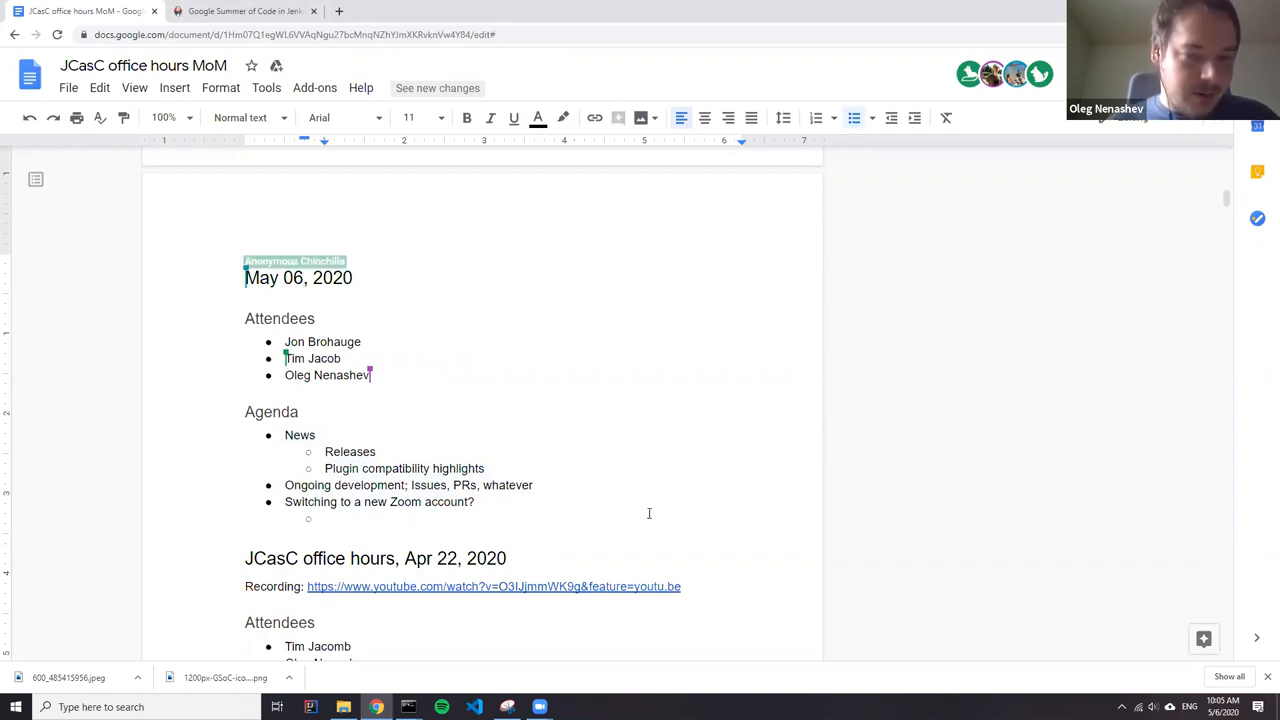
text(Adrien Lecharpentier)
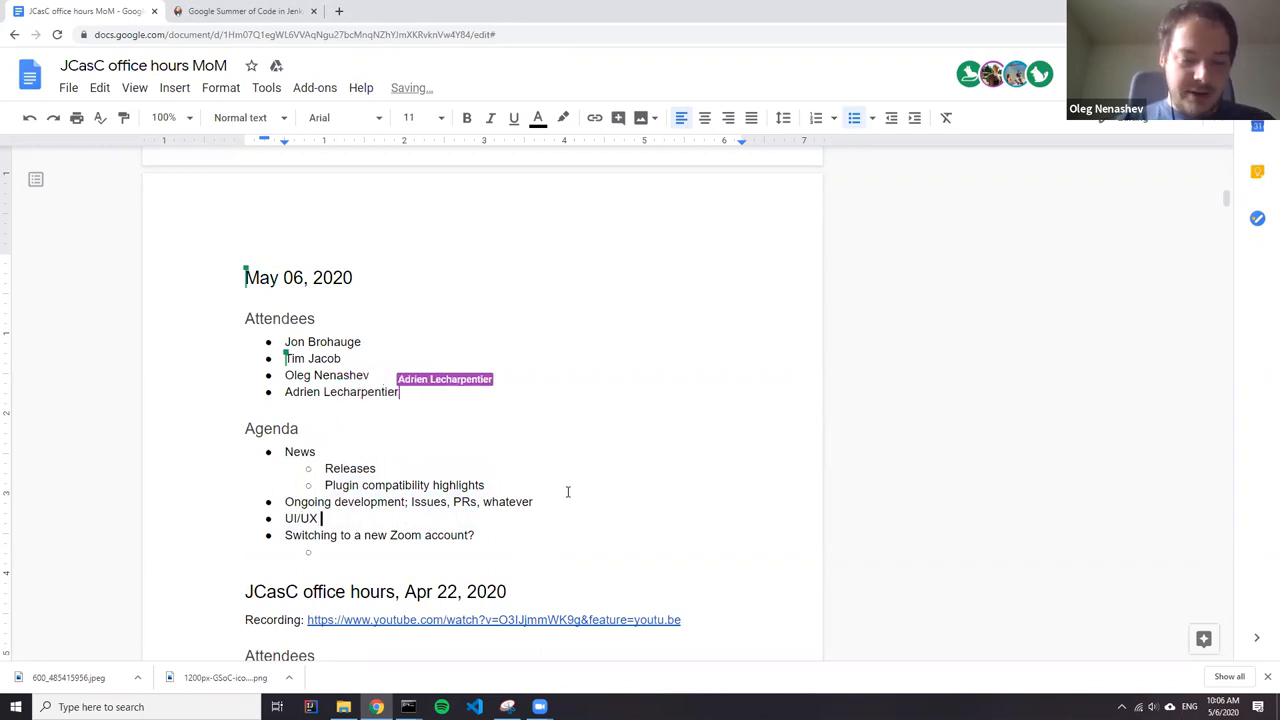
Add the agenda bullet 'UI/UX online hackathon and SystemRead'
text(online hack)
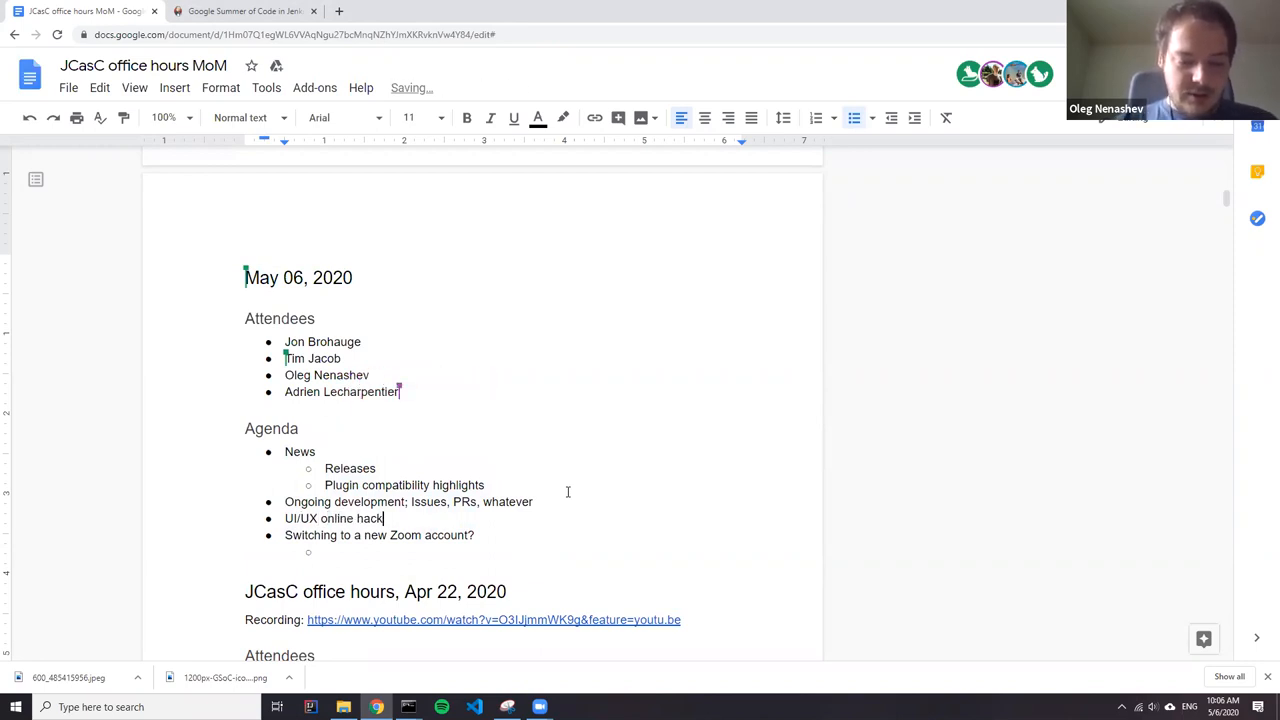
text(athon)
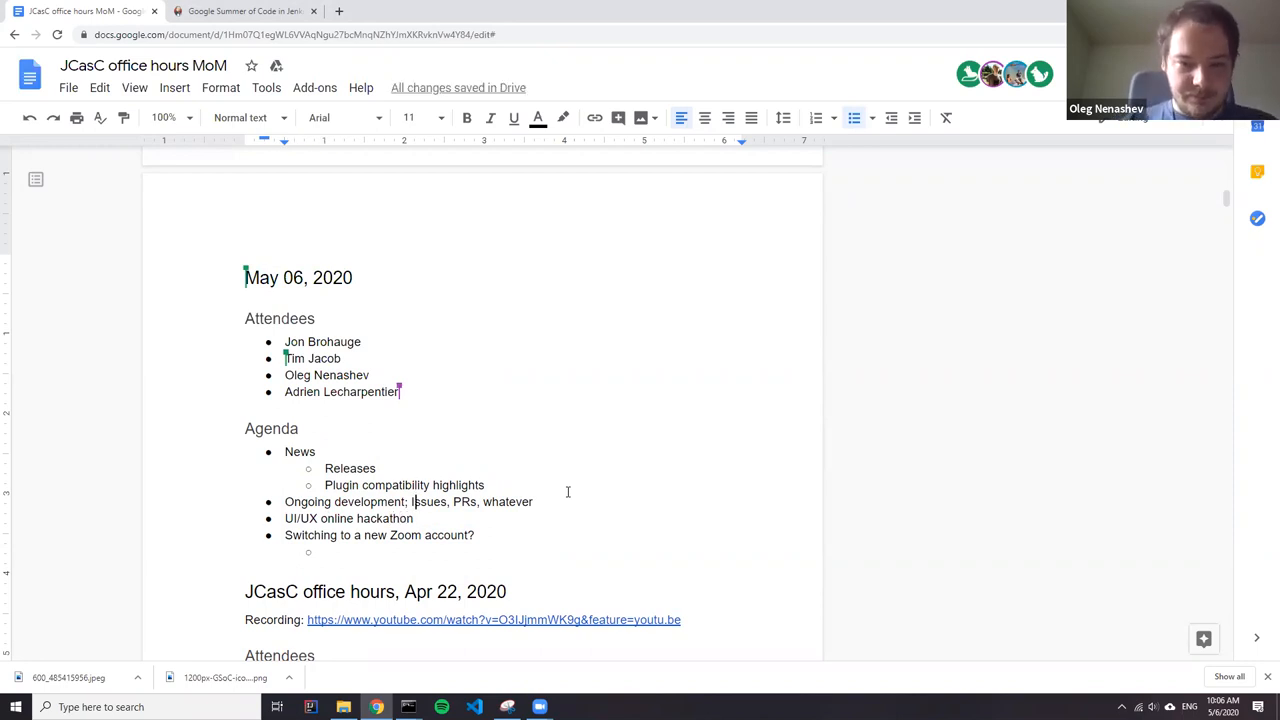
text(and SystemRe)
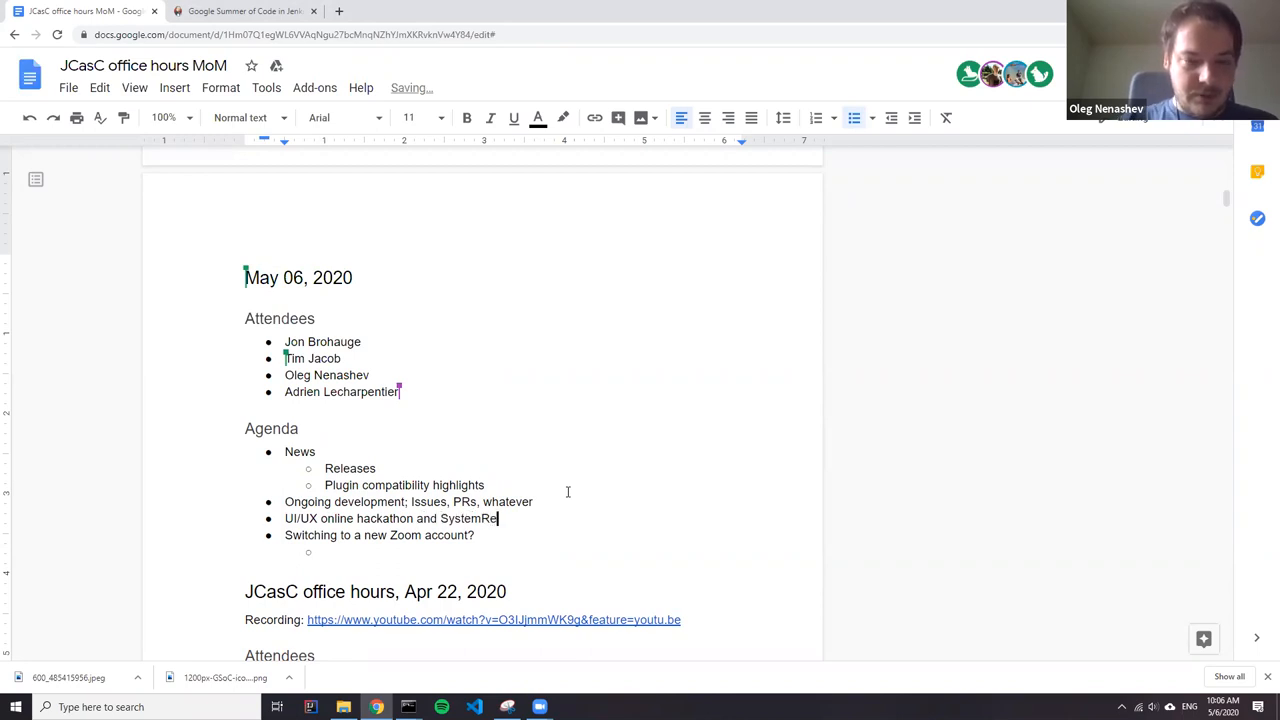
text(ad)
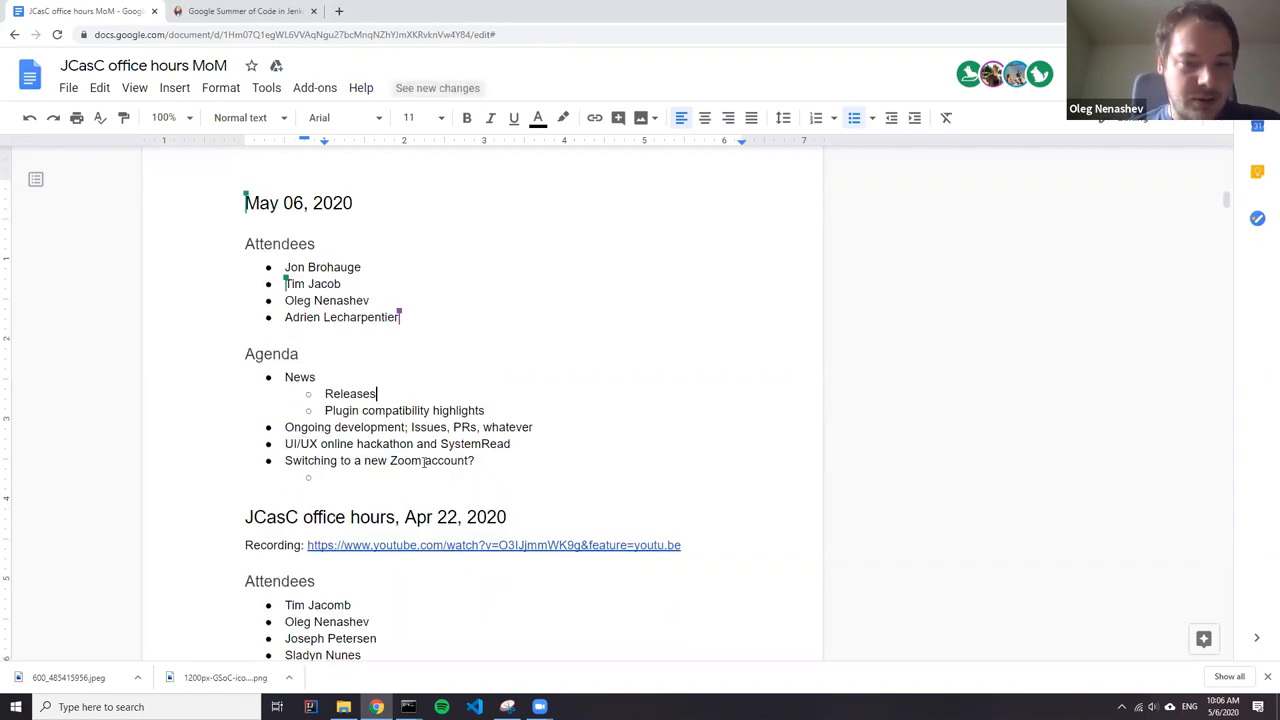
scroll(down, 3)
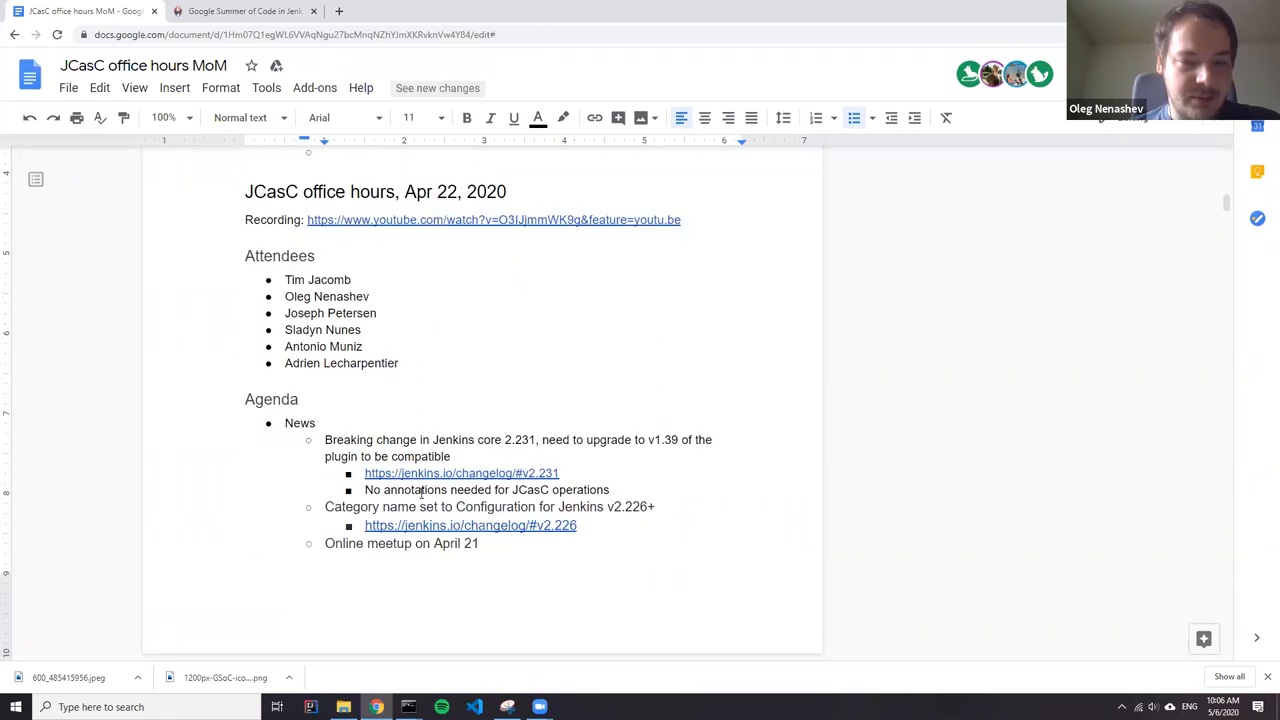
scroll(down, 3)
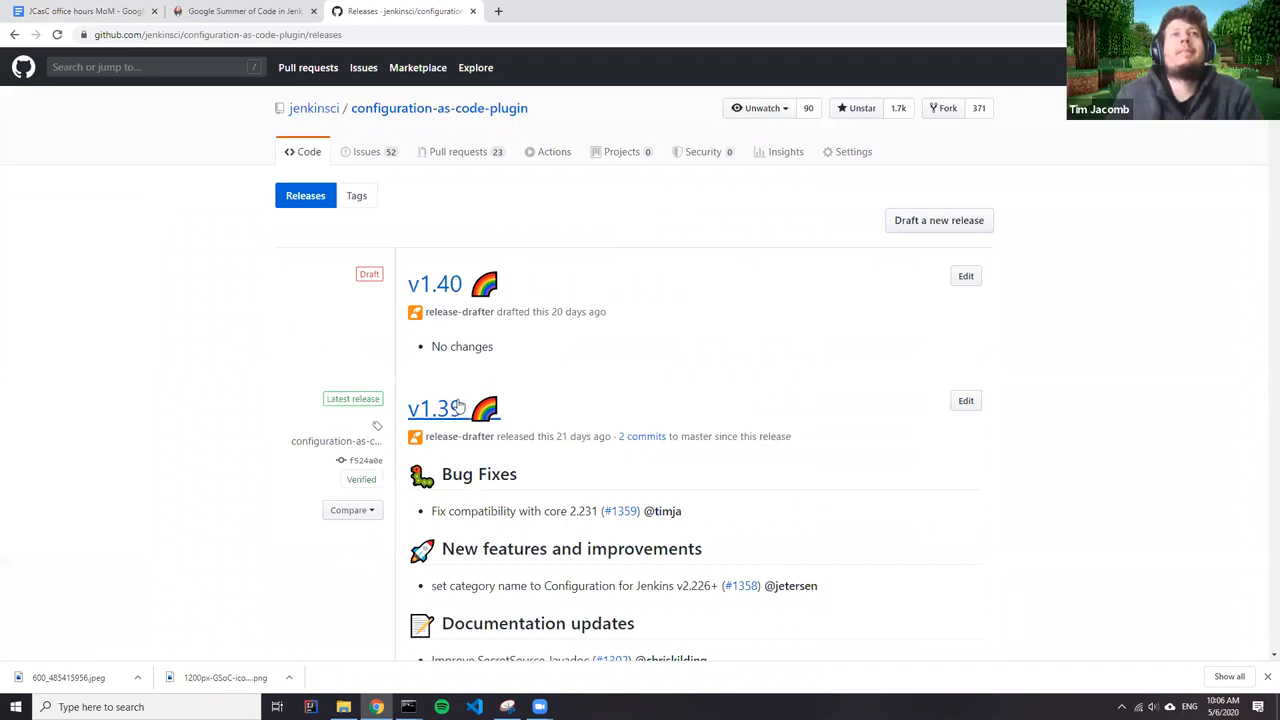
mouse_move(436, 408)
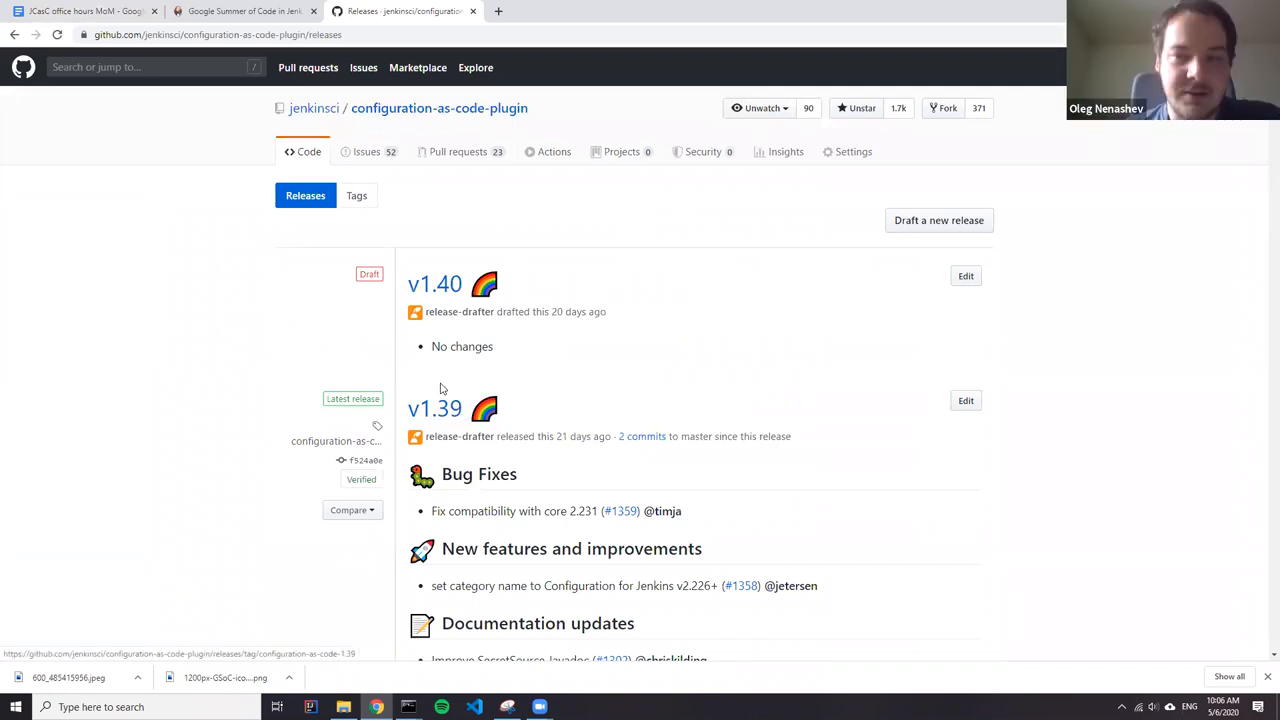
mouse_move(400, 348)
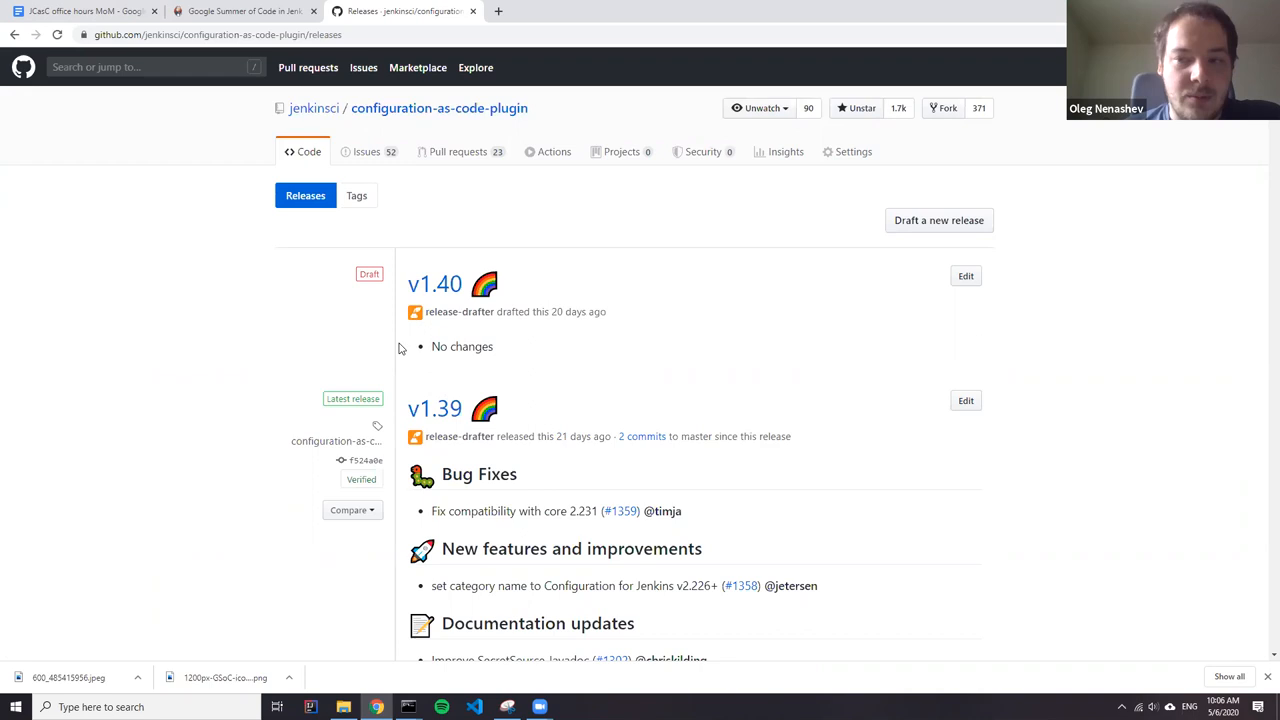
mouse_move(440, 108)
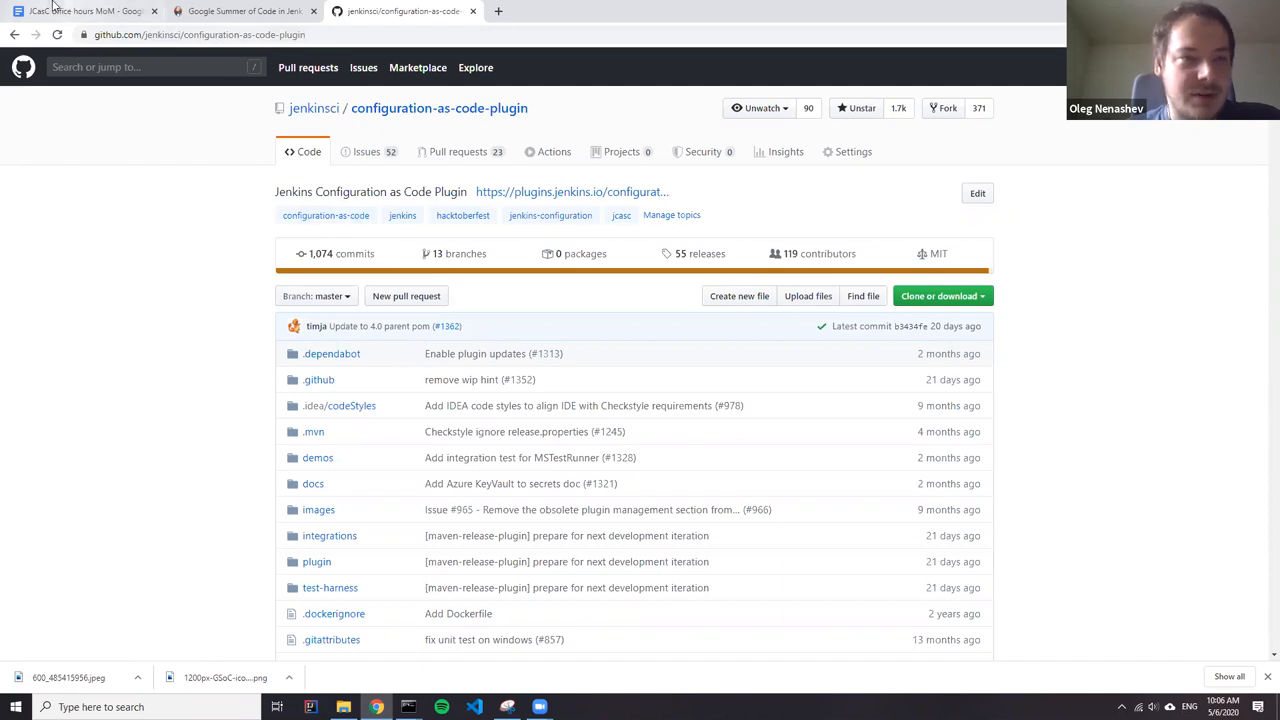
Return from the configuration-as-code-plugin GitHub page to the meeting notes
click(80, 12)
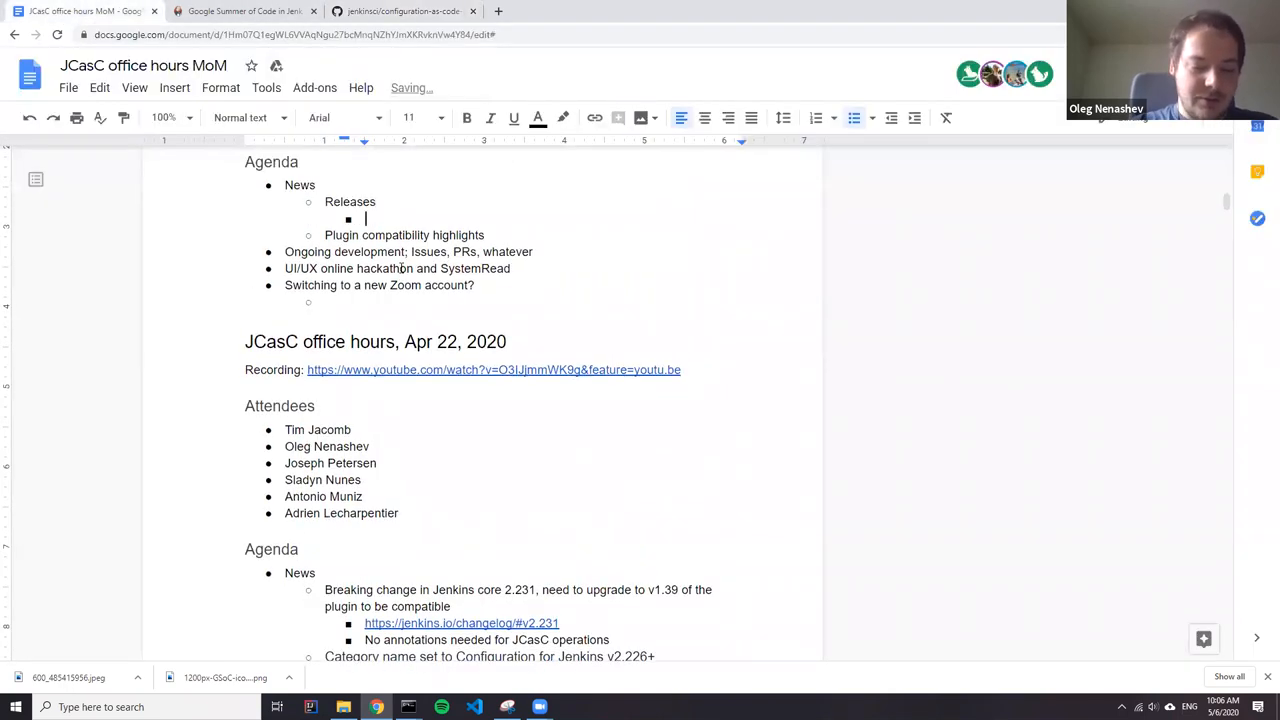
Note 'No new releases' under Releases and start the next bullet
text(No new)
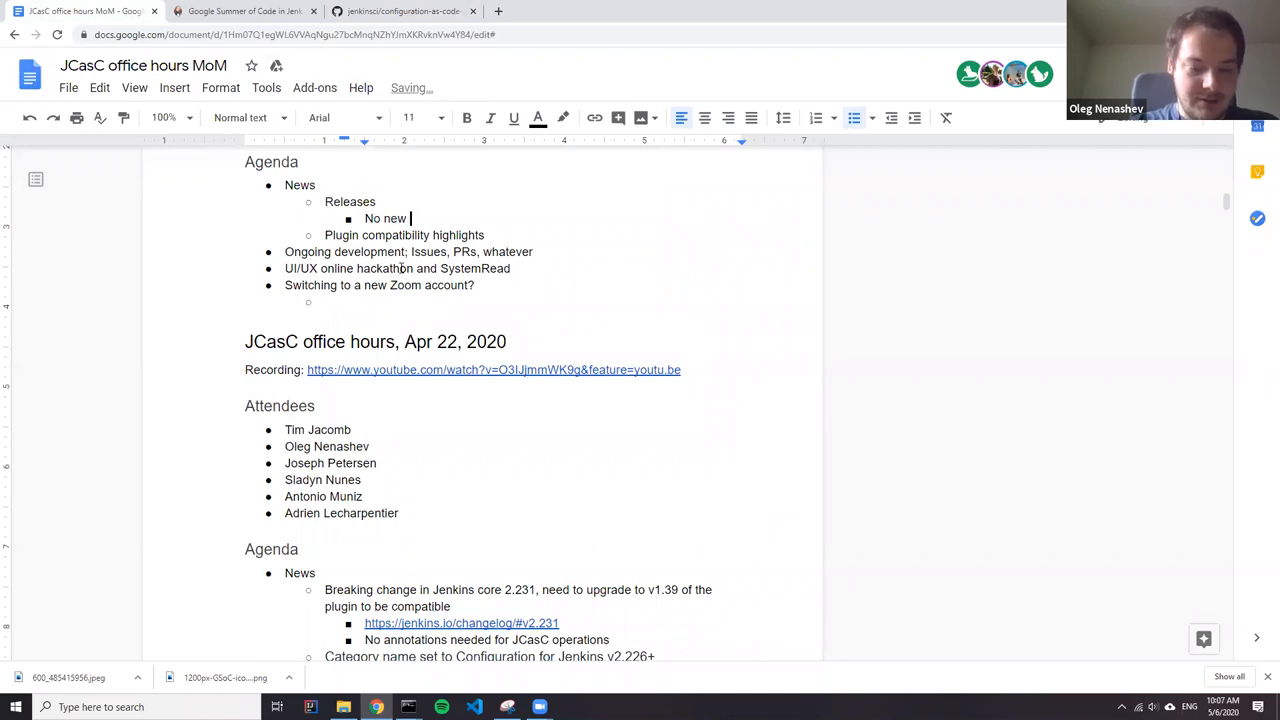
text(releases)
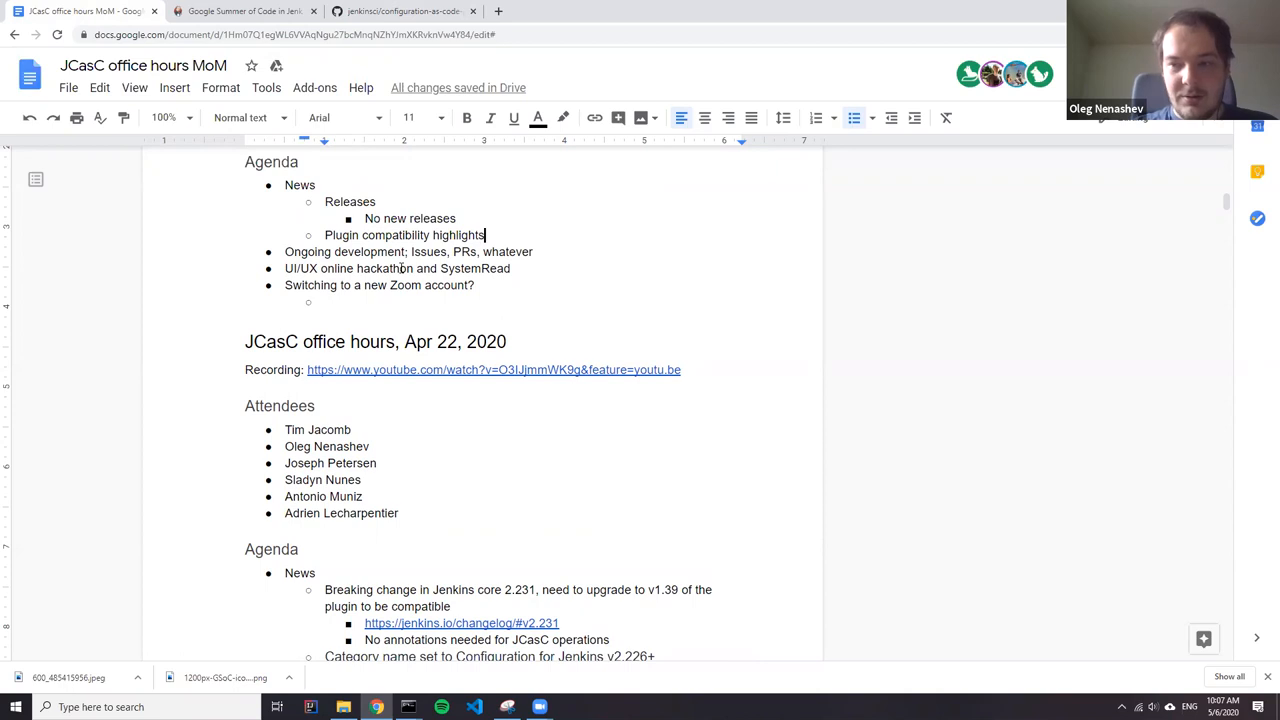
key(enter)
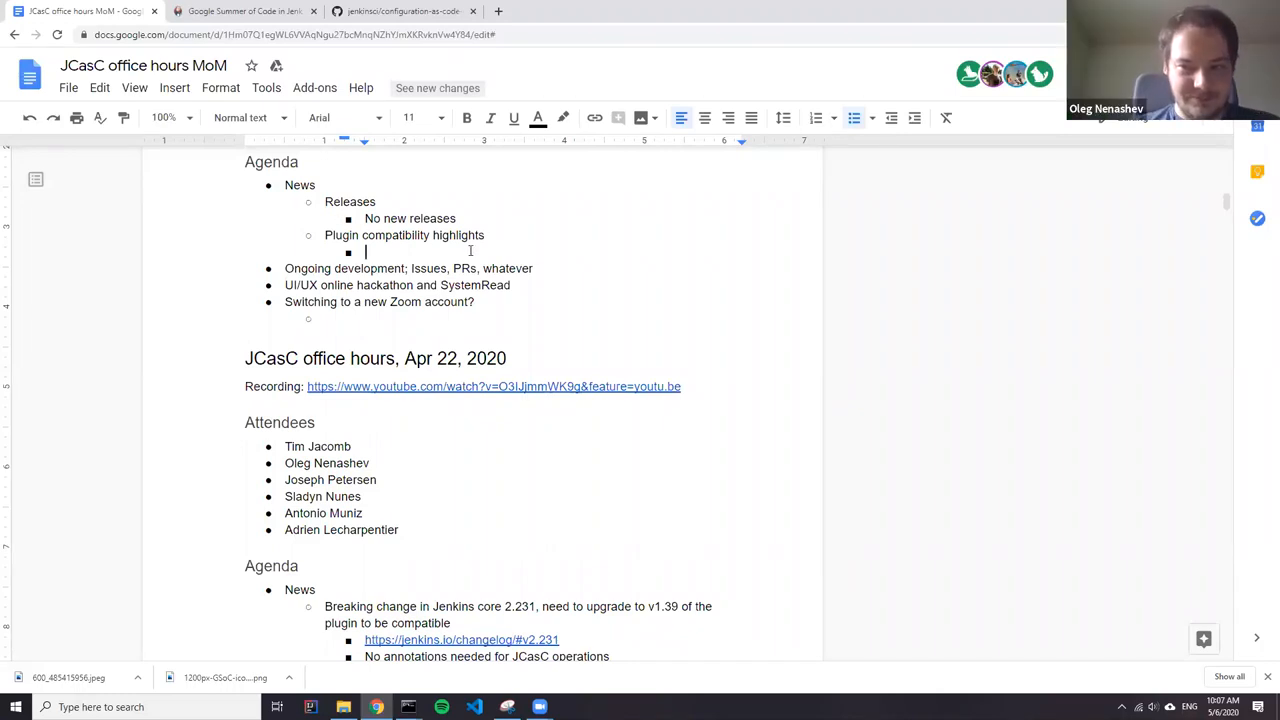
Note 'No news' under Plugin compatibility highlights
text(No)
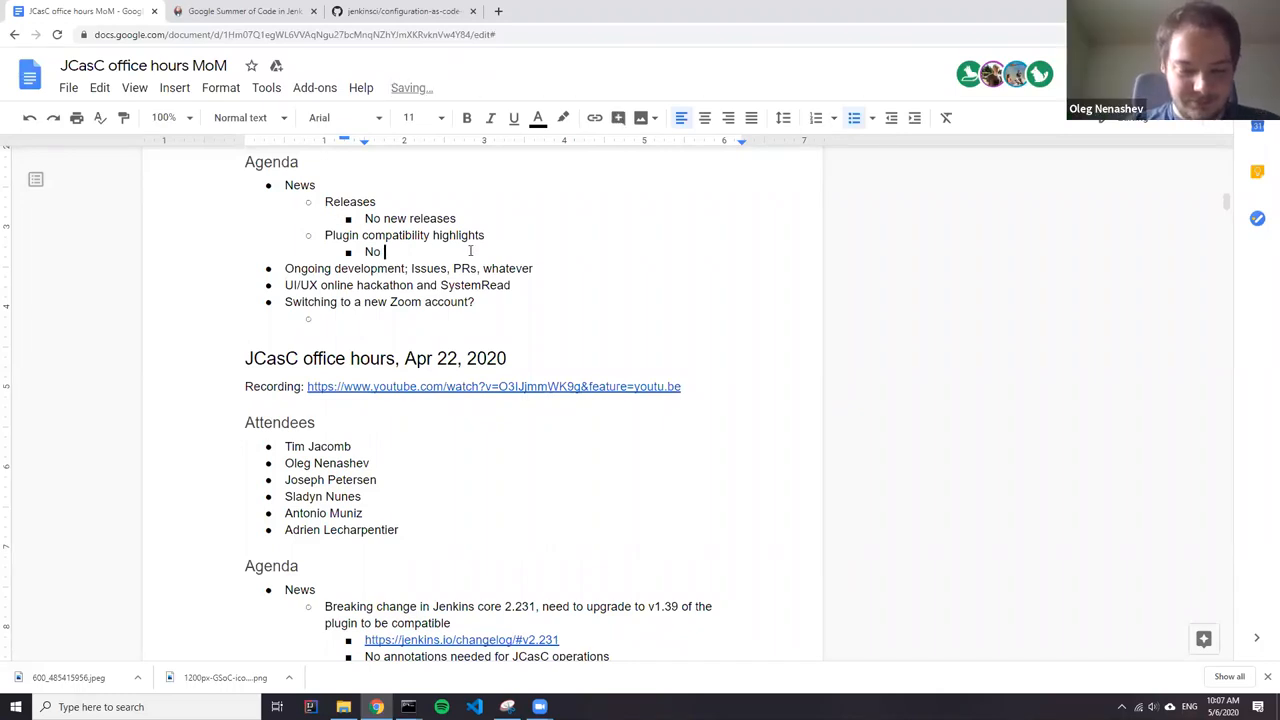
text(new)
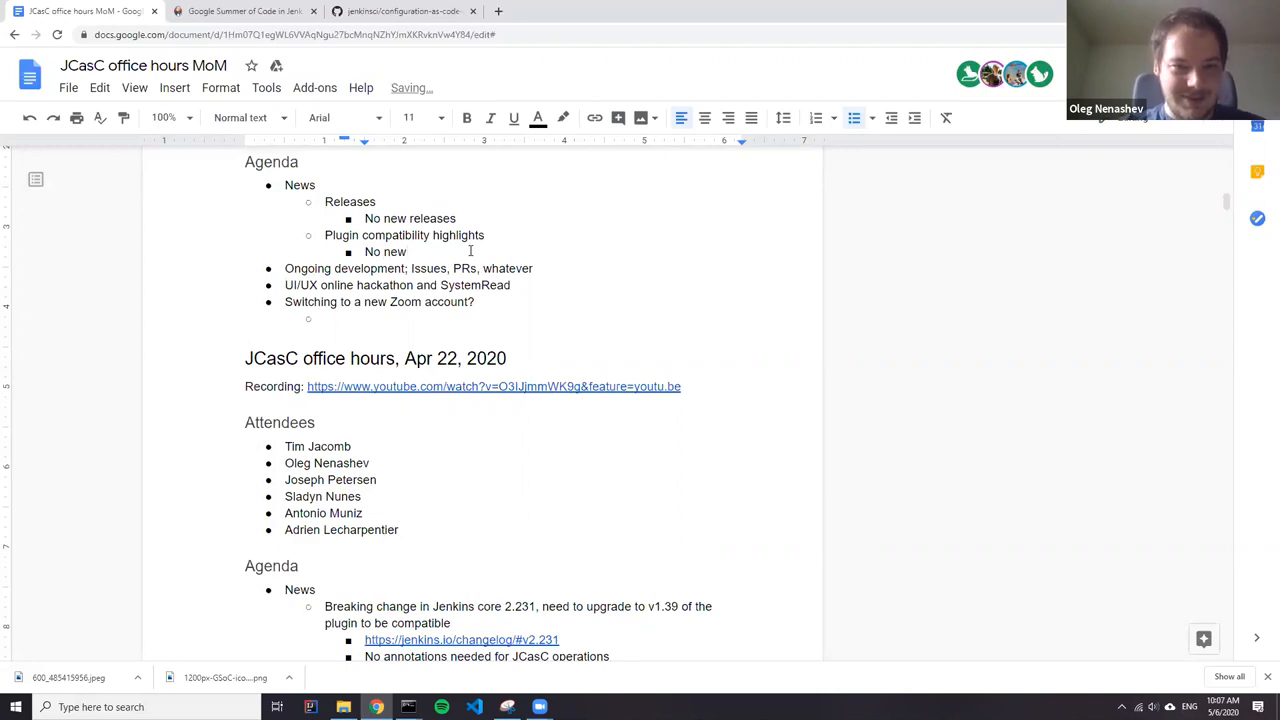
text(s)
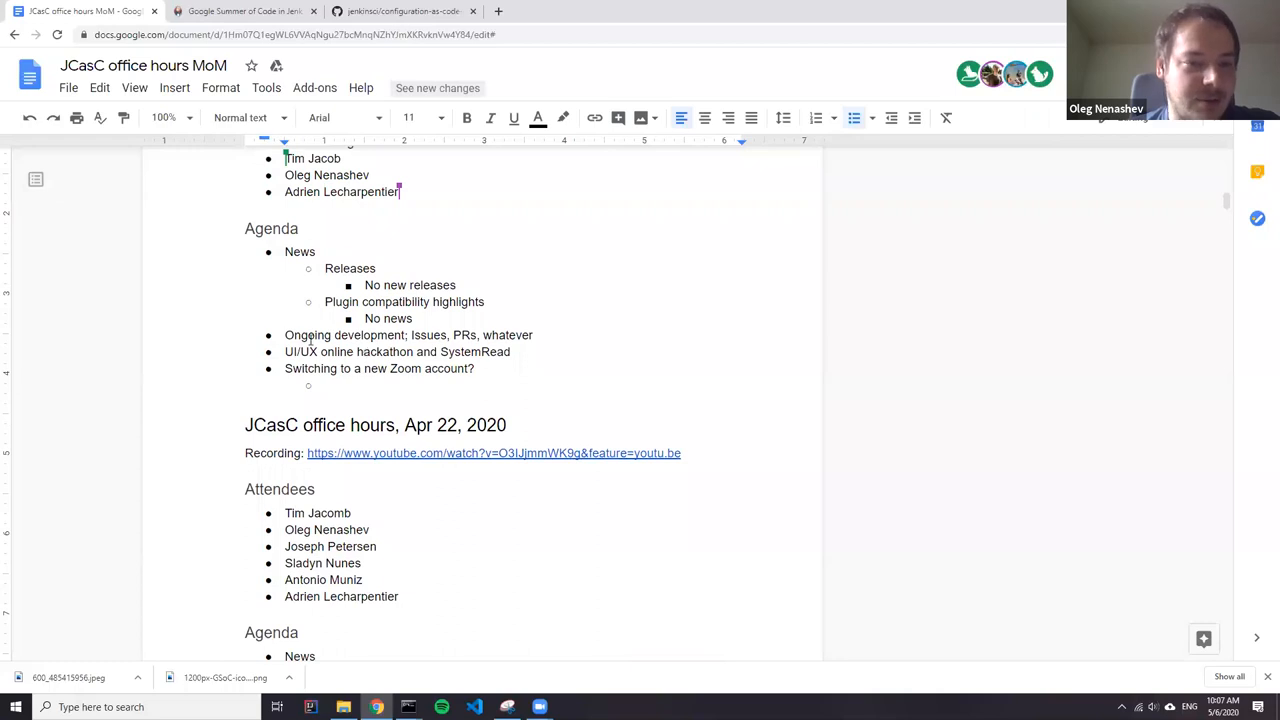
Add 'SystemRead Permissions' and 'BOM' sub-bullets under Ongoing development, then start a new browser tab
scroll(down, 3)
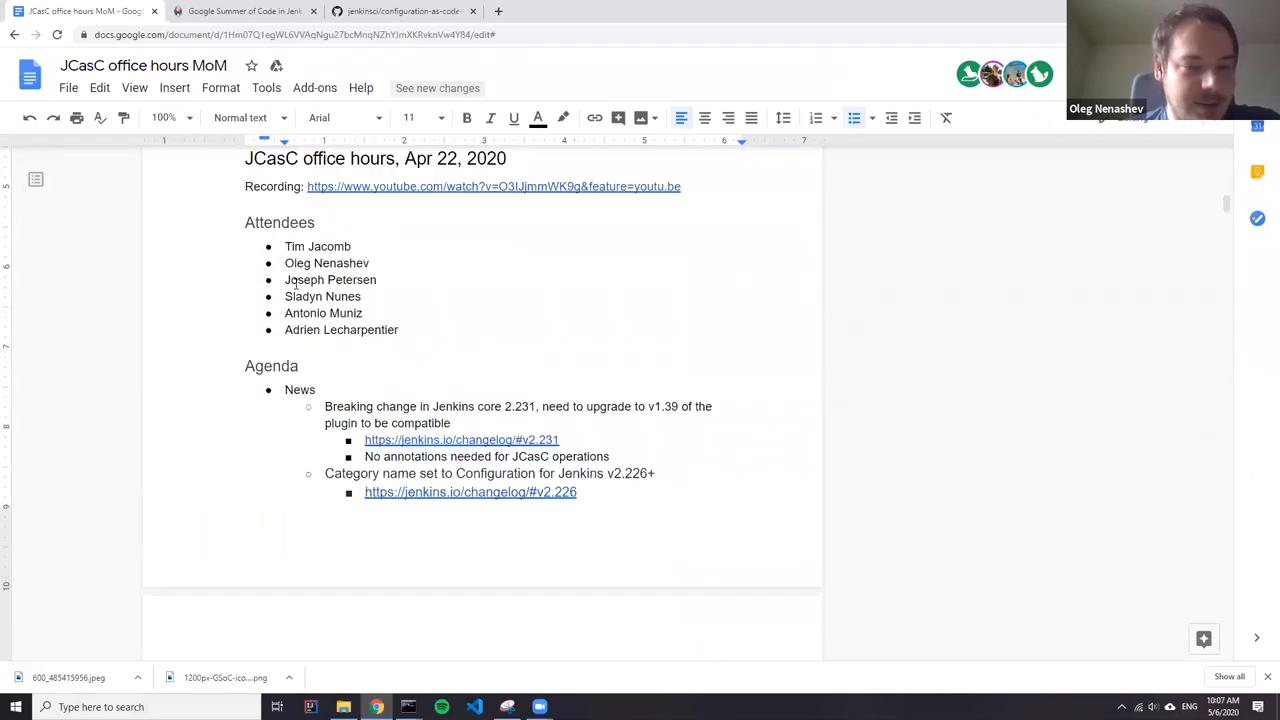
scroll(down, 3)
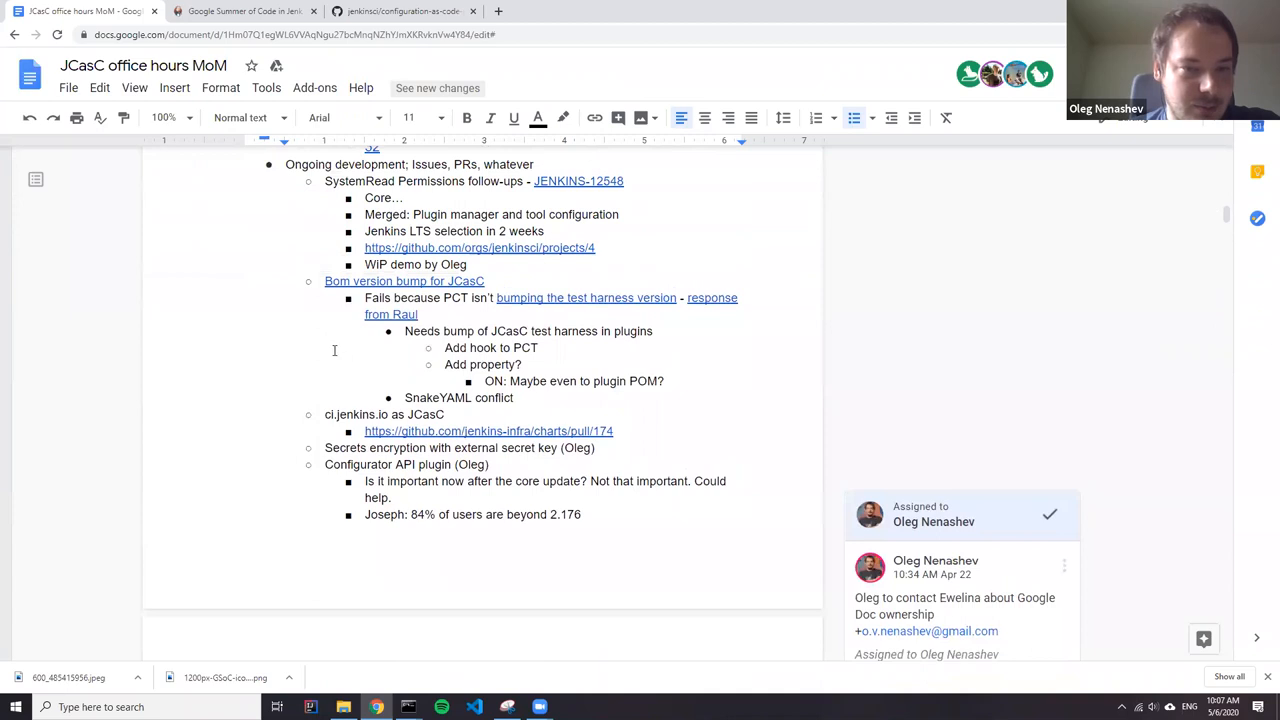
scroll(up, 3)
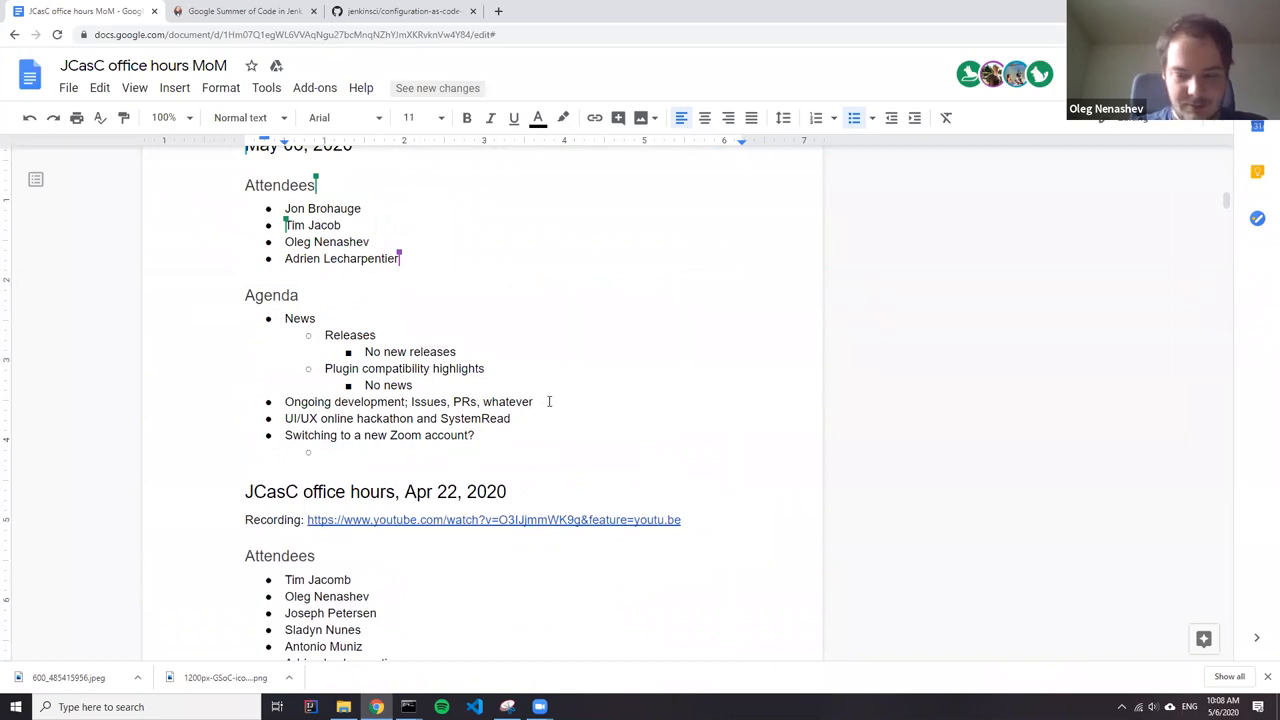
text(SystemRead Permissions)
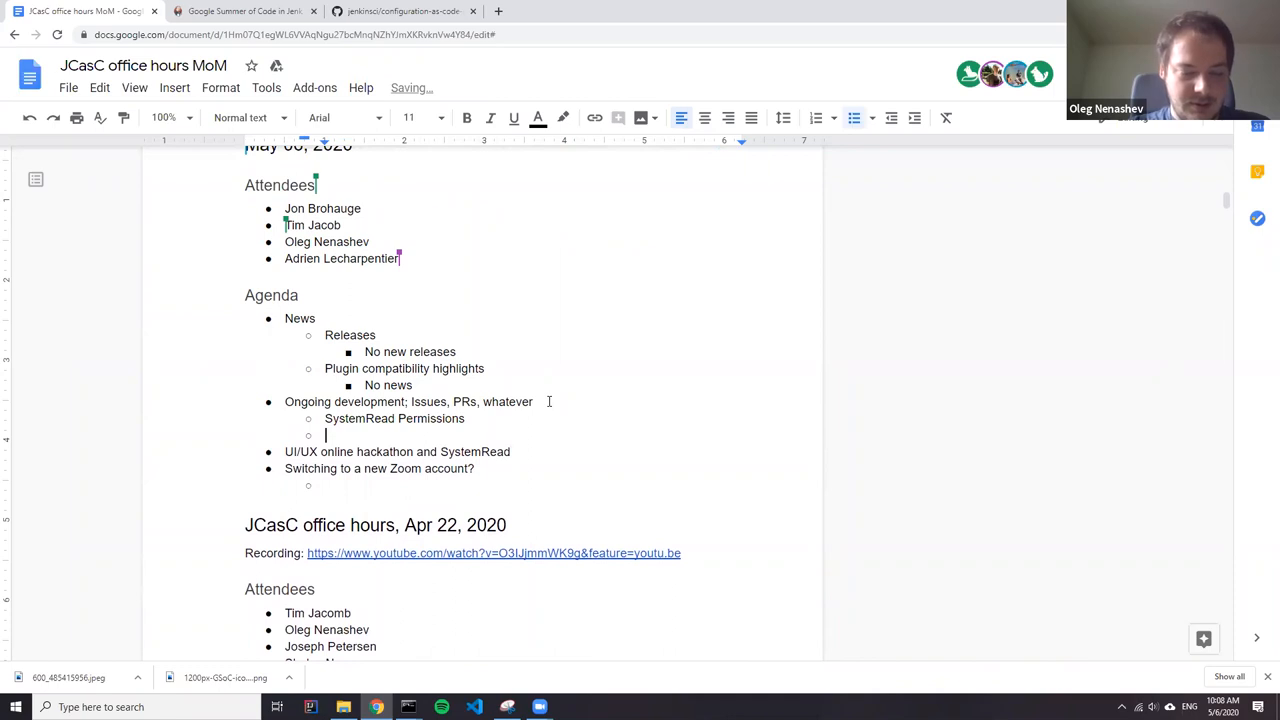
text(BOM)
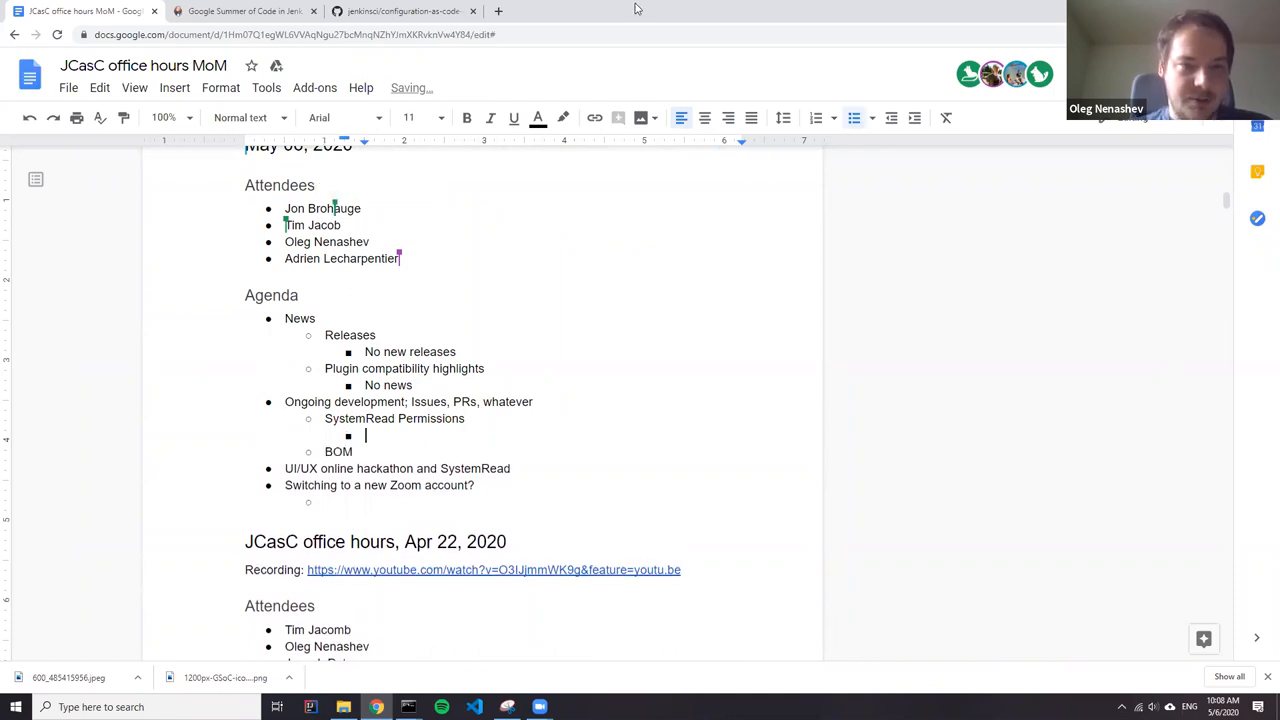
click(498, 12)
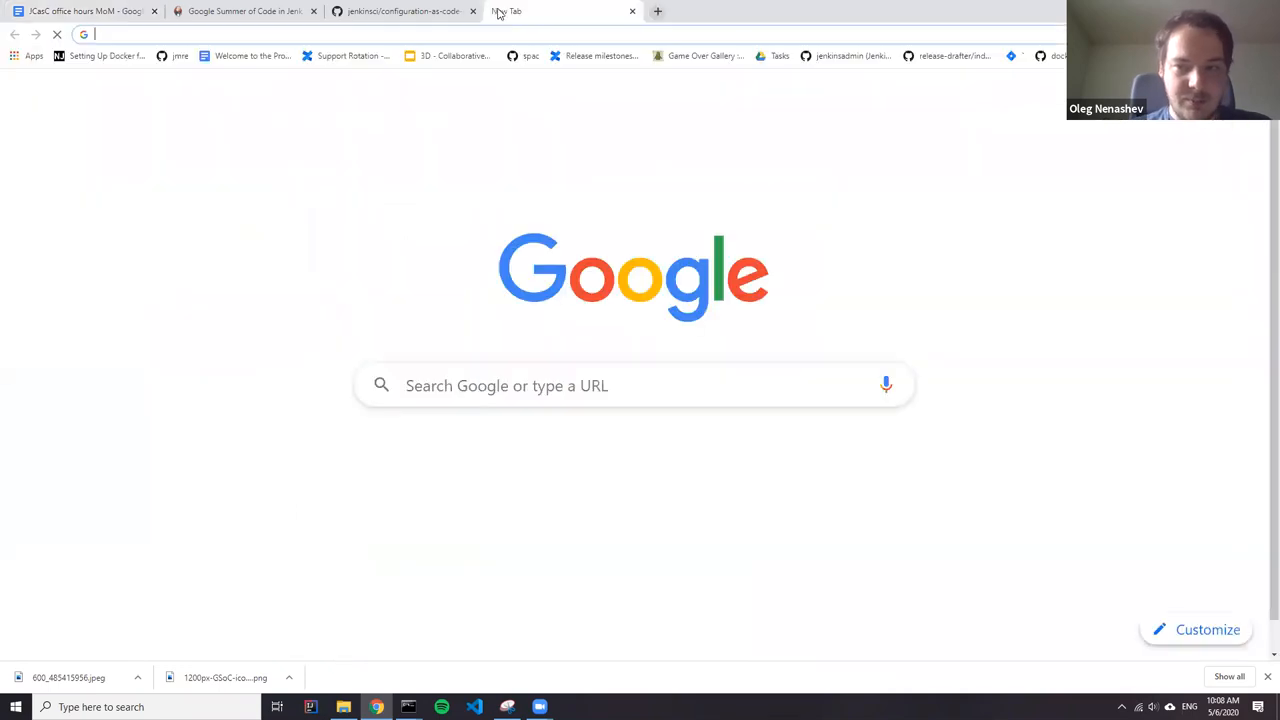
Visit jenkins.io/changelog for the 2.235 link and bring it back to the notes
text(jenkins.io/changelog/)
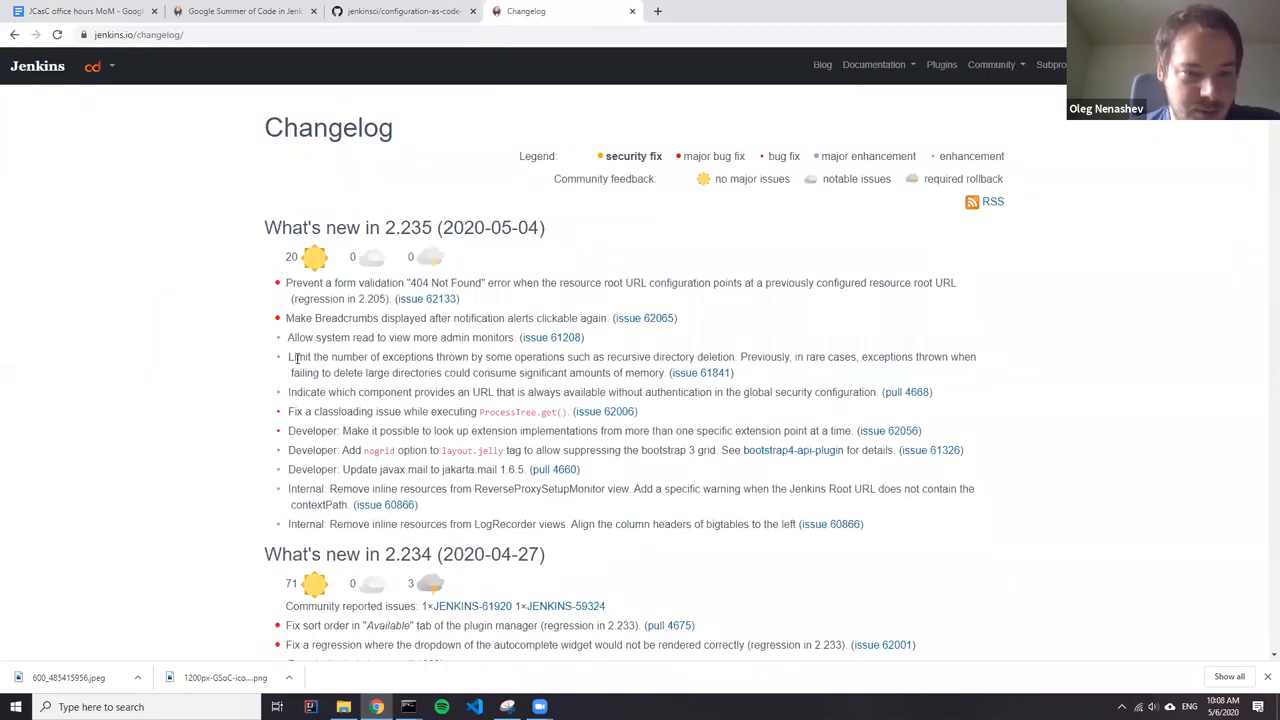
mouse_move(384, 352)
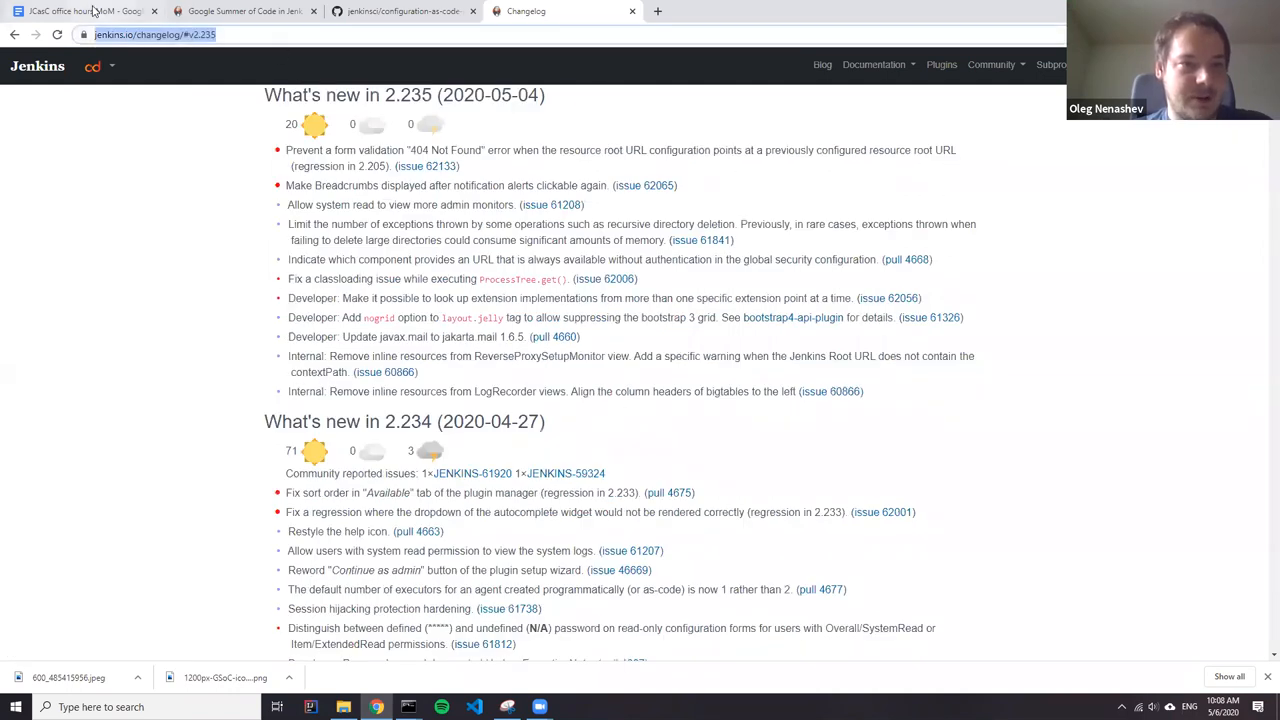
click(84, 12)
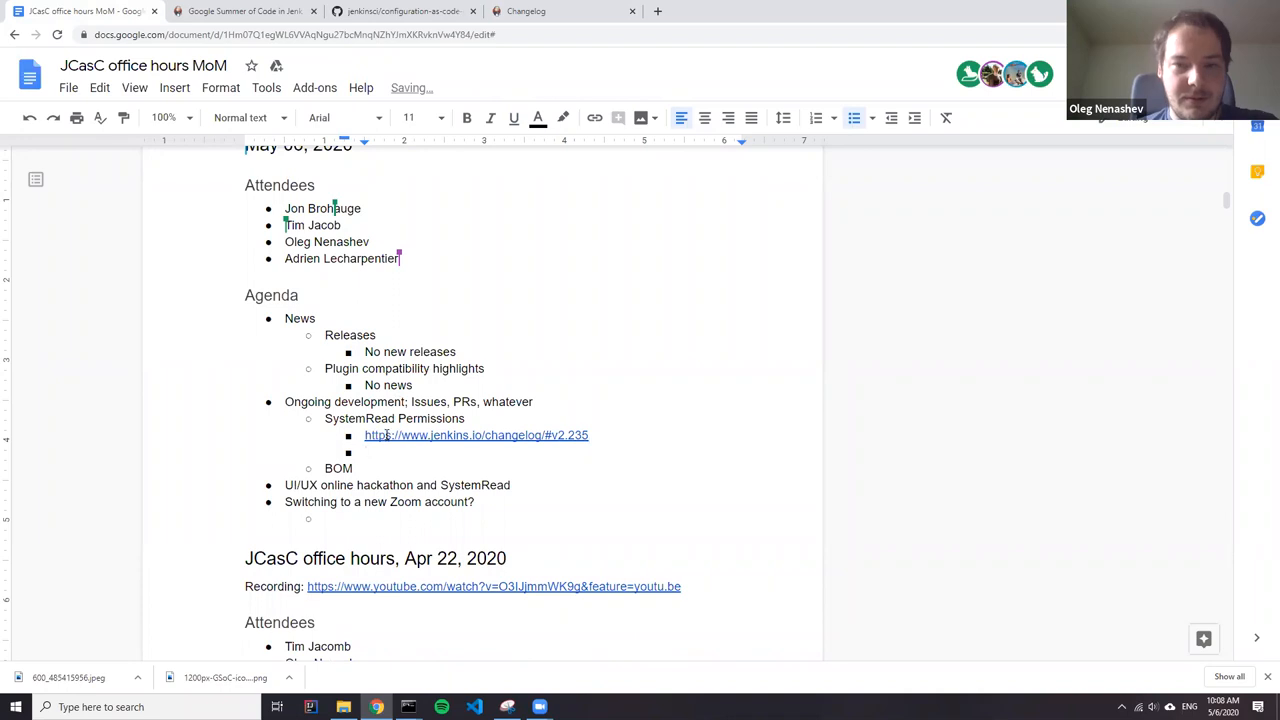
Navigate to the github.com/jenkinsci jenkins repository's pull requests in a new tab
click(400, 12)
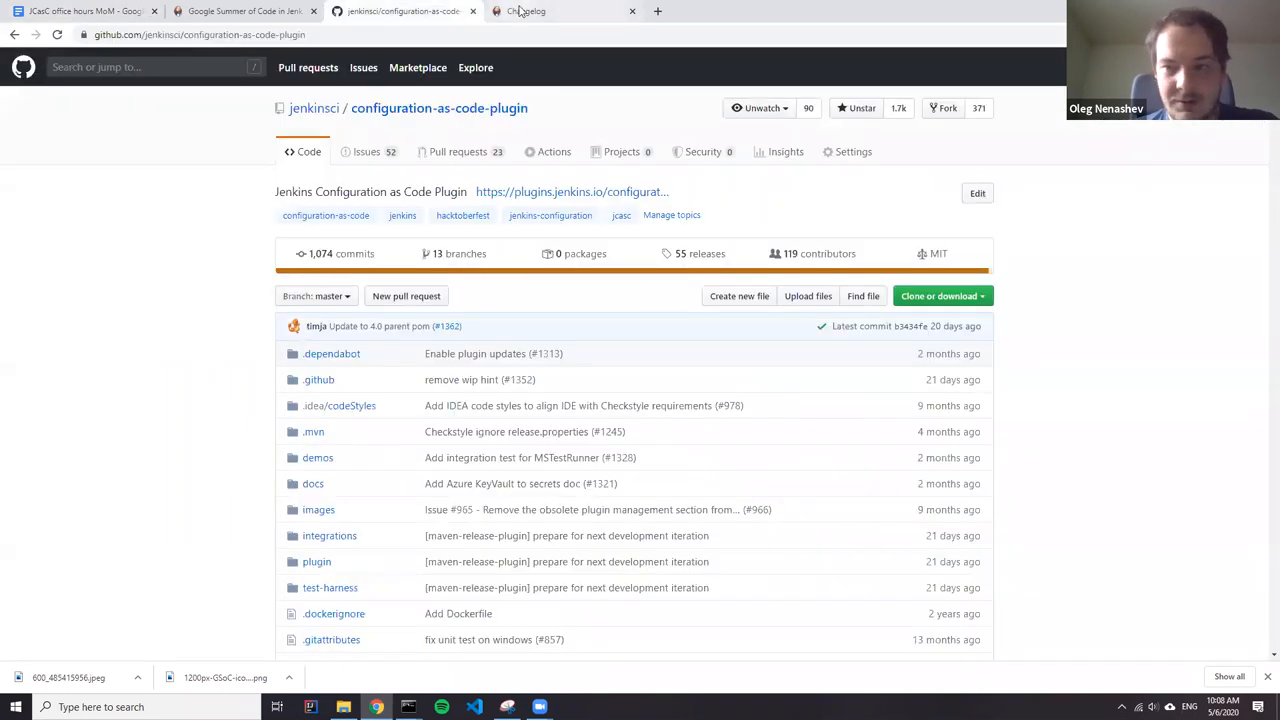
click(528, 12)
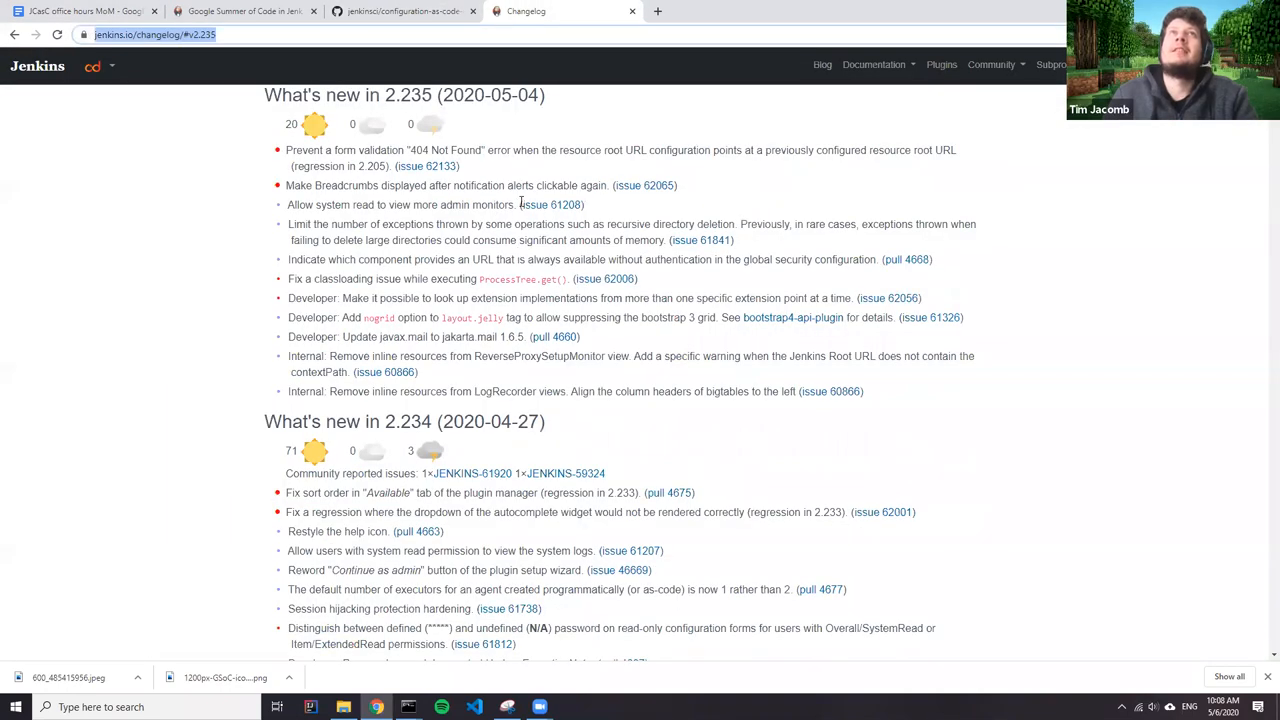
click(692, 12)
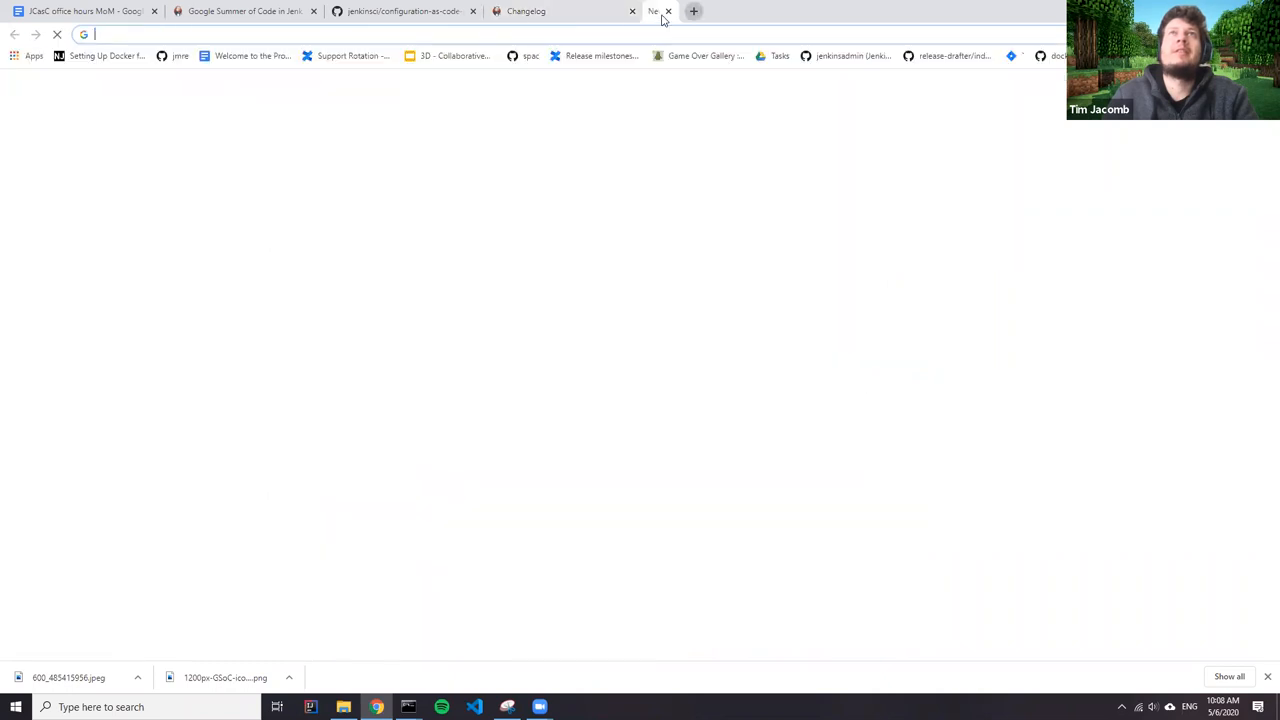
text(github.com/jenkinsci/jenkins)
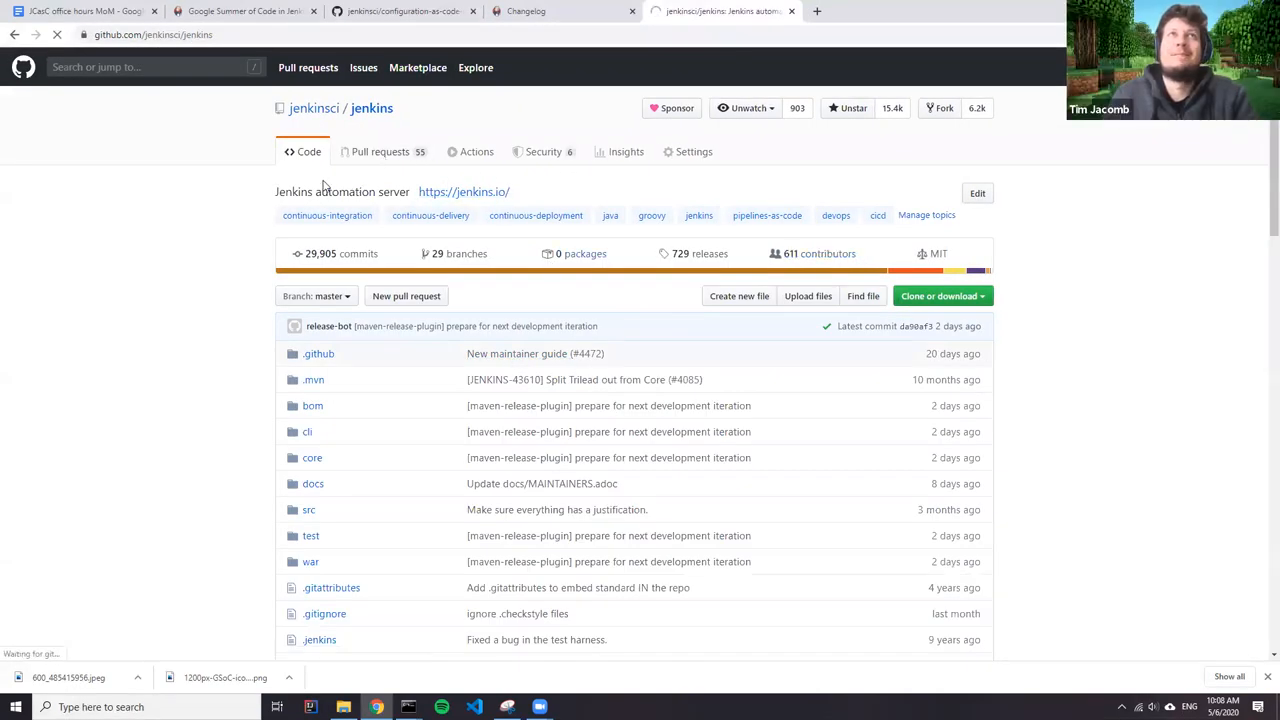
click(380, 152)
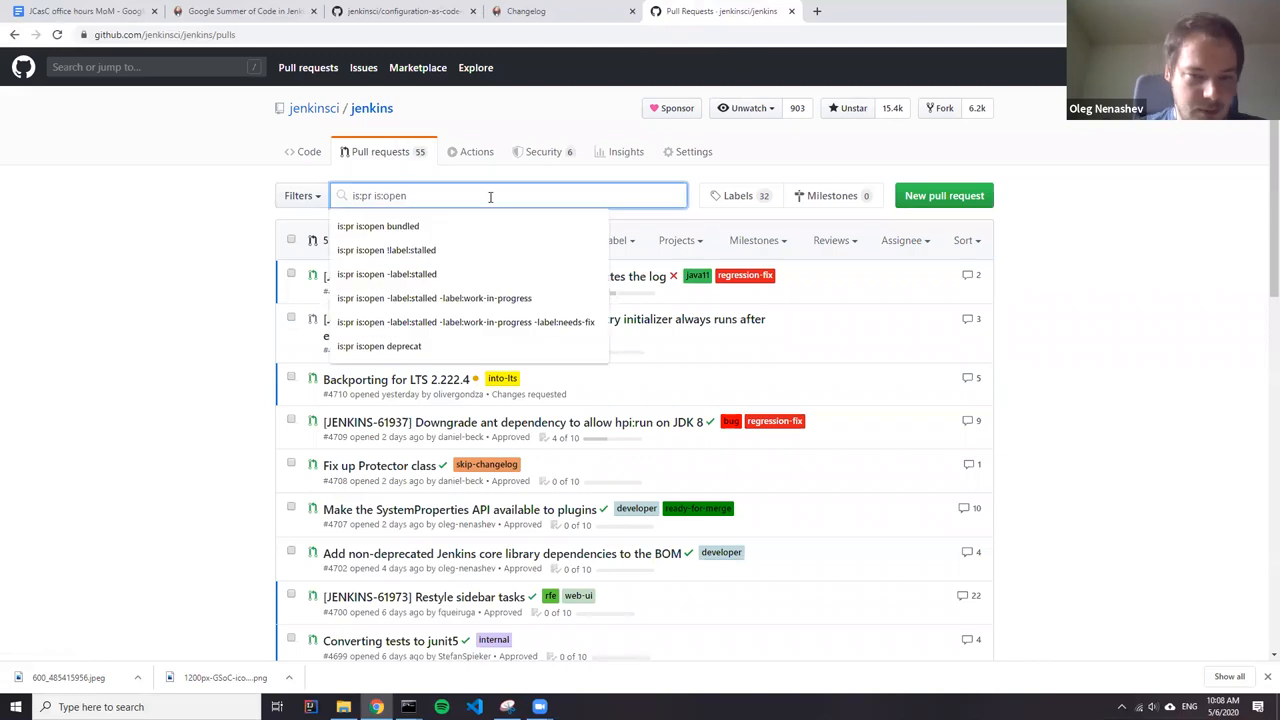
Search 'system', open PR #4531 System read / Extended read for agents, and return to the notes
text(s)
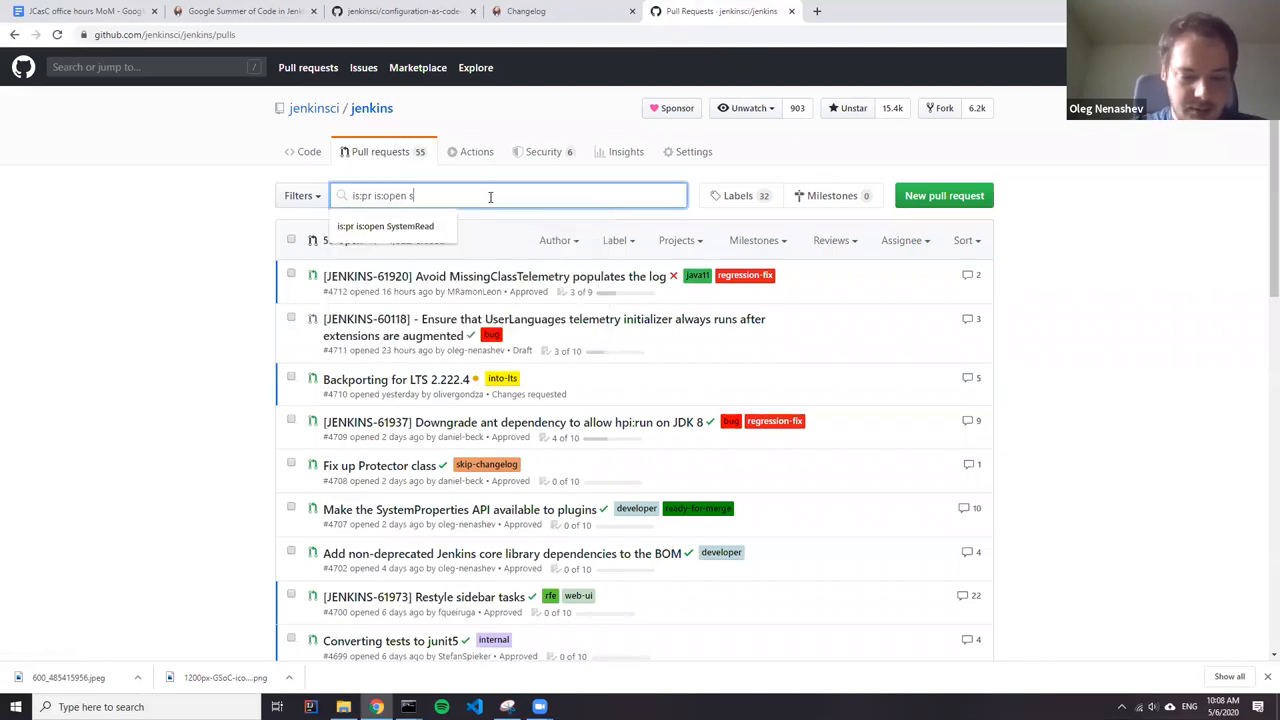
text(ystem)
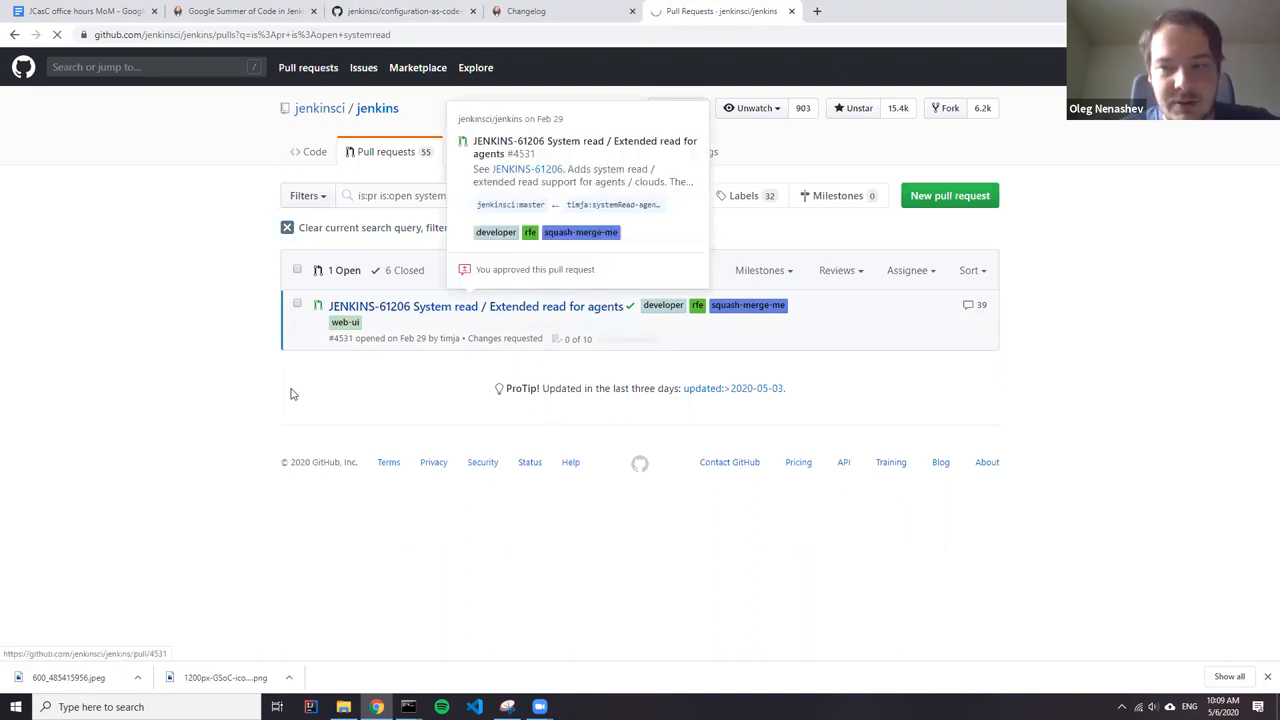
click(476, 306)
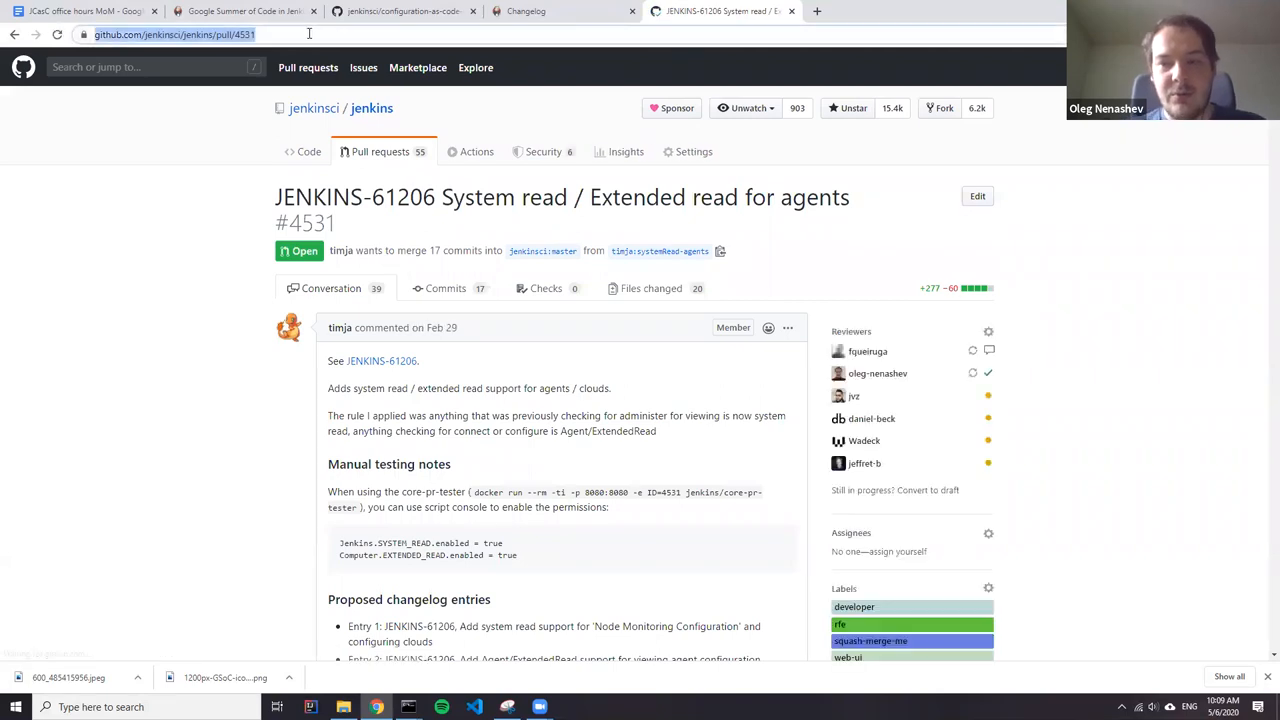
mouse_move(284, 90)
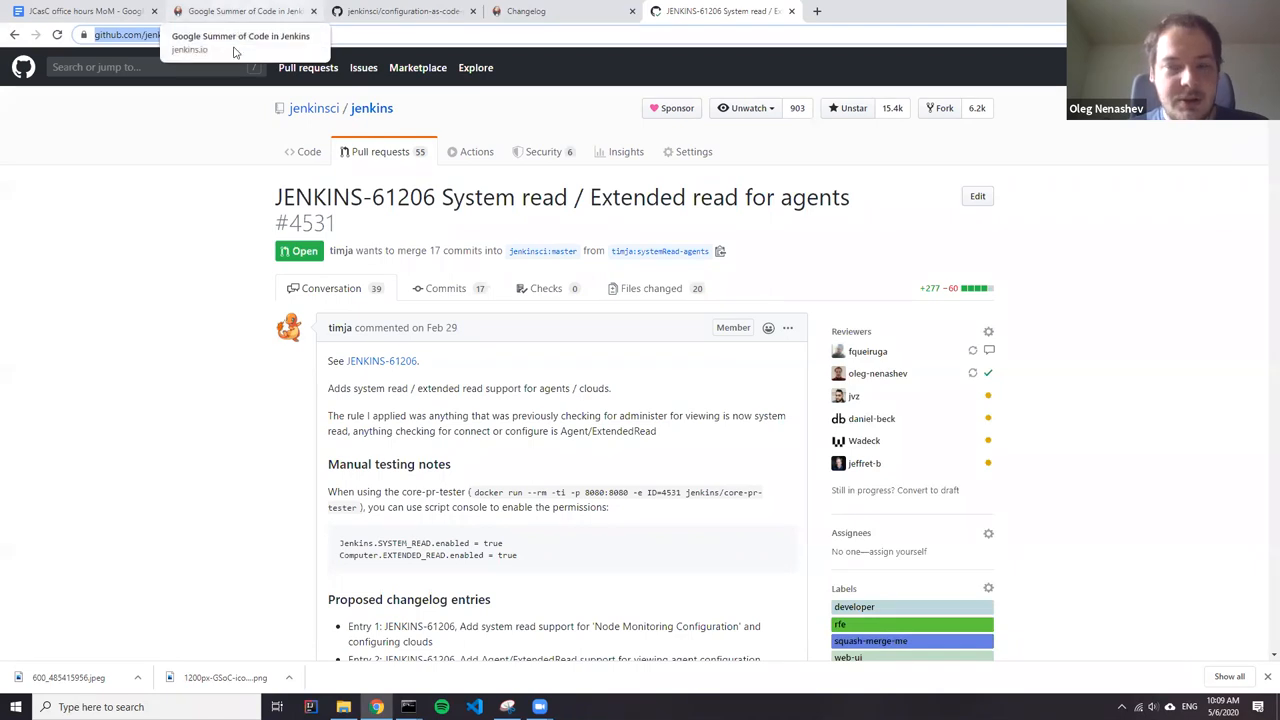
click(80, 12)
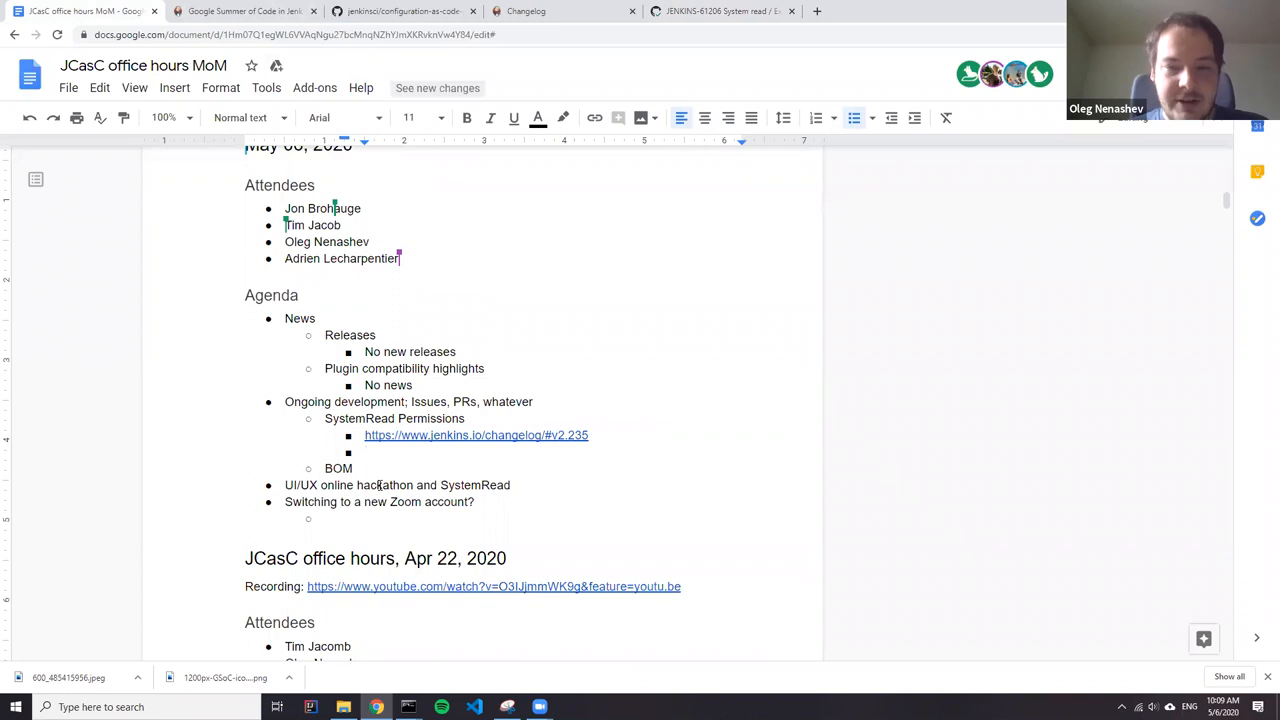
text(https://github.com/jenkinsci/jenkins/pull/4531)
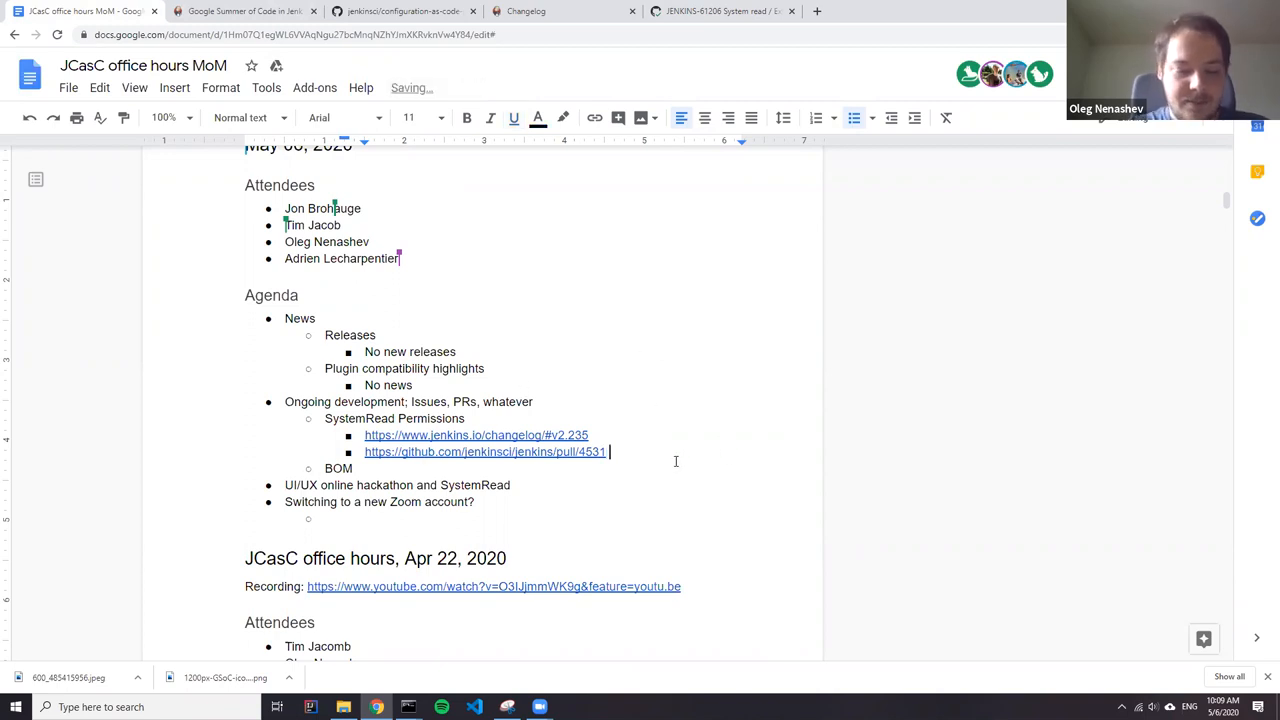
text(is not merged)
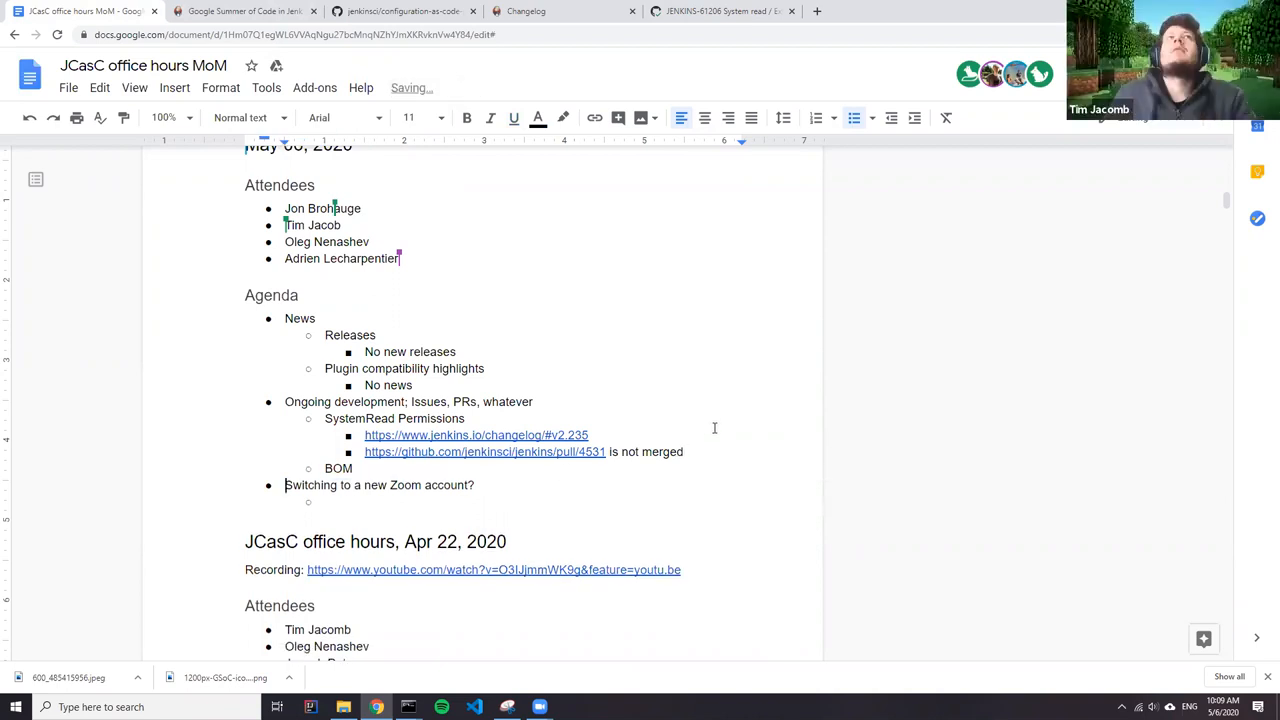
text(UI/UX online hackathon and SystemRead)
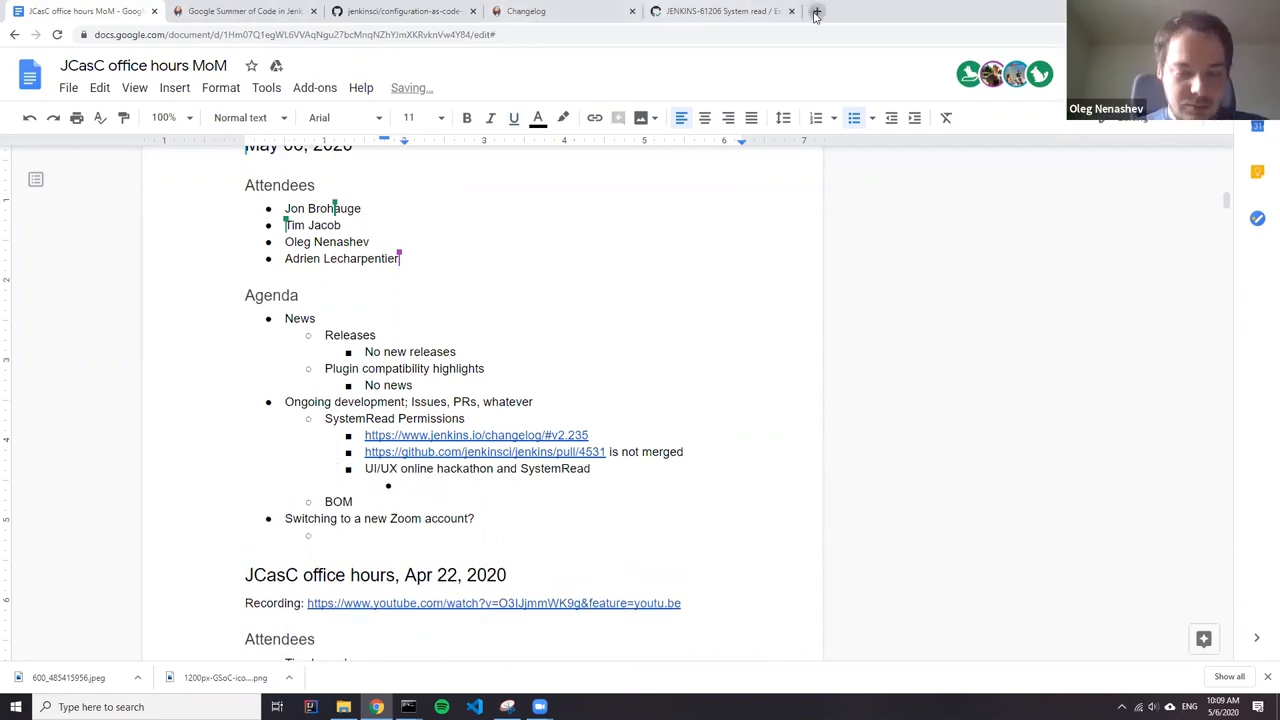
Search 'jenkinsci-dev mailing list' in a new tab and go to the Jenkins Developers group
click(816, 12)
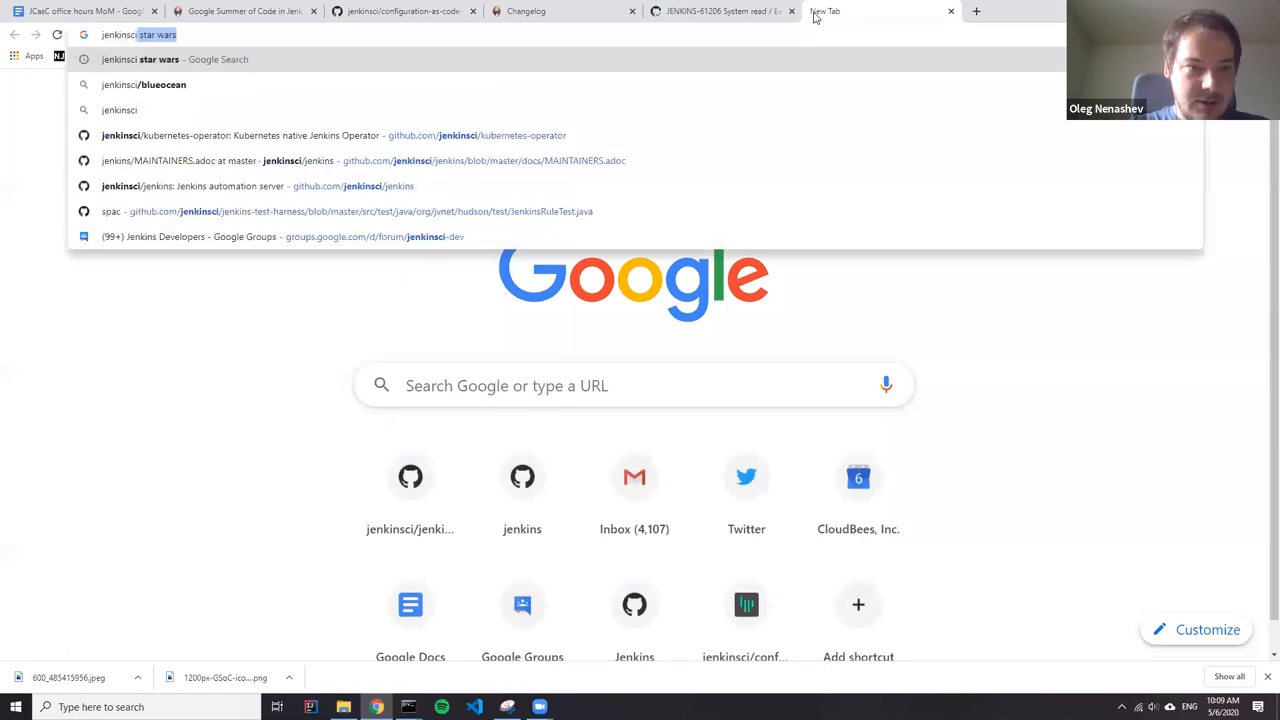
text(jenkinsci-dev mailing list)
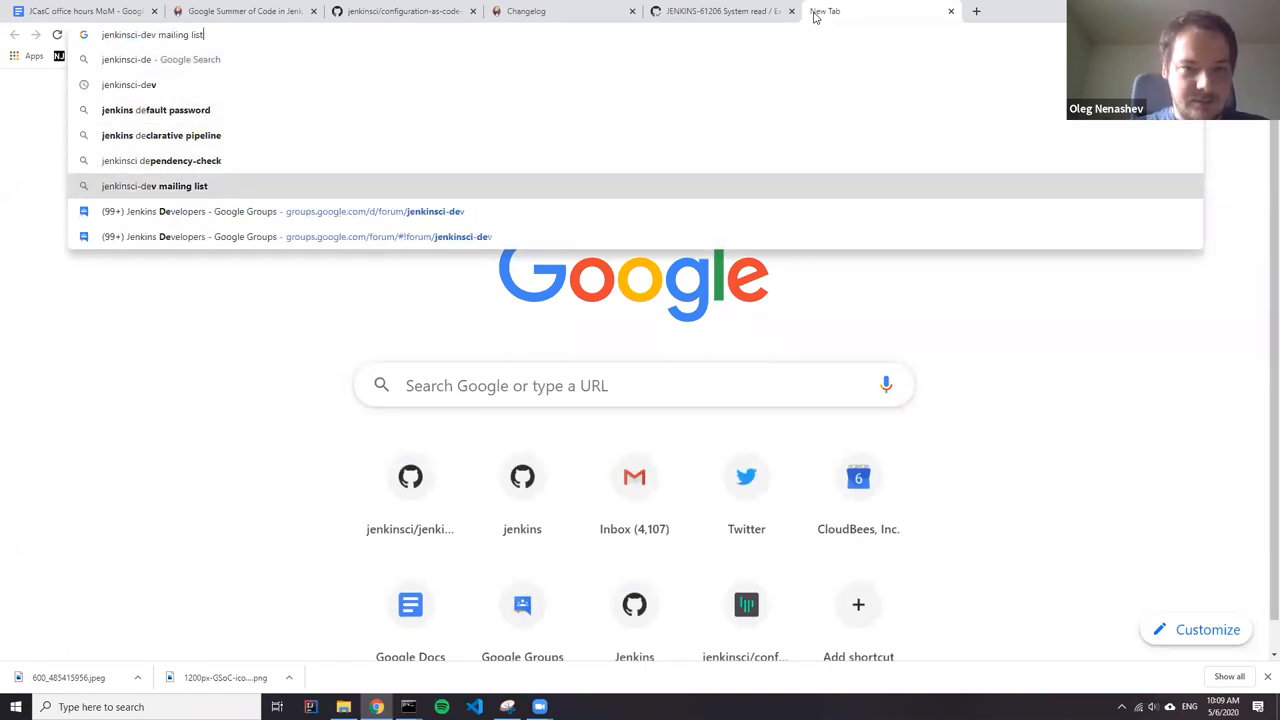
click(376, 212)
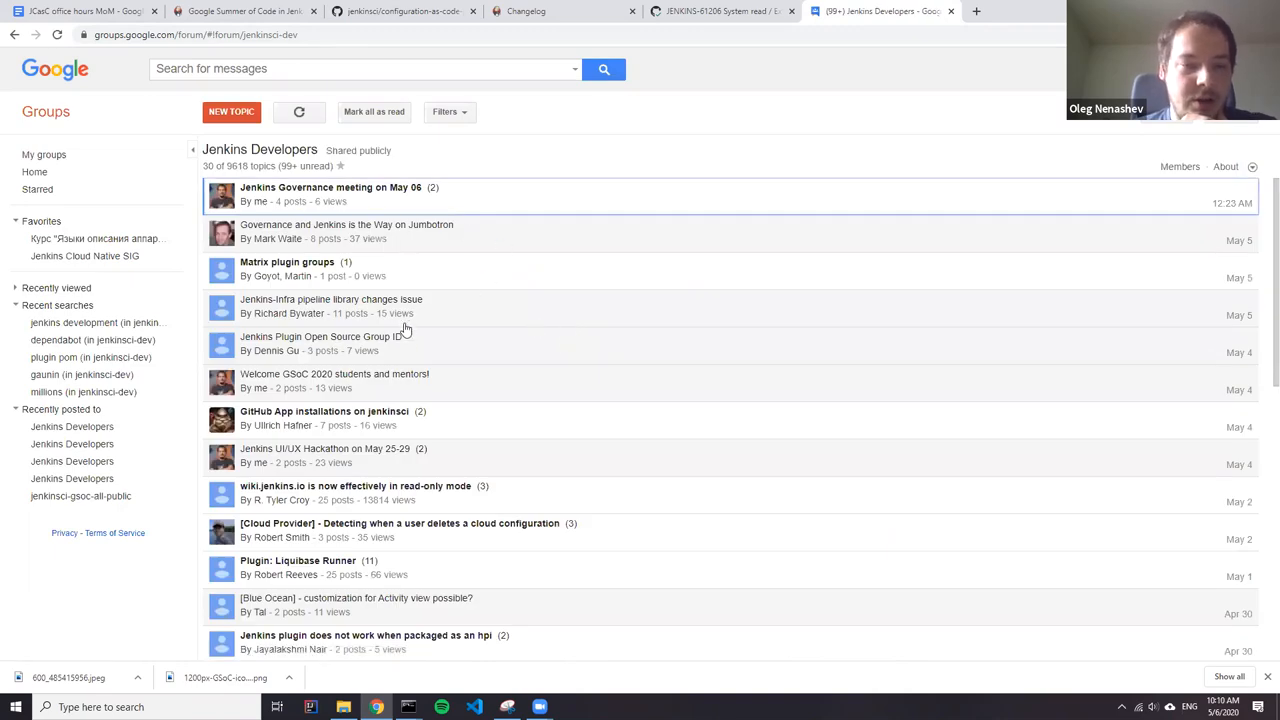
Open the Jenkins UI/UX Hackathon May 25-29 thread and its linked planning document
click(330, 188)
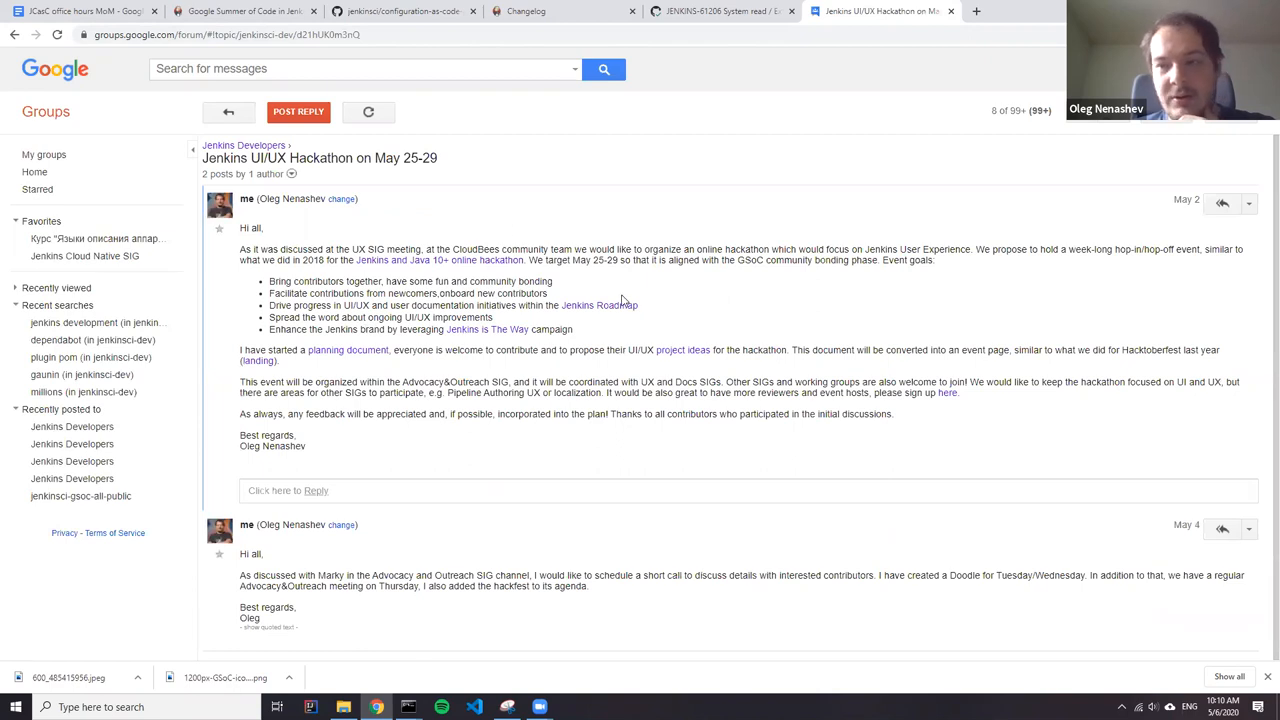
mouse_move(624, 300)
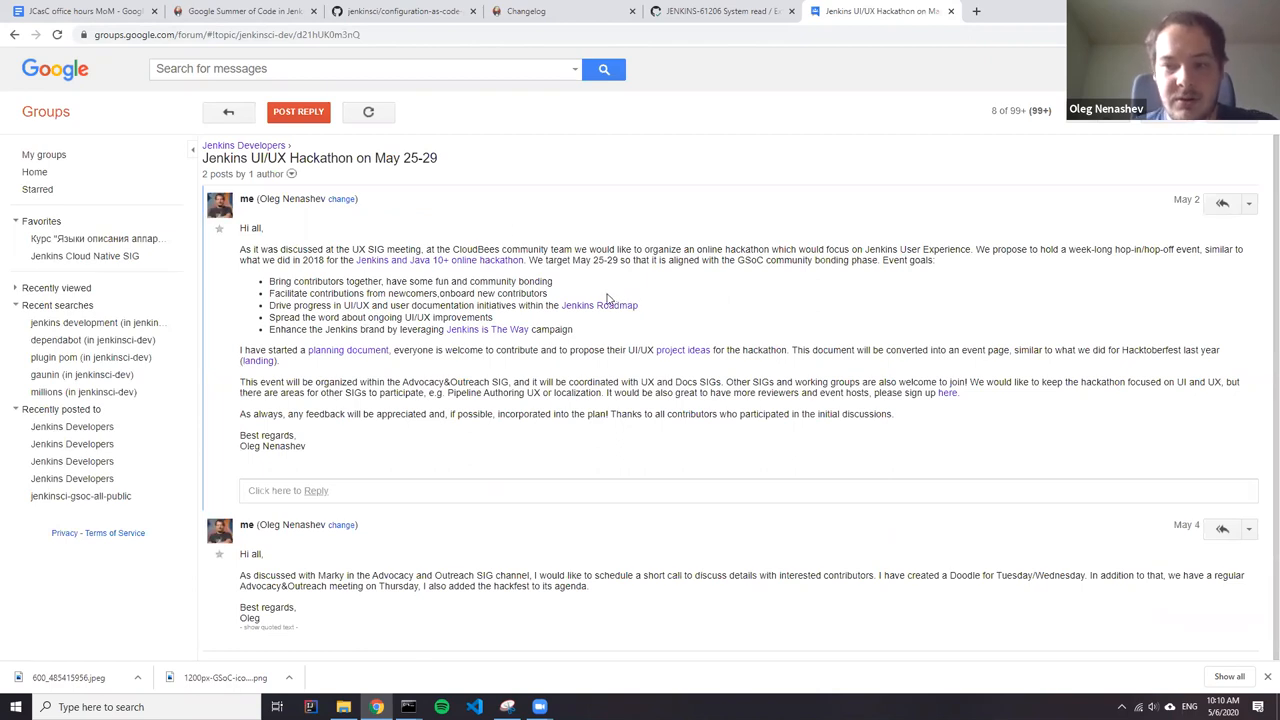
mouse_move(608, 168)
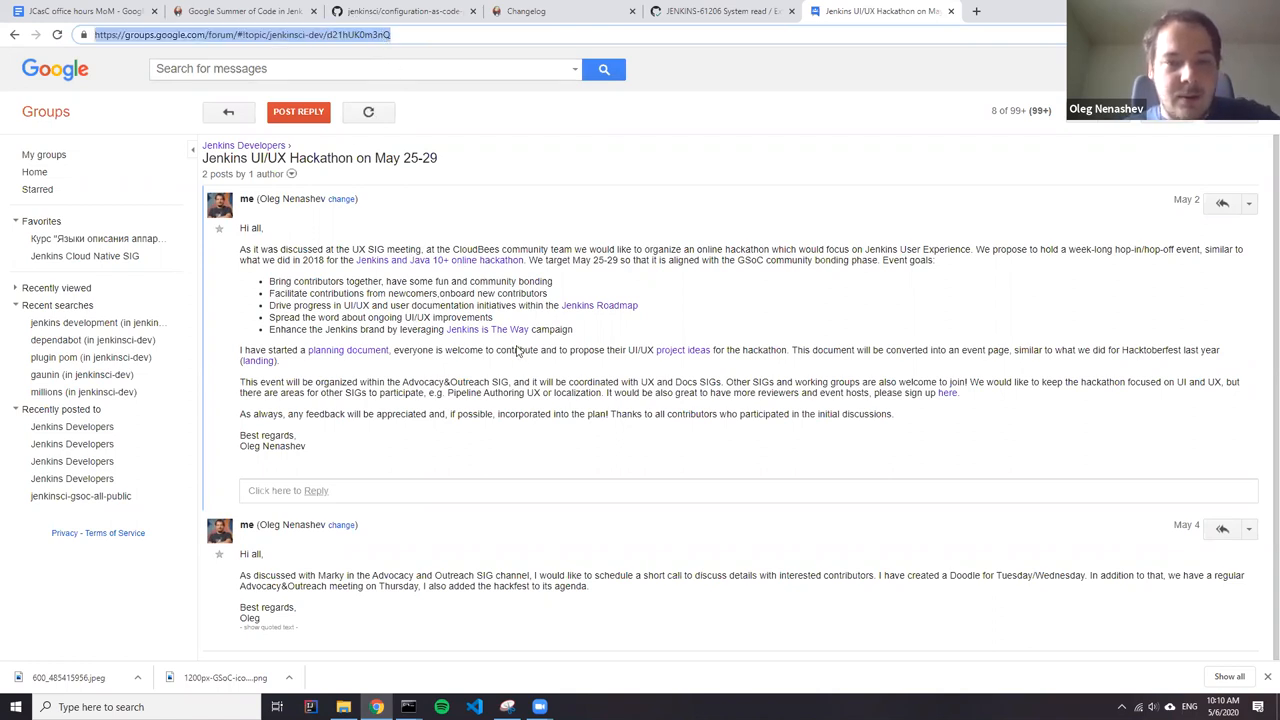
mouse_move(508, 330)
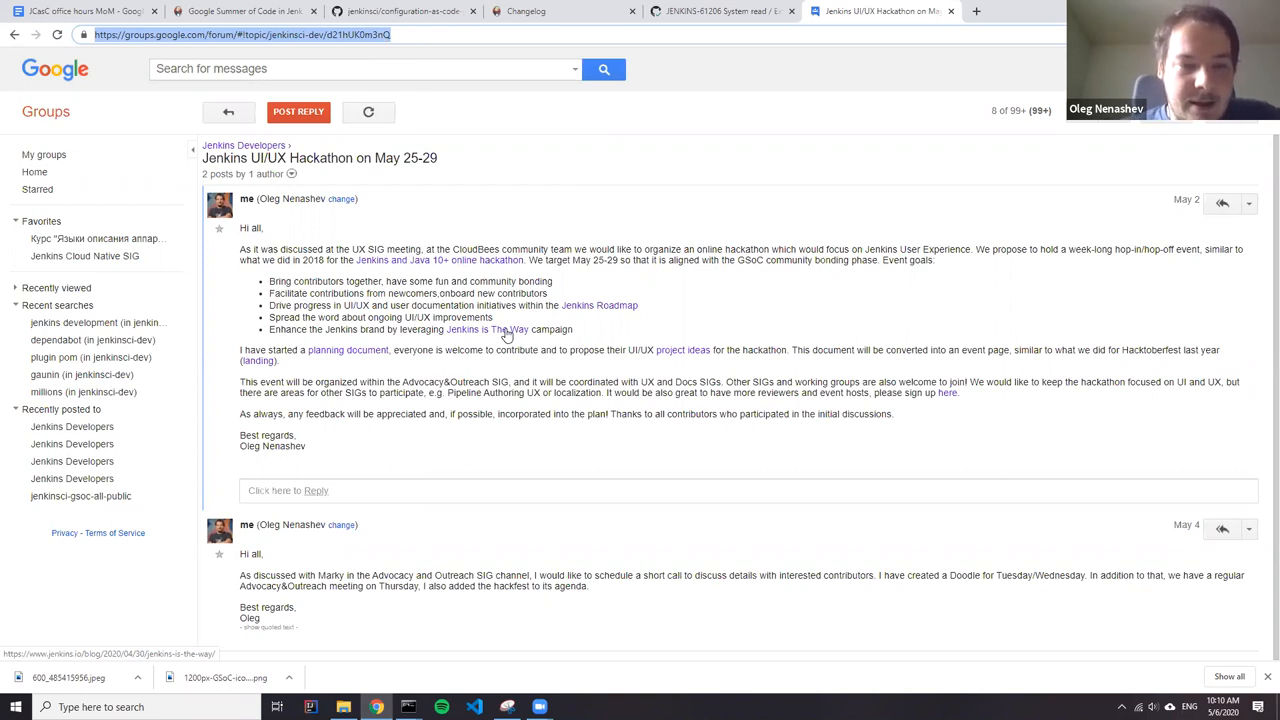
mouse_move(388, 364)
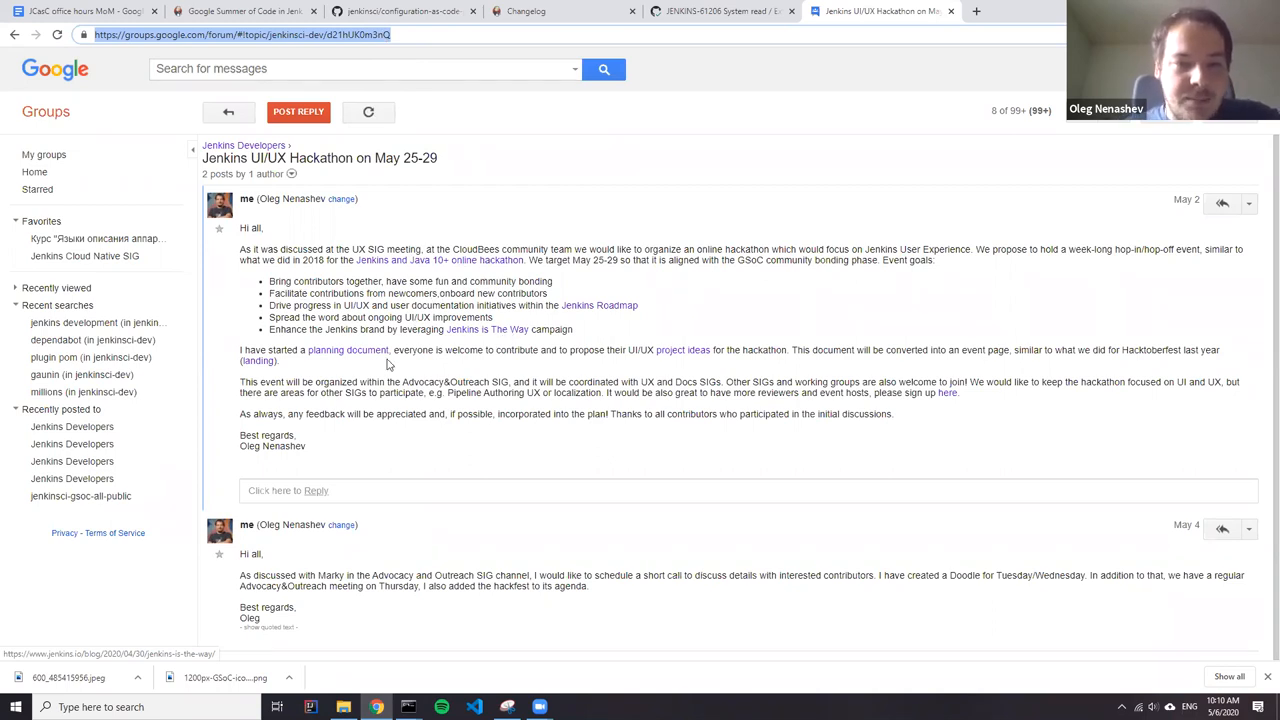
click(348, 350)
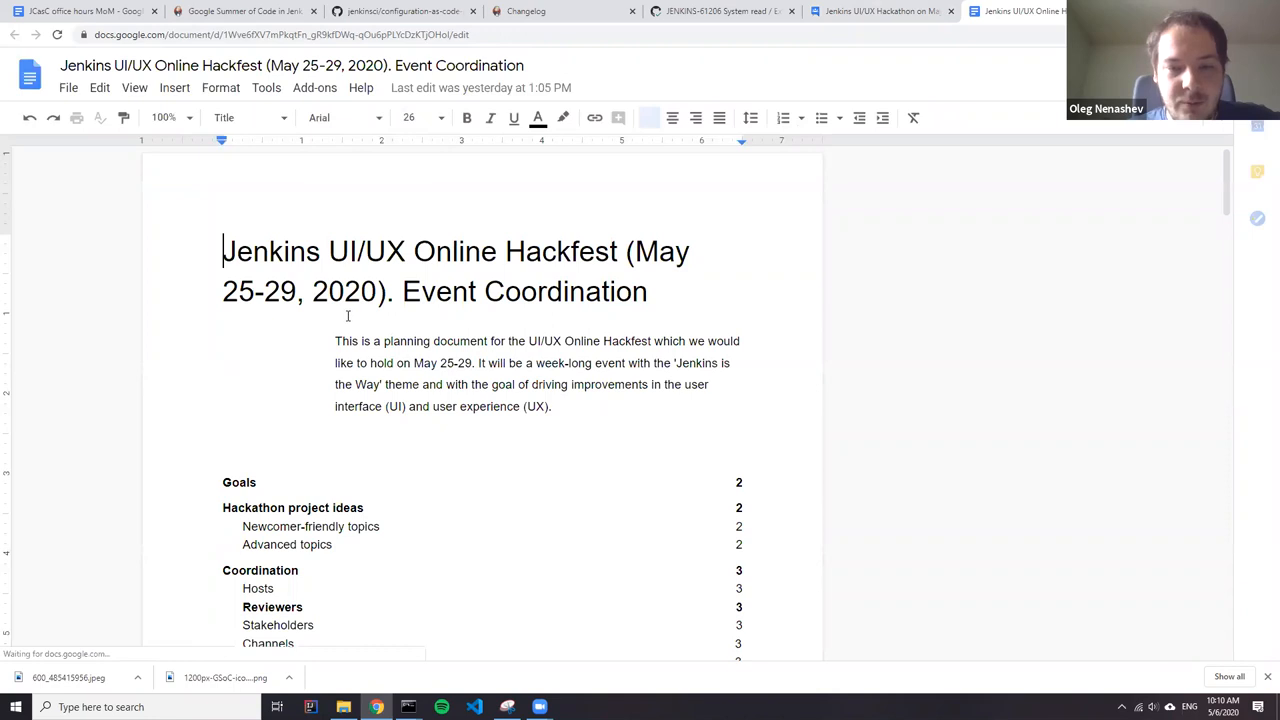
Scroll through the Hackfest planning doc's project ideas and advanced topics
scroll(down, 3)
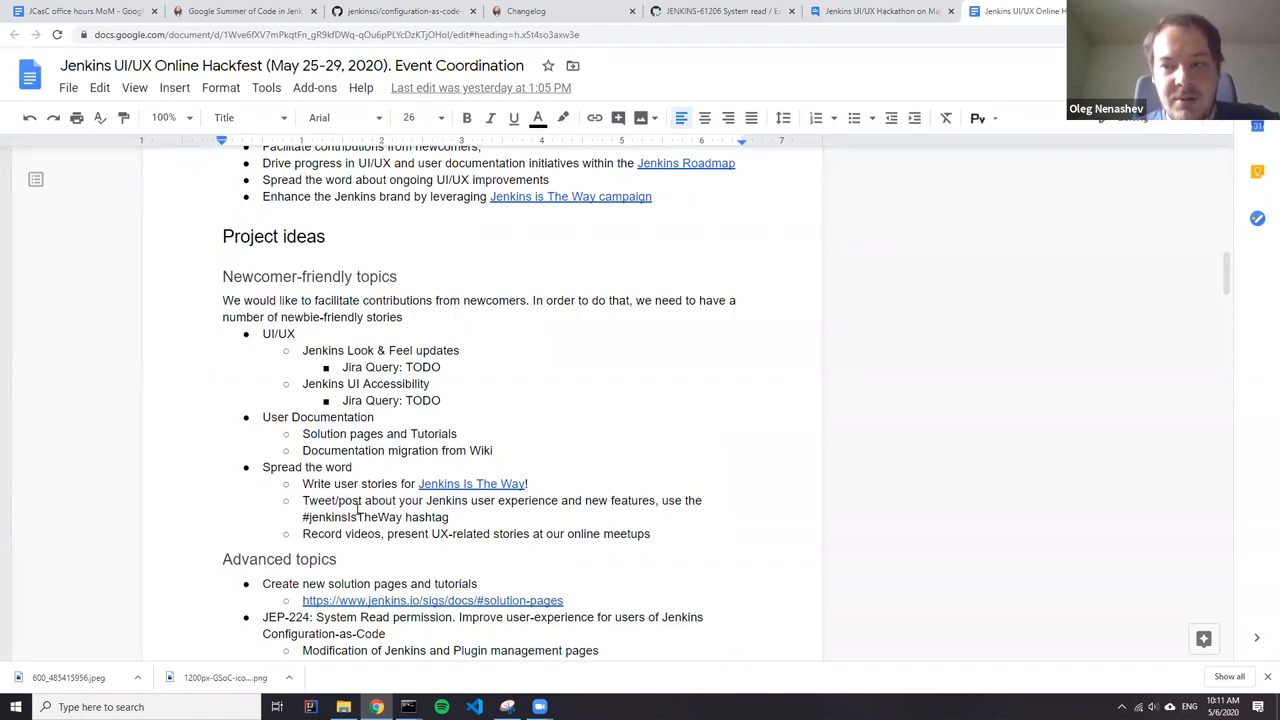
scroll(down, 3)
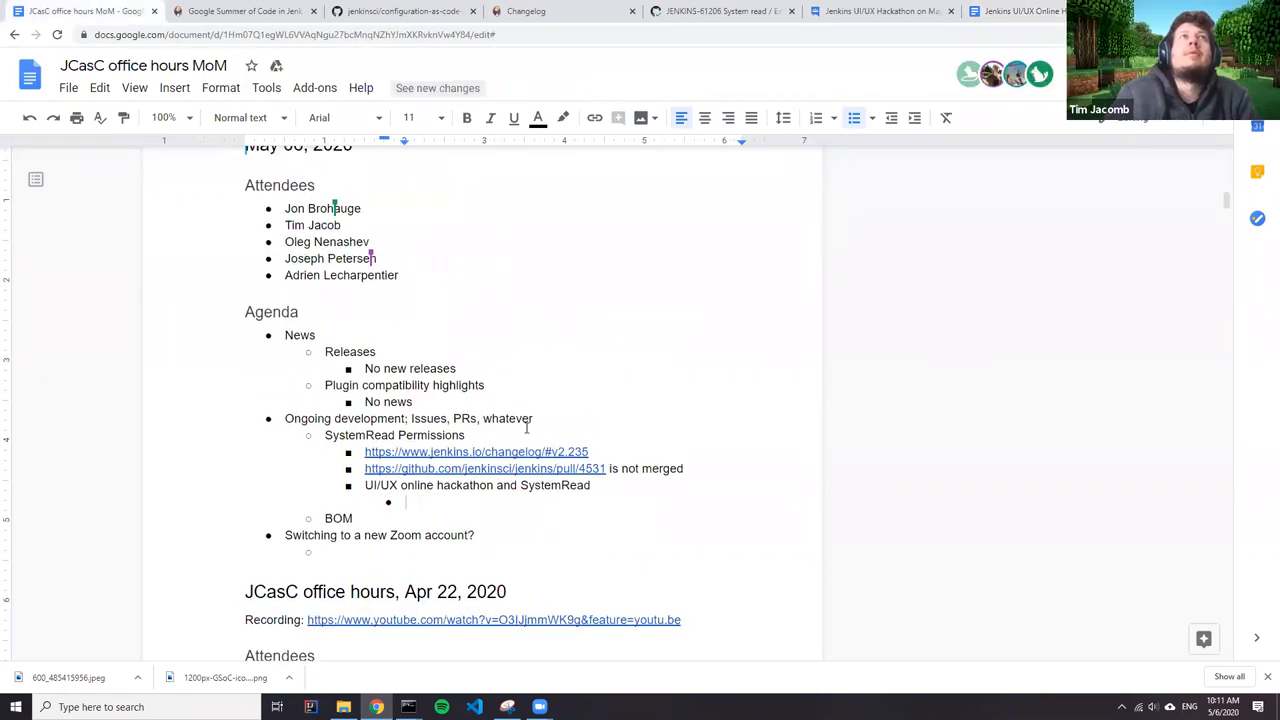
Link the jenkinsci-dev hackathon thread and note 'JEP-224 could be a good area'
text(https://groups.google.com/forum/#!topic/jenkinsci-dev/d21hUK0m3nQ)
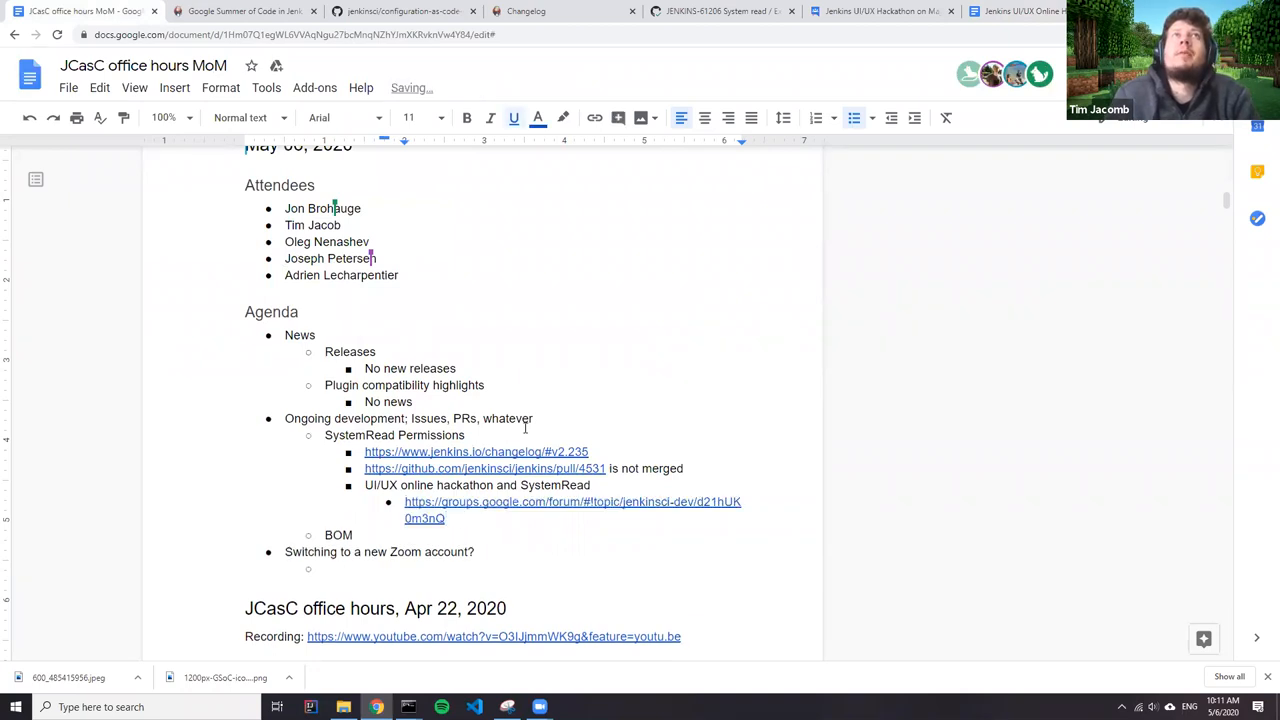
text(JEP-224)
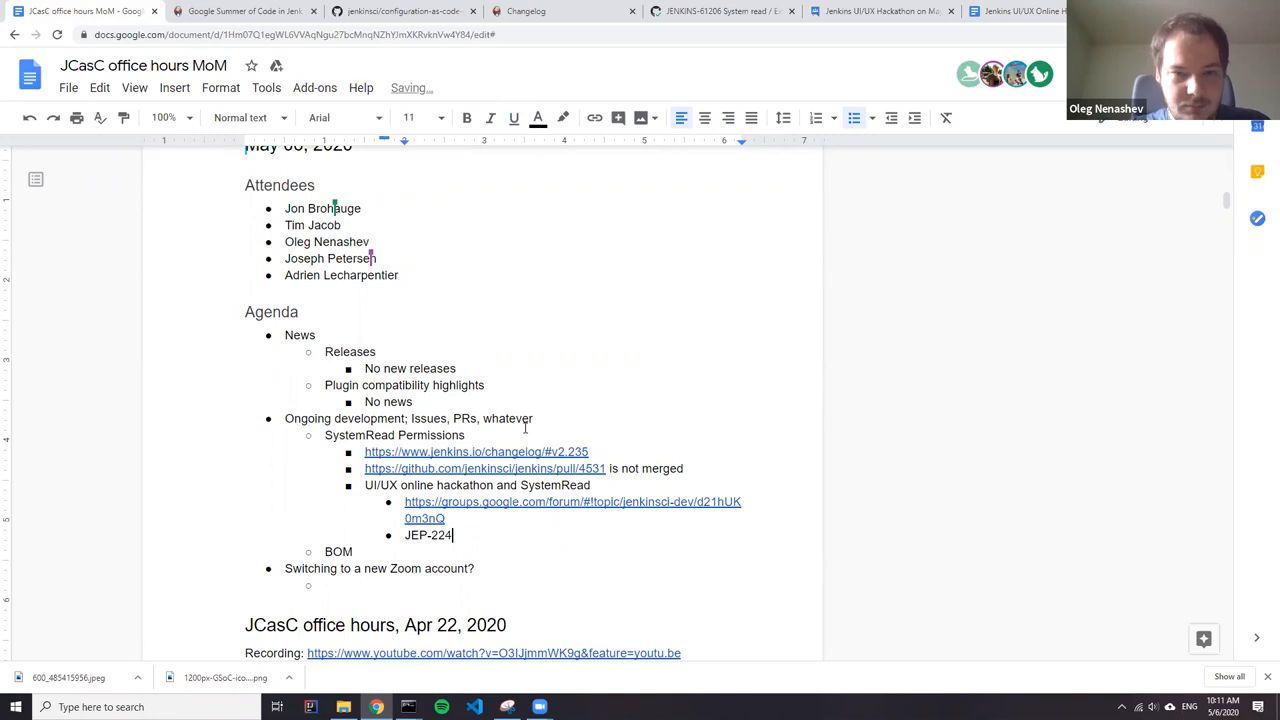
text(" ")
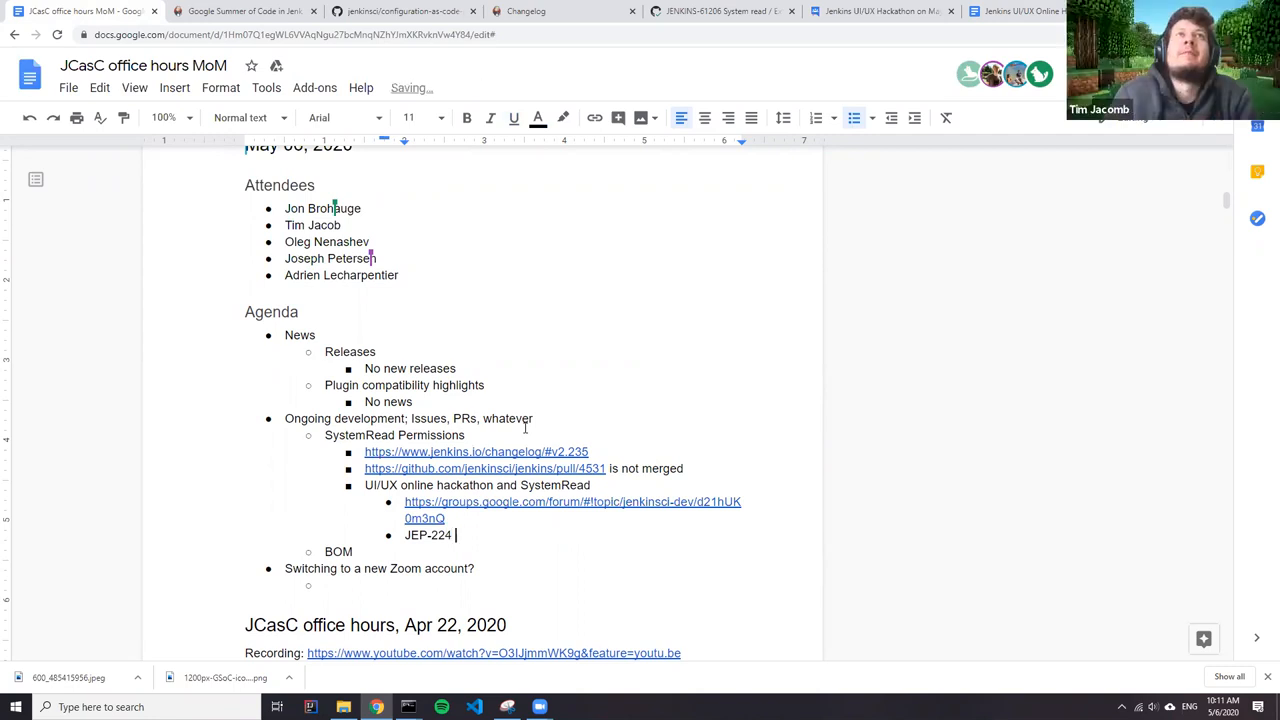
text(could be a good area)
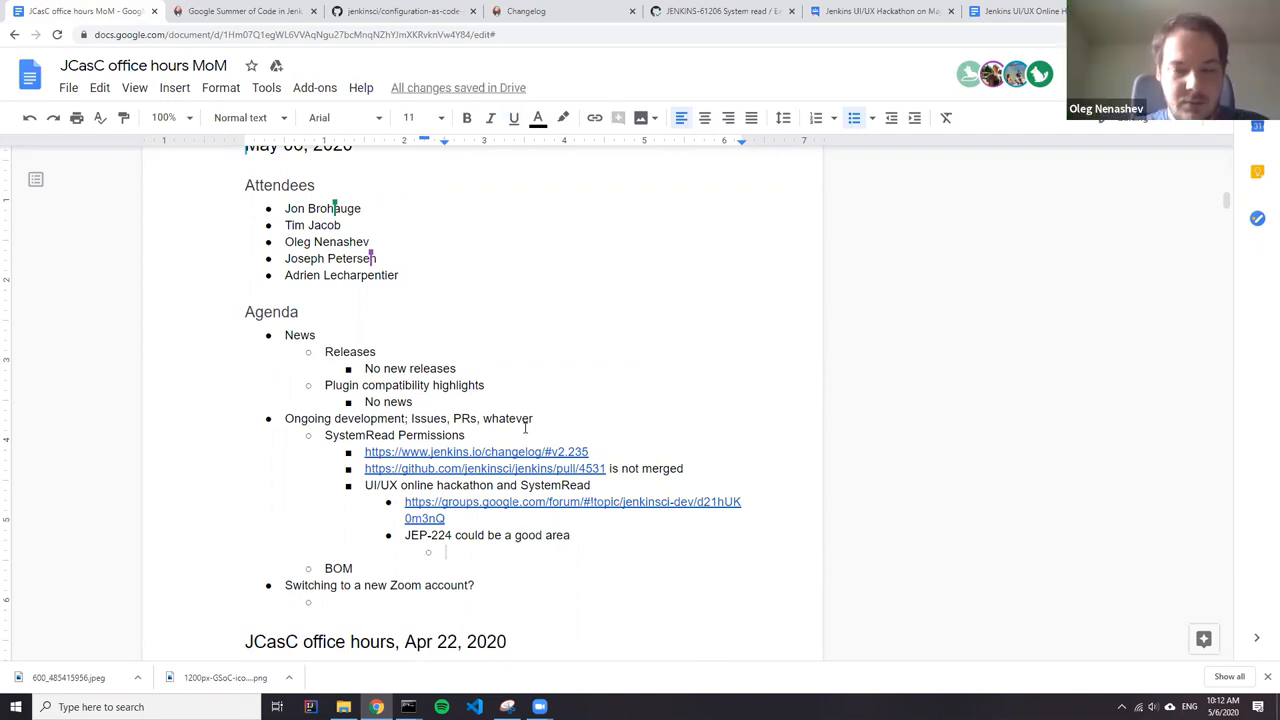
Add 'SystemRead for Admins' and begin 'ExtendedRead for Job' sub-points
text(SystemRead for)
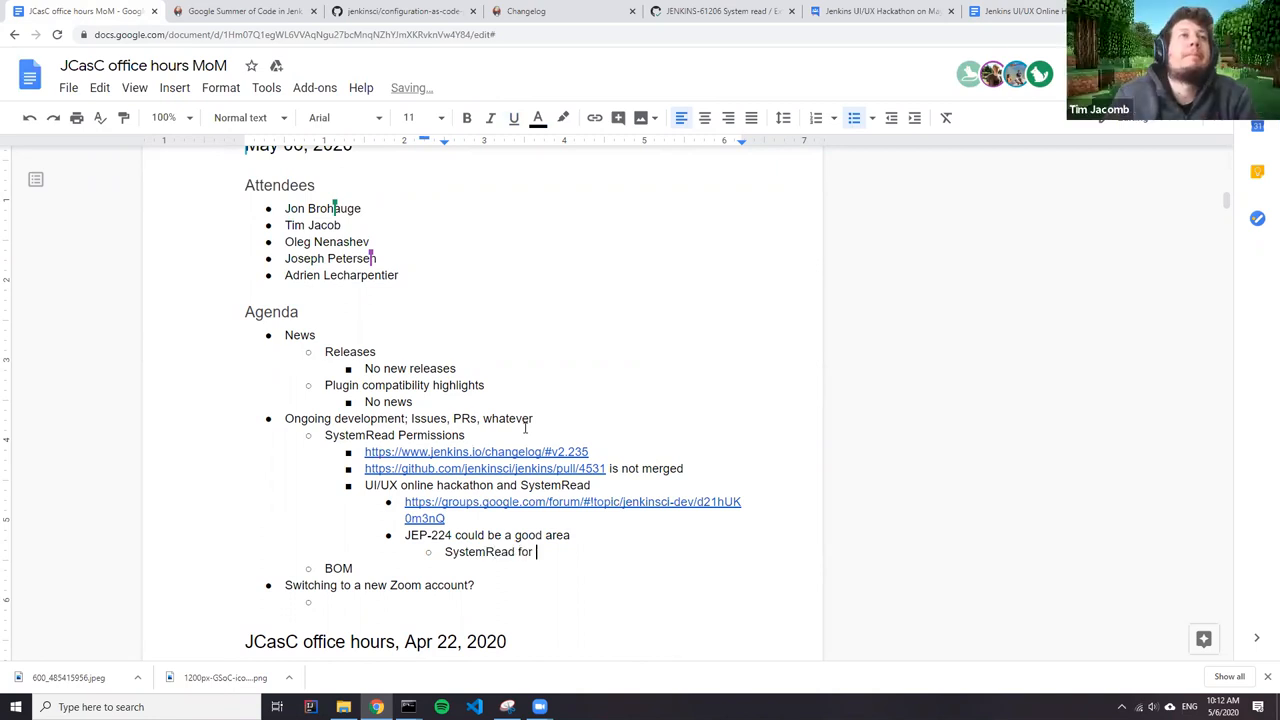
text(Admins)
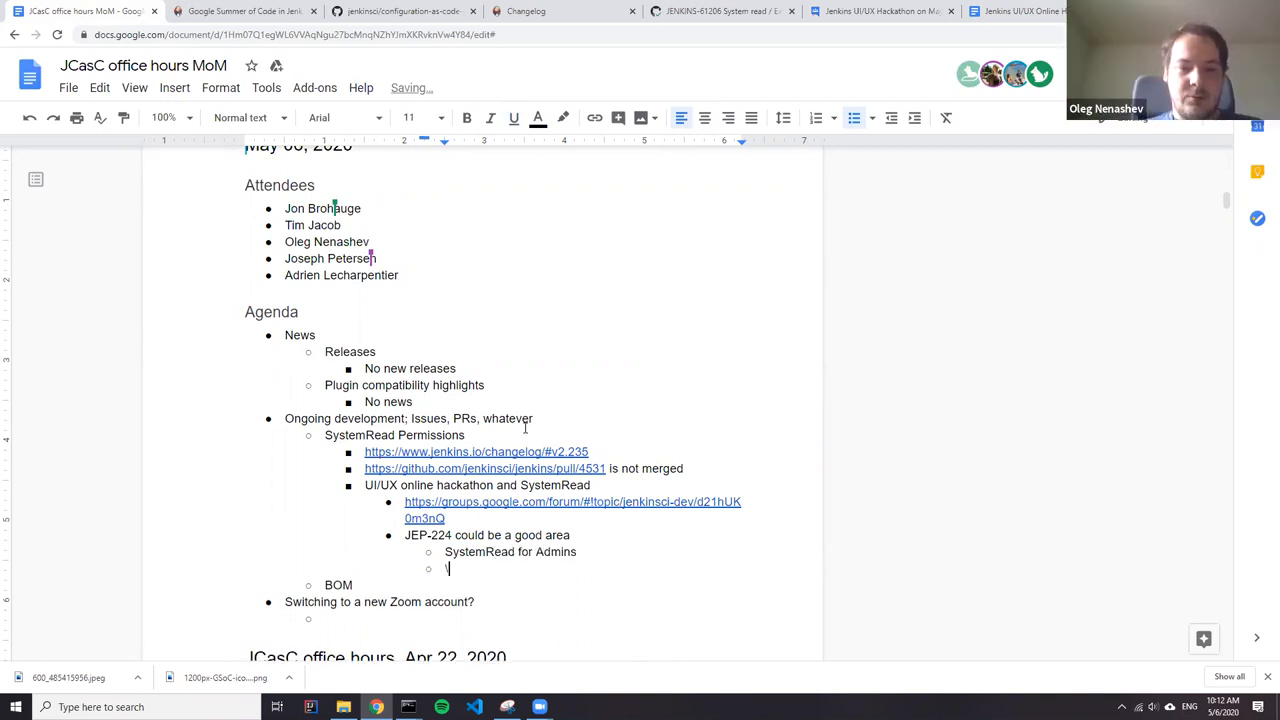
text(ExtendedRead for Job)
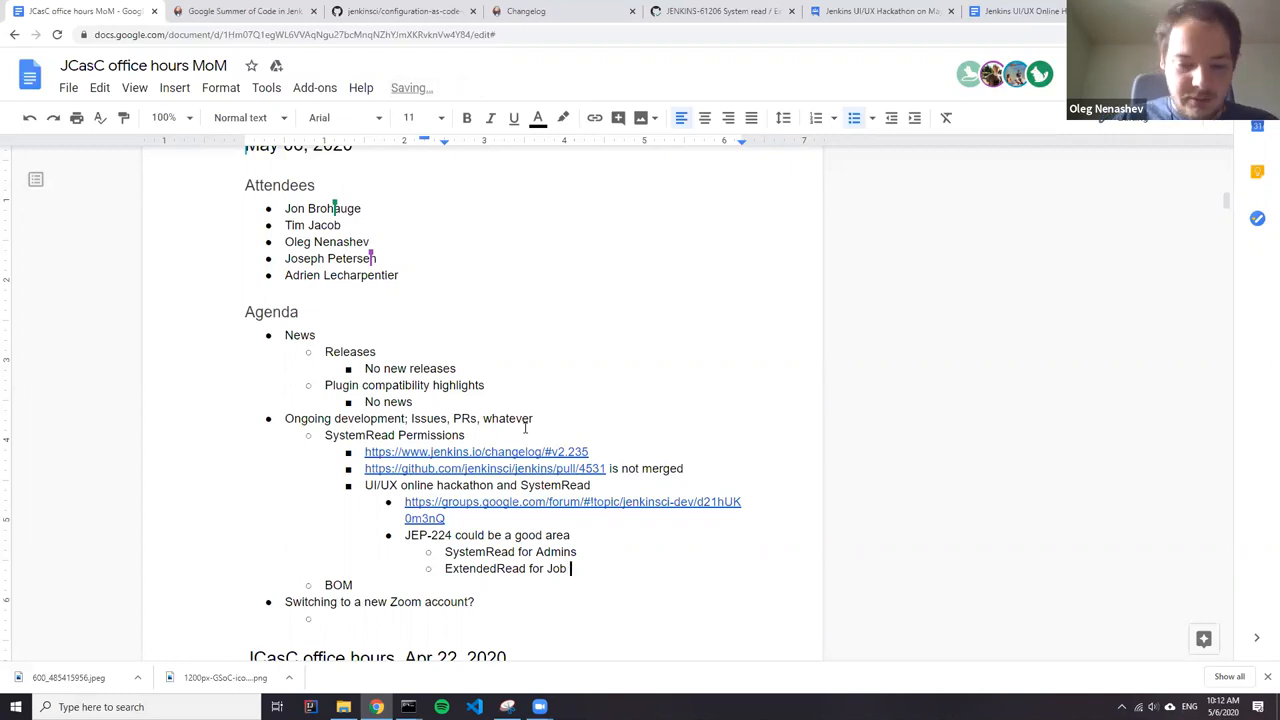
Extend the ExtendedRead for Job bullet with '- improve controls, especially Pipeline'
text(- improv)
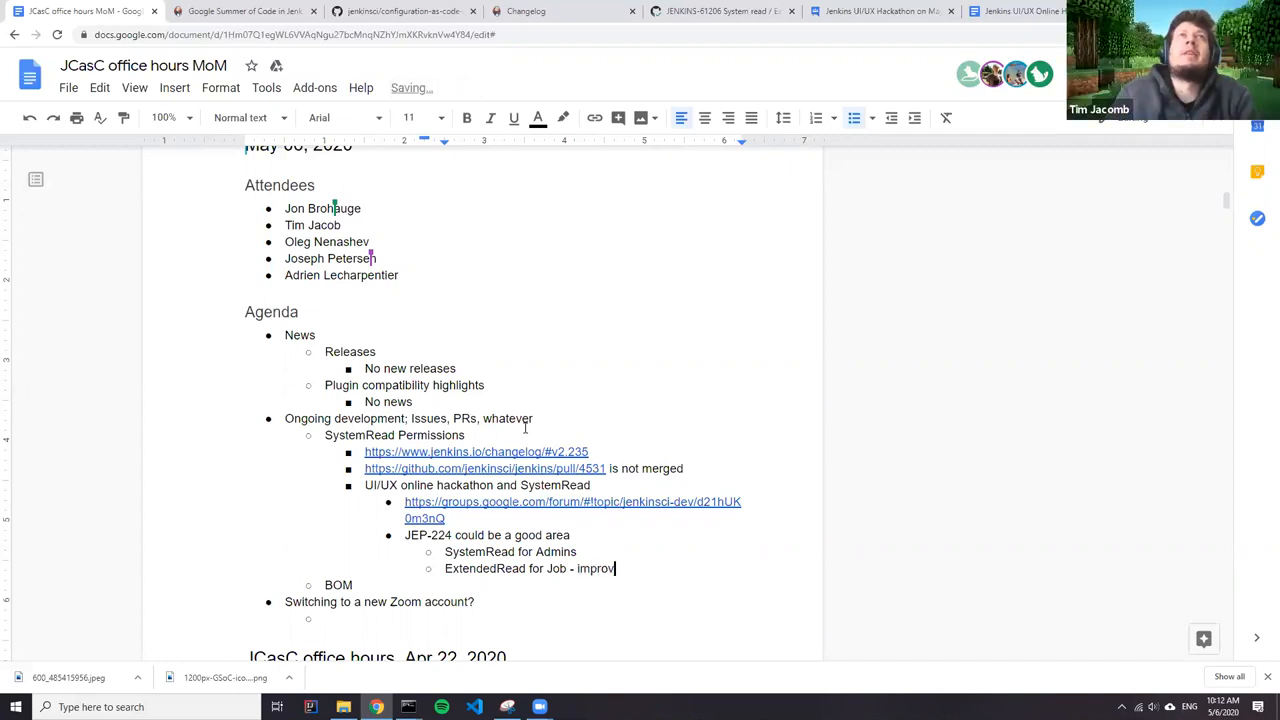
text(e control)
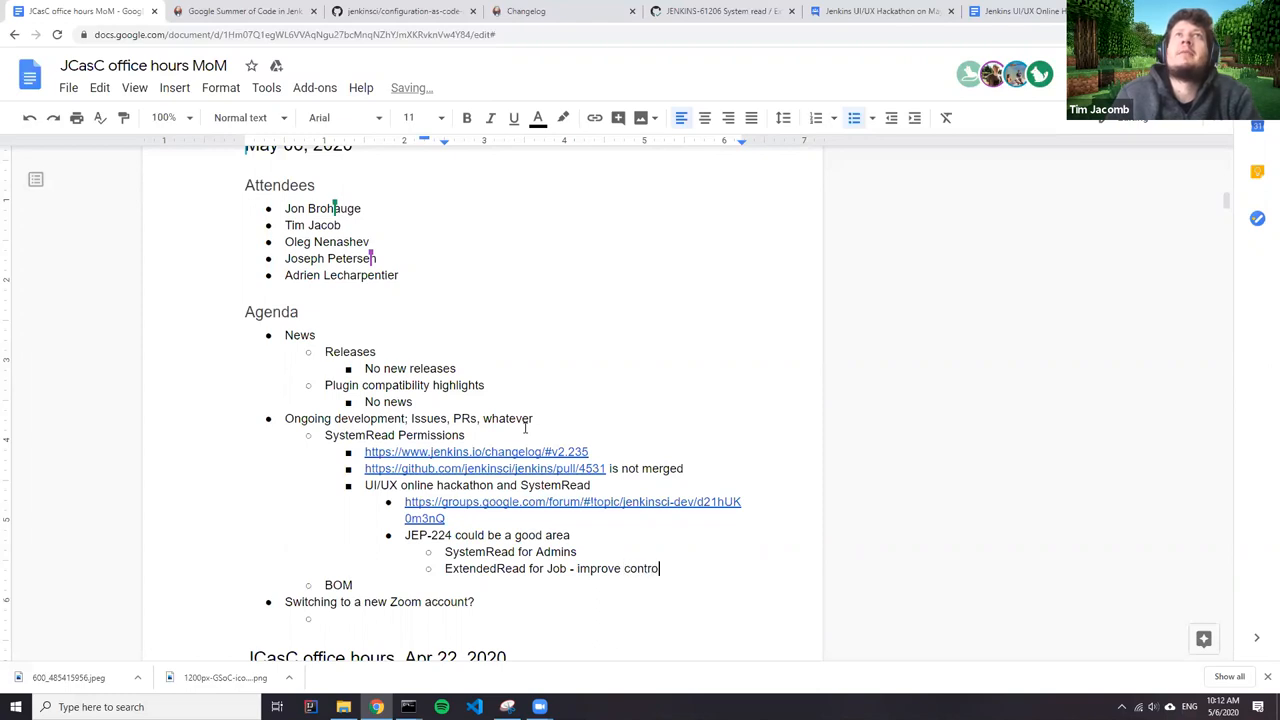
text(ls)
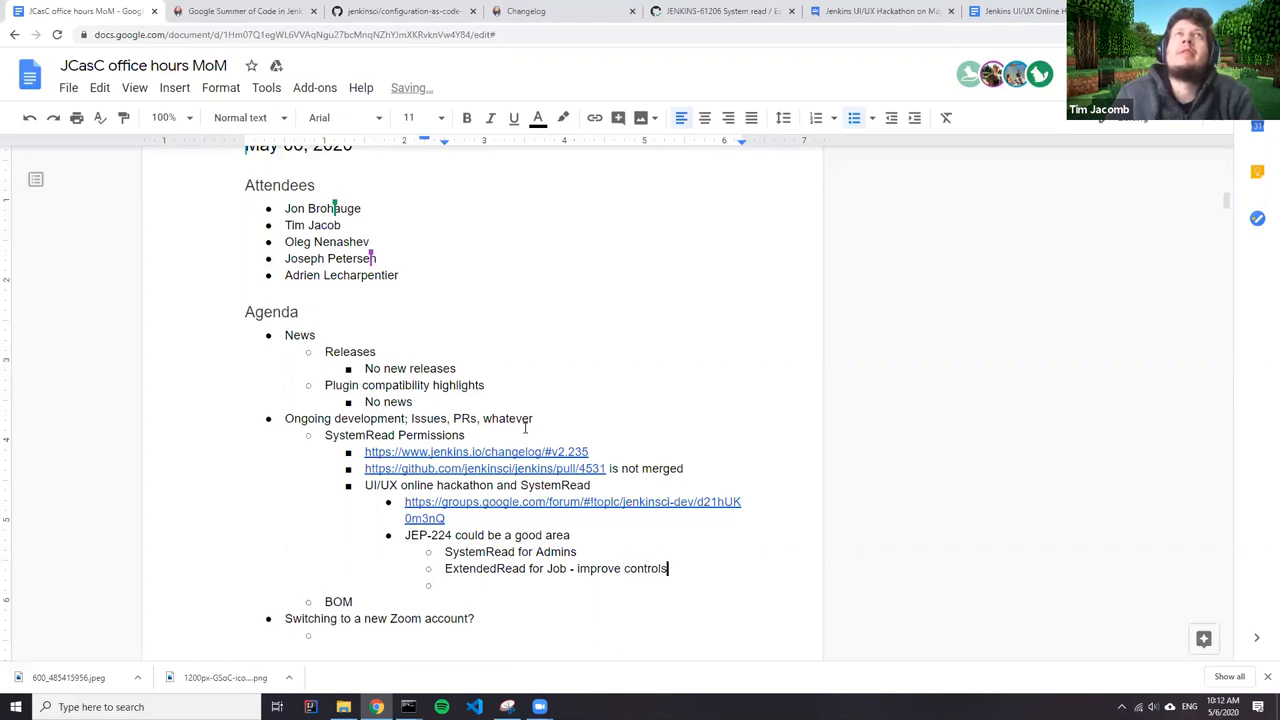
key(enter)
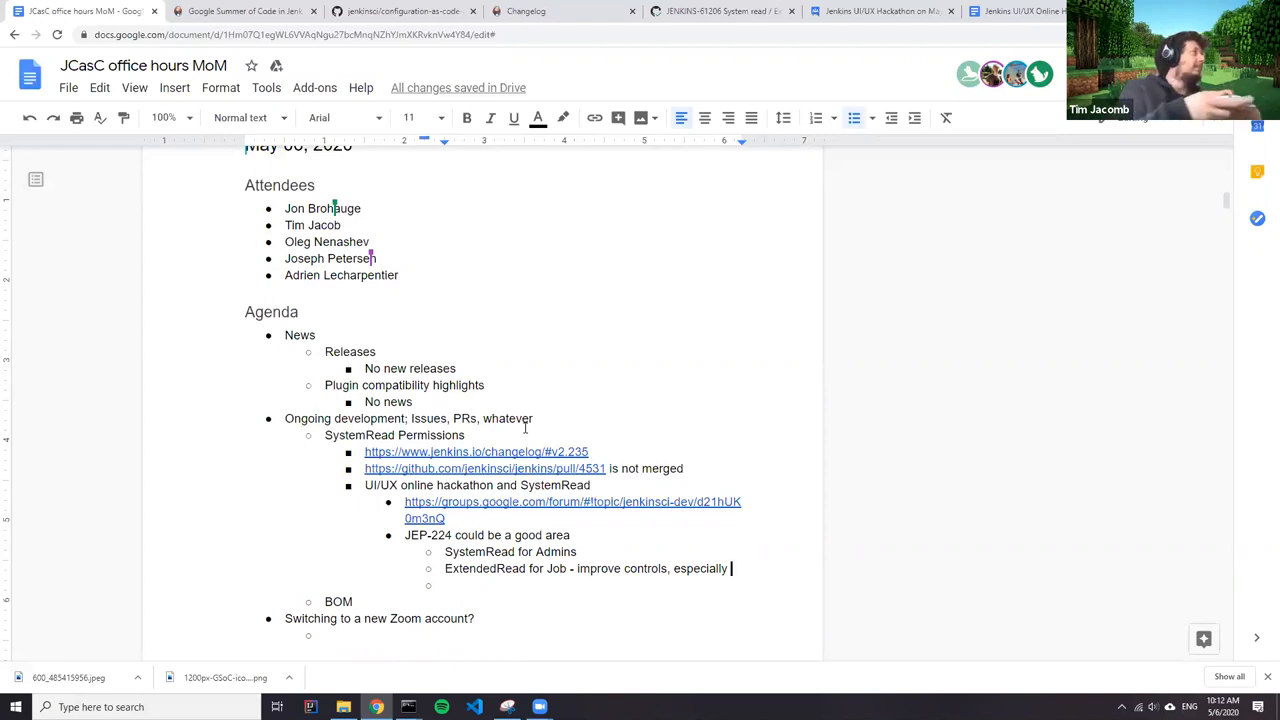
text(P)
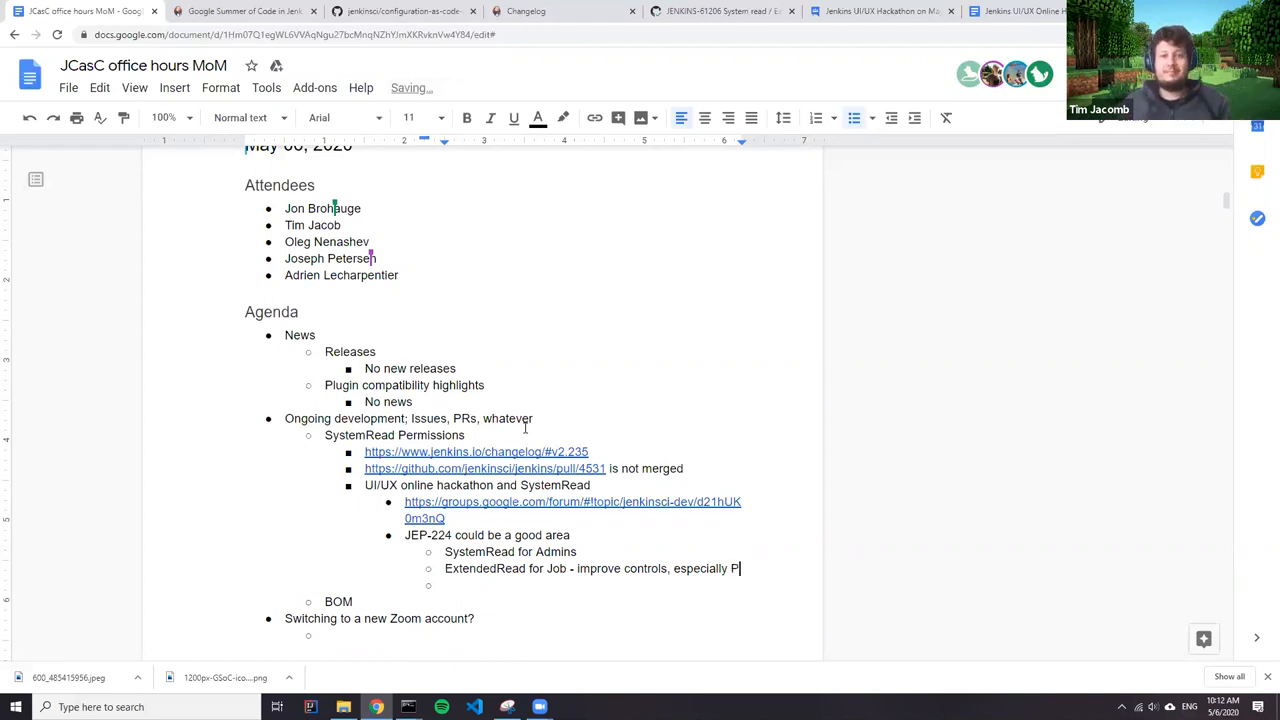
text(ipeline)
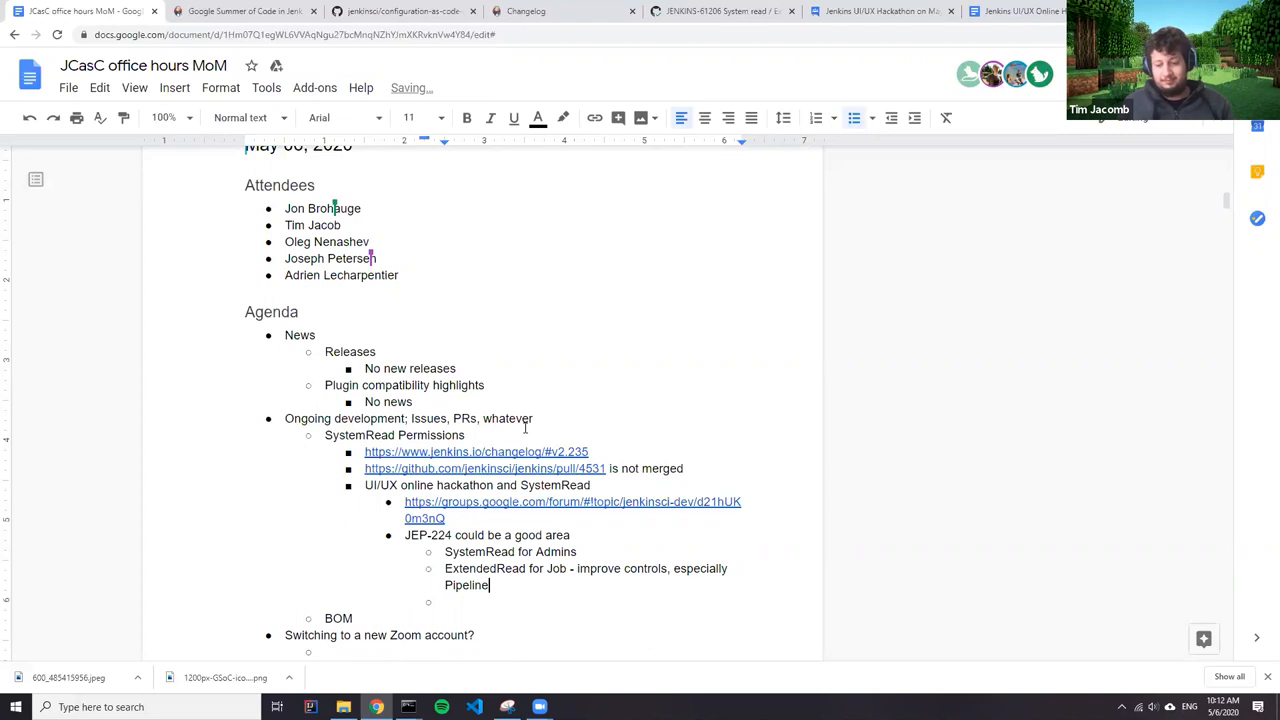
Add a new 'ExtendedRead for Agents' bullet under JEP-224
key(enter)
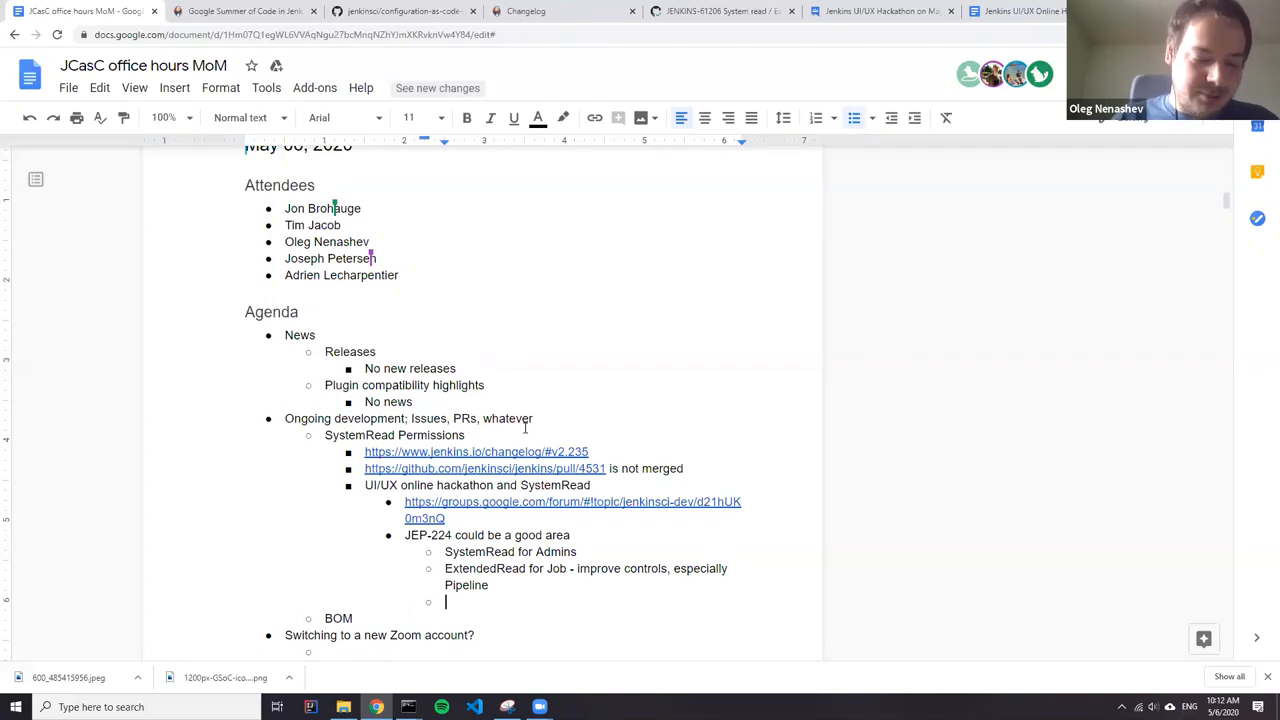
text(Ext)
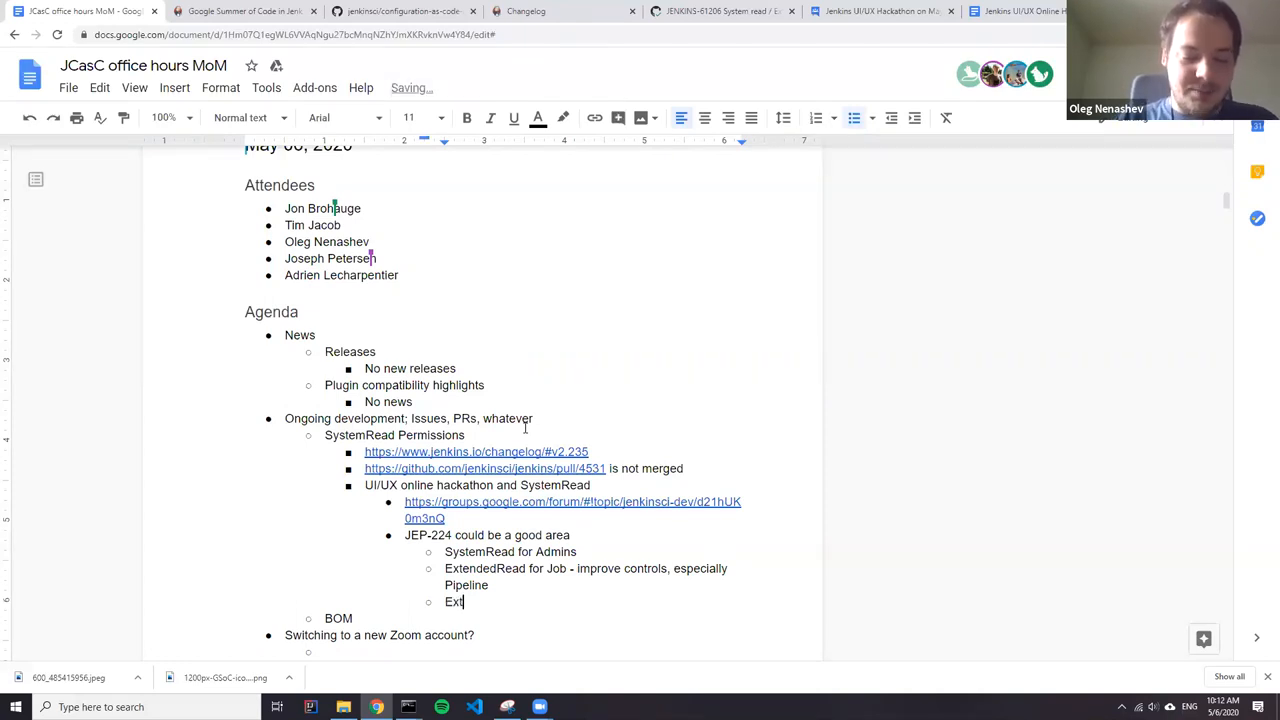
text(endedRead for A)
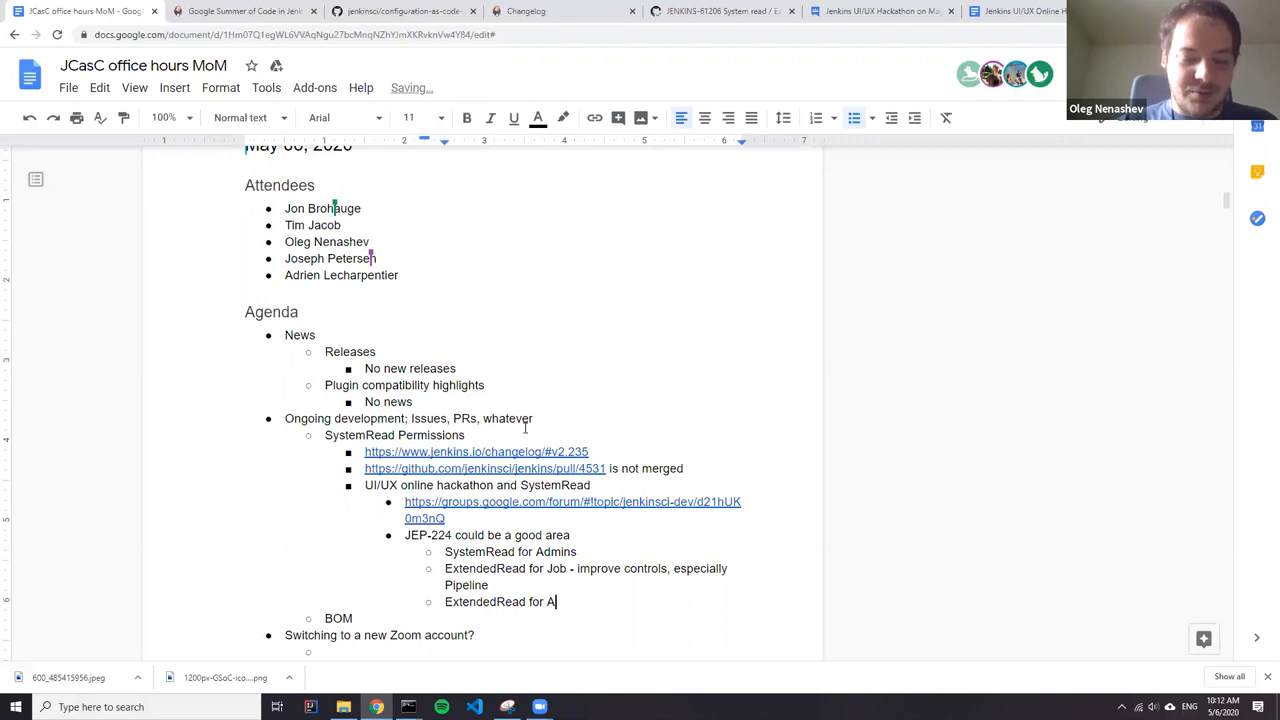
text(gents)
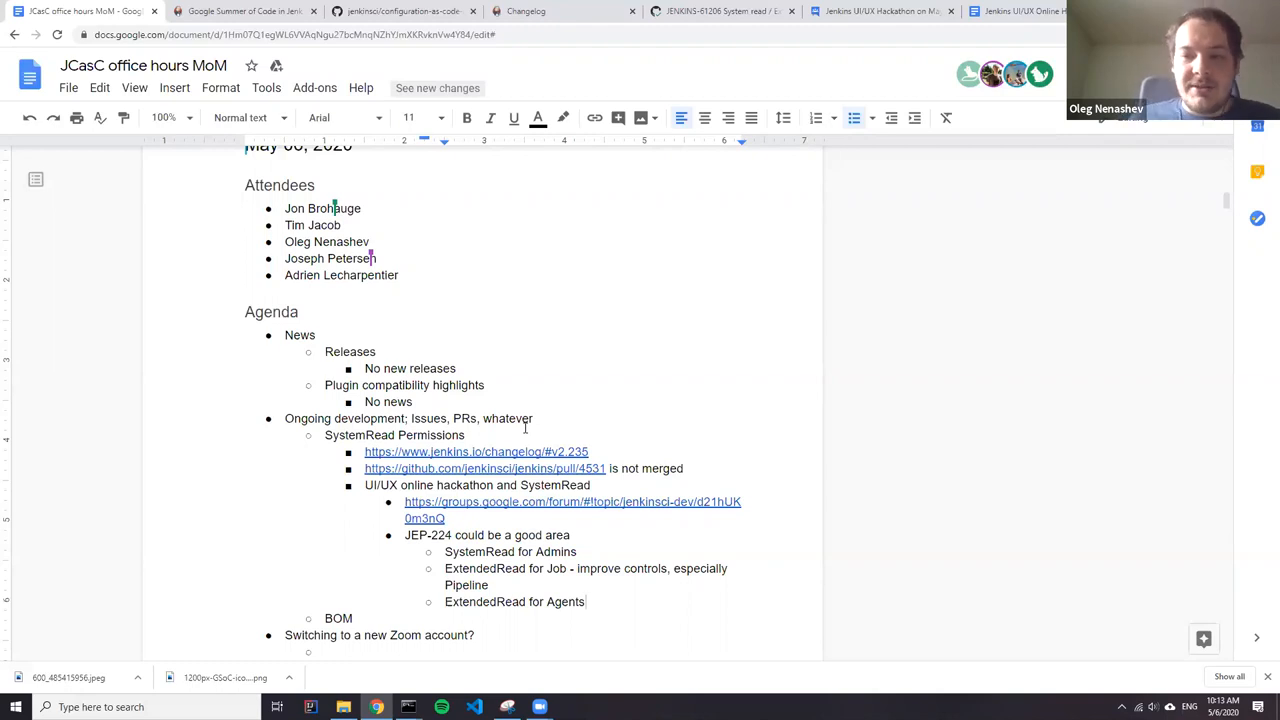
click(588, 600)
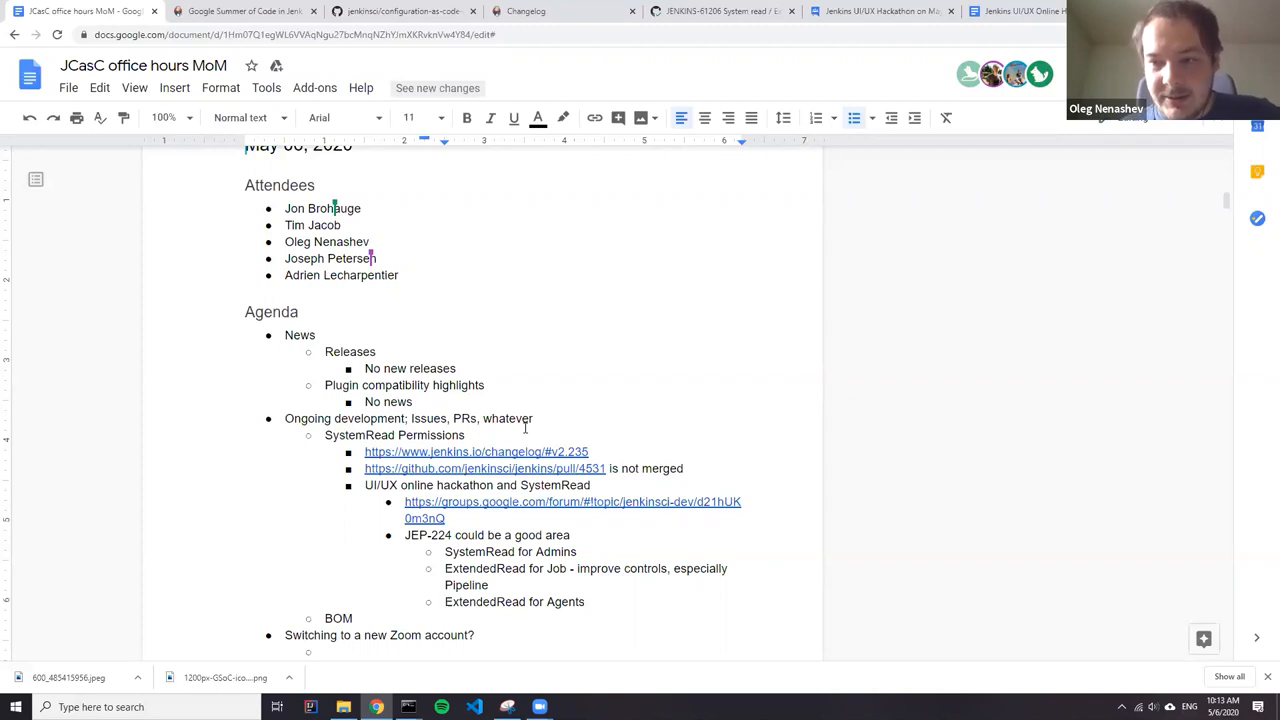
Add a sub-point under ExtendedRead for Agents reading '- bug scrub, testing, fixing stuff'
click(586, 600)
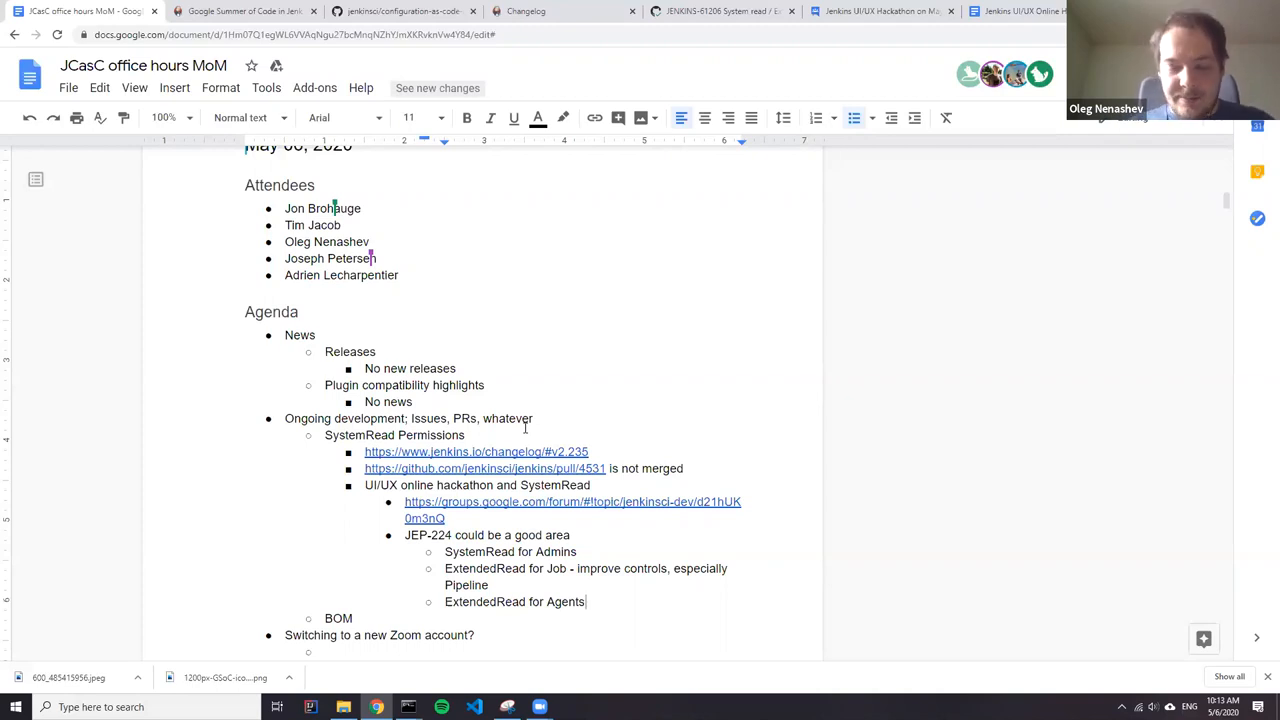
key(enter)
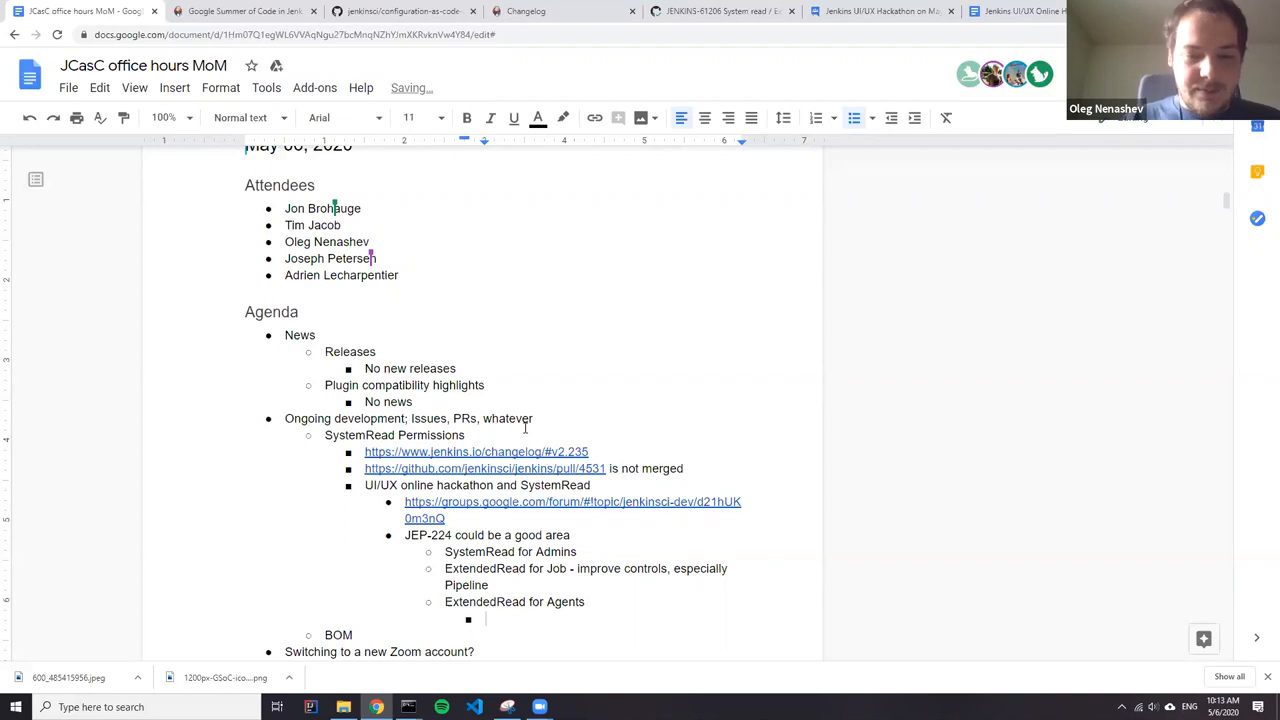
text(-)
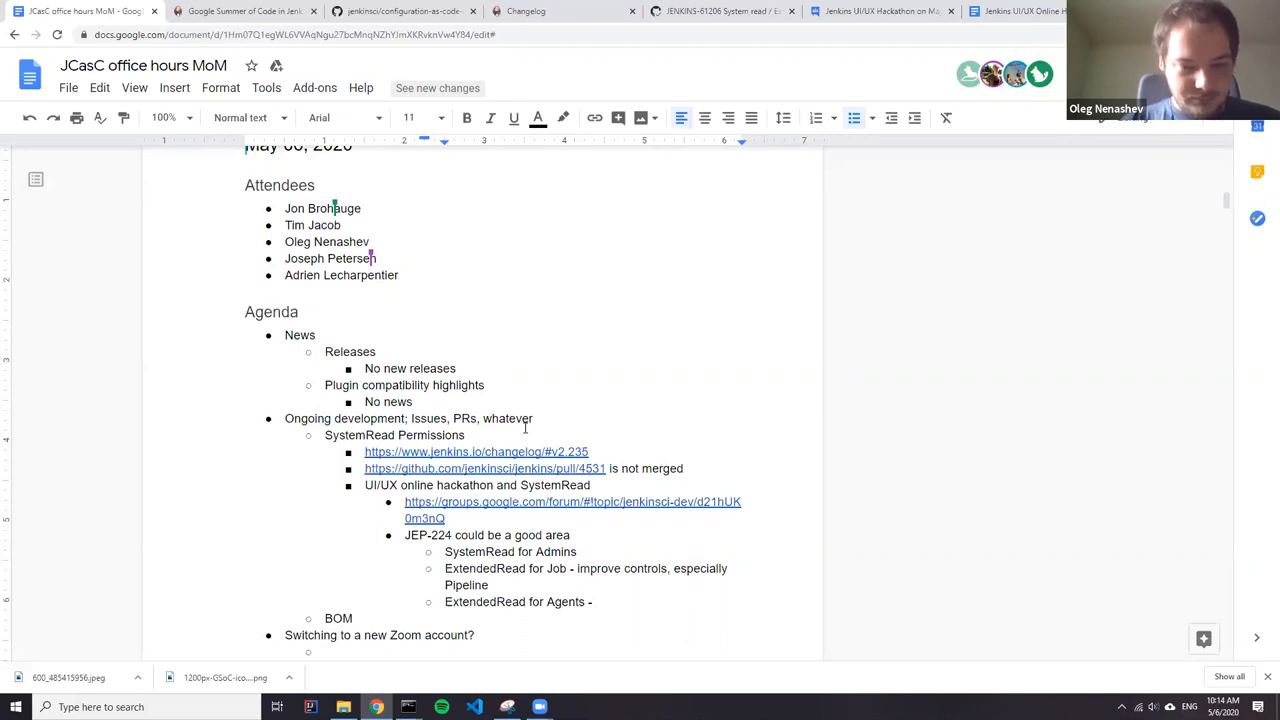
text(bug s)
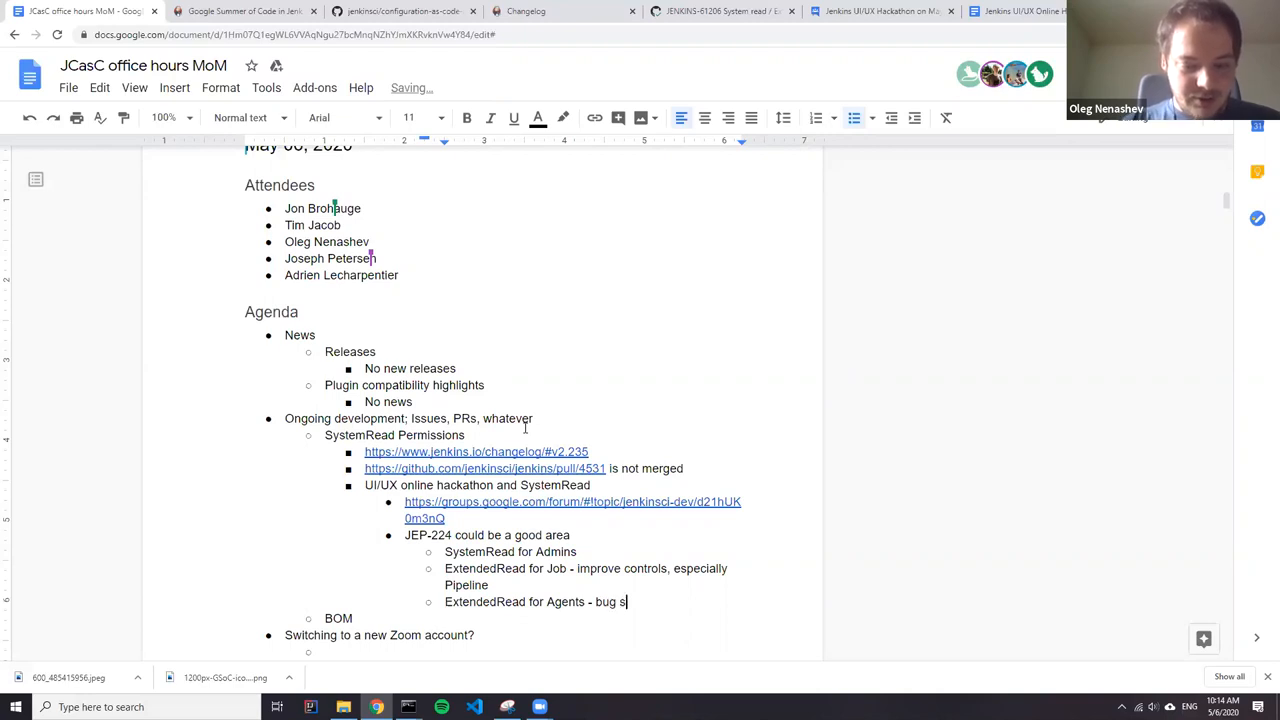
text(crub.)
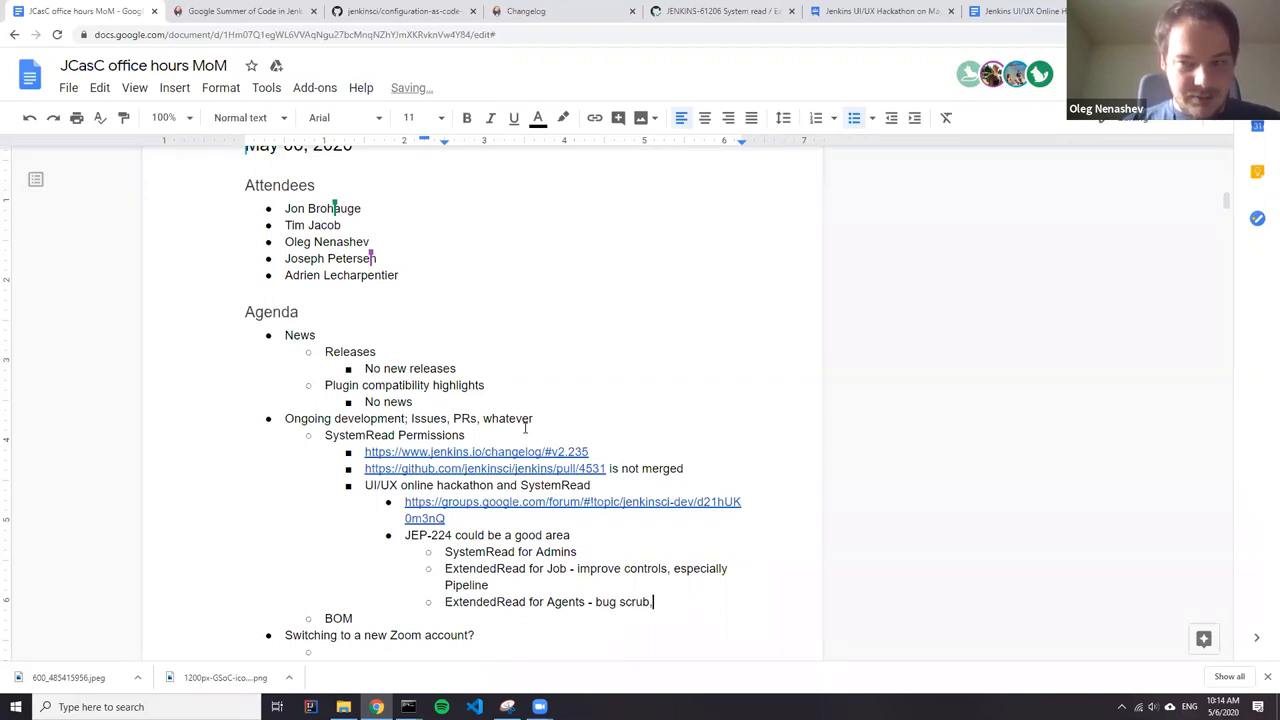
text(" ")
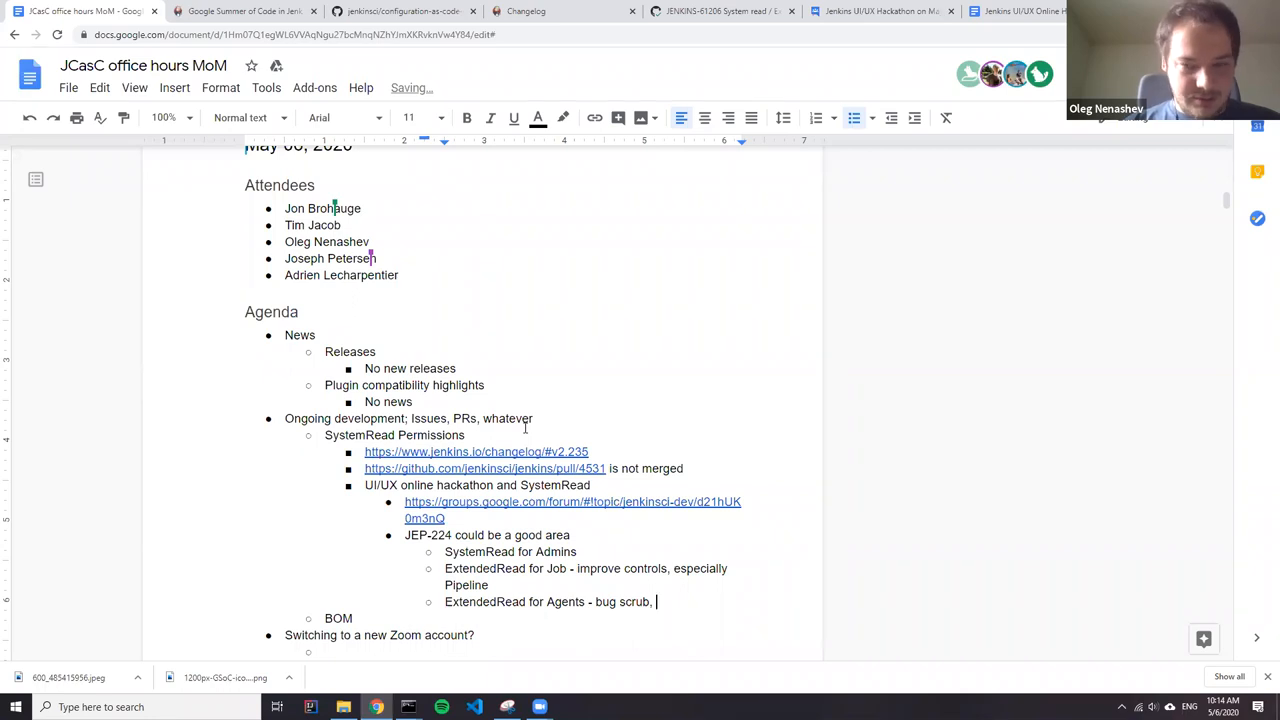
text(t)
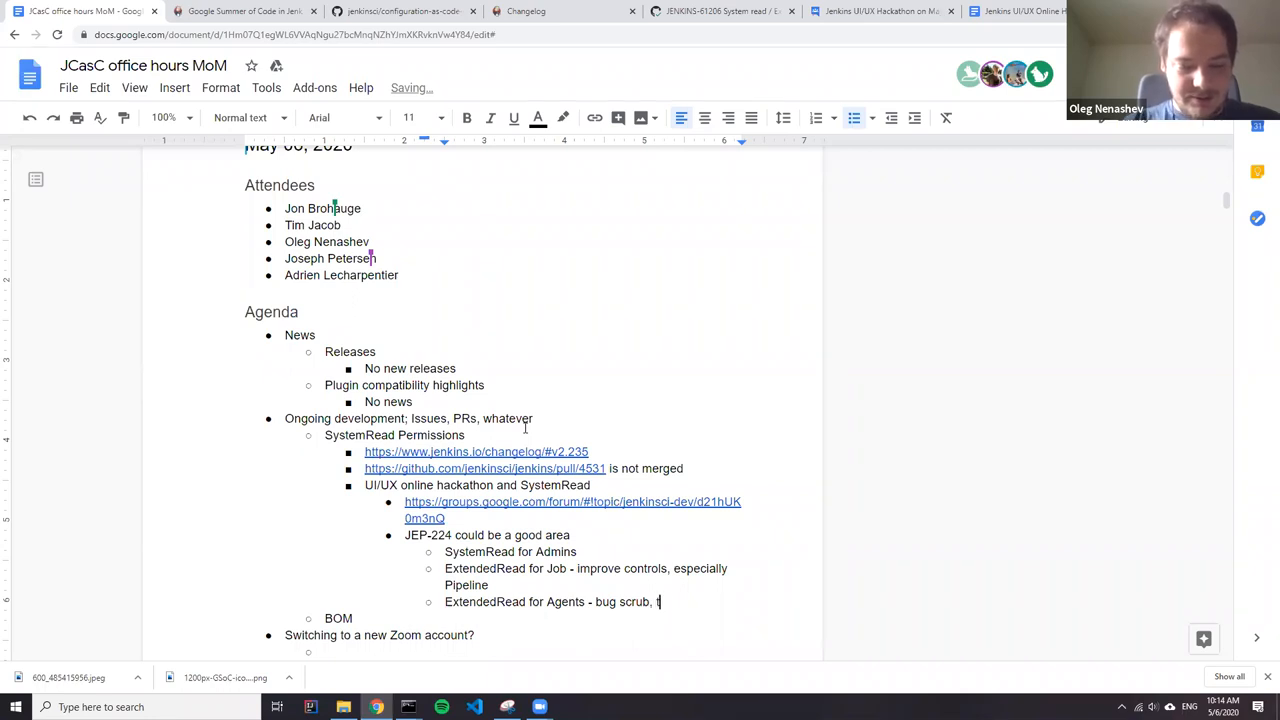
text(testing,)
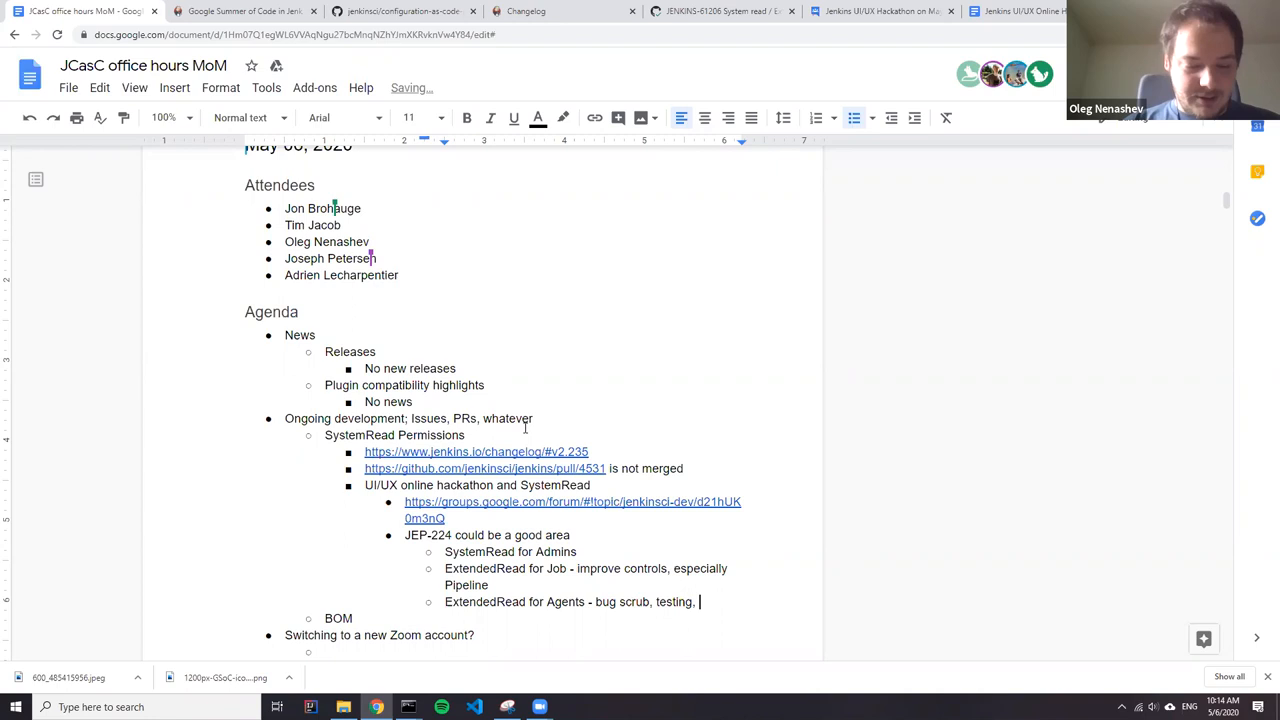
text(fixing)
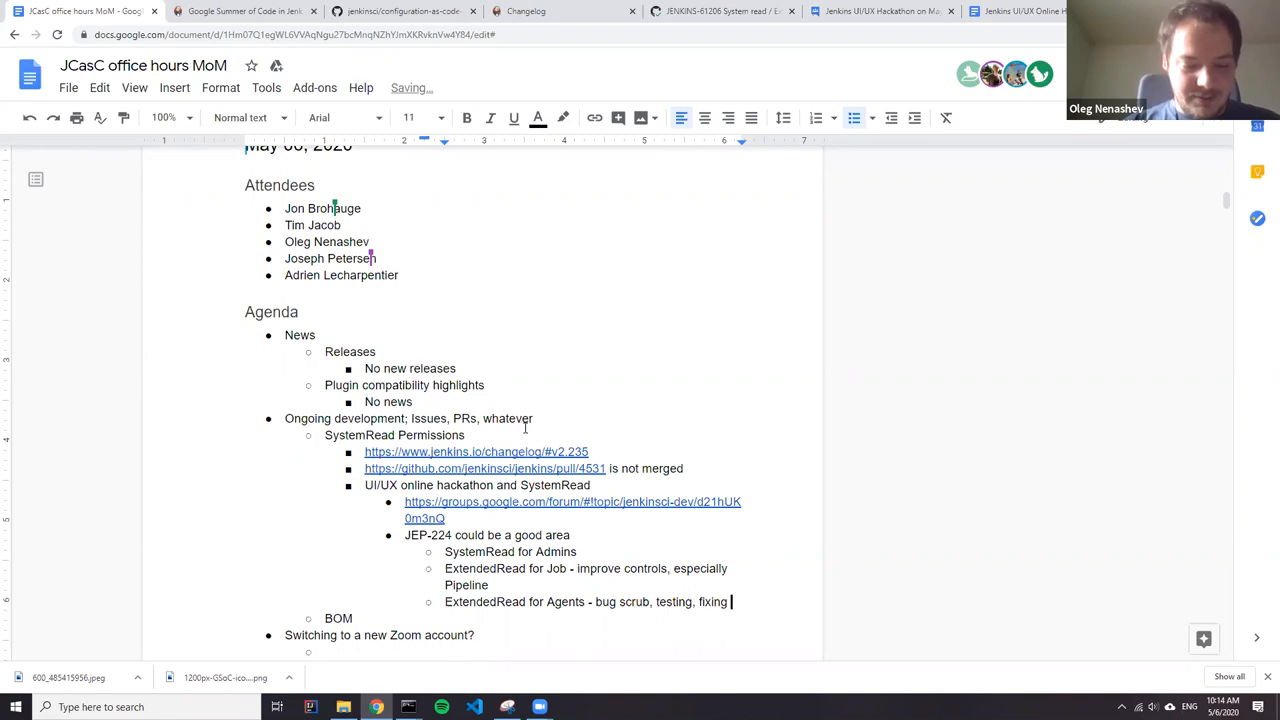
text(stuff)
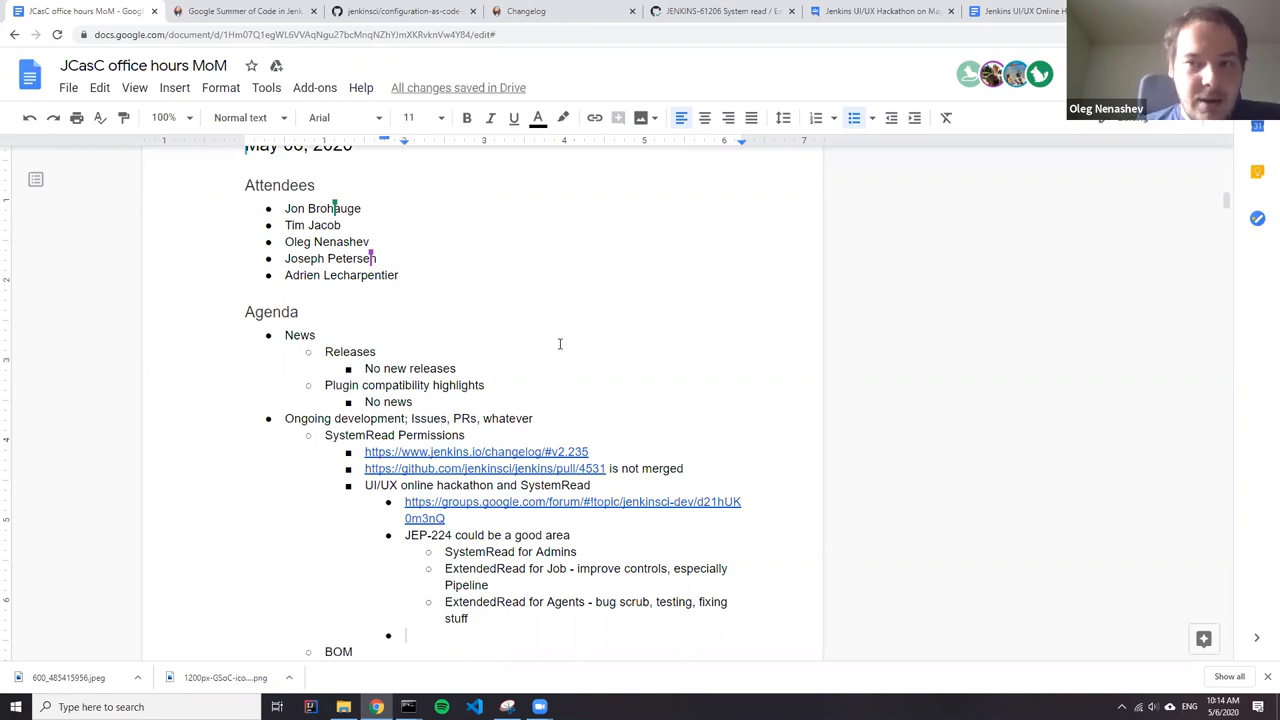
mouse_move(308, 470)
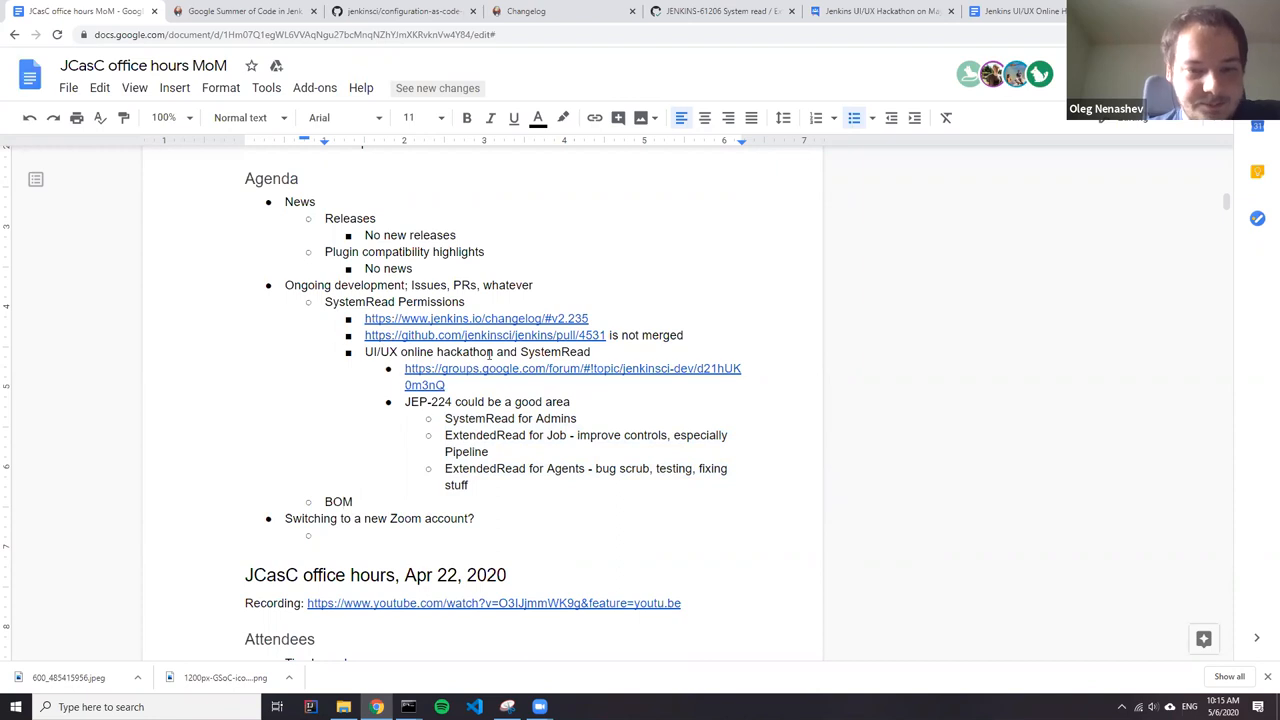
Move the insertion point after BOM and switch to the GitHub pull request #4531 tab
click(352, 500)
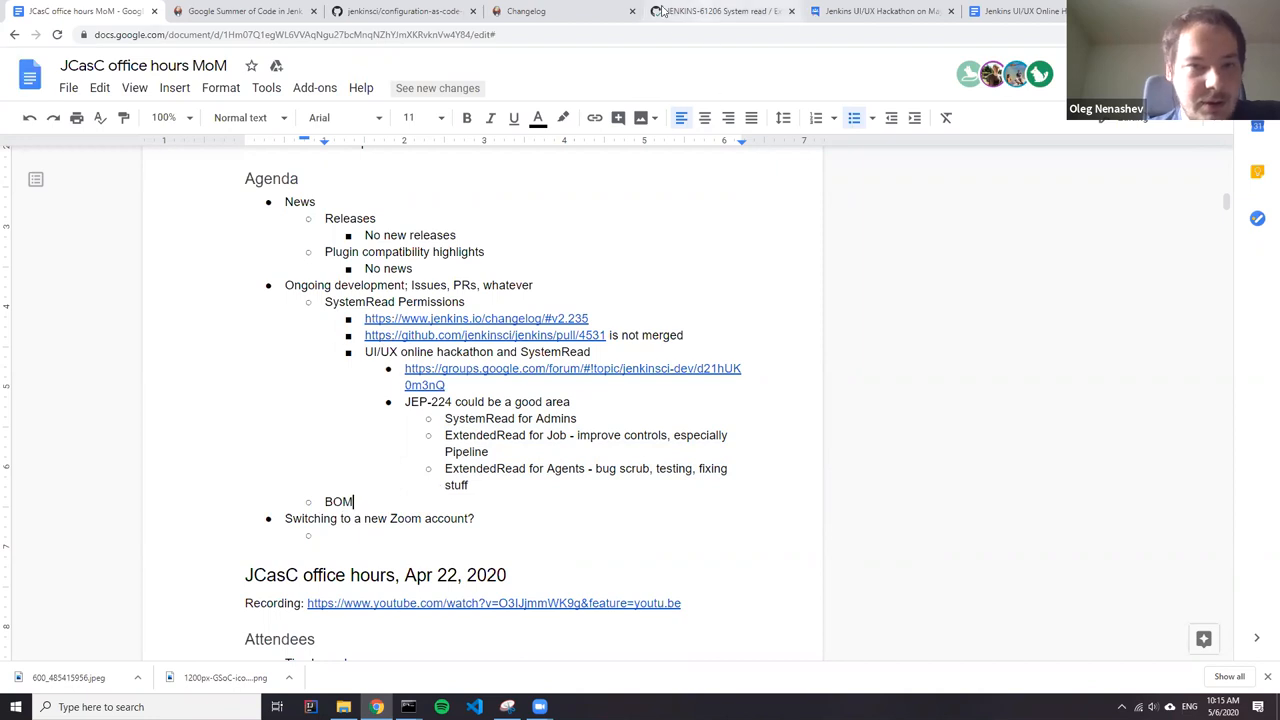
click(720, 12)
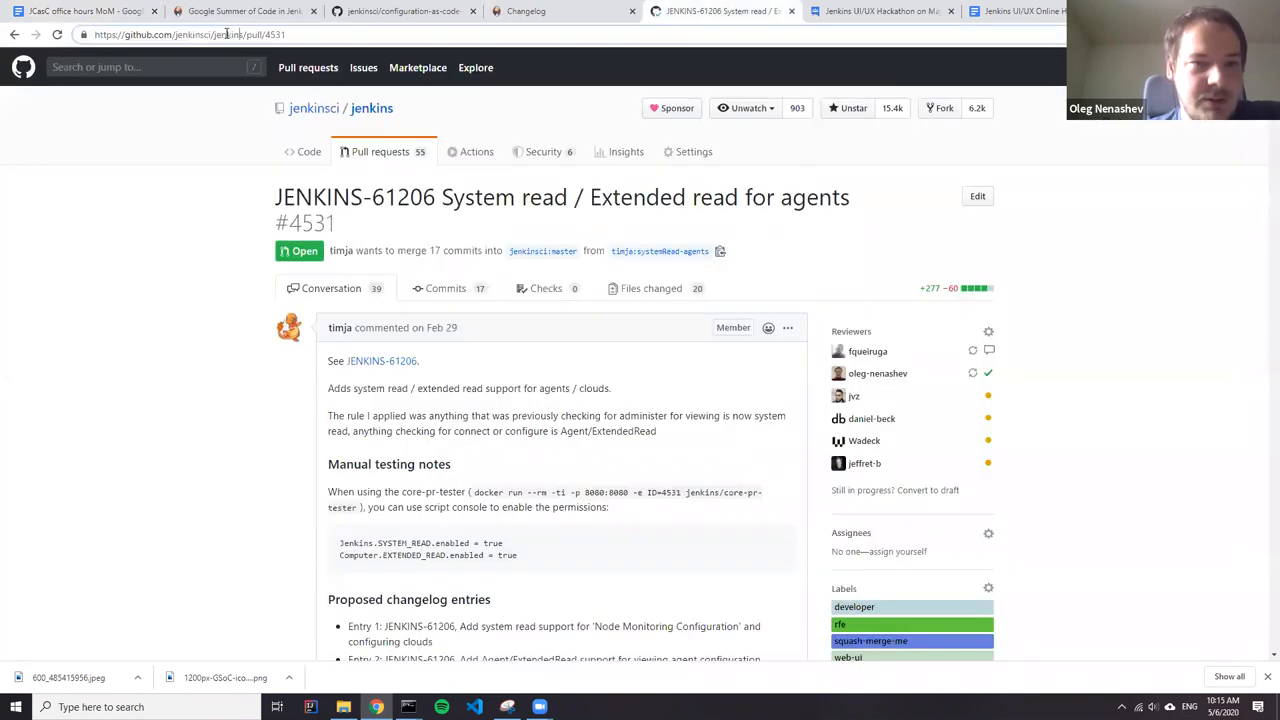
Browse jenkinsci/bom pull requests and review PR #225 bumping configuration-as-code-plugin to 1.39
text(jenkinsci/bom)
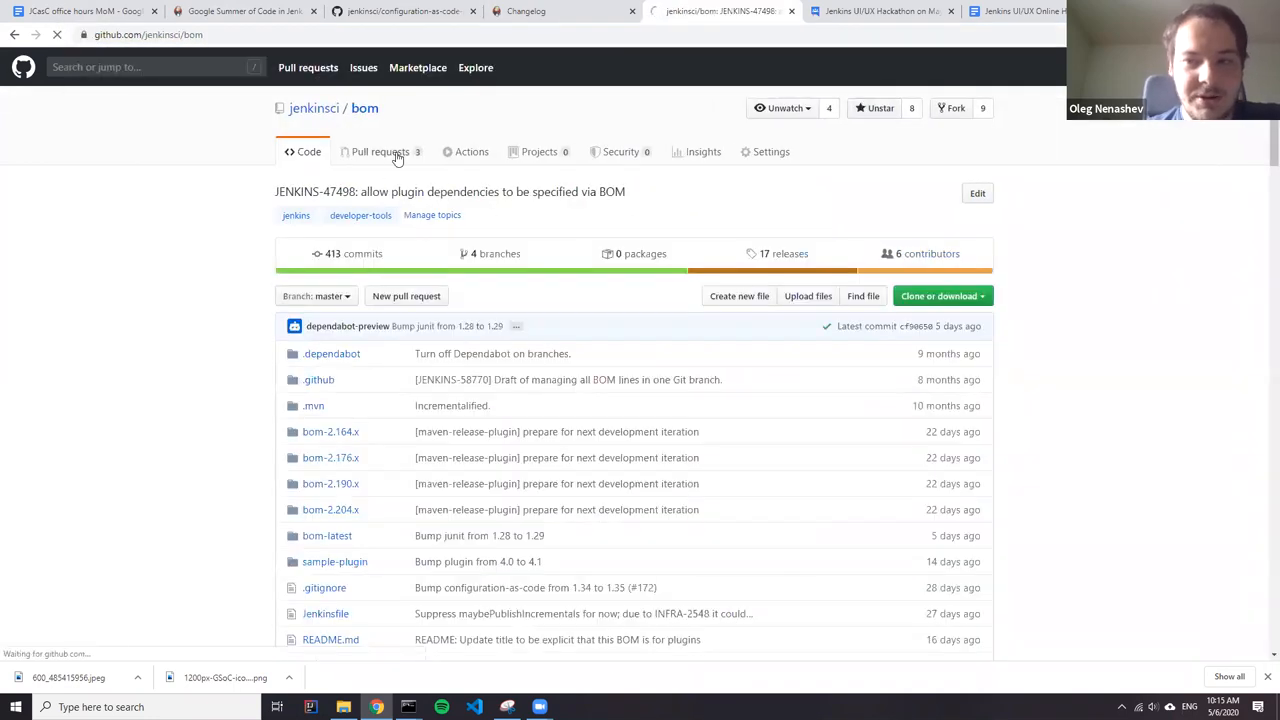
click(380, 152)
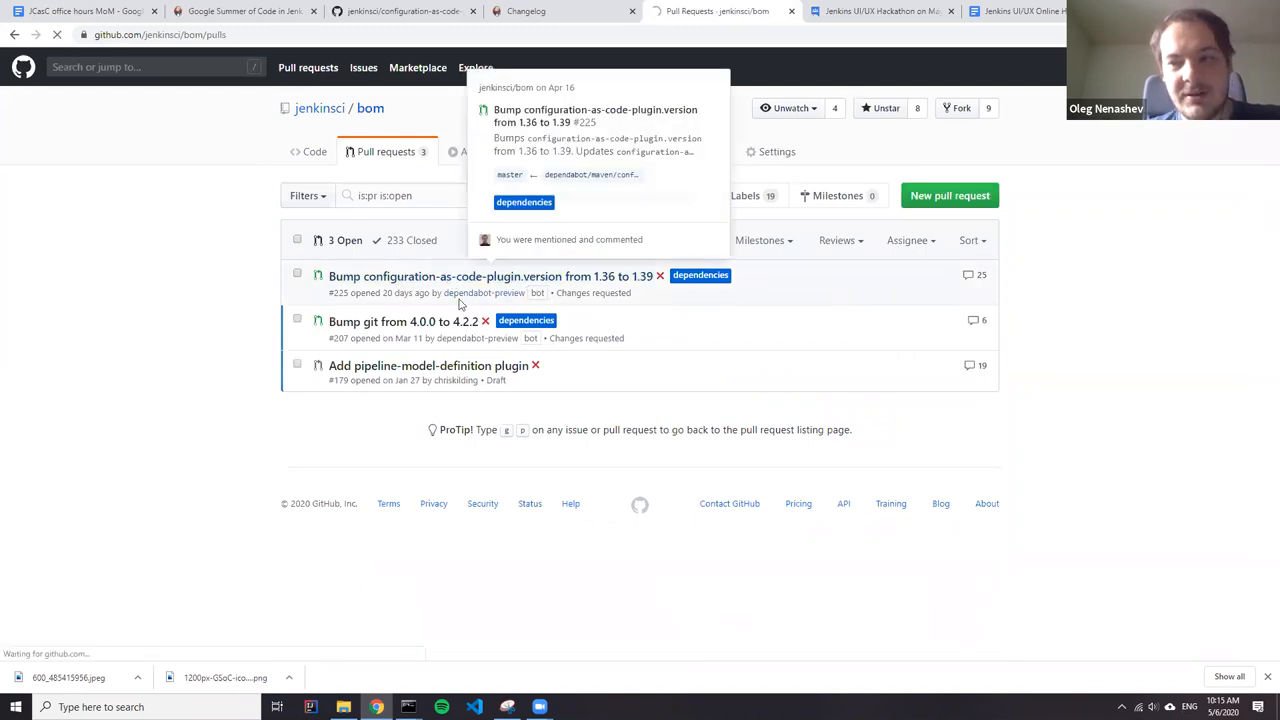
click(490, 276)
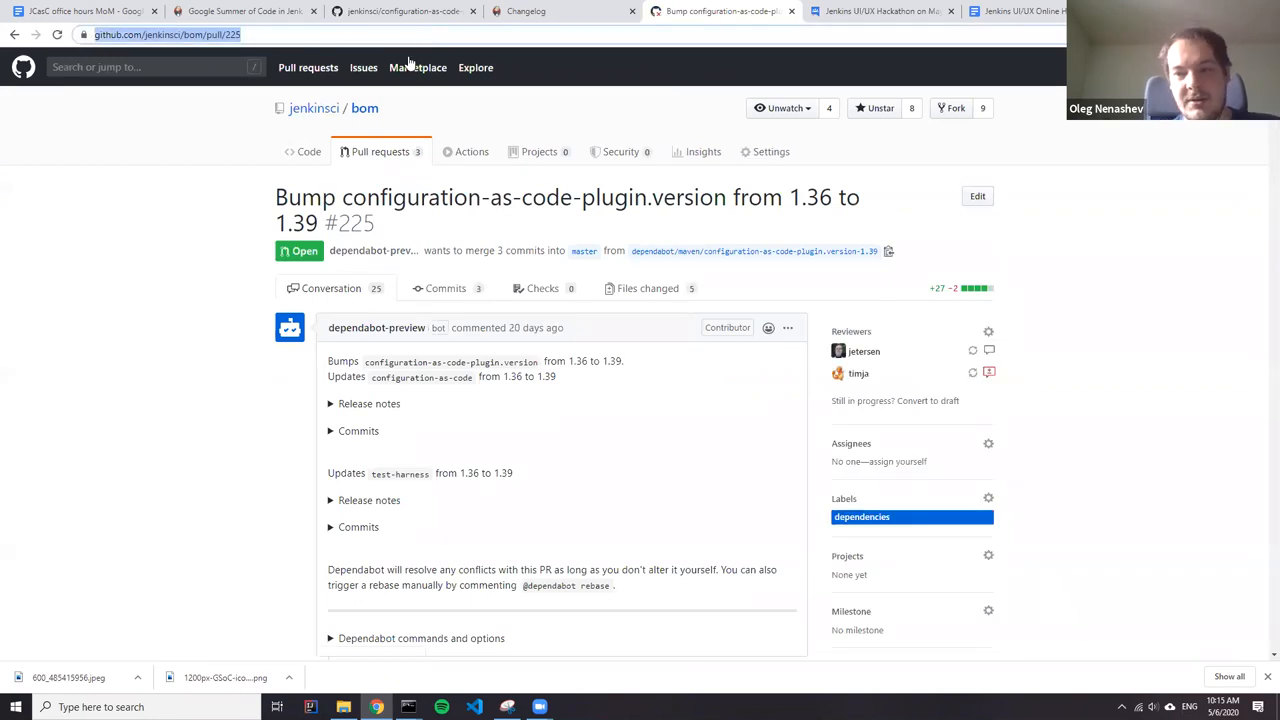
scroll(down, 3)
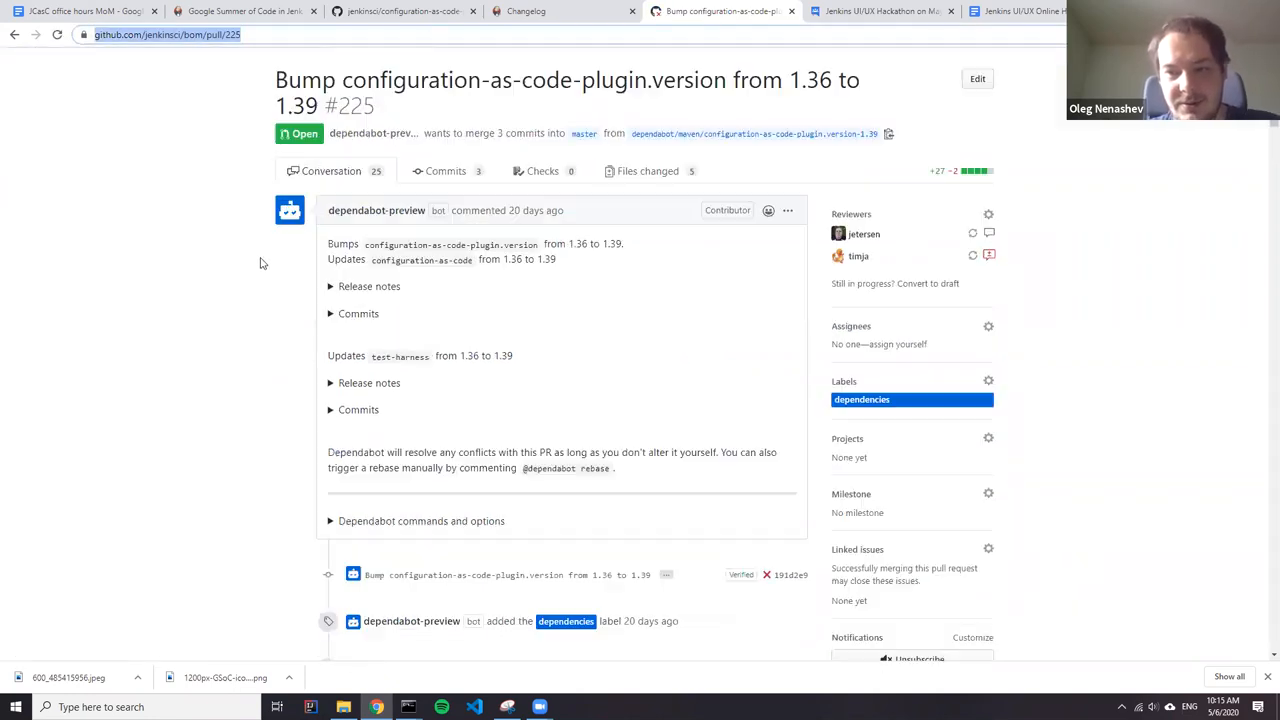
scroll(down, 3)
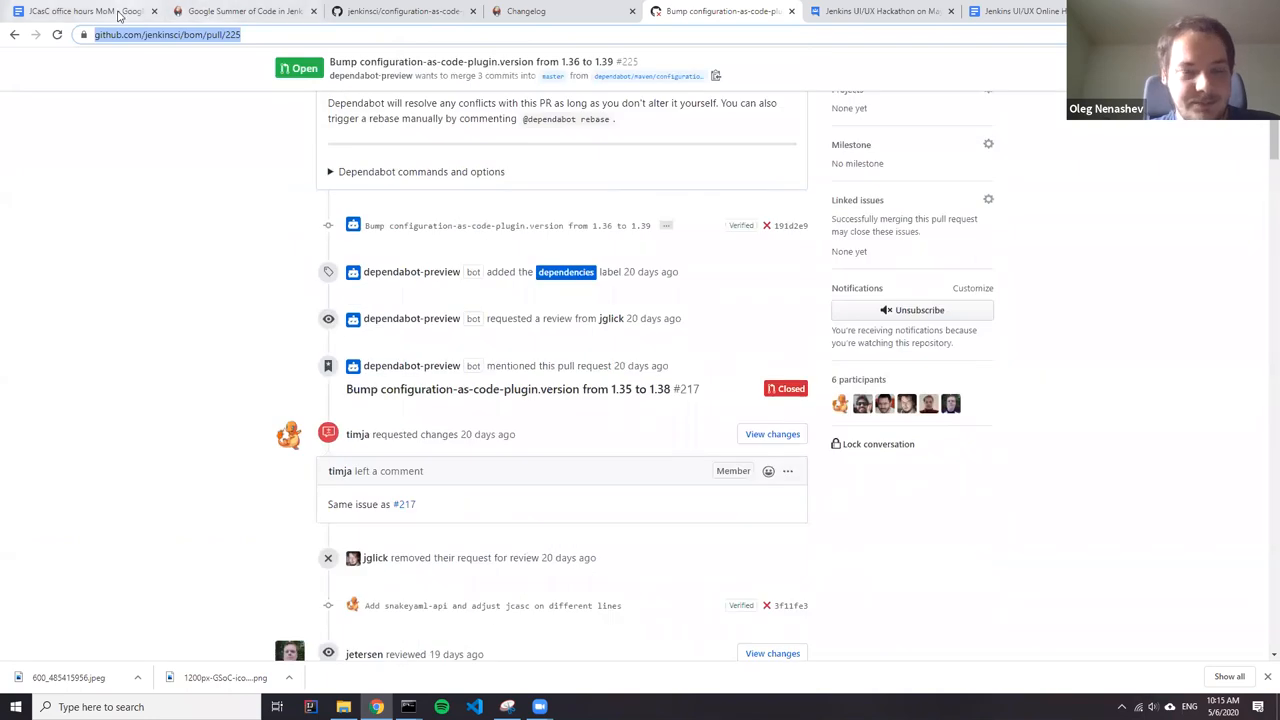
click(84, 12)
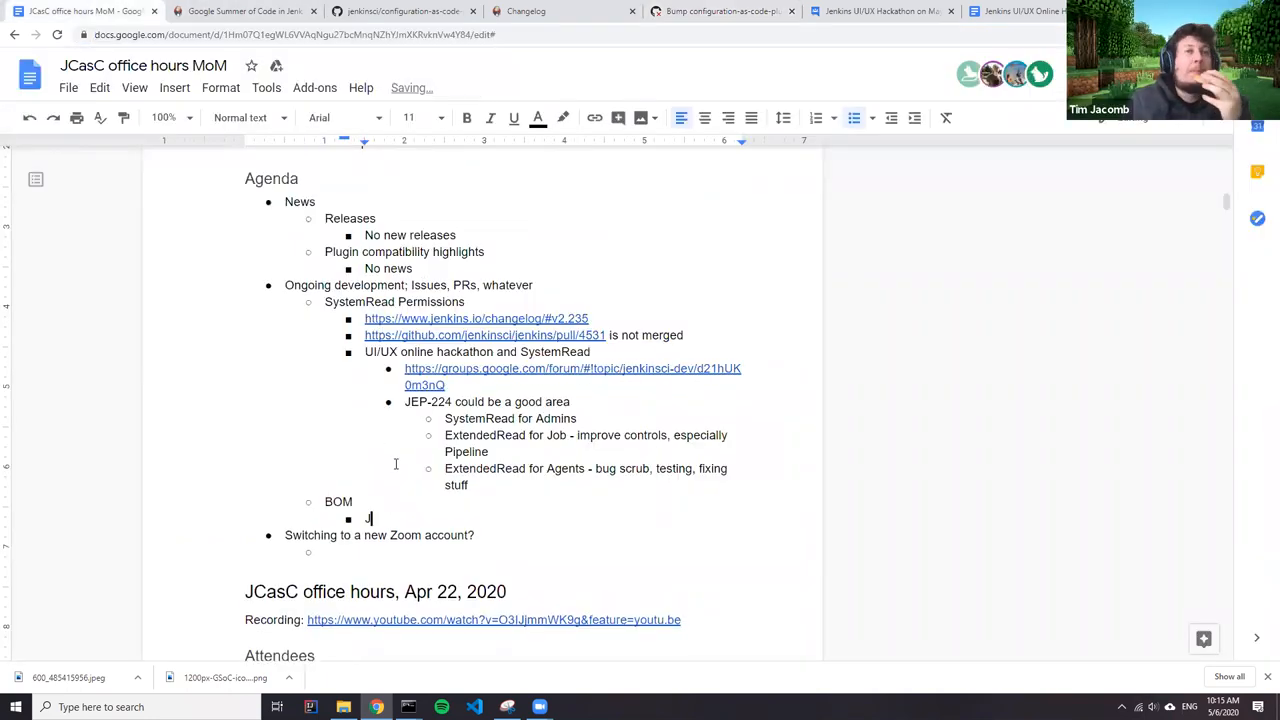
text(JCasC update)
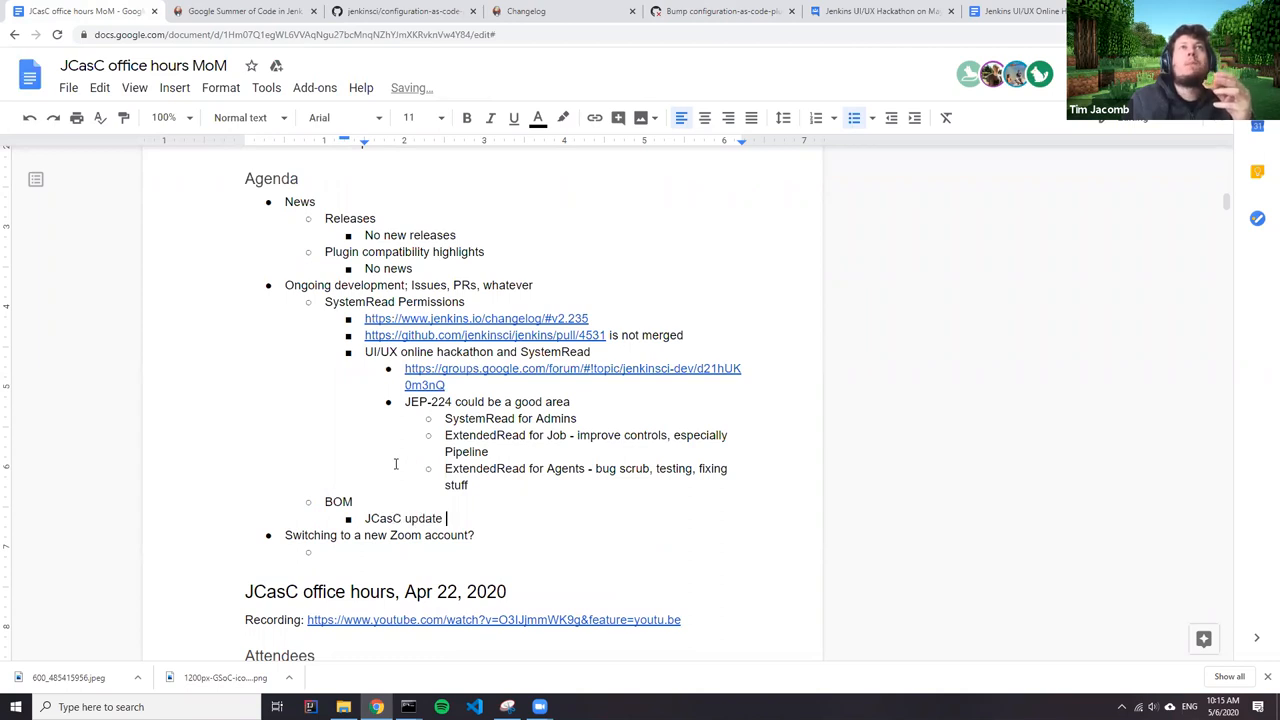
text(is pend)
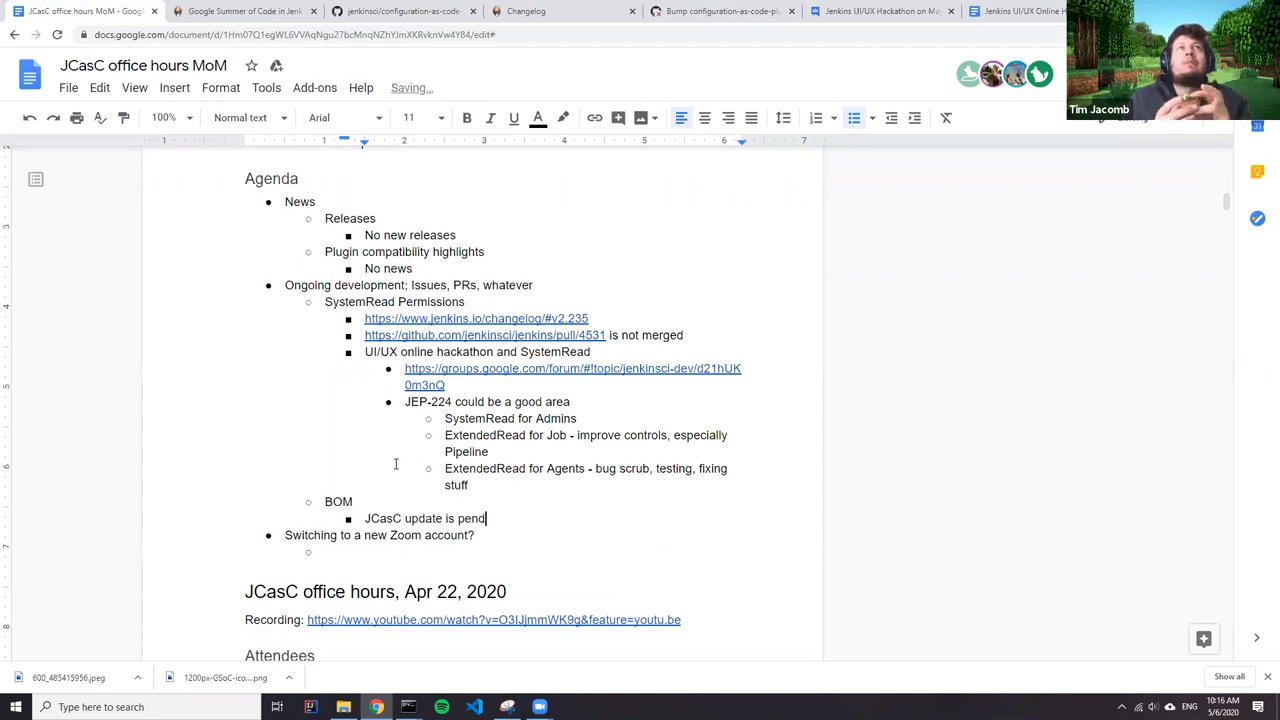
text(ing: https://github.com/jenkinsci/bom/pull/225)
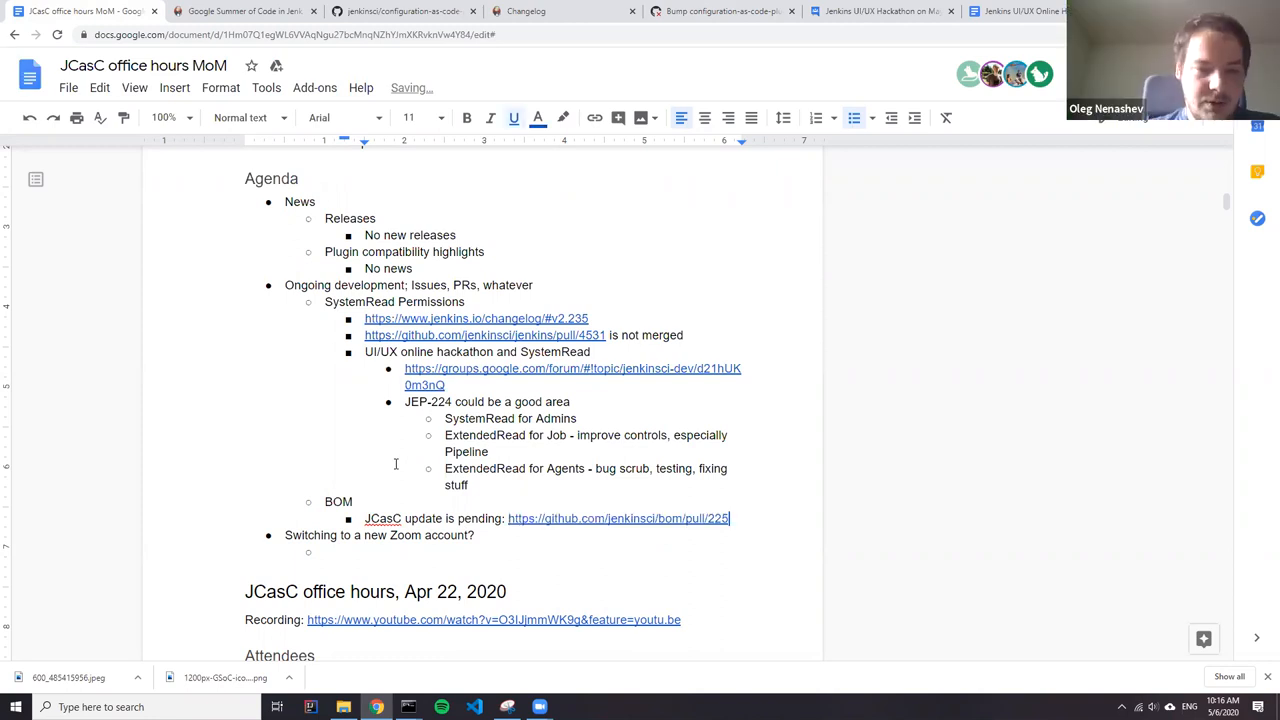
click(404, 12)
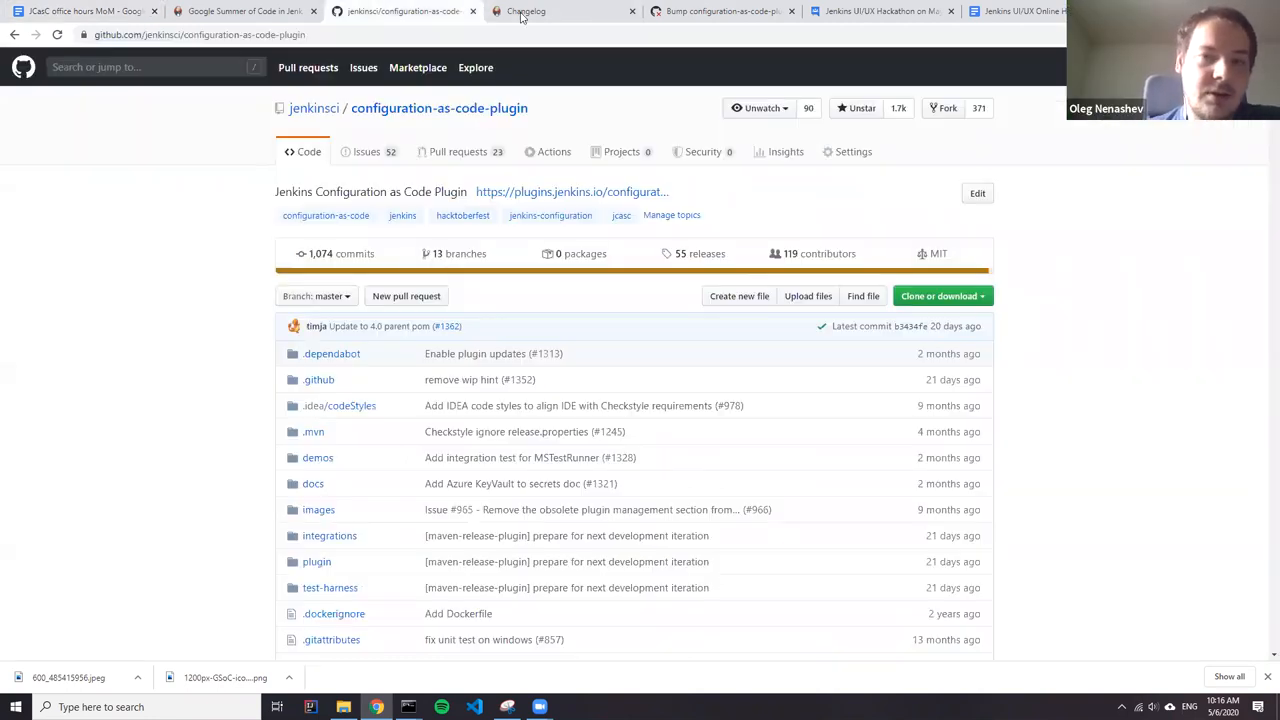
Return to bom PR #225 and read down through its review discussion
click(720, 12)
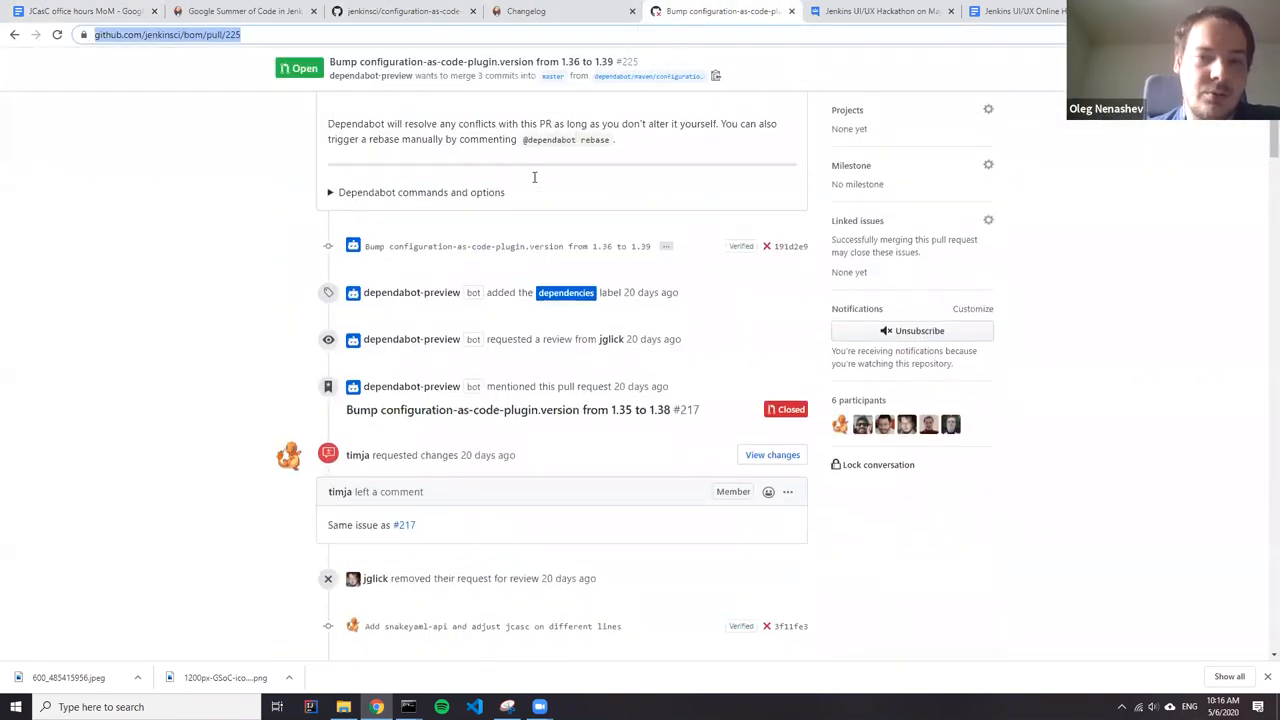
scroll(down, 3)
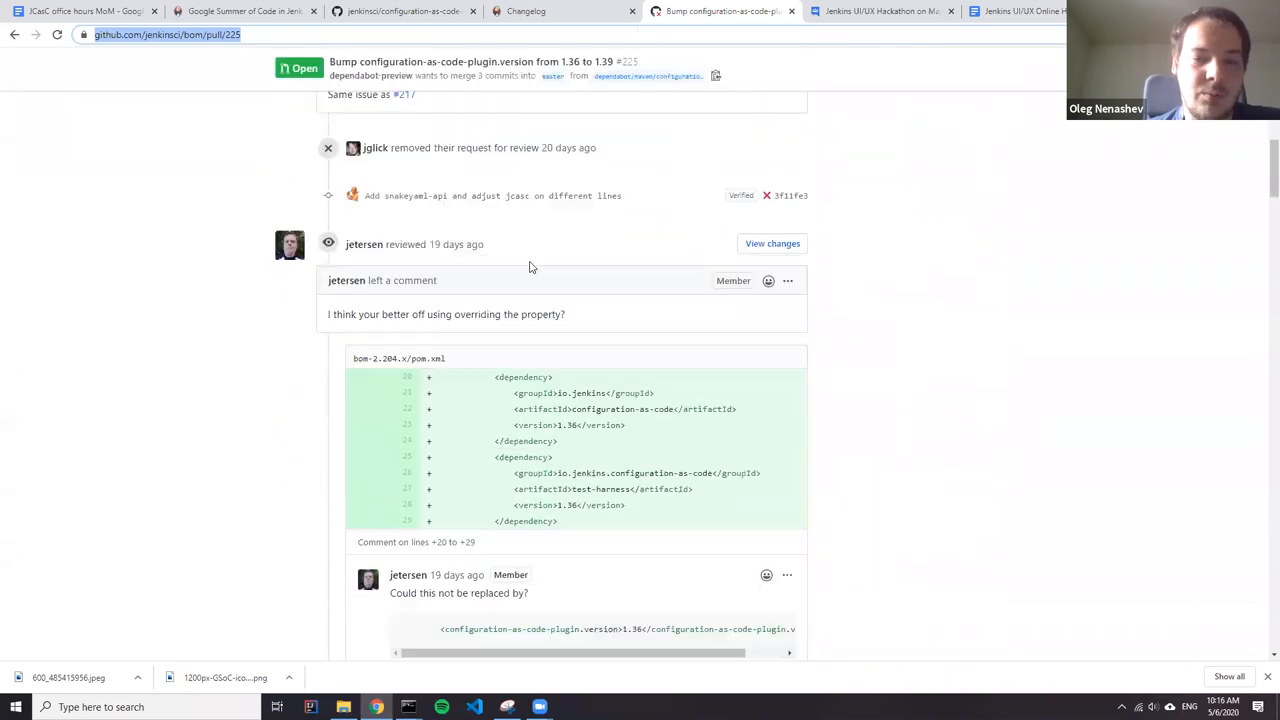
scroll(down, 3)
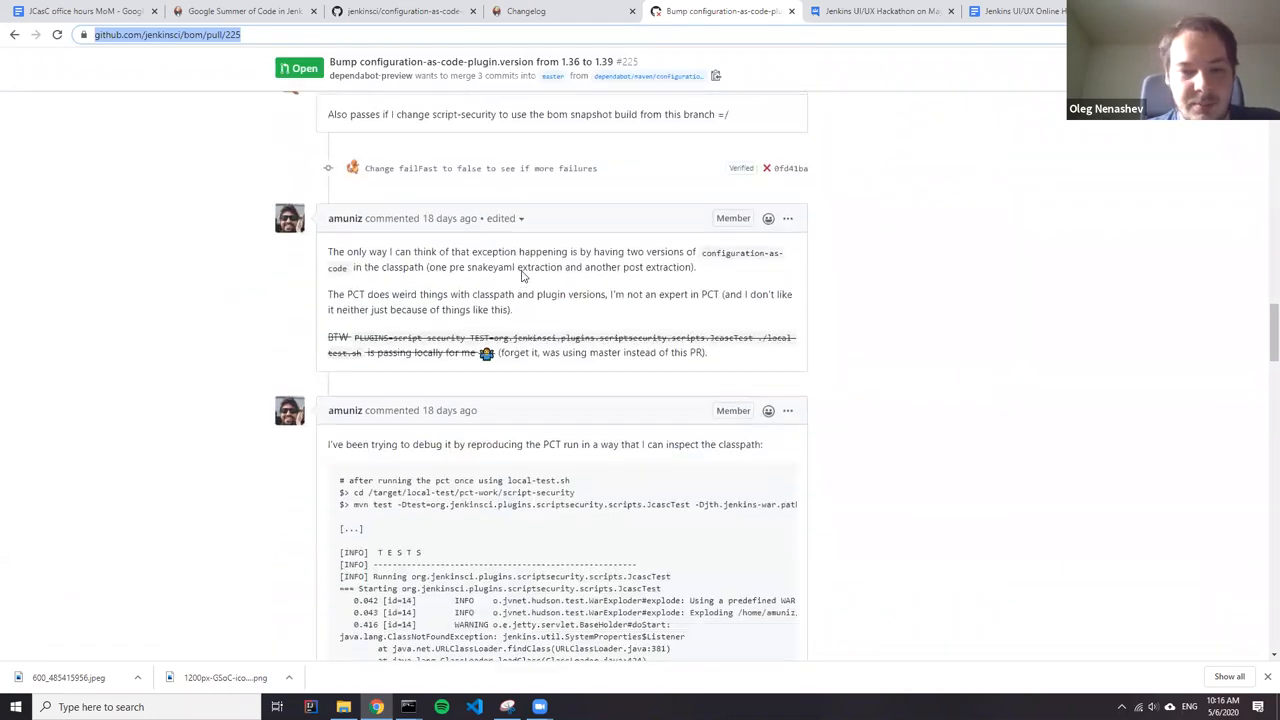
scroll(down, 3)
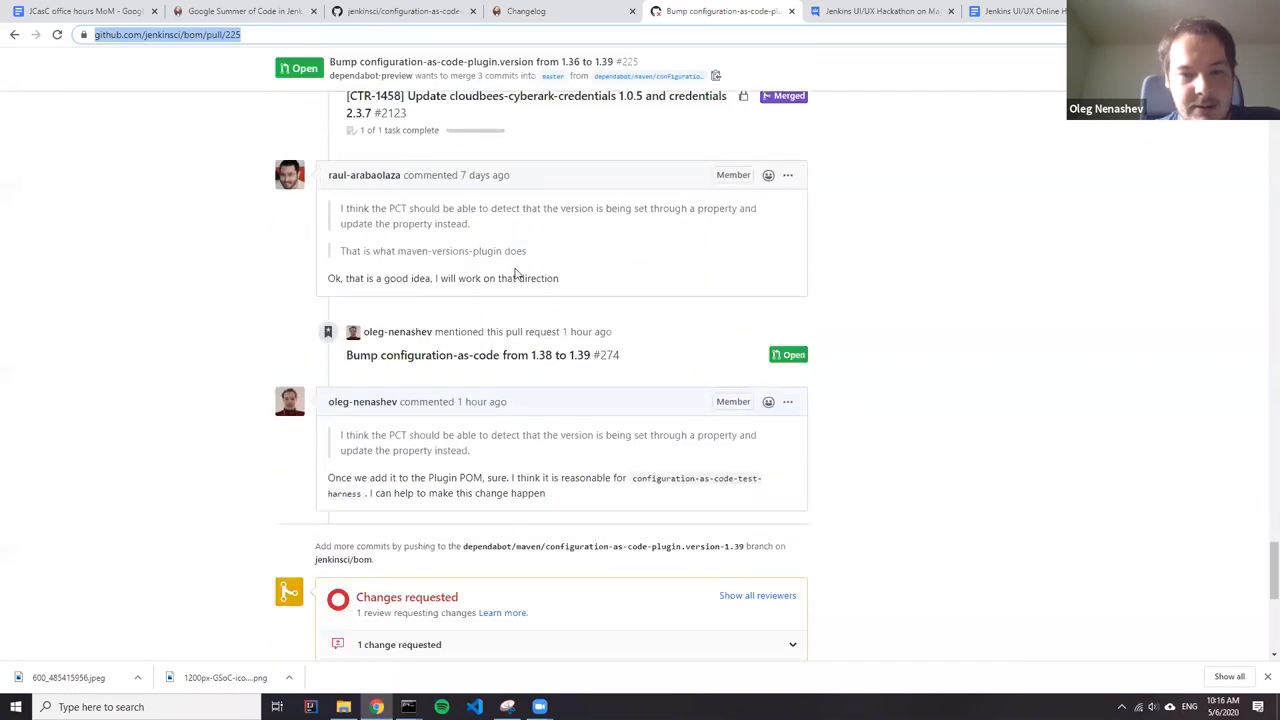
scroll(down, 3)
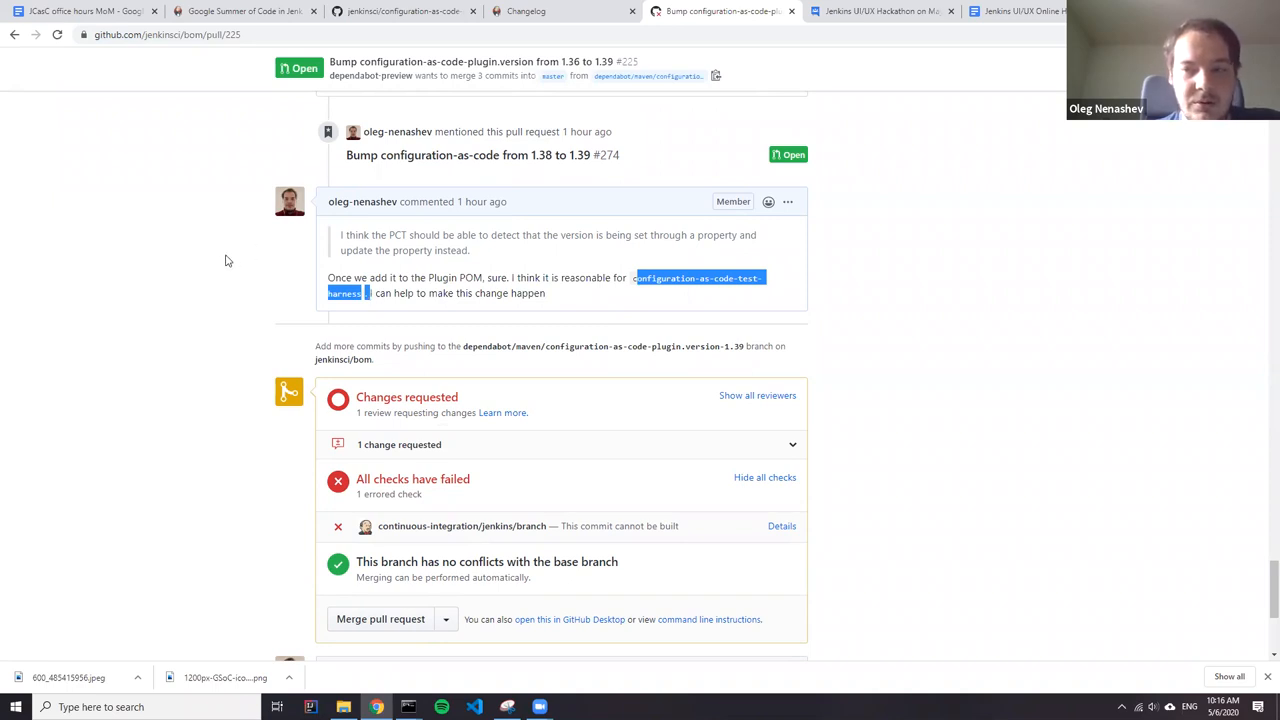
click(380, 292)
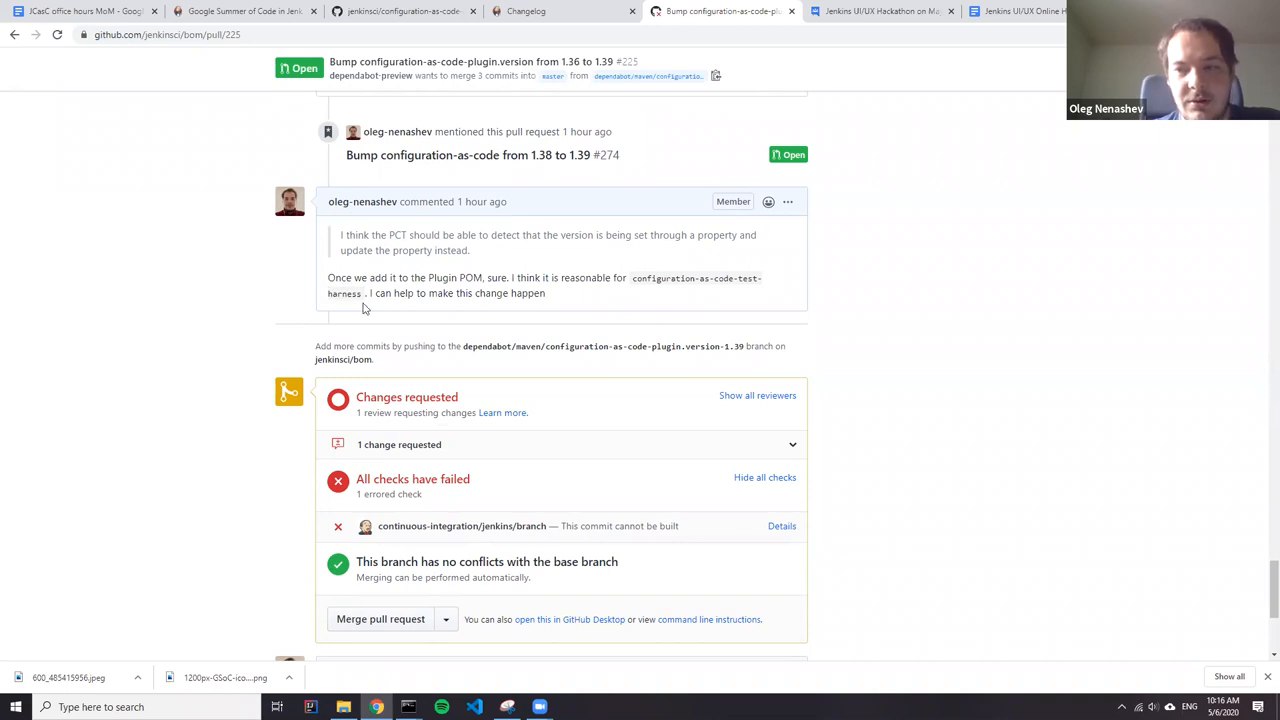
mouse_move(278, 294)
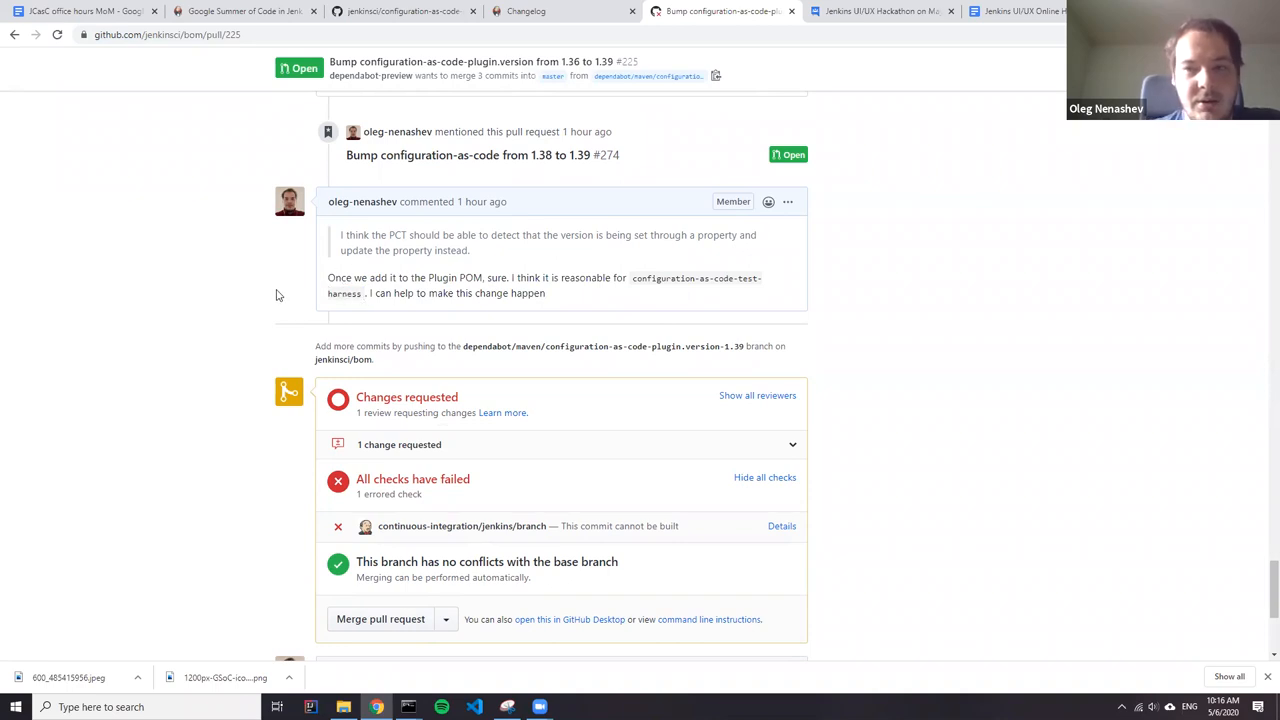
mouse_move(252, 276)
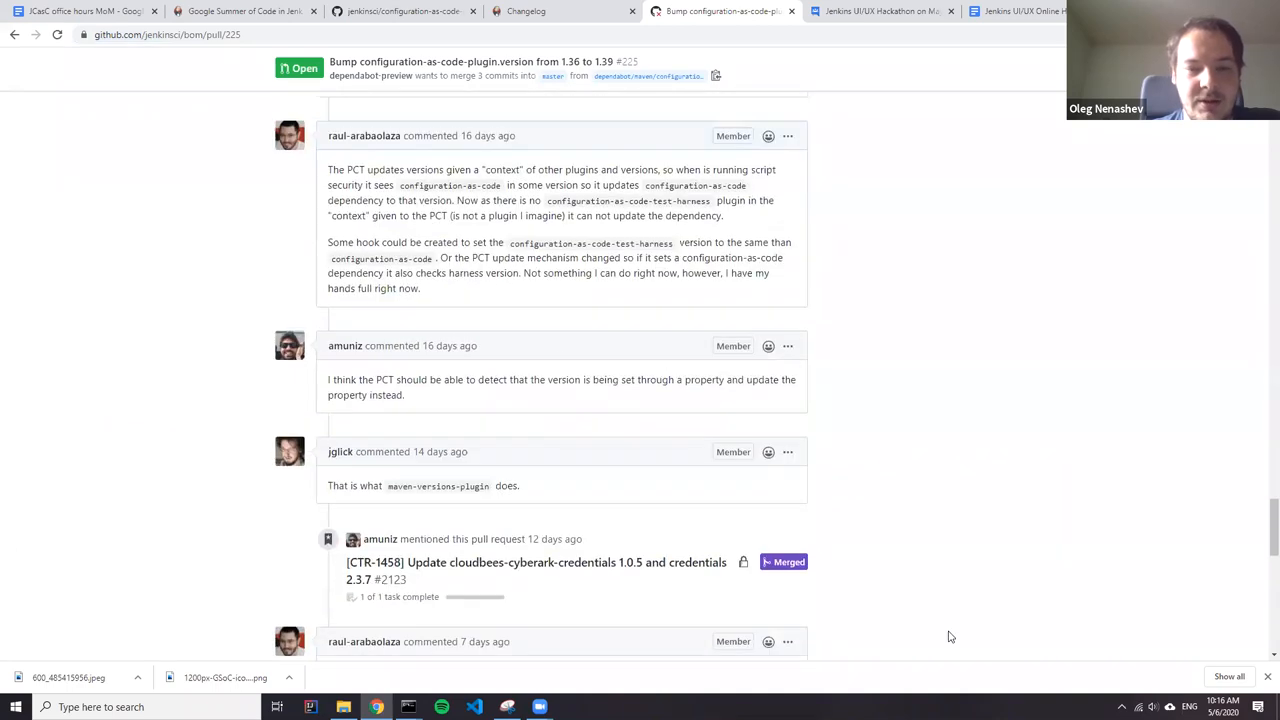
mouse_move(500, 516)
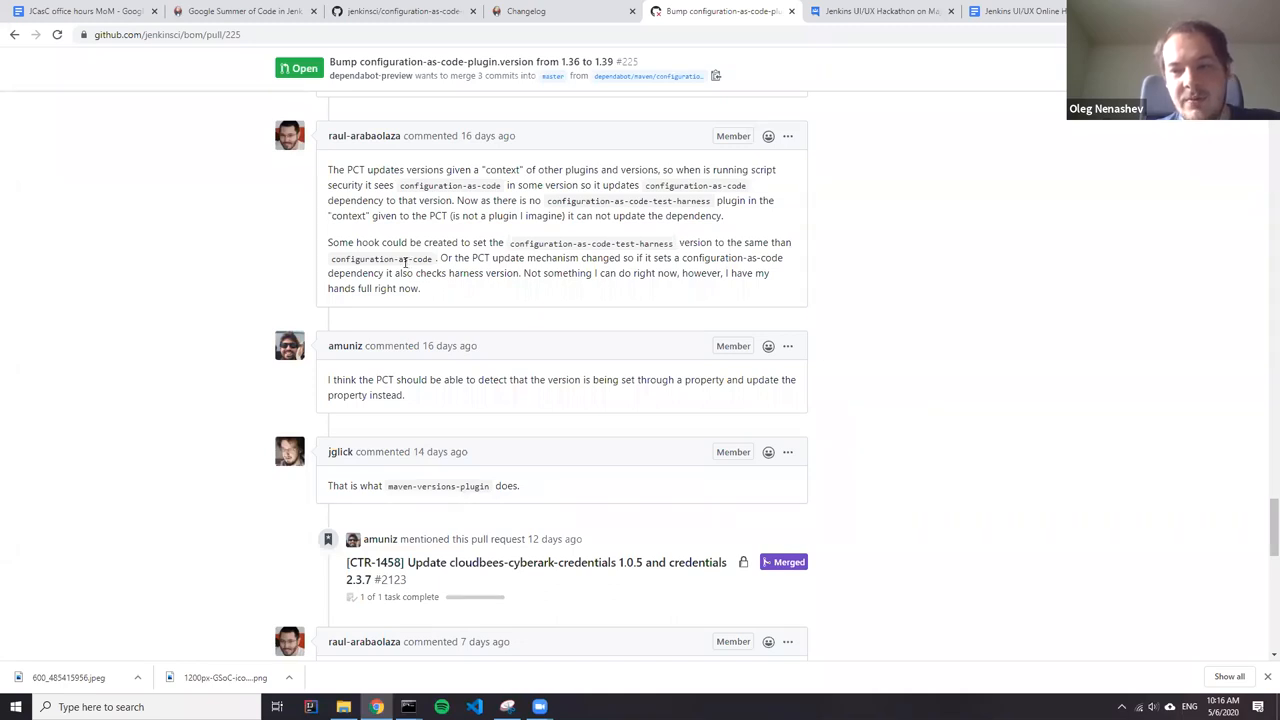
mouse_move(404, 268)
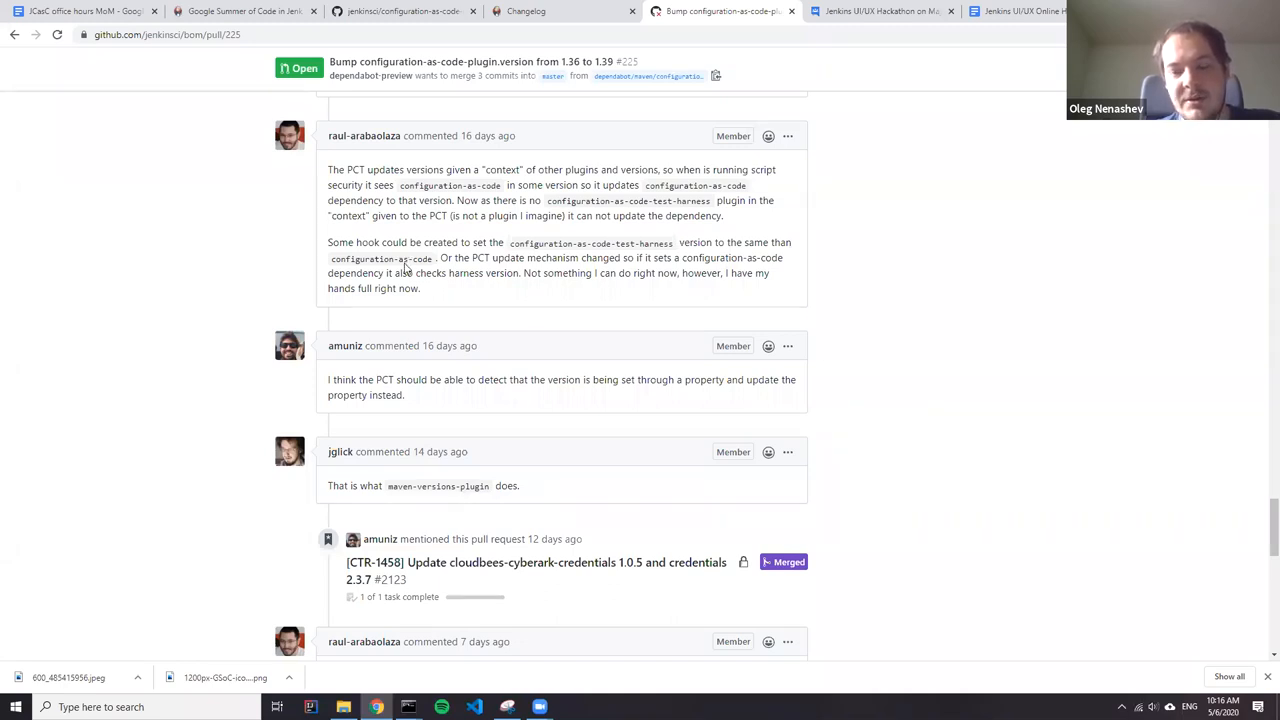
mouse_move(324, 260)
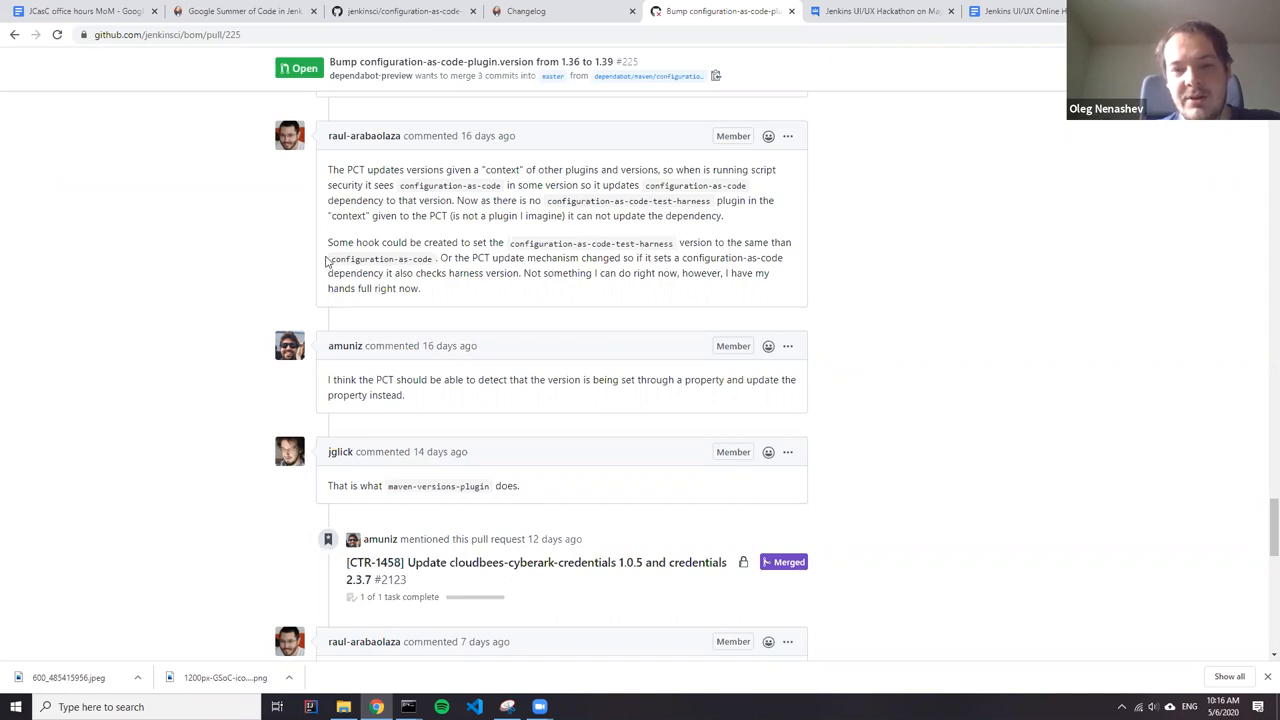
Continue to the merge box showing changes requested and failing checks
scroll(down, 3)
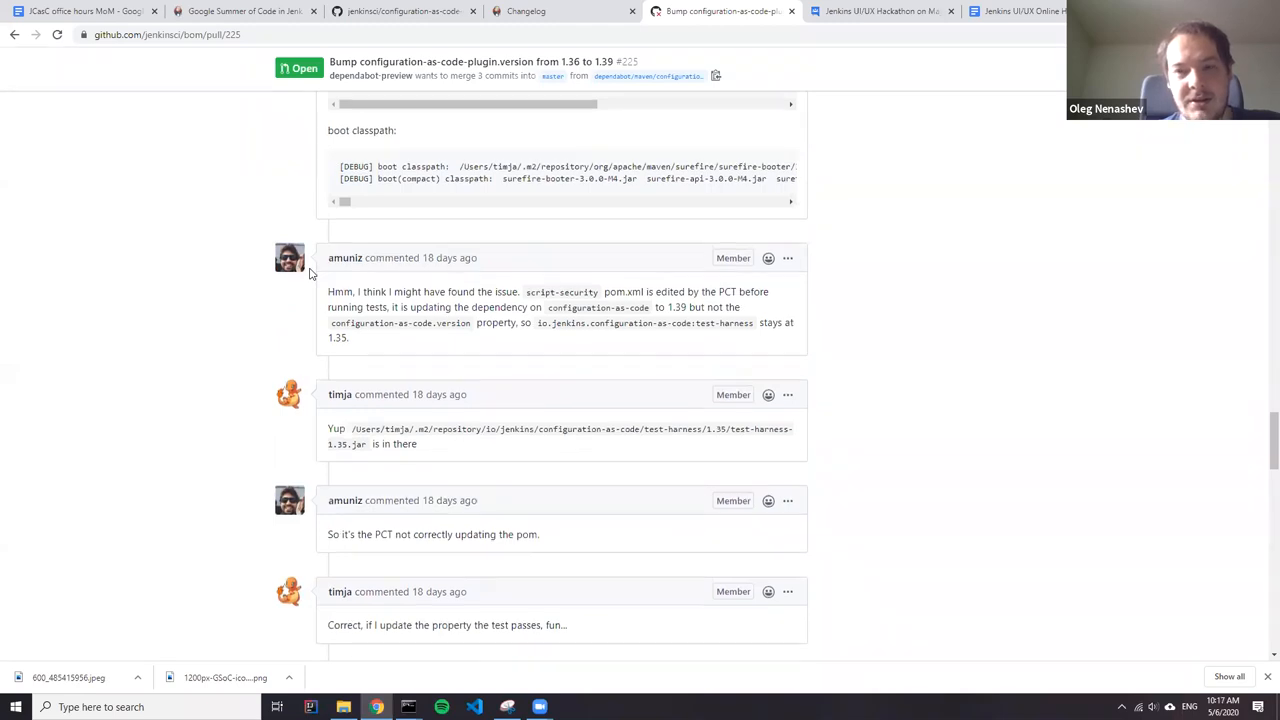
scroll(down, 3)
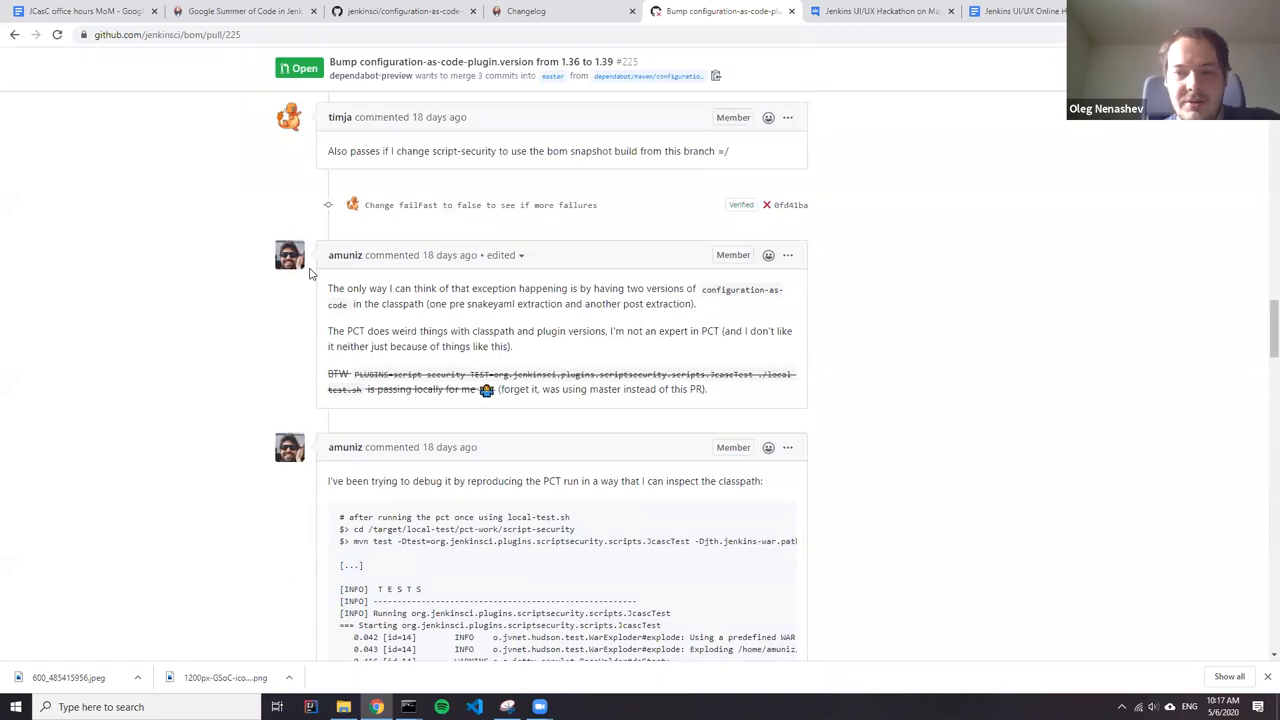
mouse_move(340, 344)
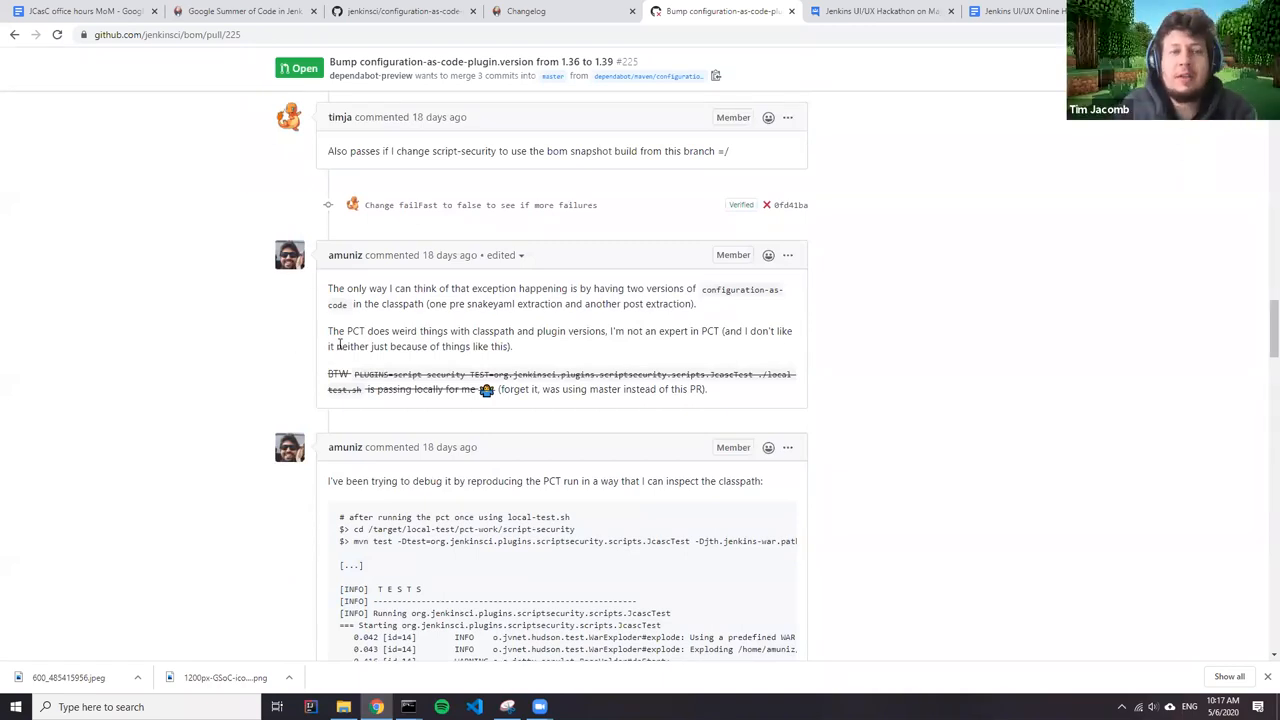
scroll(down, 3)
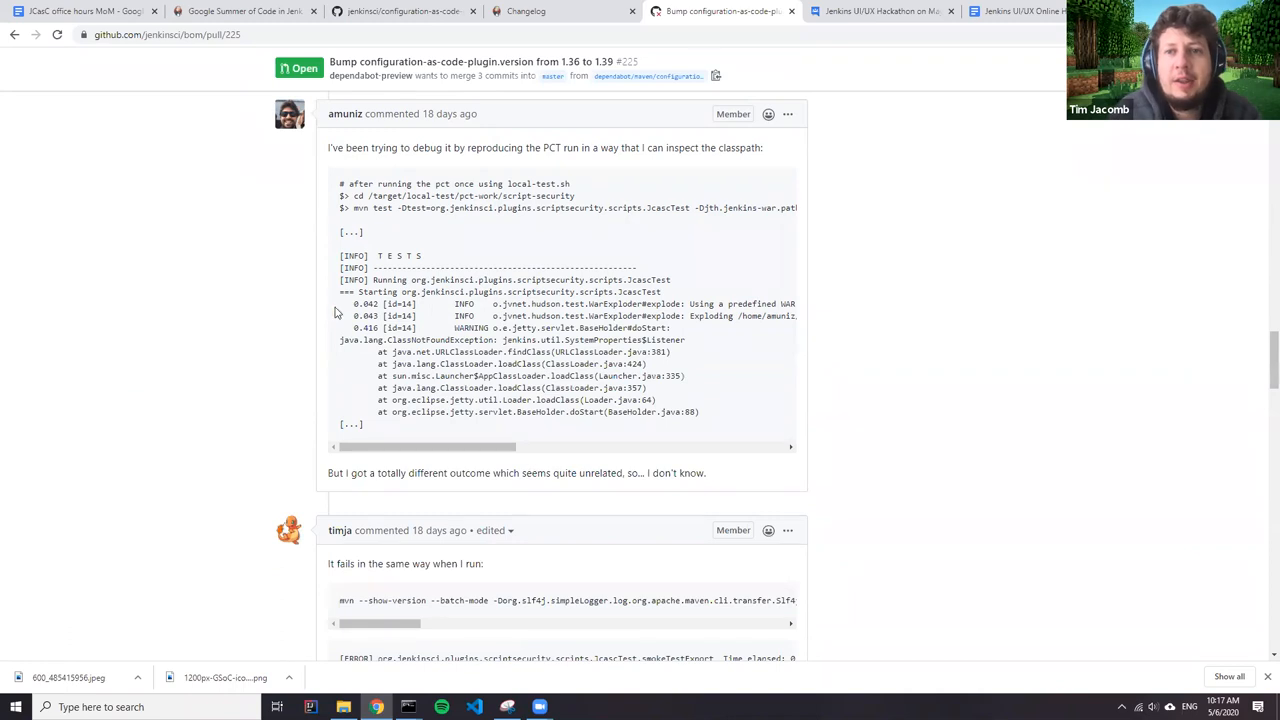
scroll(down, 3)
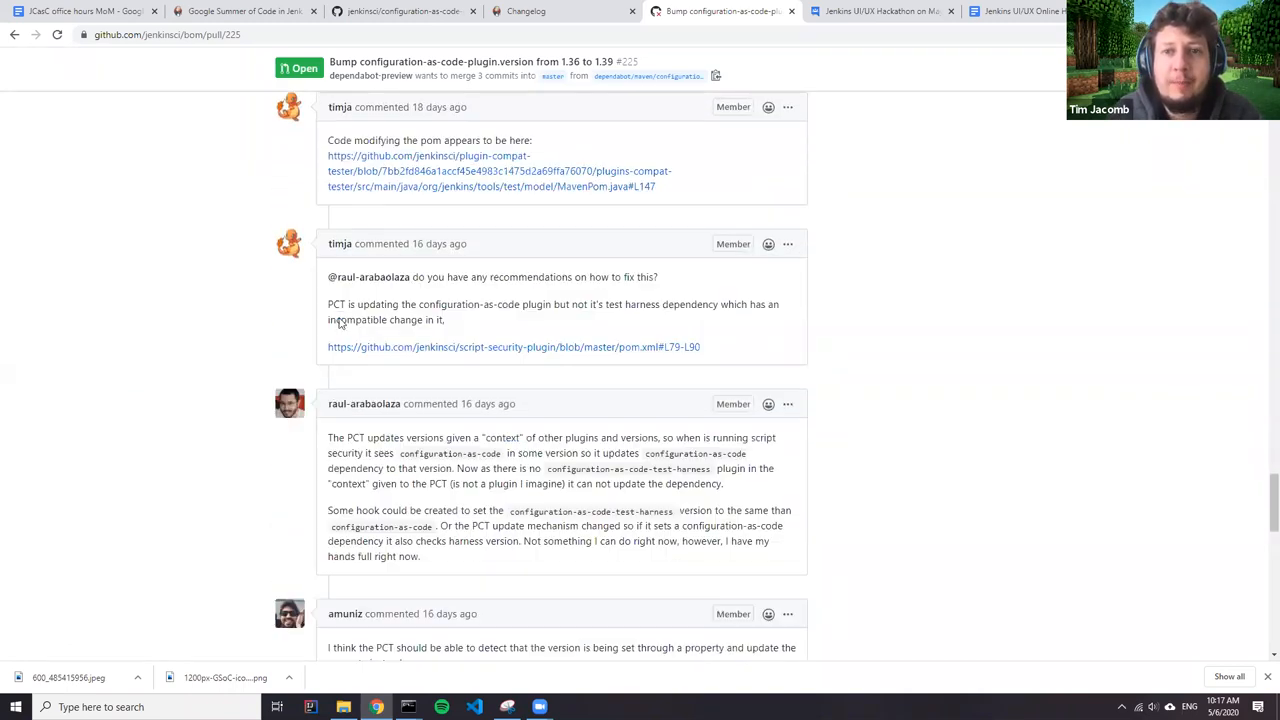
scroll(down, 3)
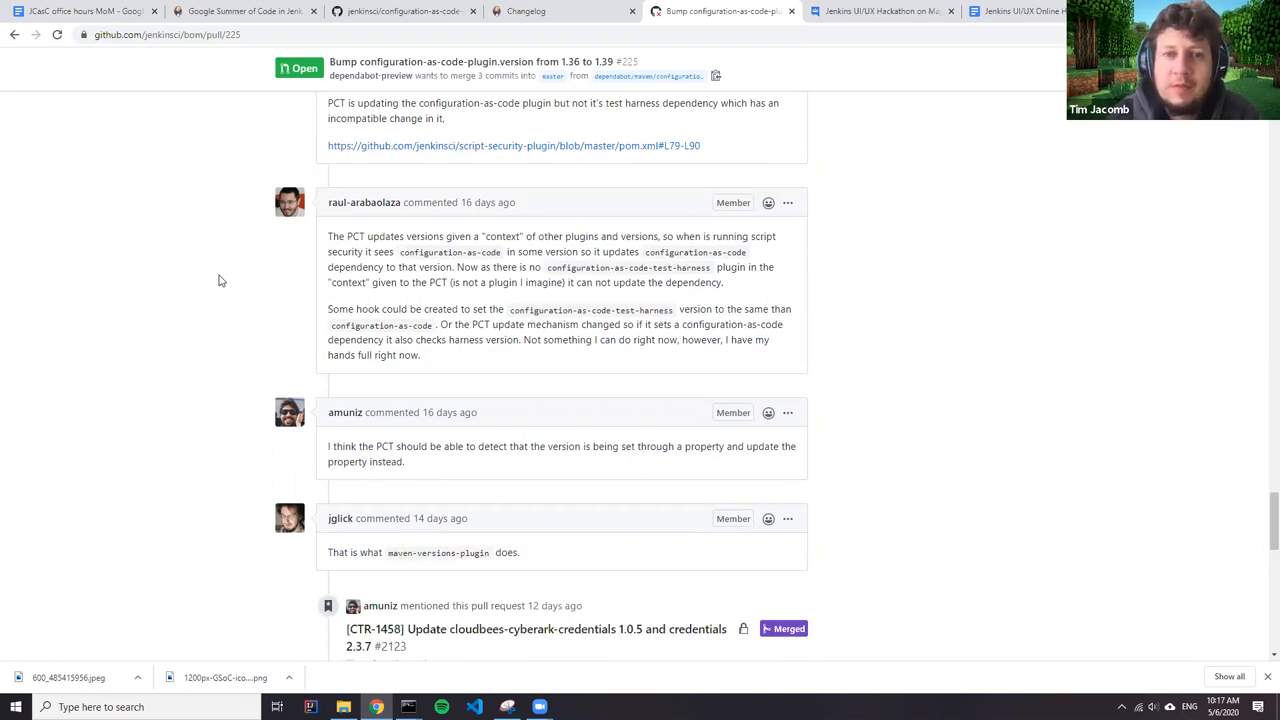
mouse_move(228, 290)
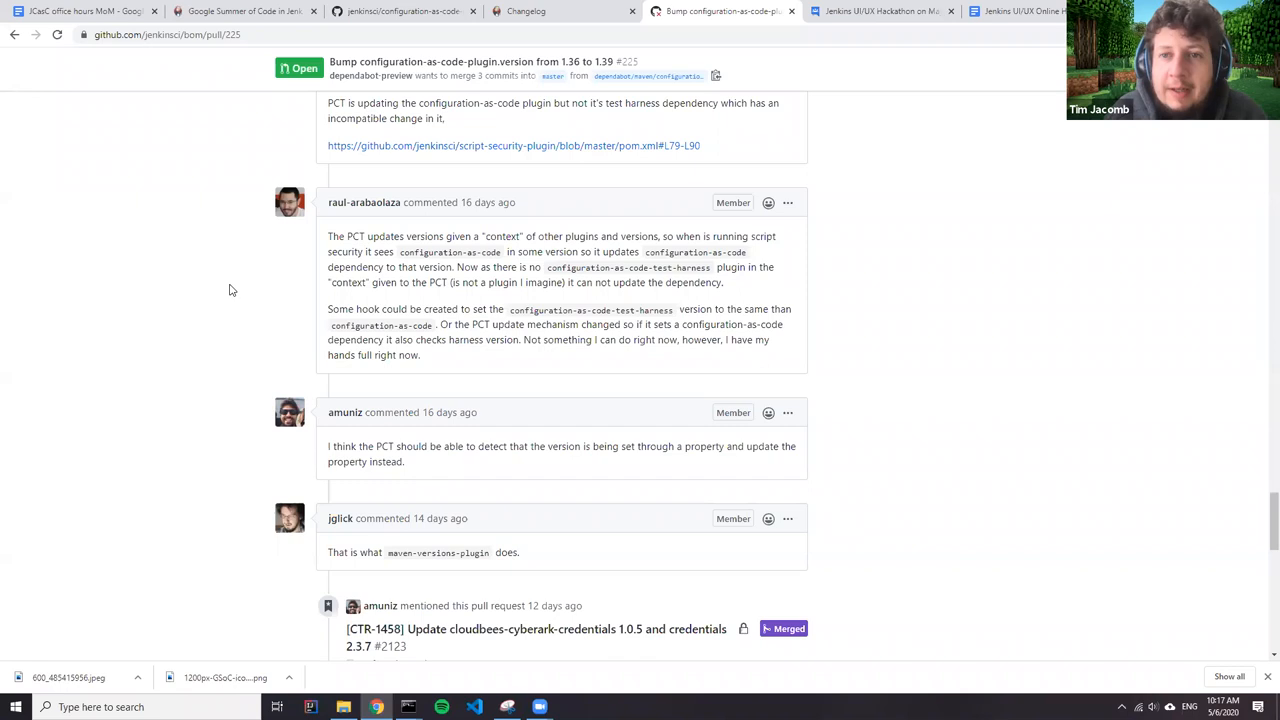
mouse_move(184, 298)
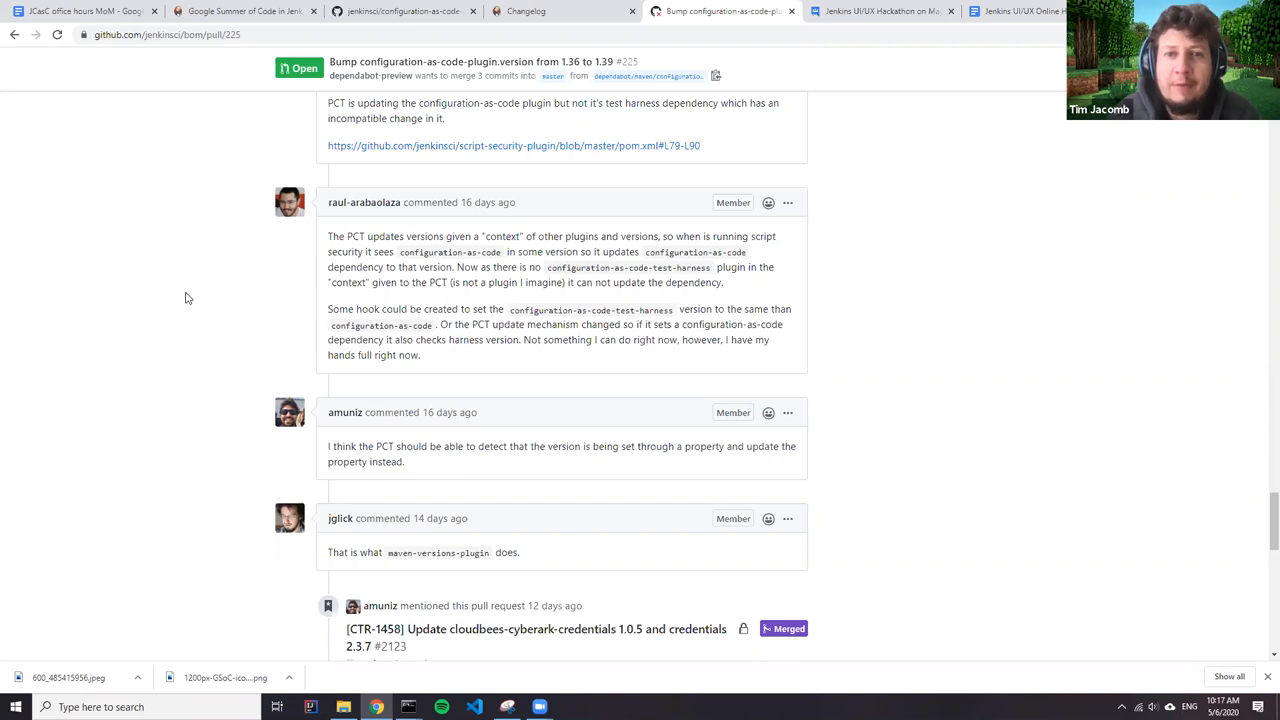
scroll(down, 3)
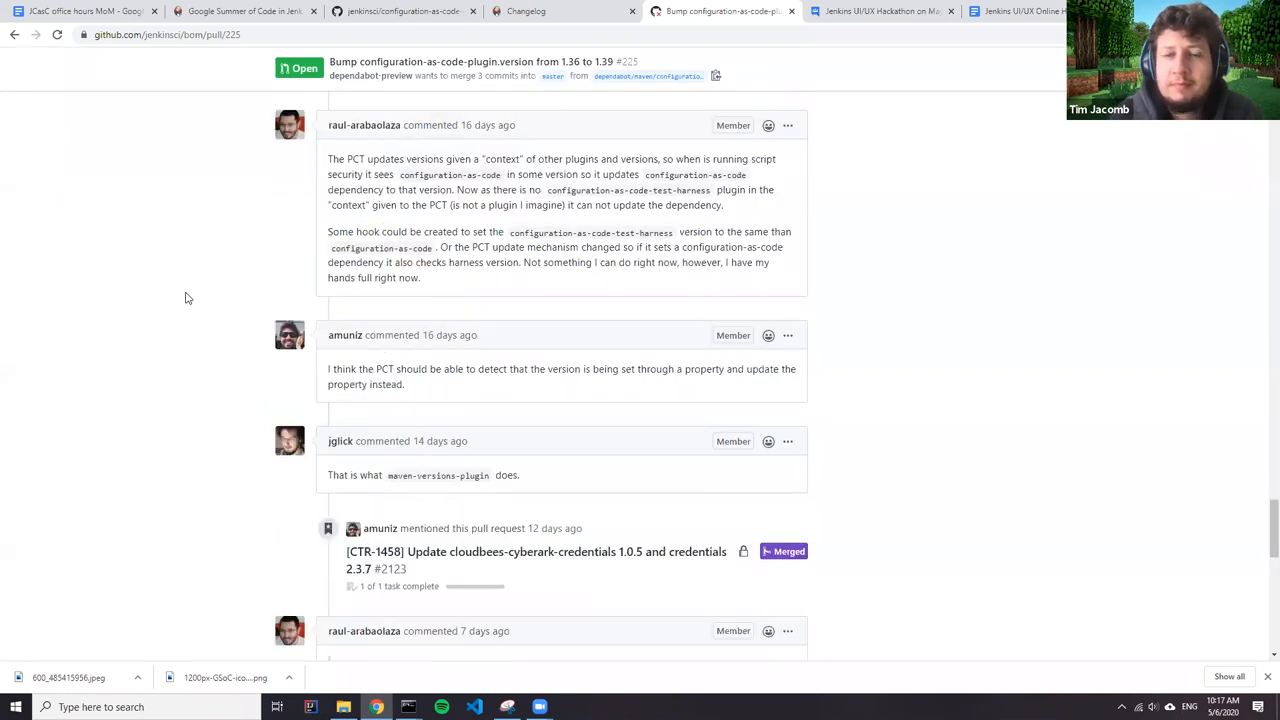
scroll(down, 3)
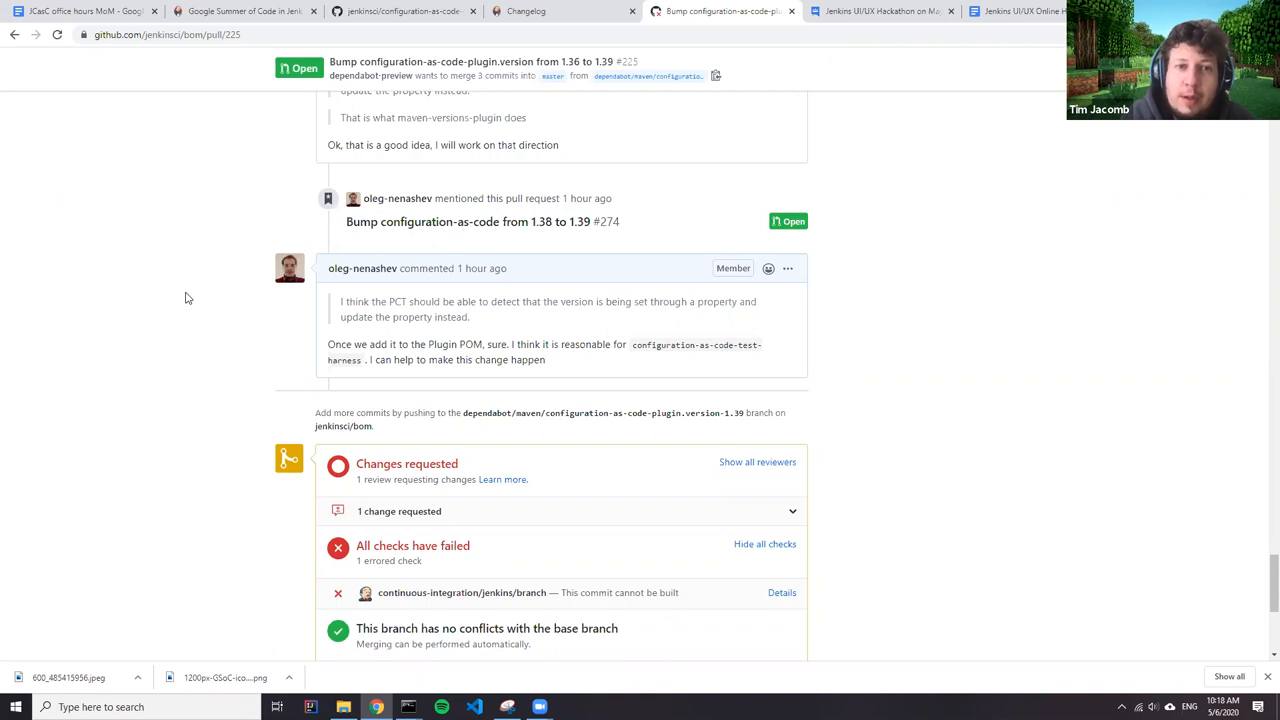
mouse_move(200, 324)
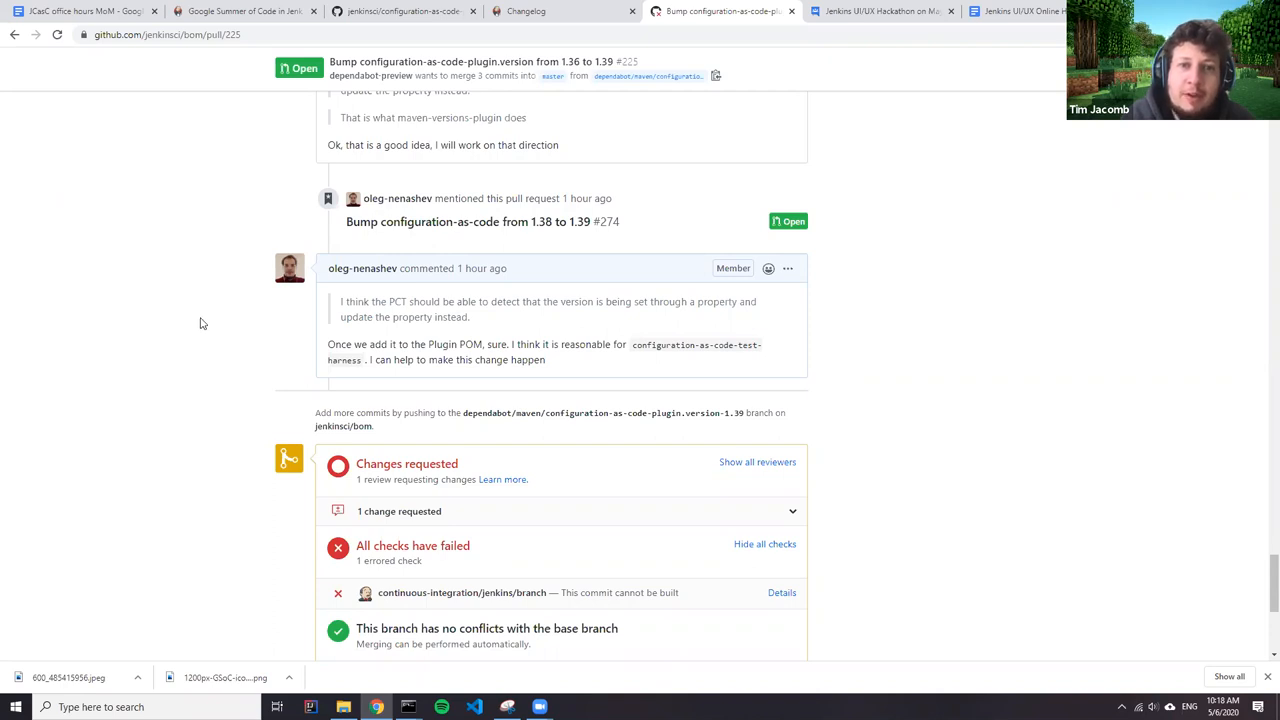
mouse_move(200, 332)
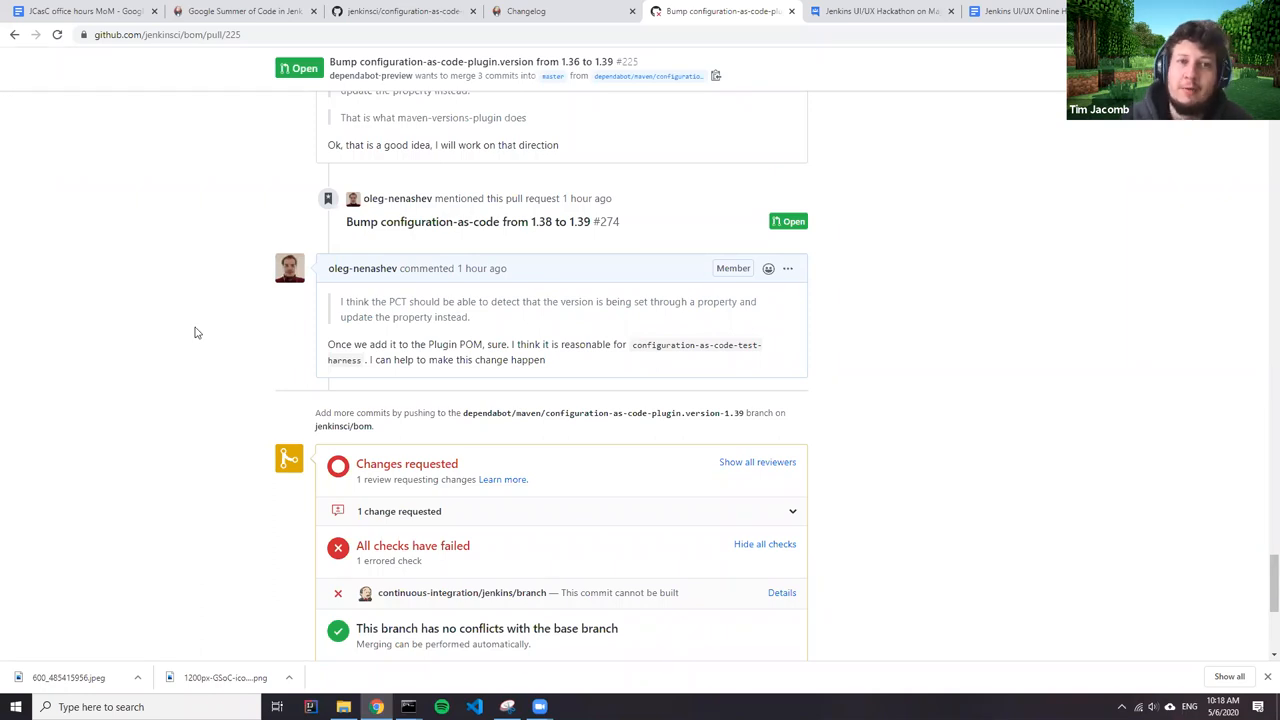
scroll(down, 3)
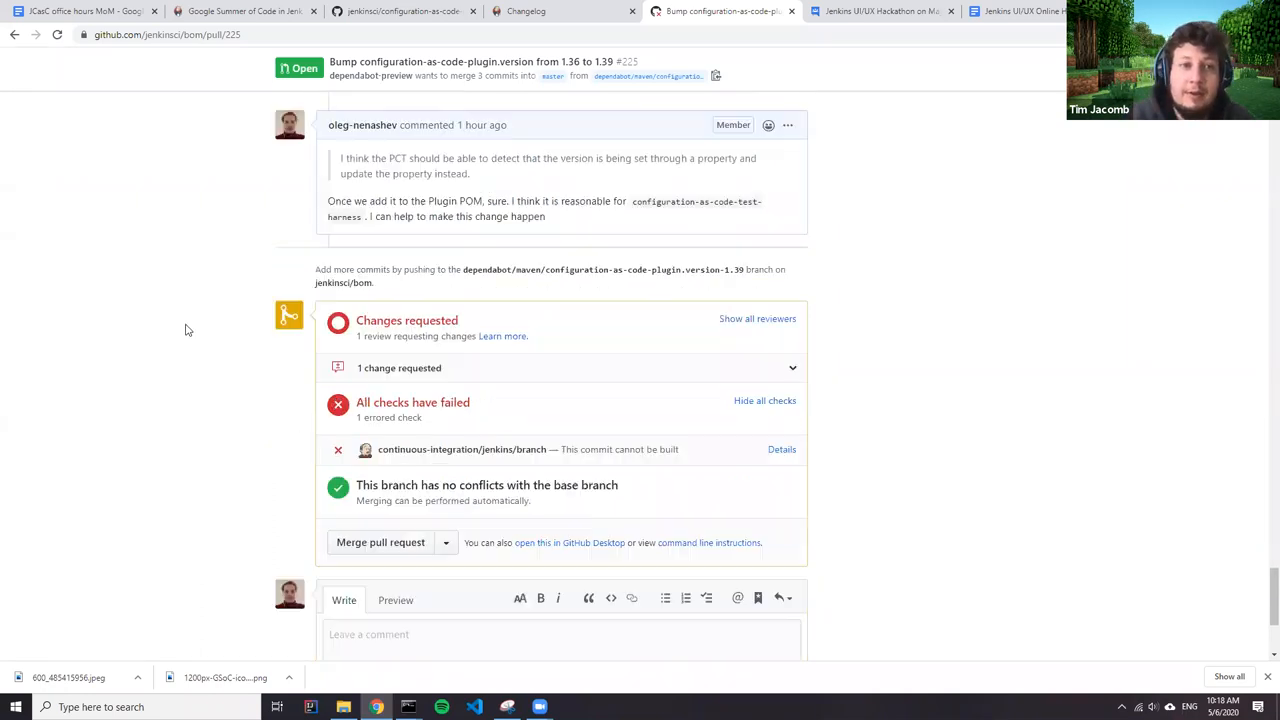
Add 'JCasC and Snake YAML API (2.164+)' under BOM and start a bullet below the pending-update link
click(80, 12)
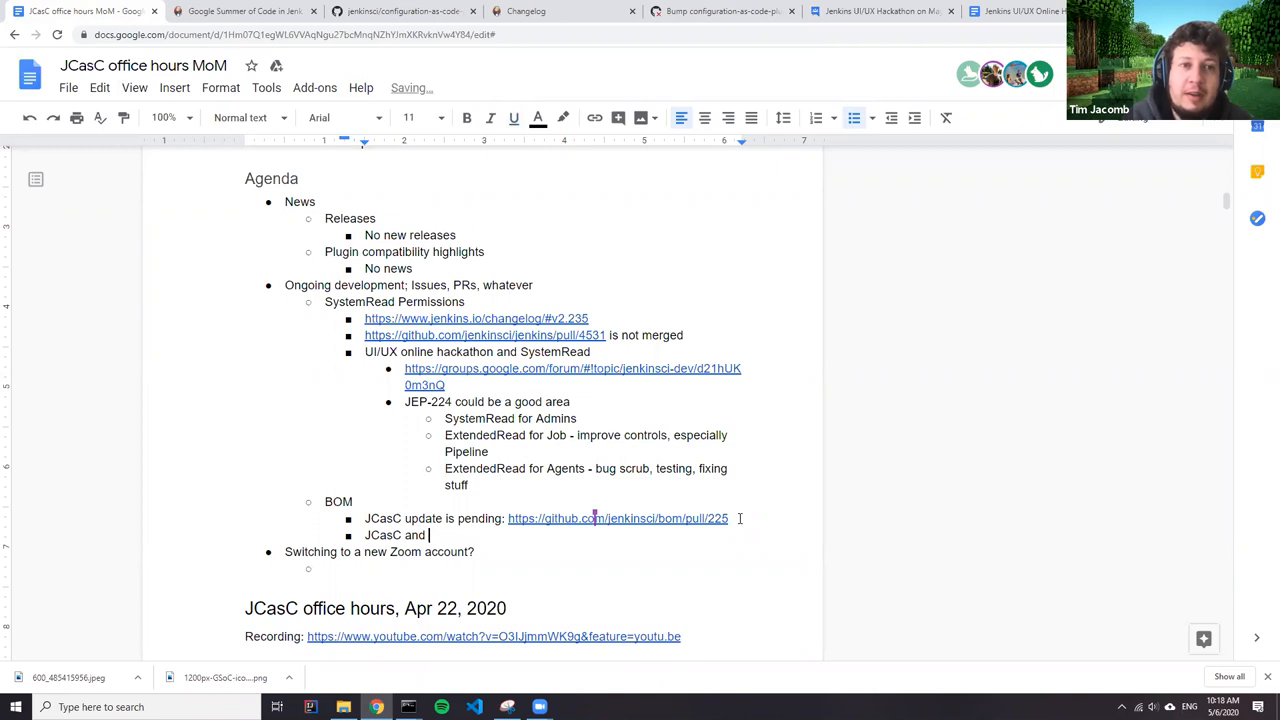
text(SnakeYAML)
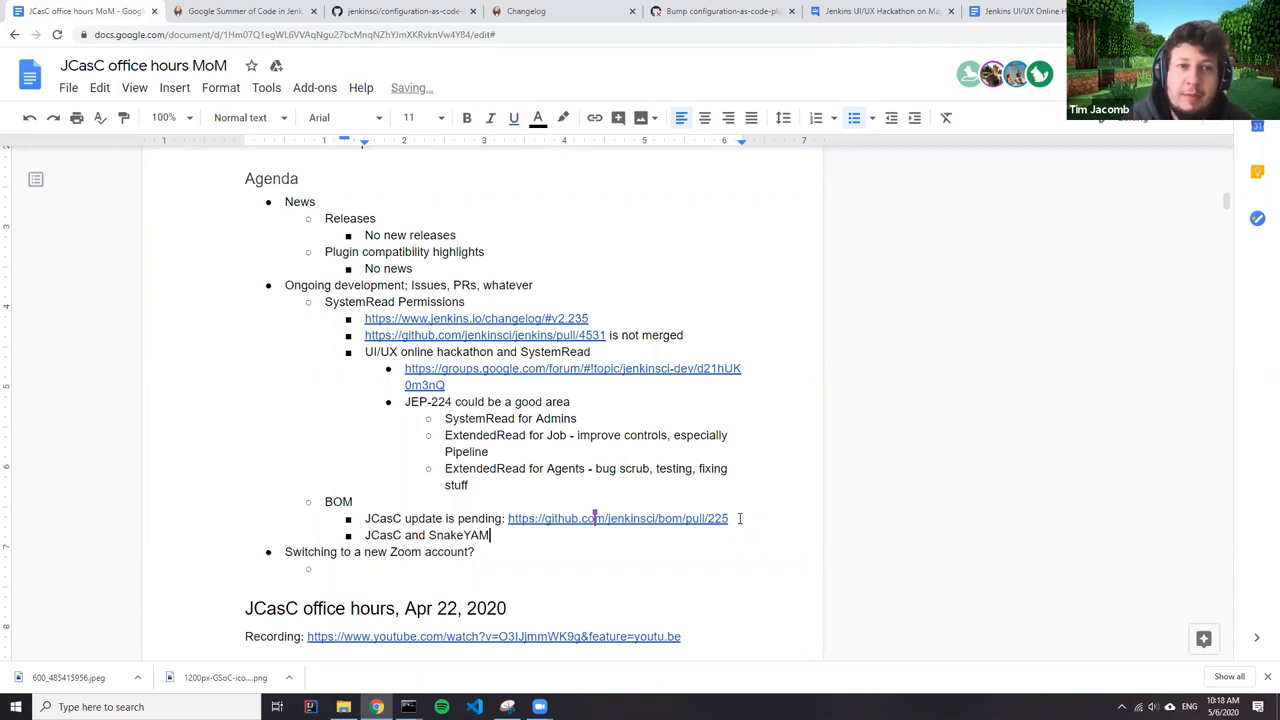
text(API)
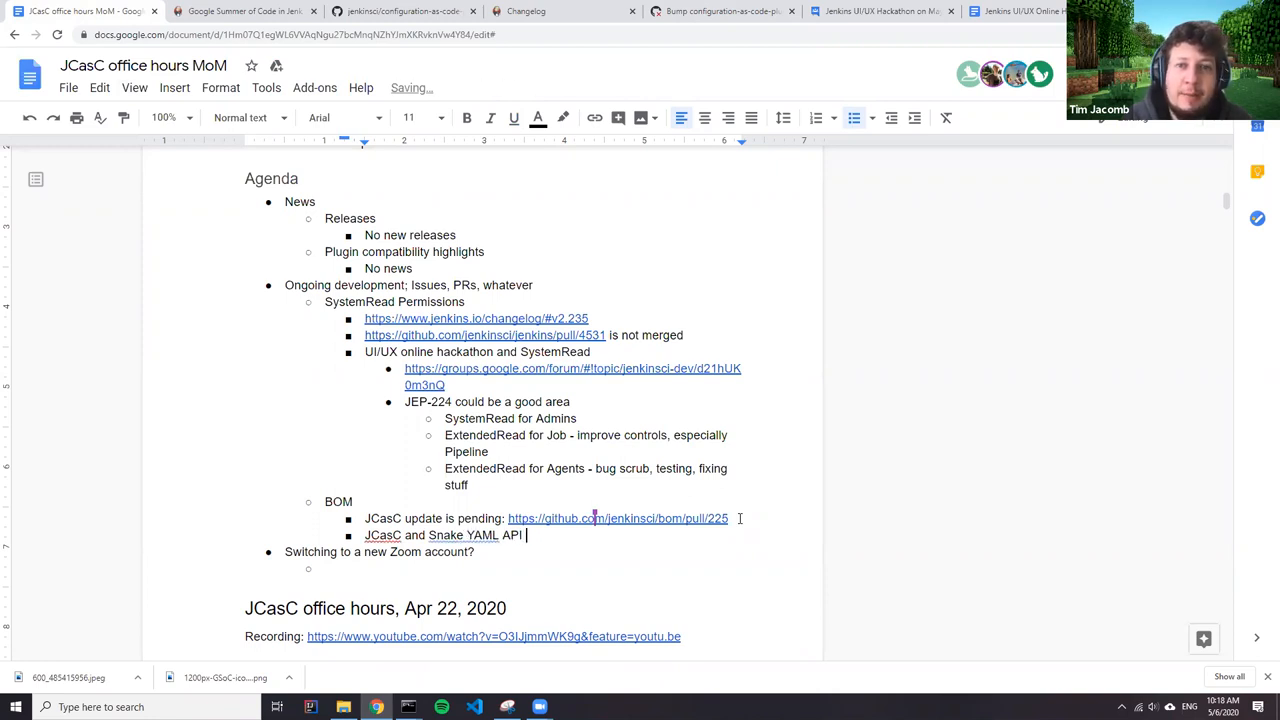
text((2.164+)
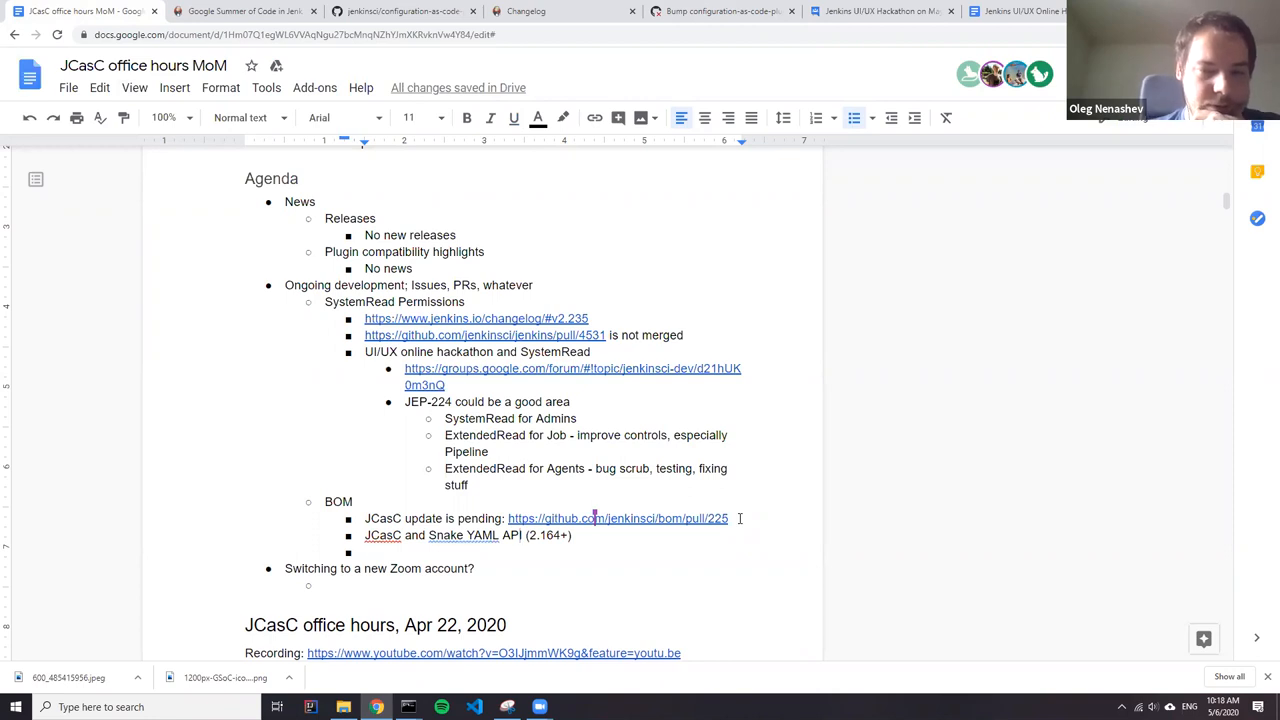
click(616, 518)
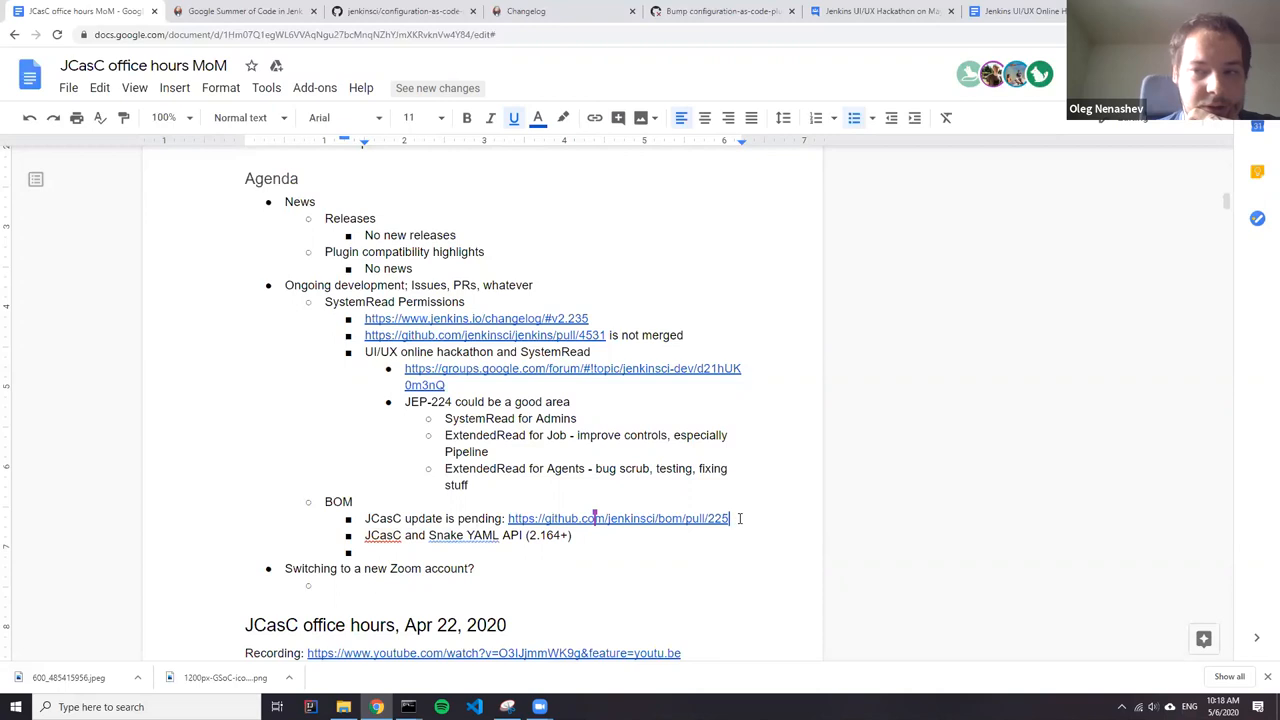
key(enter)
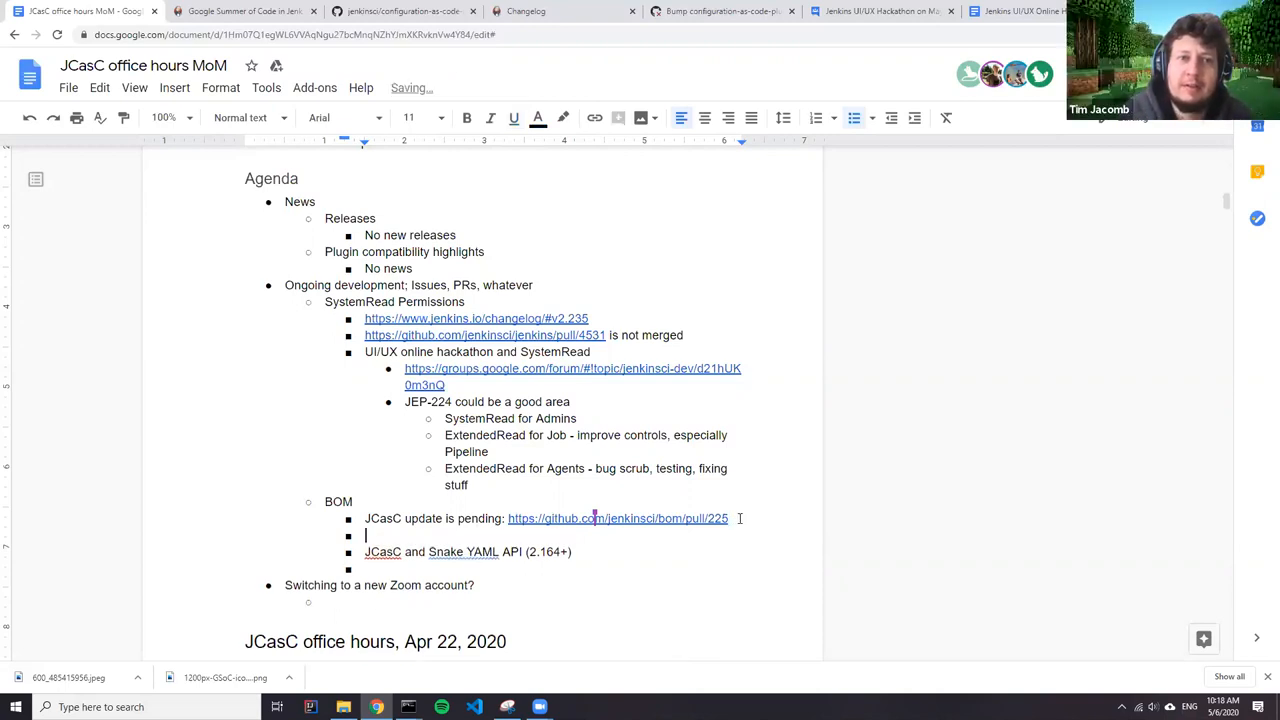
Write 'Script Security is an obstacle, PCT/PluginPOM fixes are not required' in the new BOM bullet
text(Script)
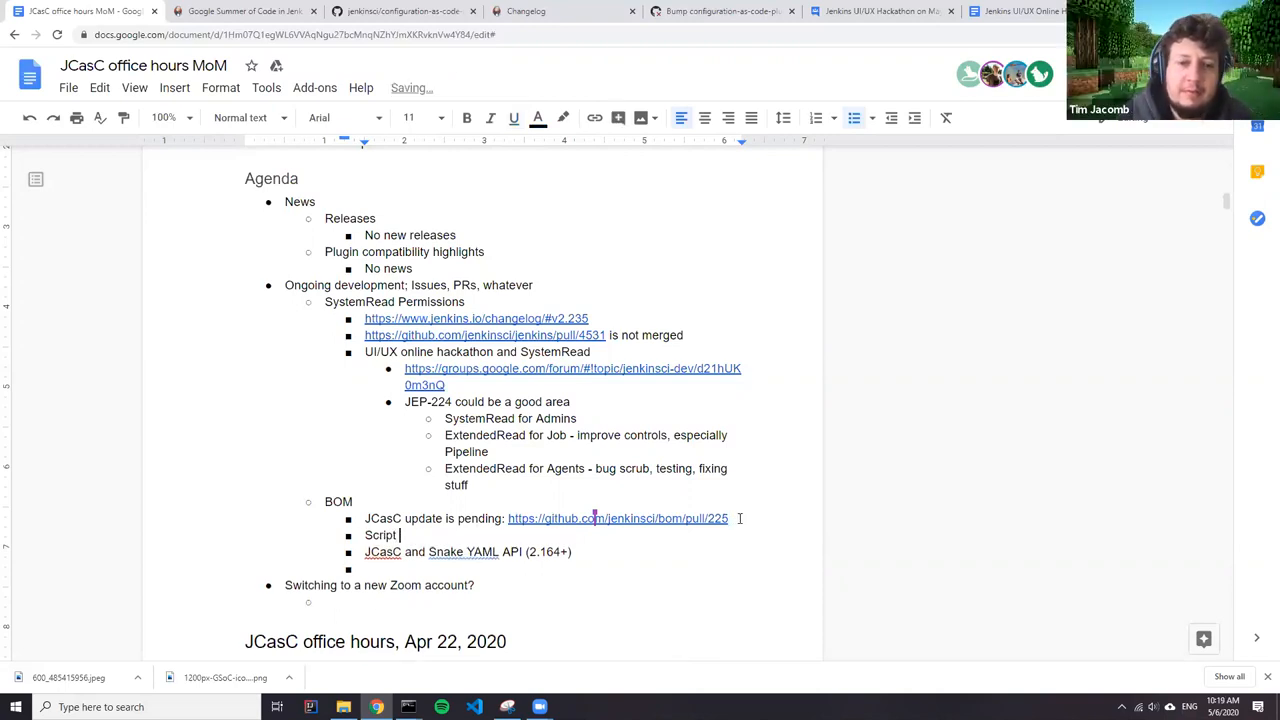
text(Security is an obs)
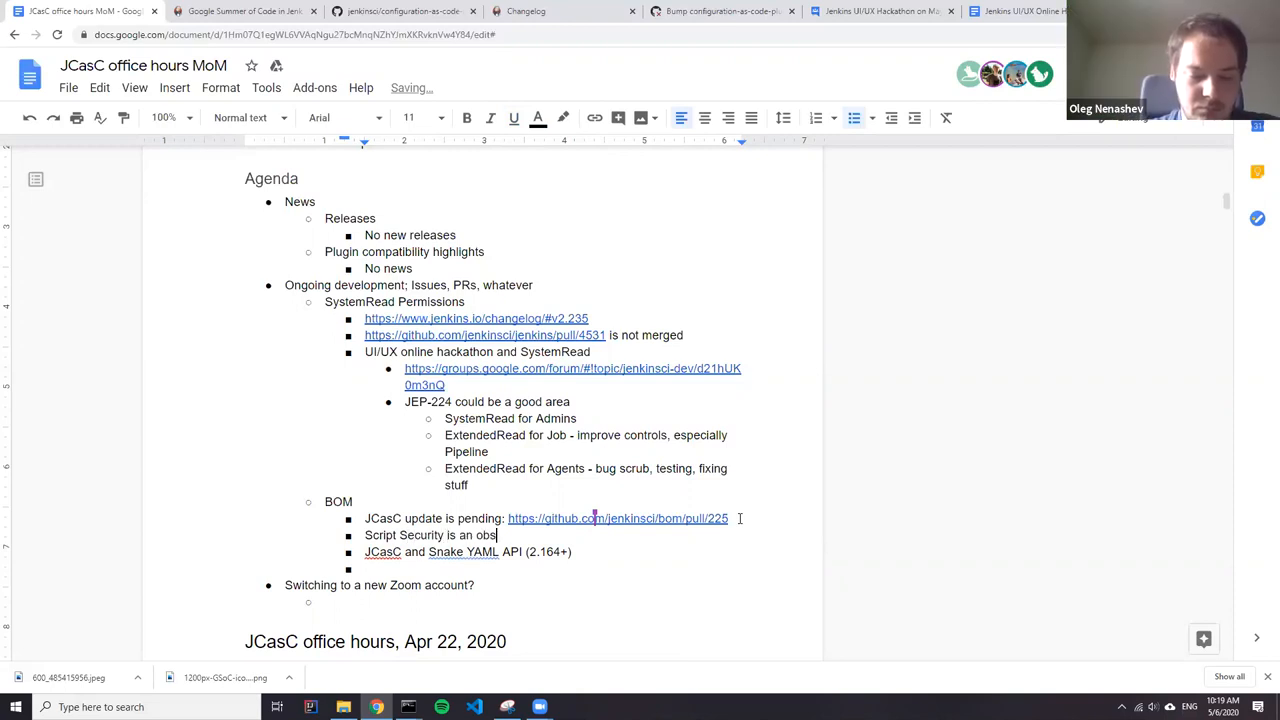
text(tacle,)
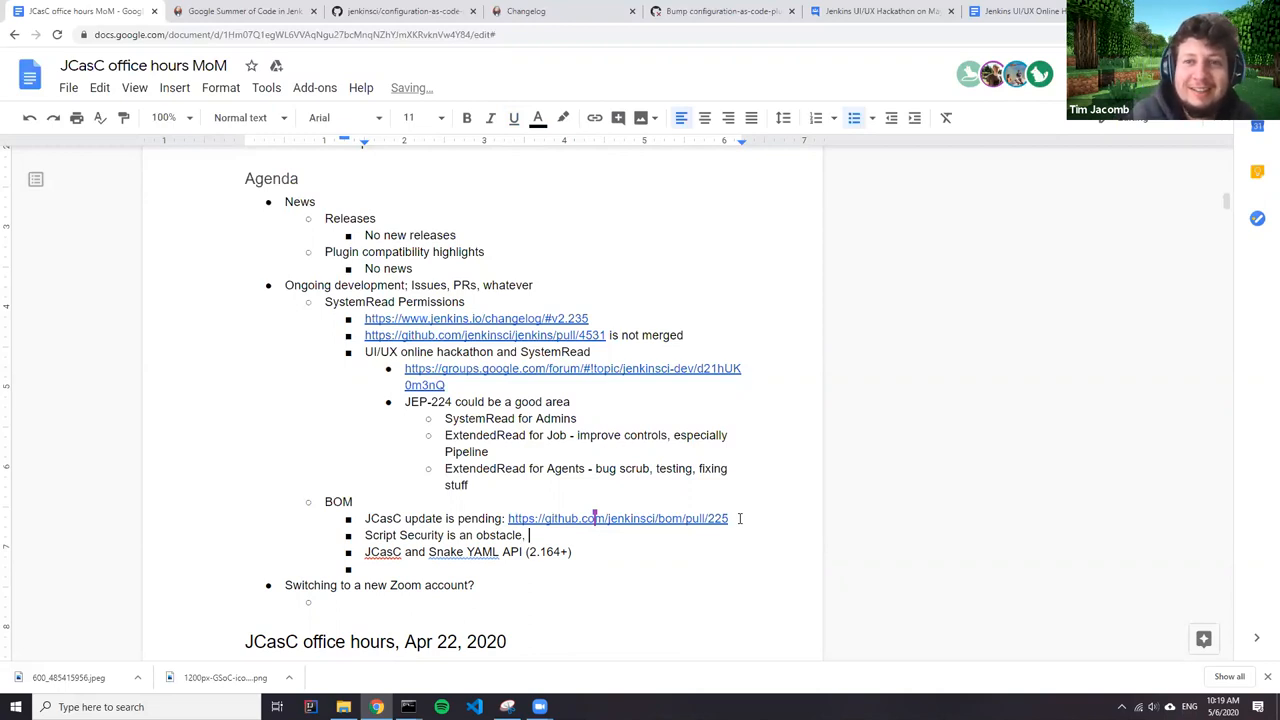
text(PCT)
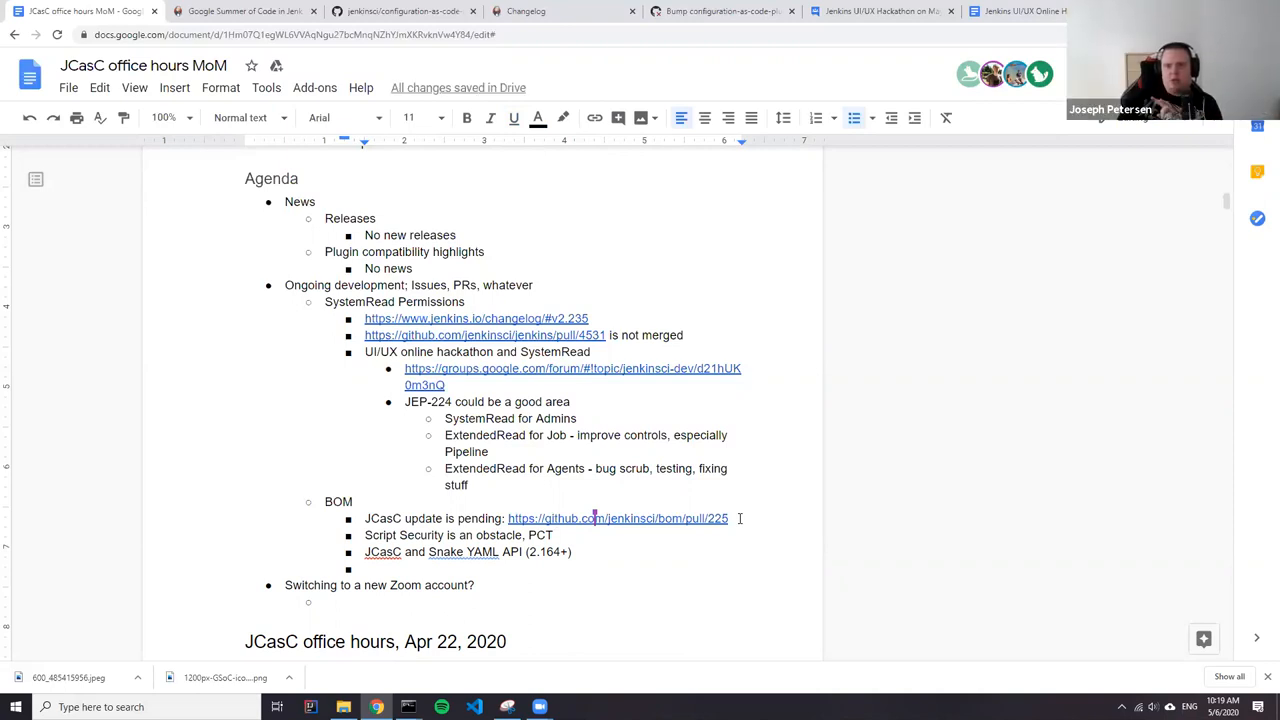
key(backspace)
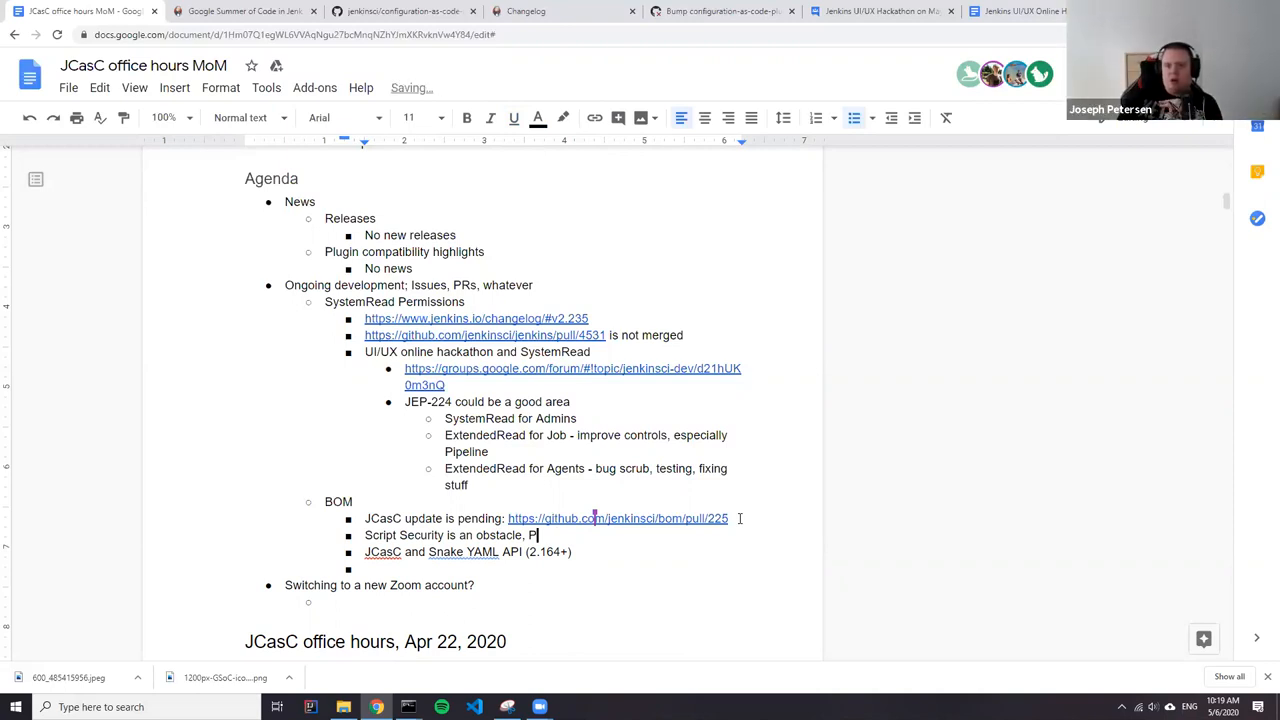
text(CT)
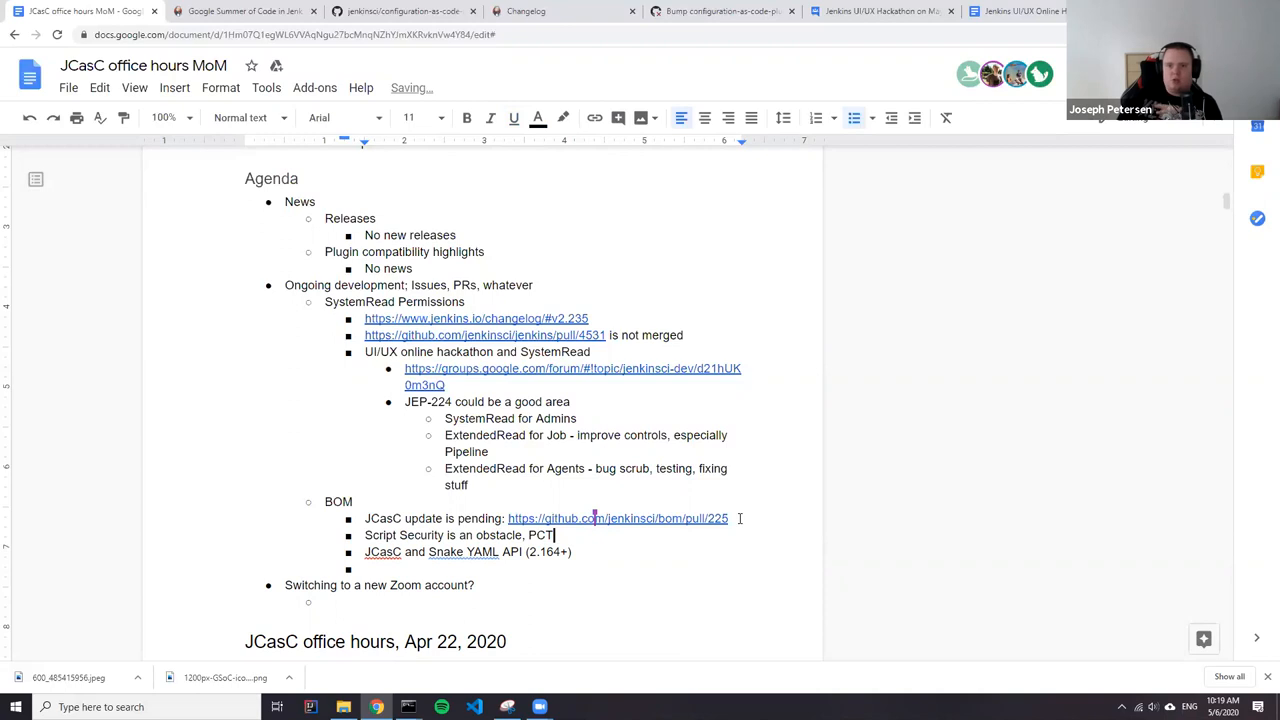
text(/Plugin)
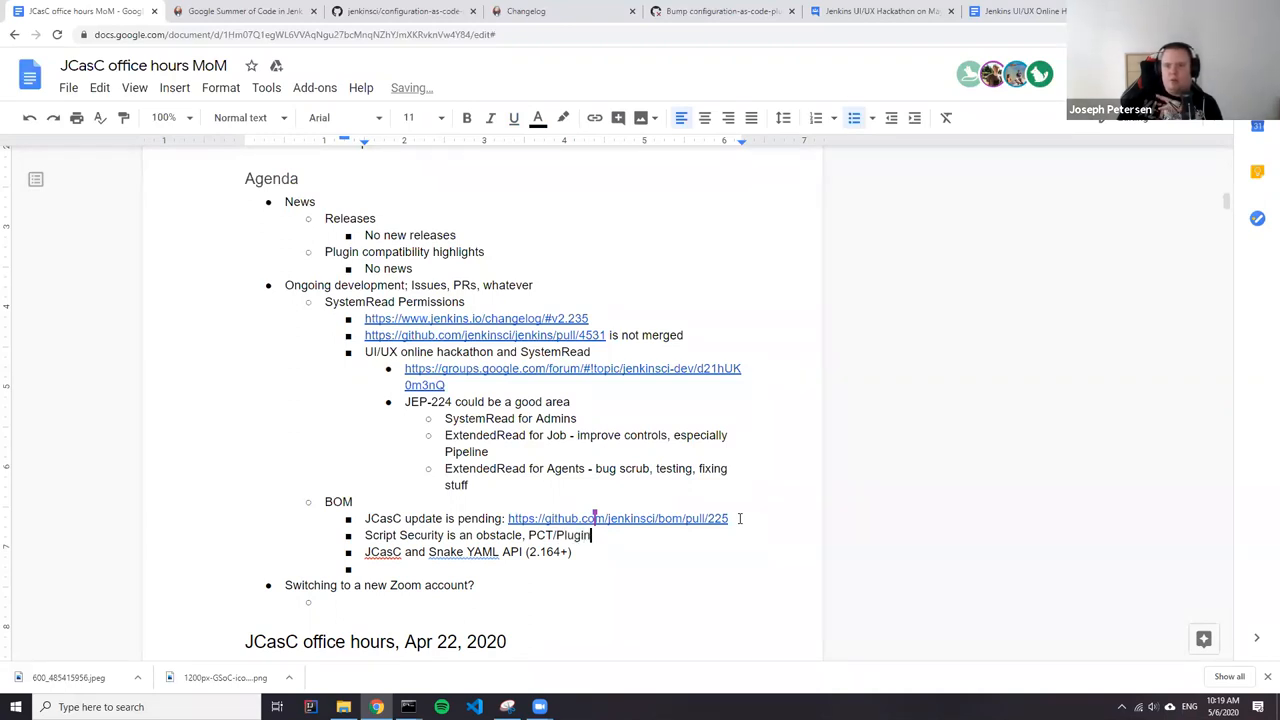
text(POM)
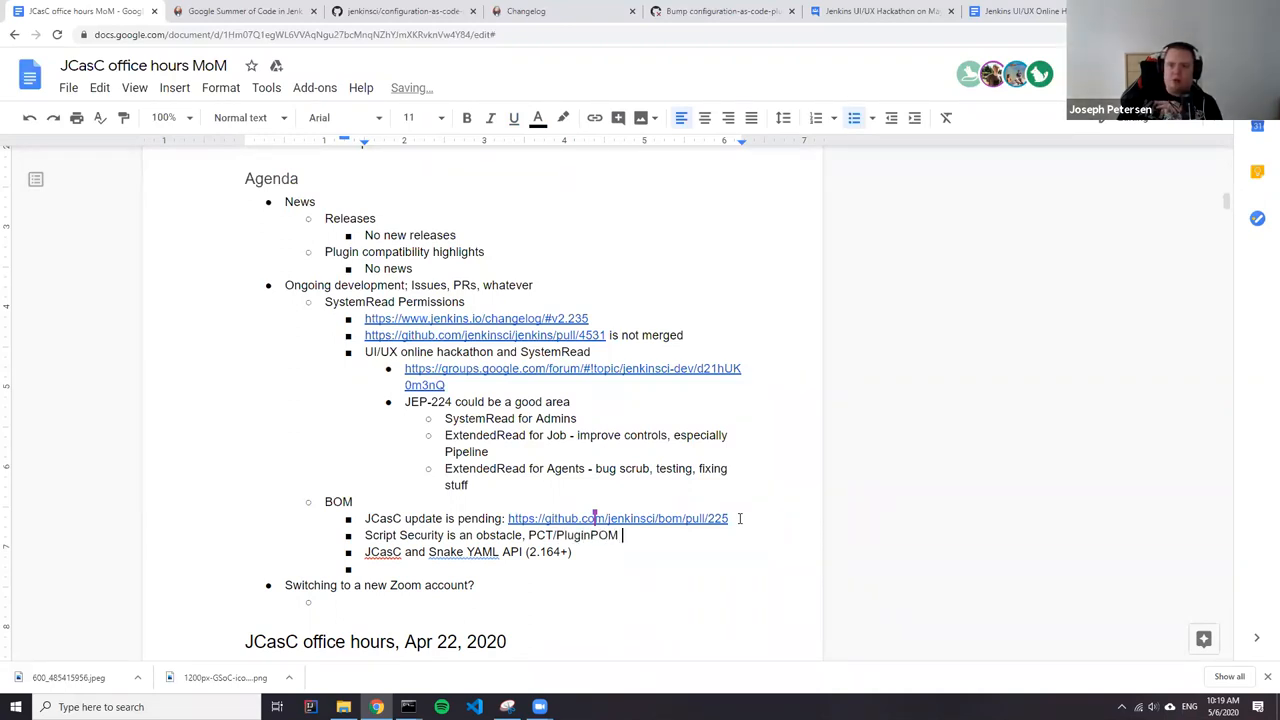
text(fixes)
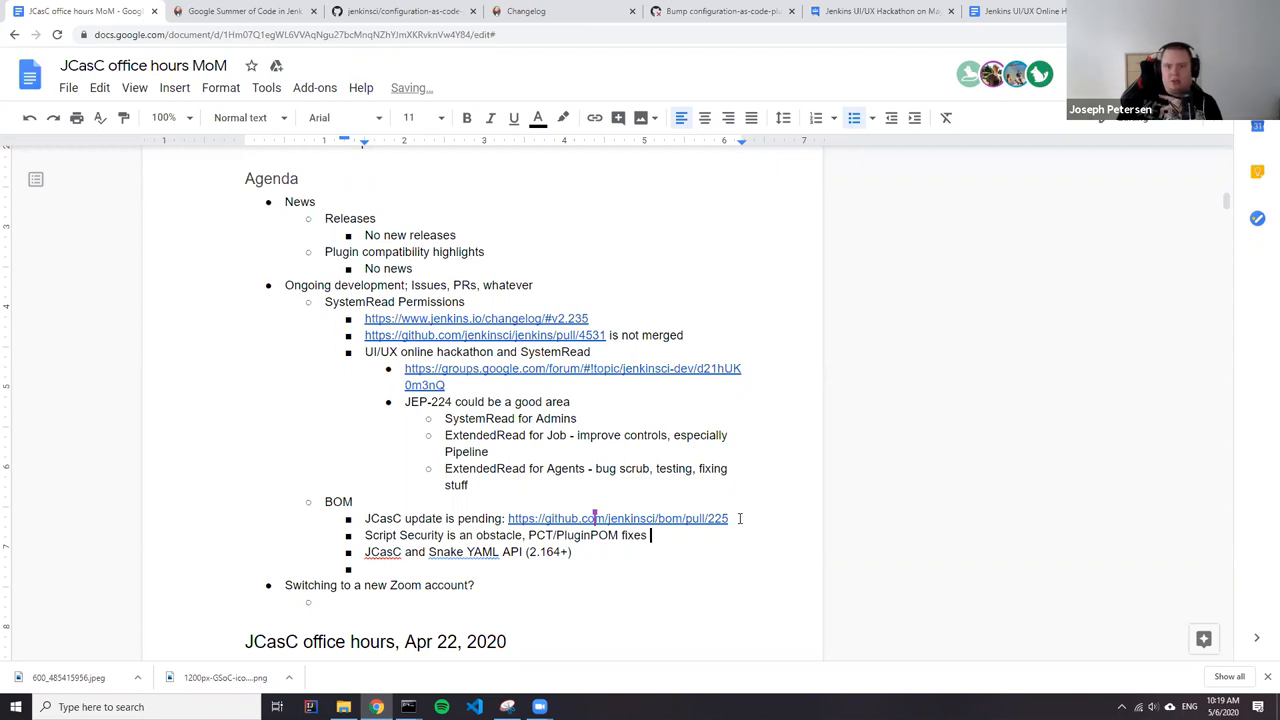
text(are not)
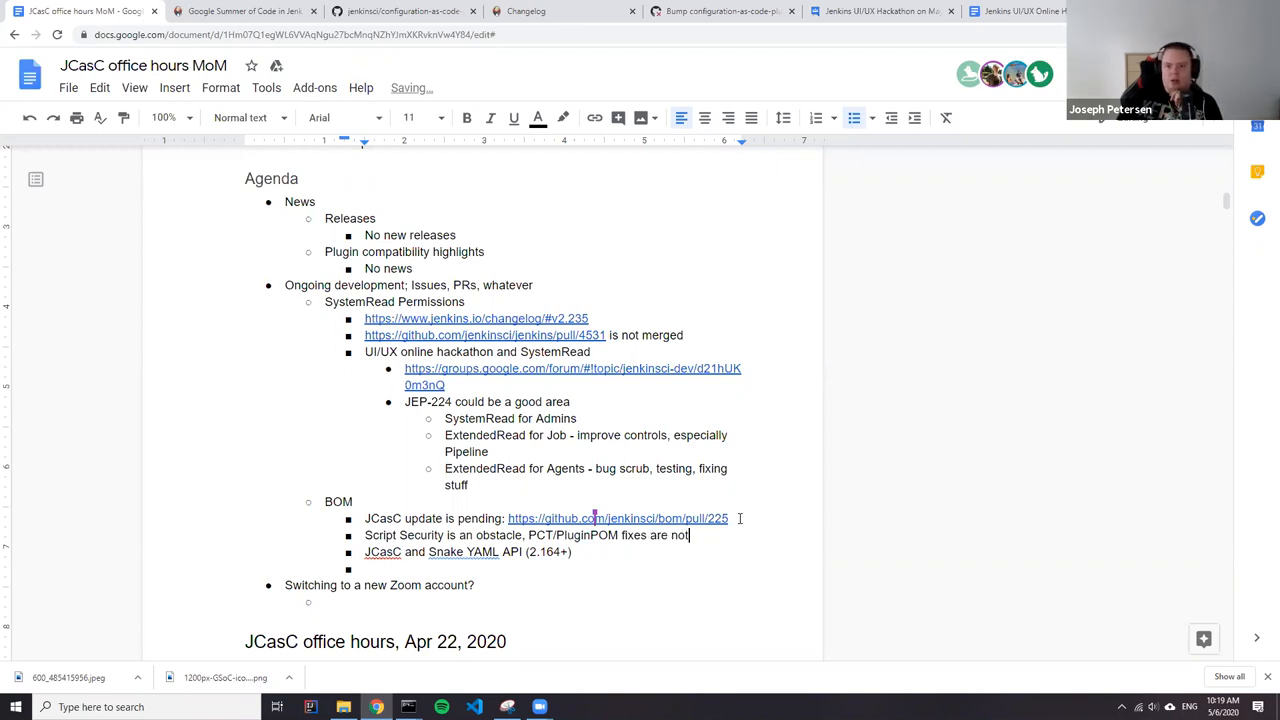
text(required)
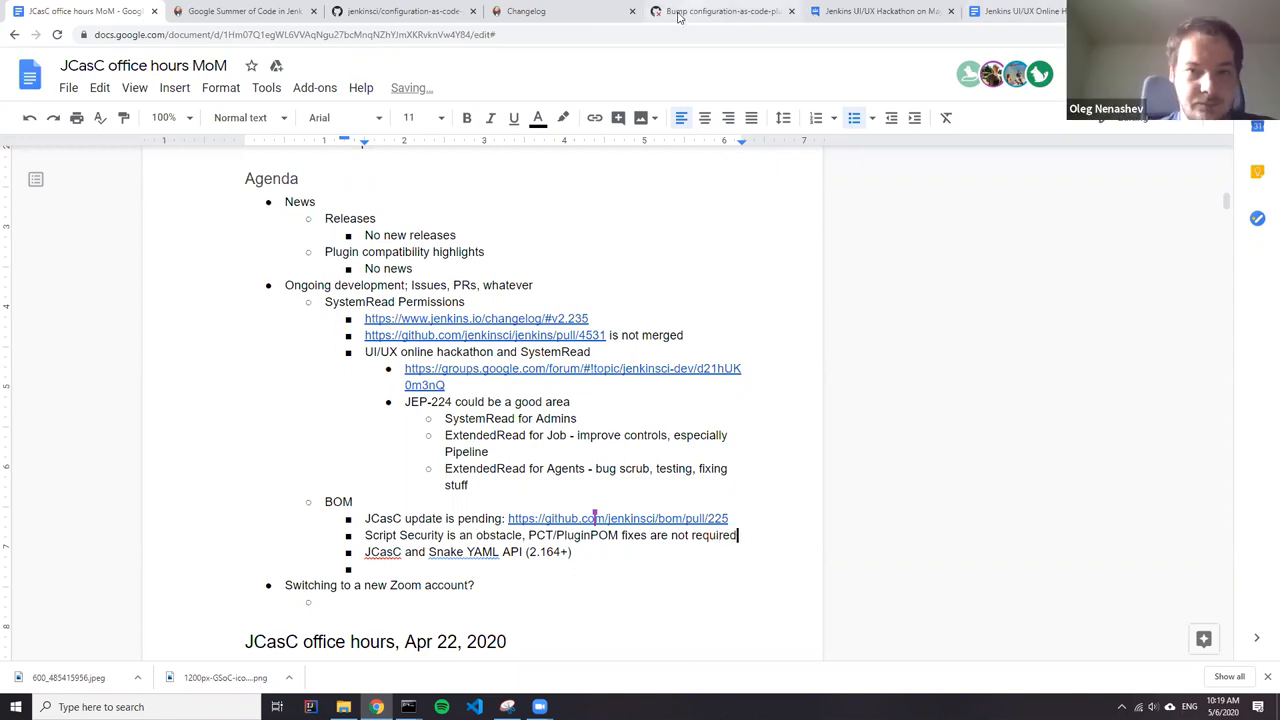
Navigate to github.com/jenkinsci/jenkins-test-harness and display its pom.xml
click(722, 12)
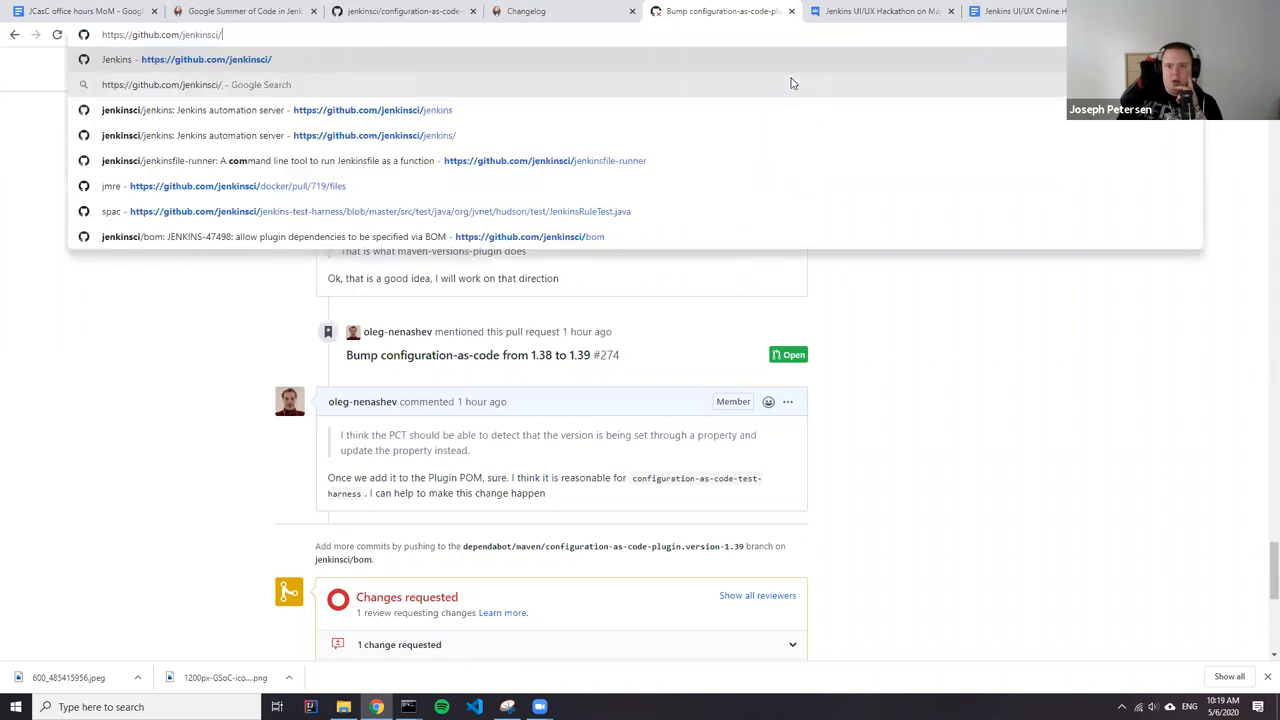
text(jenkins)
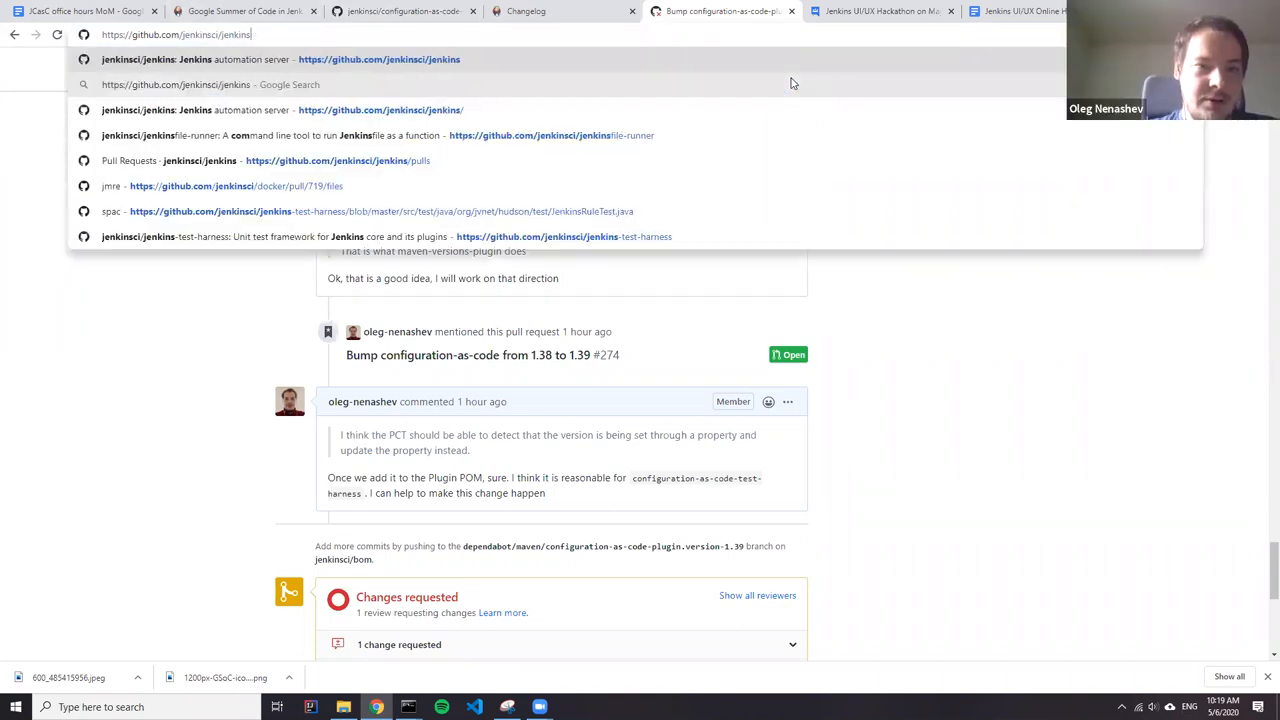
text(-test-harness)
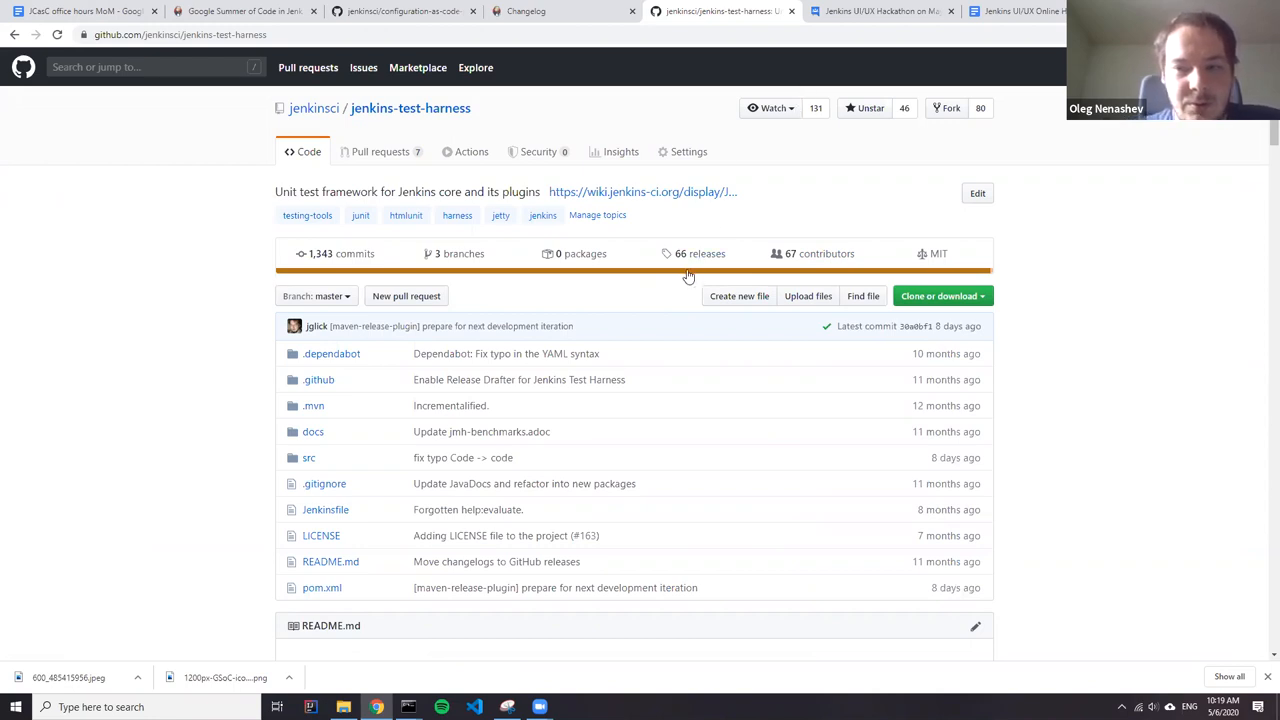
mouse_move(504, 352)
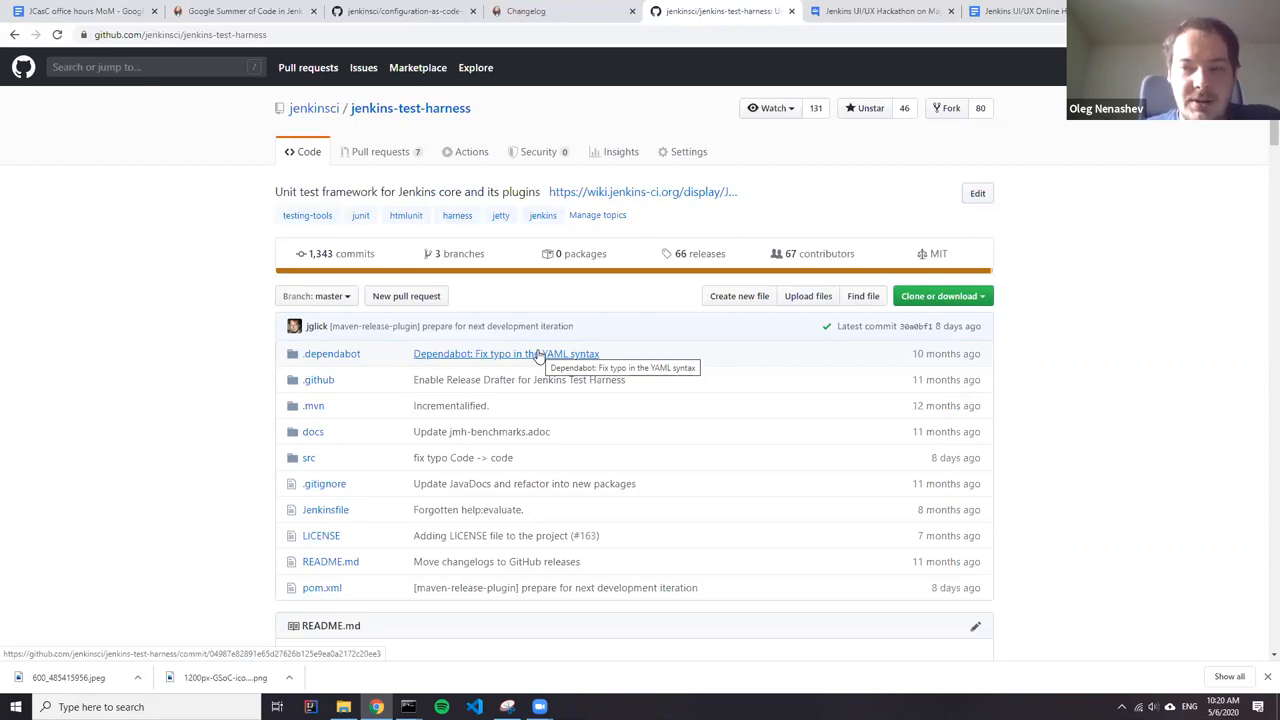
mouse_move(330, 560)
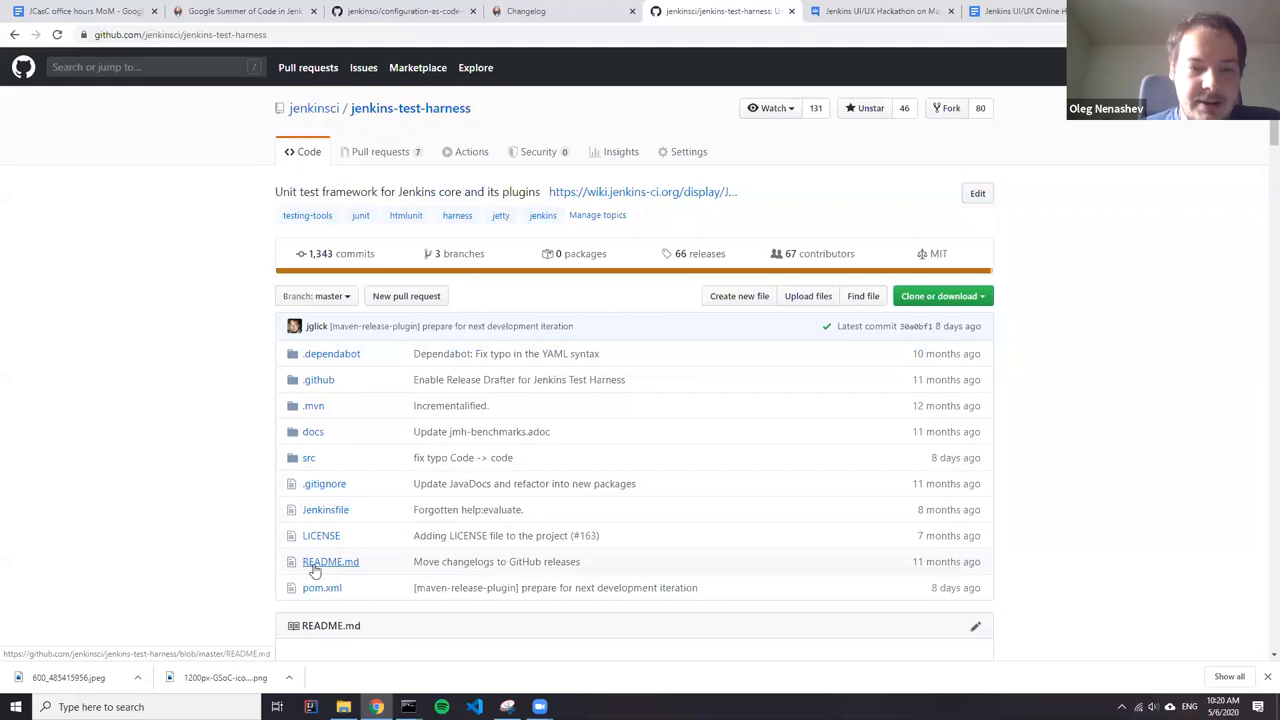
click(320, 588)
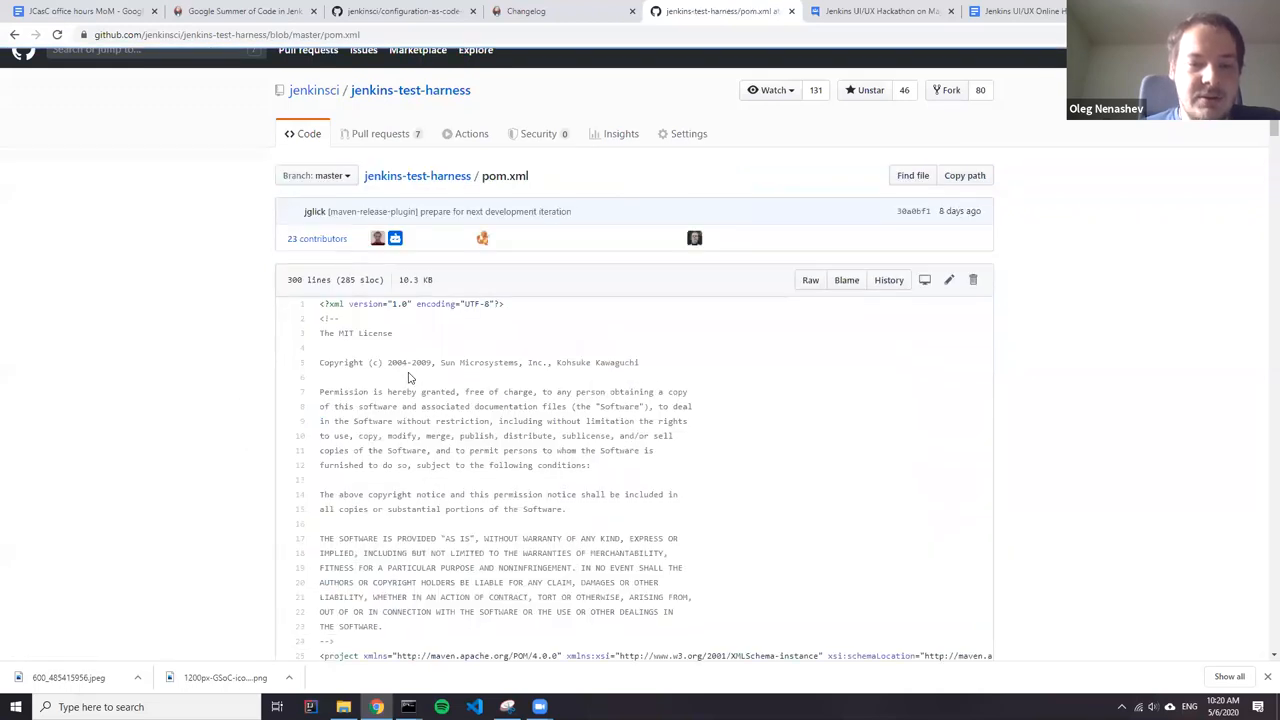
Look through pom.xml dependencies, highlighting the matrix-auth block, then return to the repository home
scroll(down, 3)
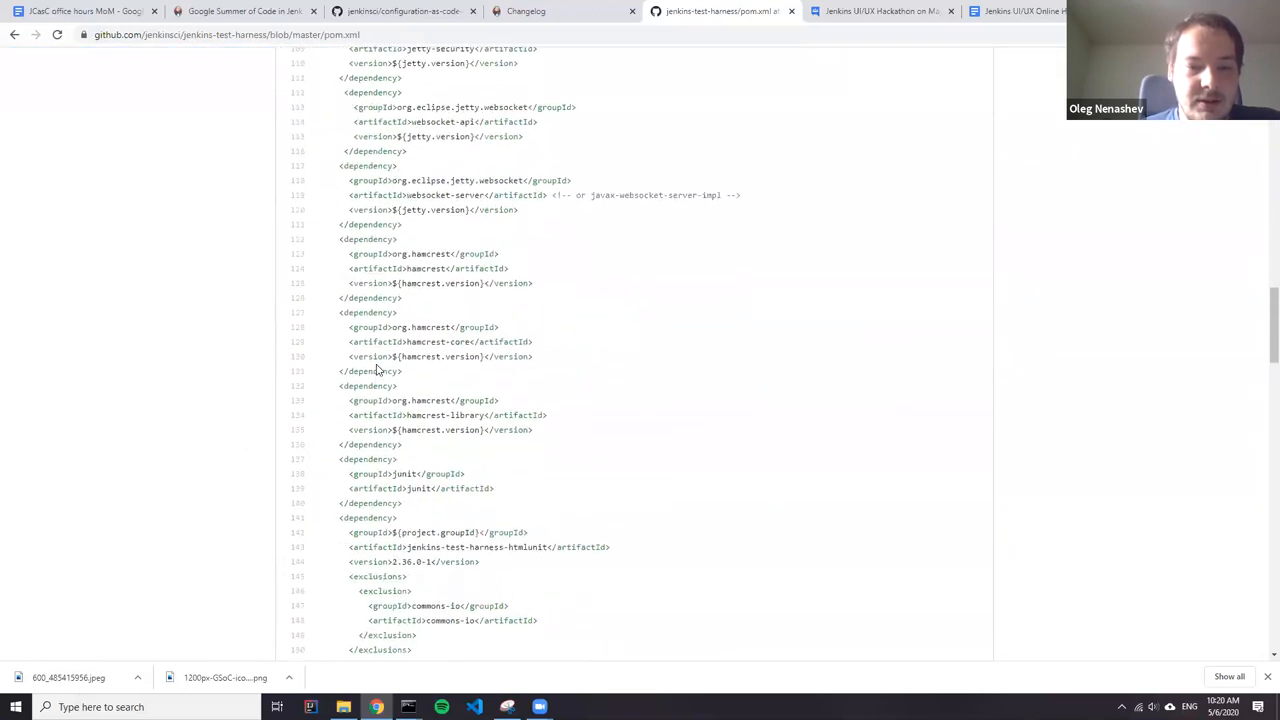
scroll(down, 3)
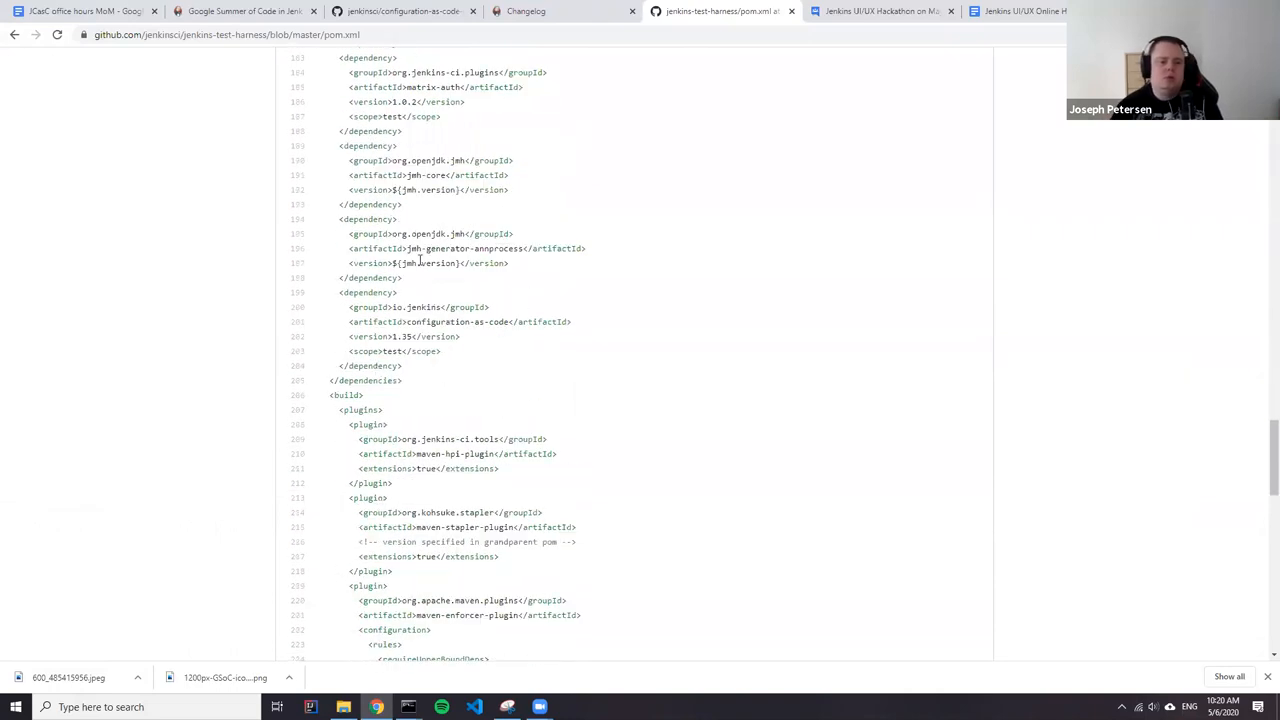
scroll(up, 3)
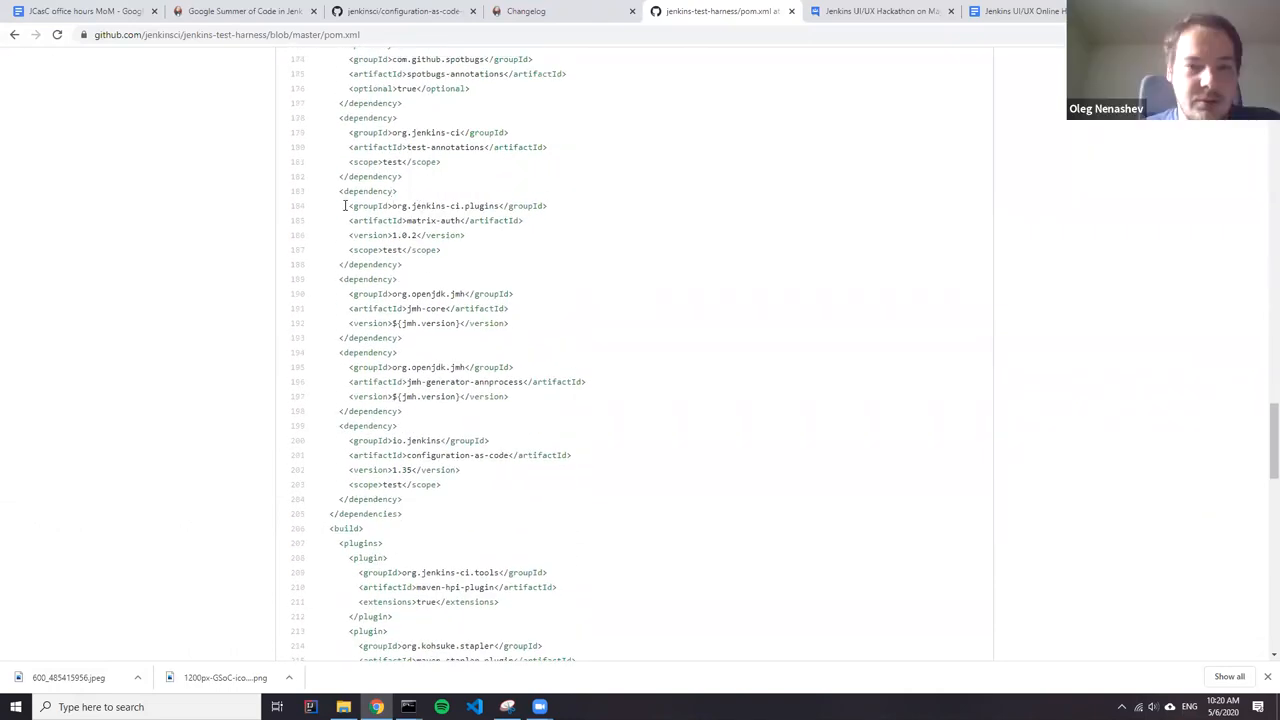
drag(350, 204, 404, 264)
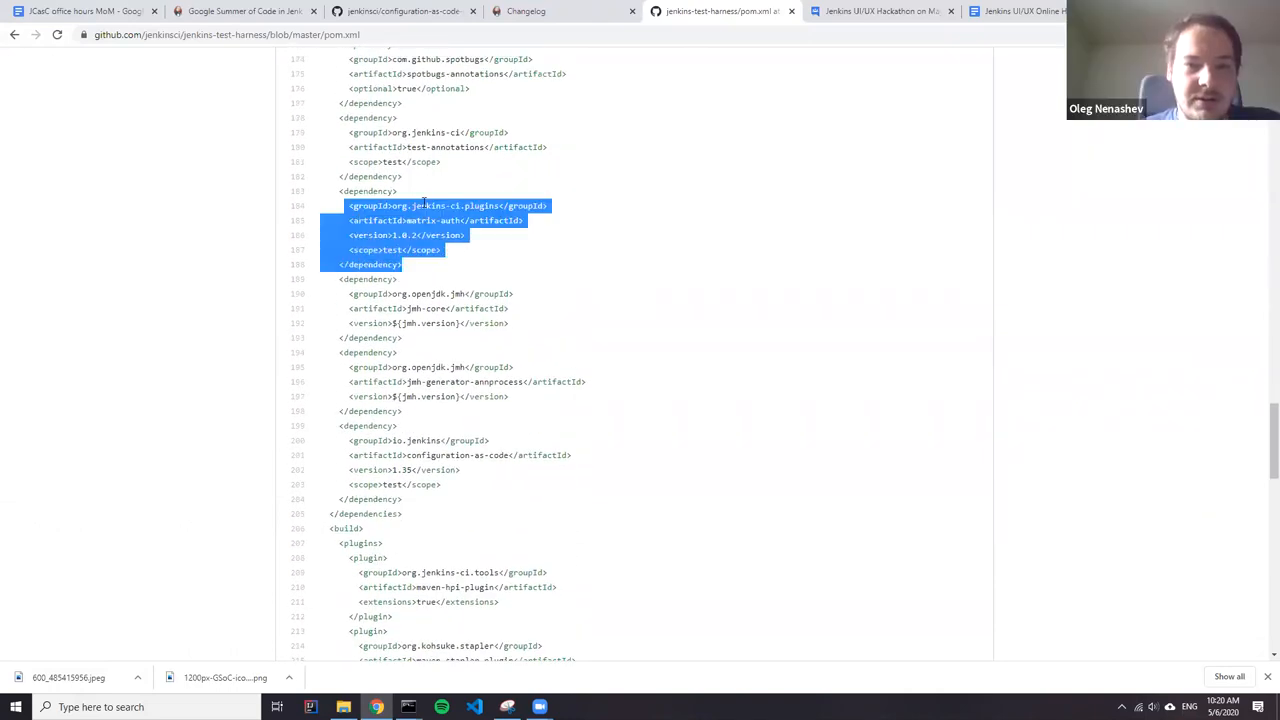
scroll(down, 3)
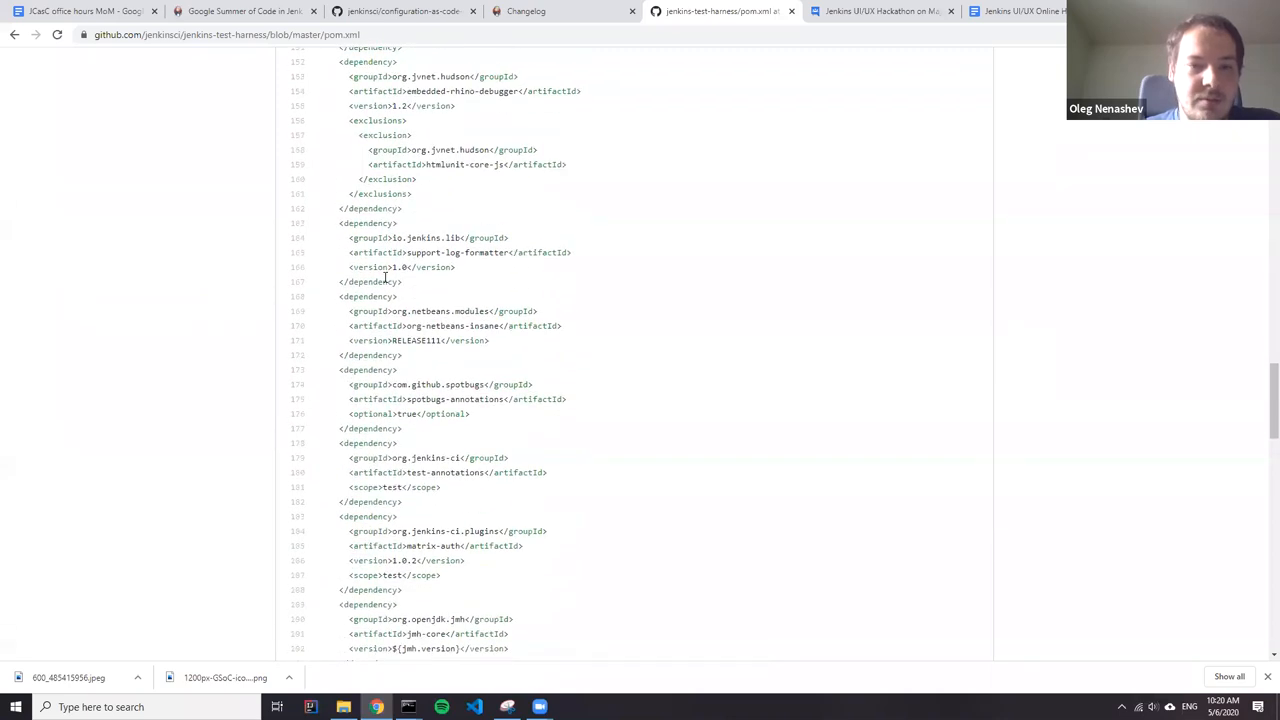
scroll(up, 3)
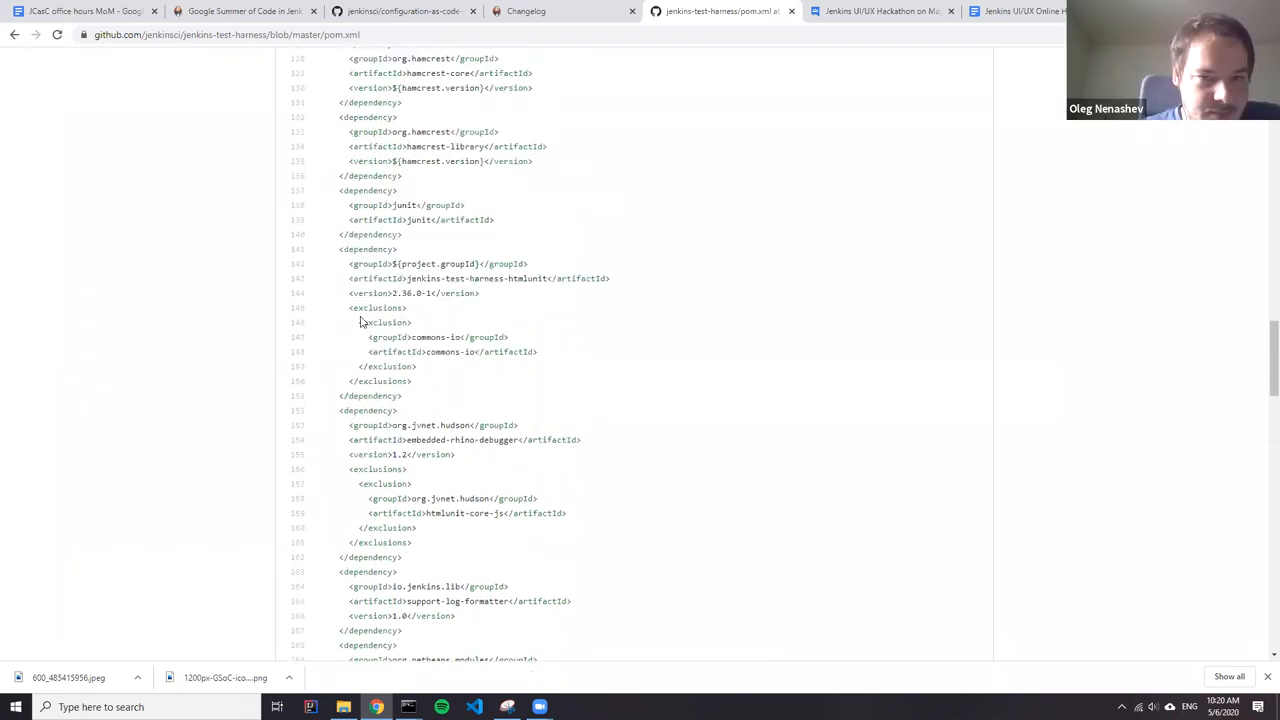
scroll(up, 3)
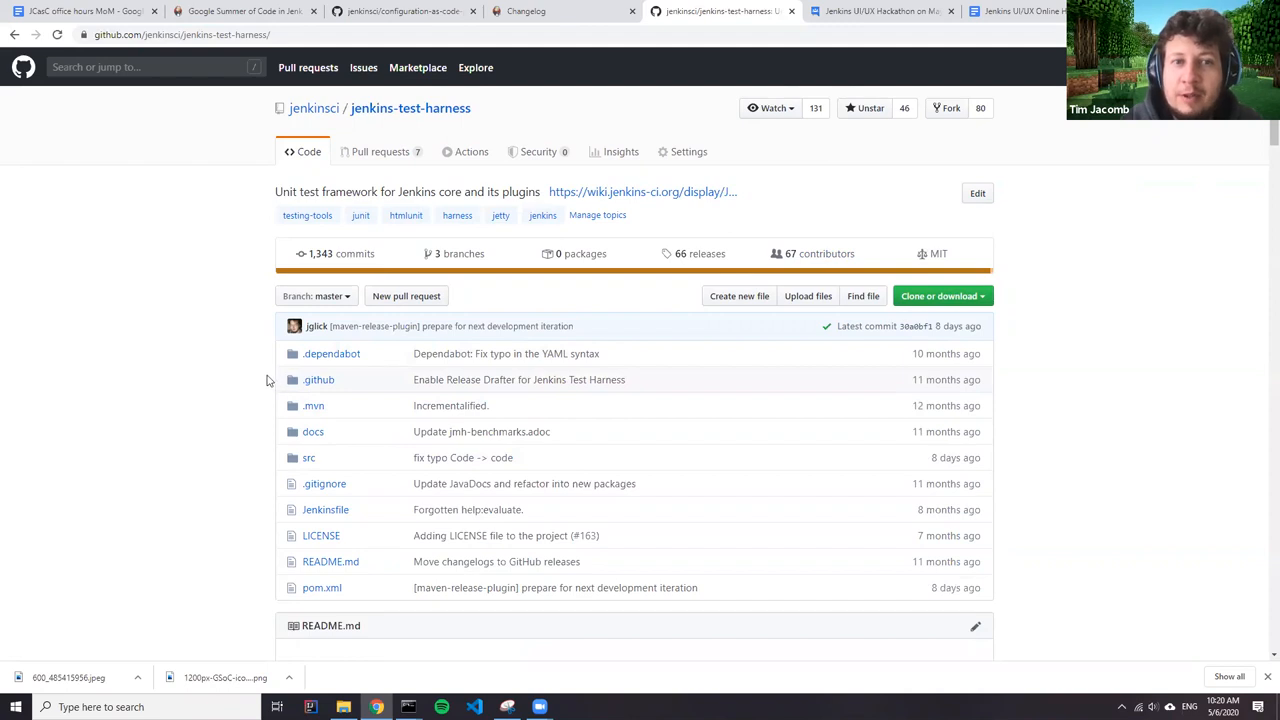
mouse_move(244, 378)
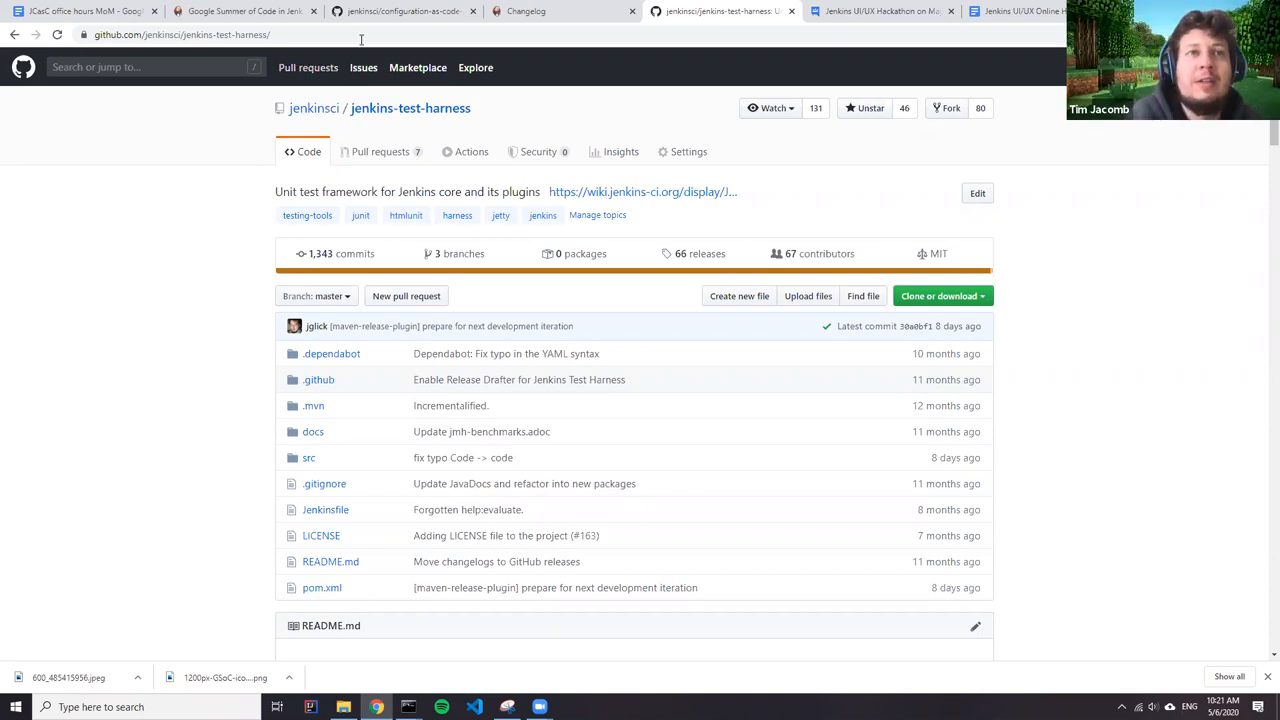
Glance at the configuration-as-code-plugin repository tab and return to the meeting notes
click(400, 12)
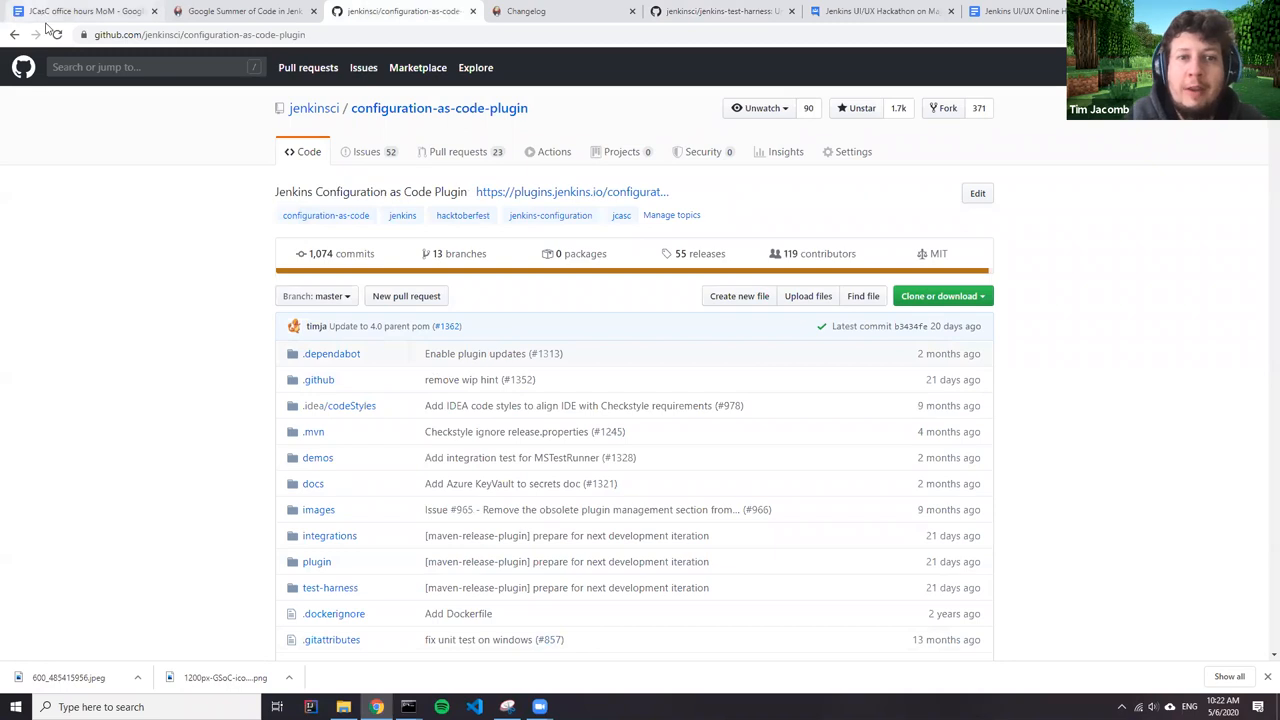
click(80, 12)
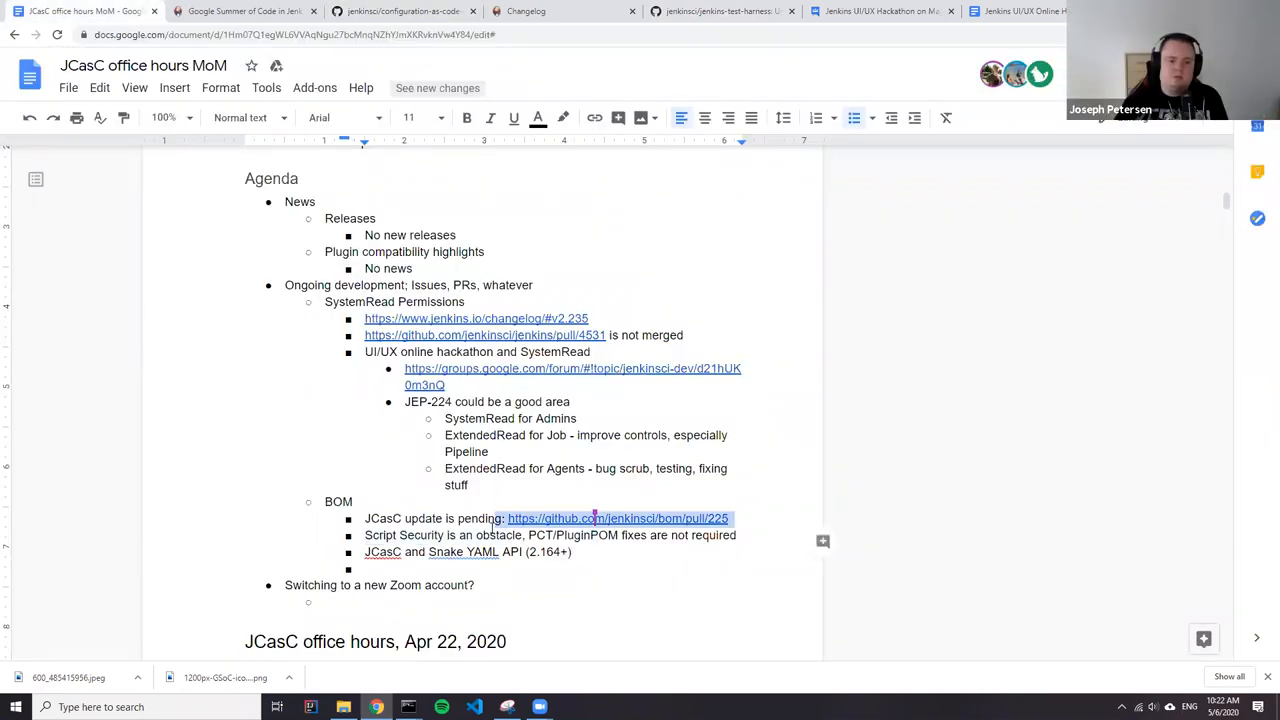
Write the BOM bullet 'Separating out JCasC Test Harness?' and go back to the jenkins-test-harness repo
text(S)
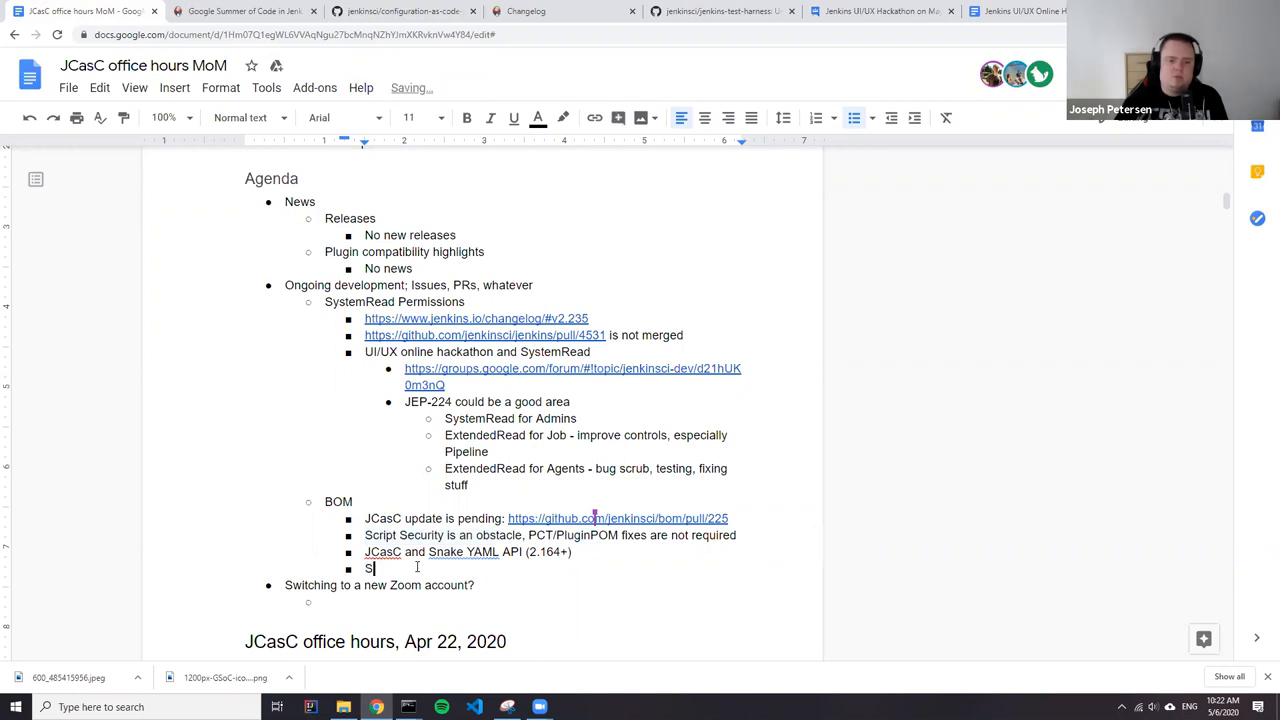
text(eparating)
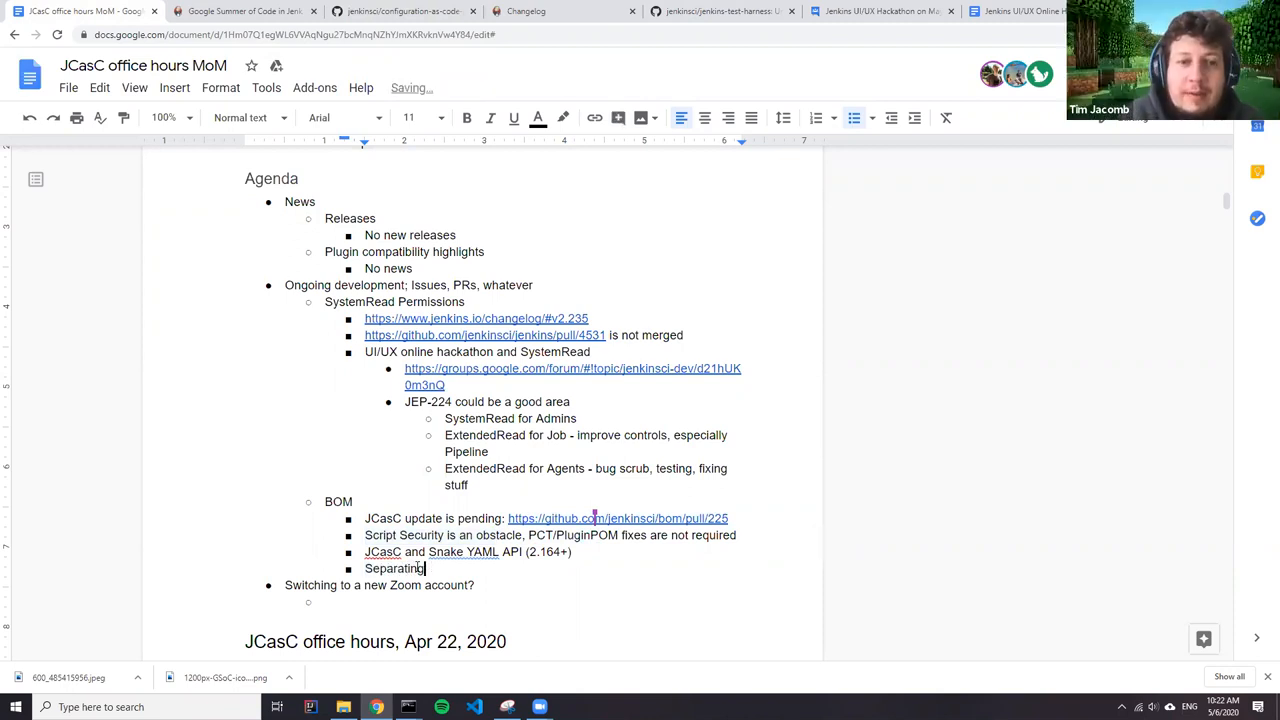
text(out)
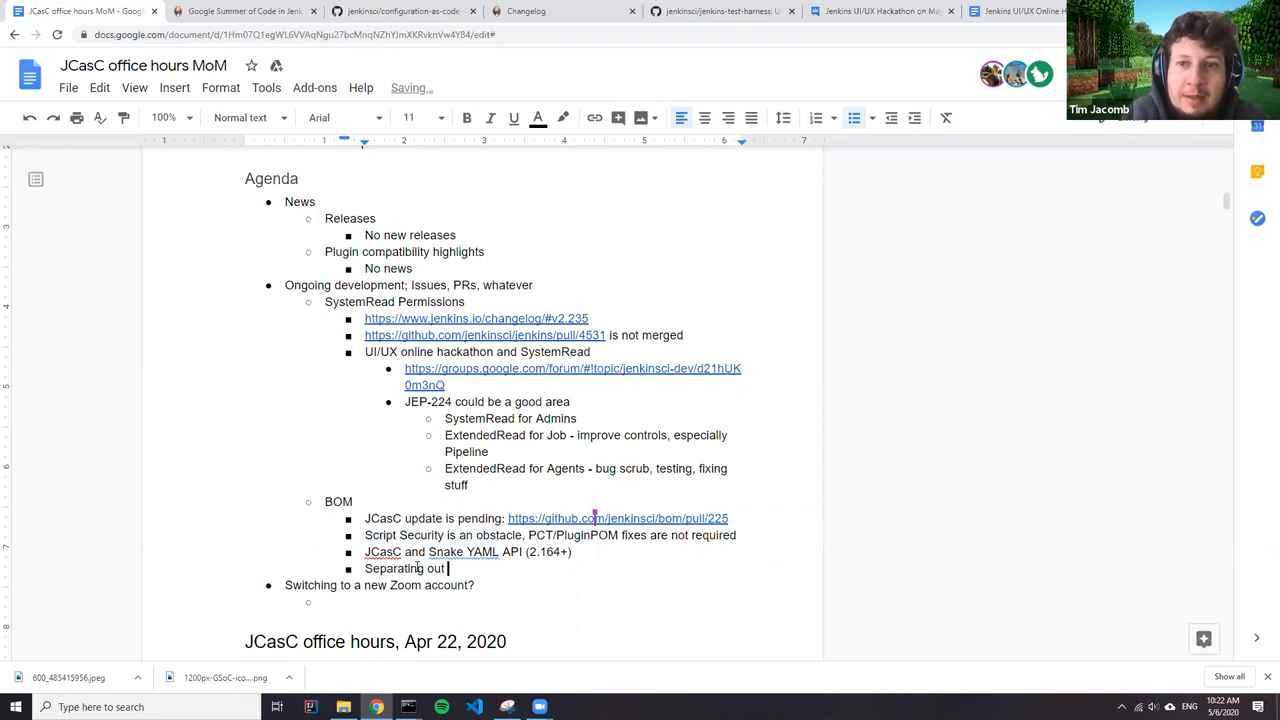
text(JCasC Test Harness?)
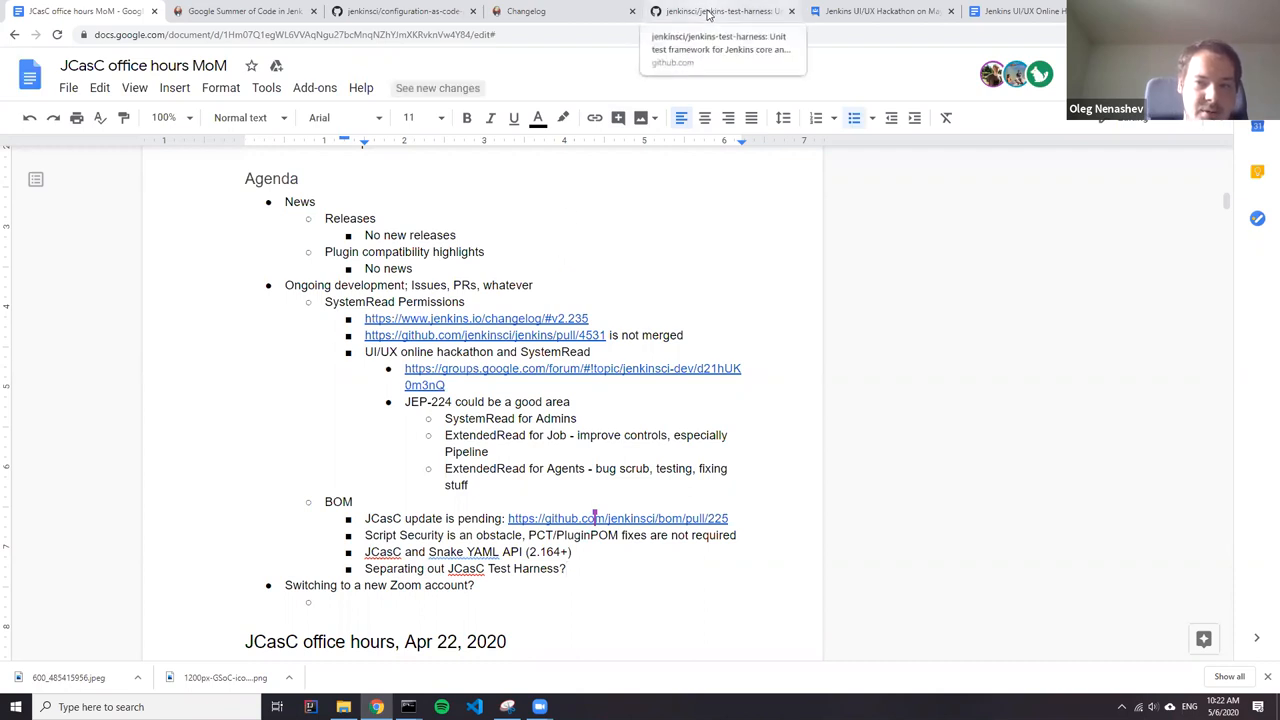
click(720, 12)
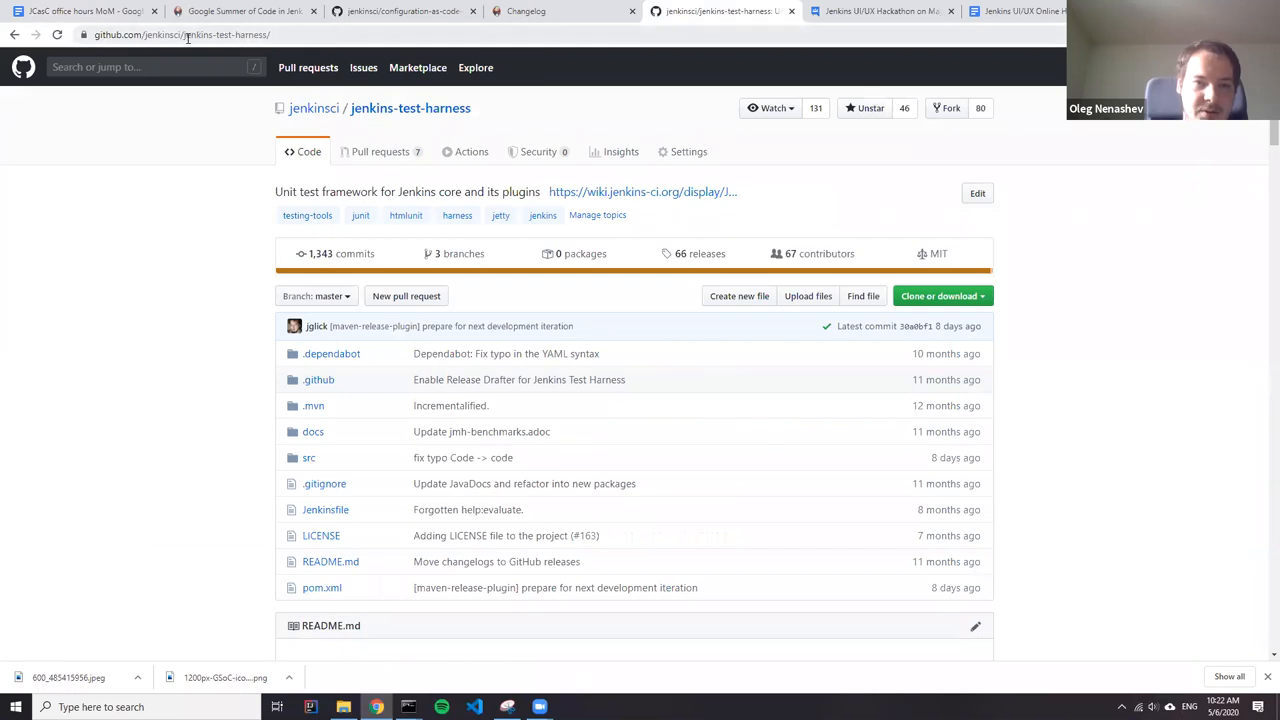
Find 'Hook' files in plugin-compat-tester and view ConfigurationAsCodeHook.java
click(180, 34)
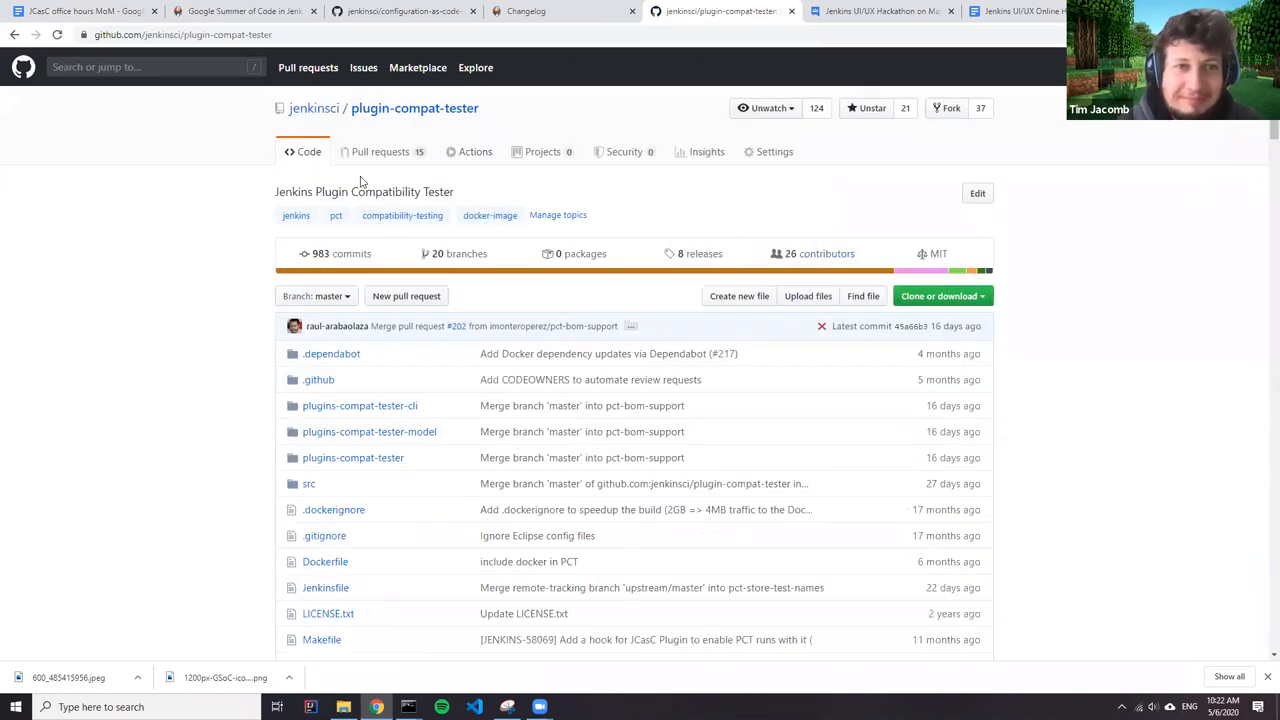
mouse_move(676, 298)
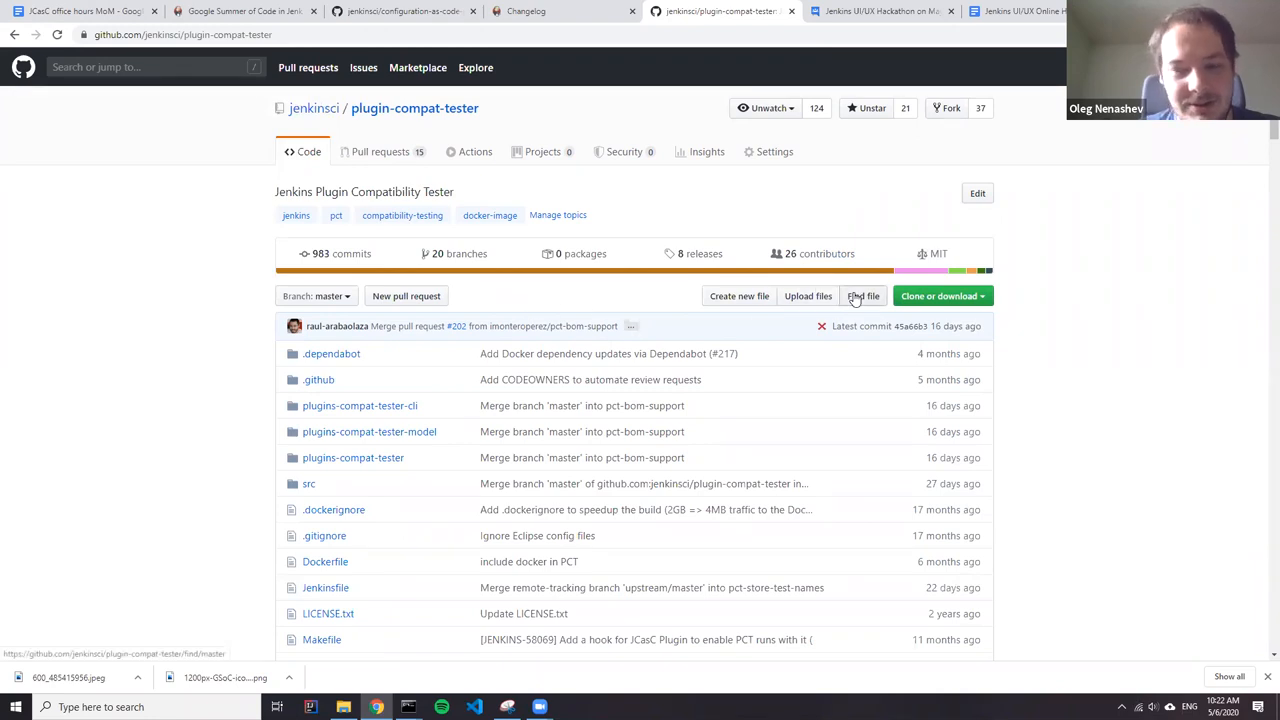
click(864, 296)
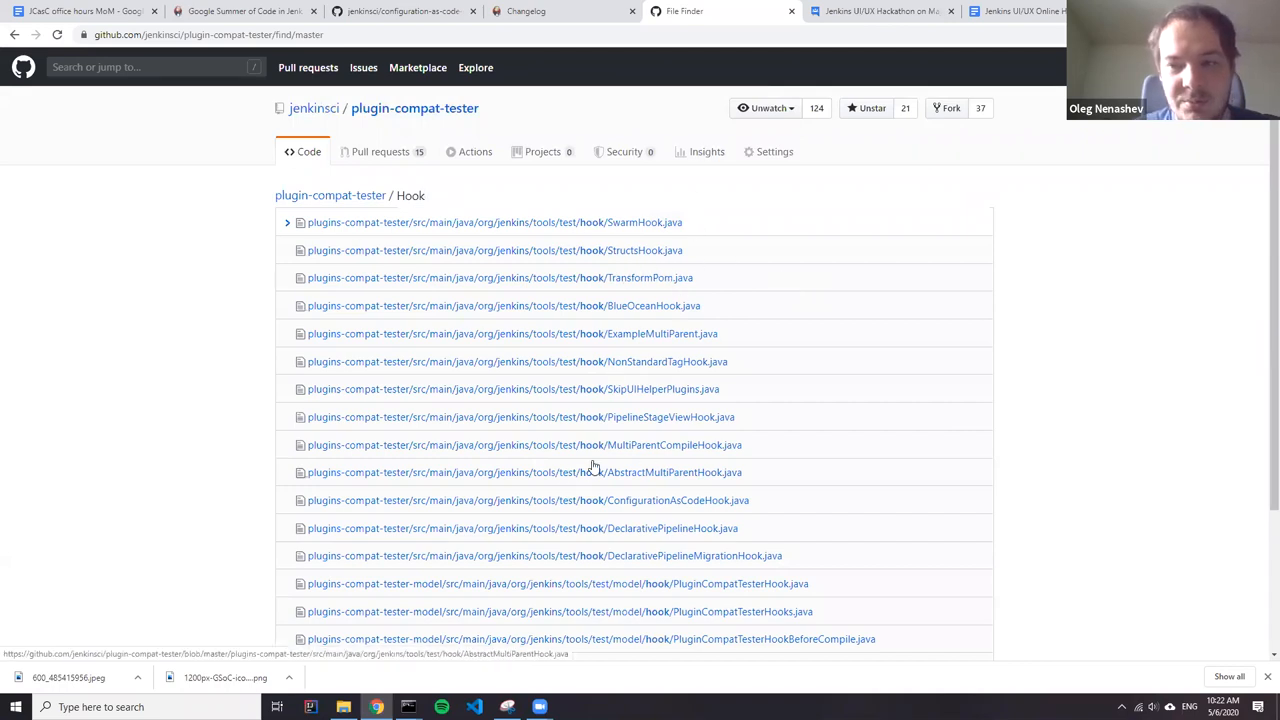
mouse_move(536, 370)
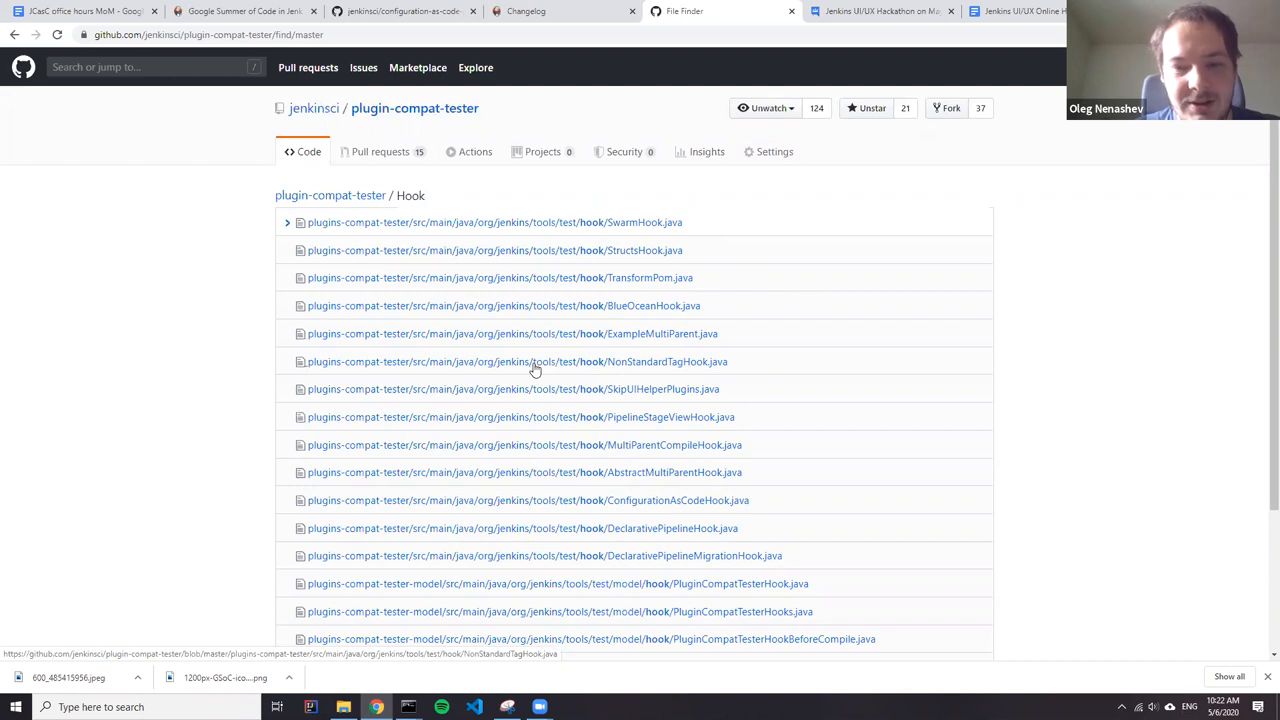
mouse_move(512, 370)
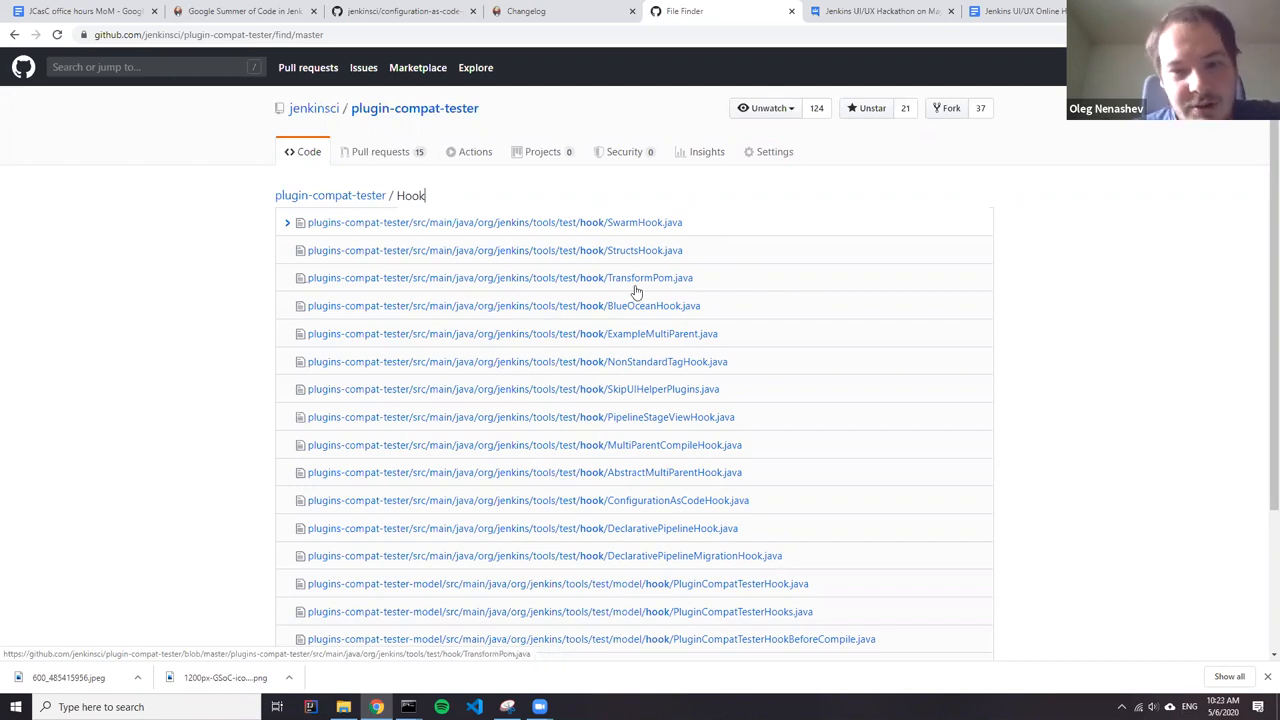
mouse_move(540, 474)
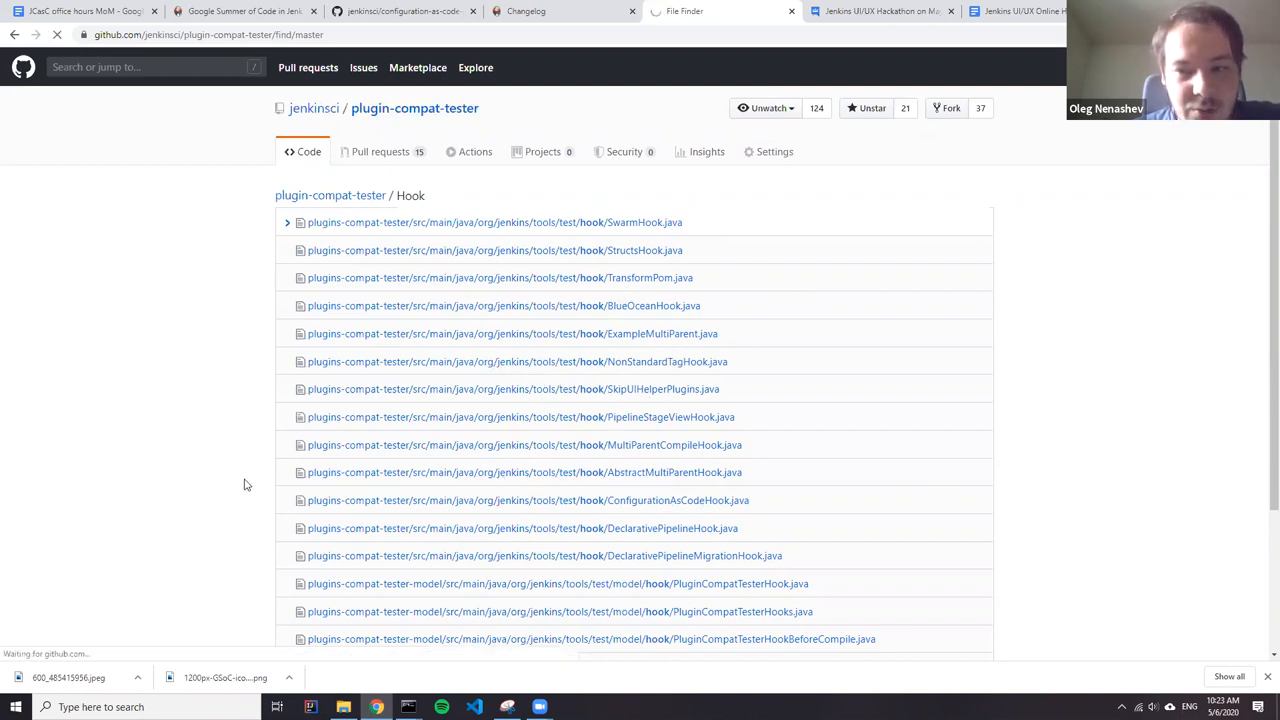
click(528, 500)
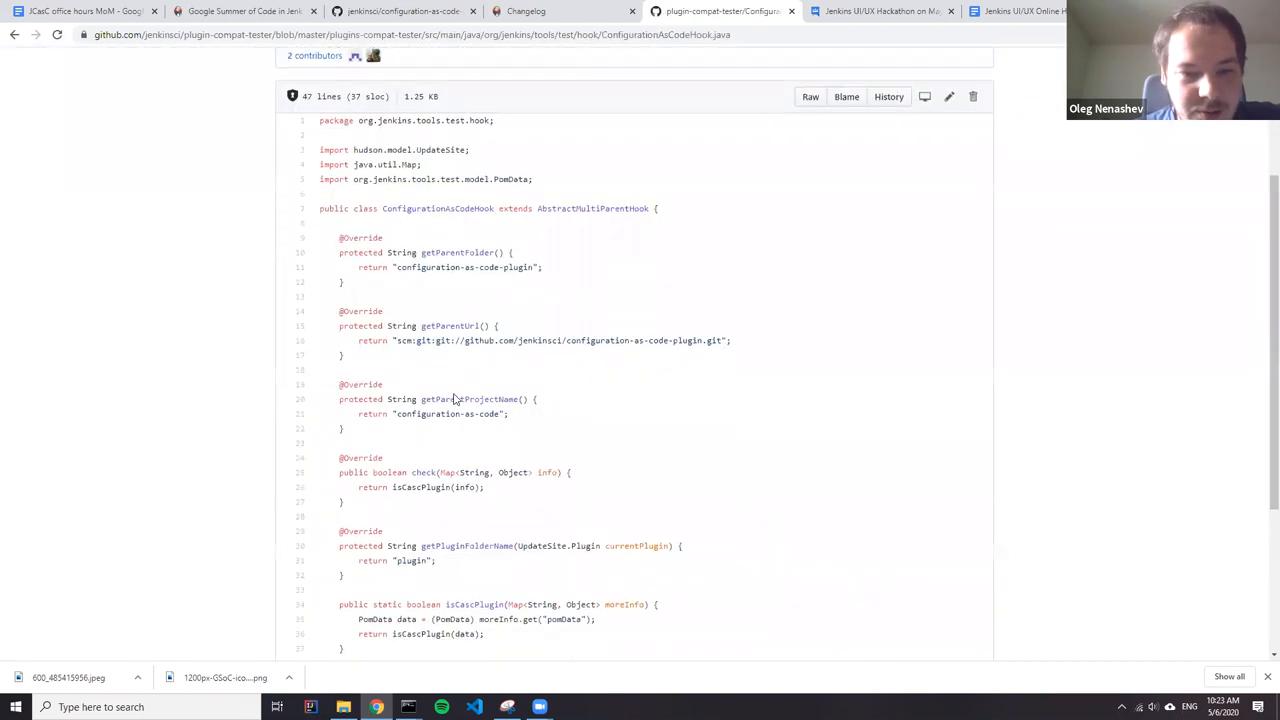
scroll(down, 3)
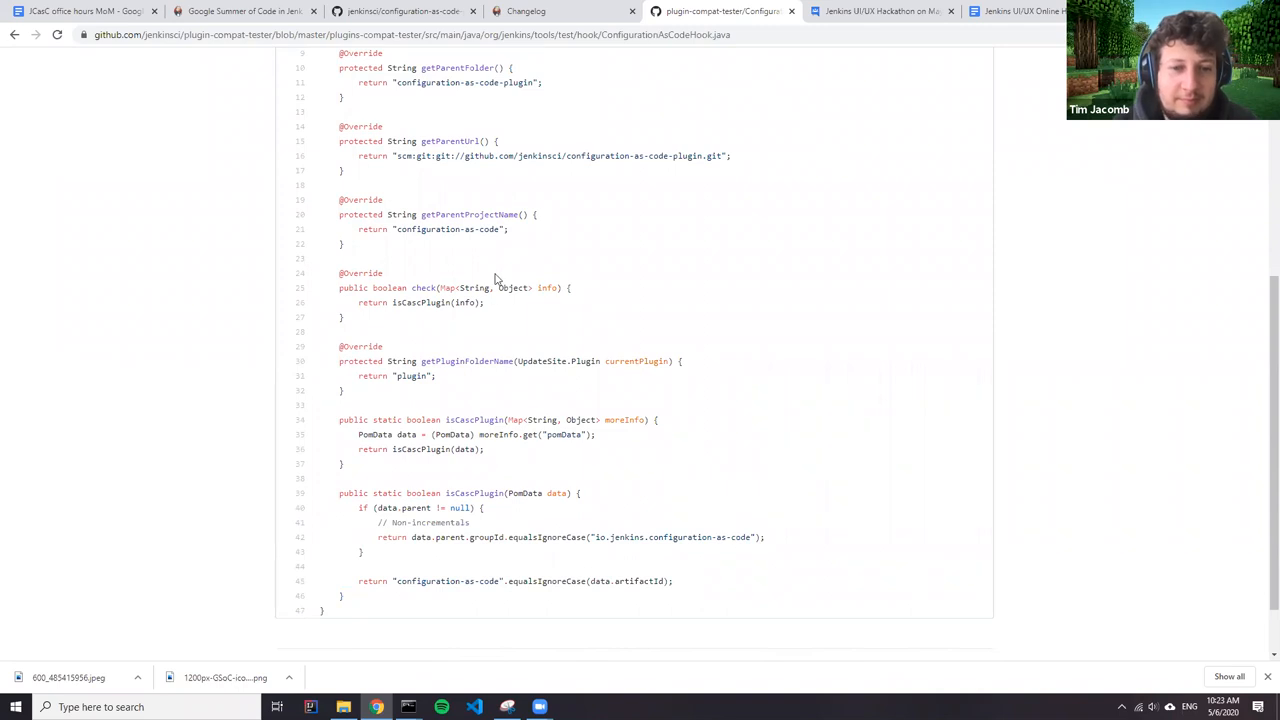
mouse_move(496, 280)
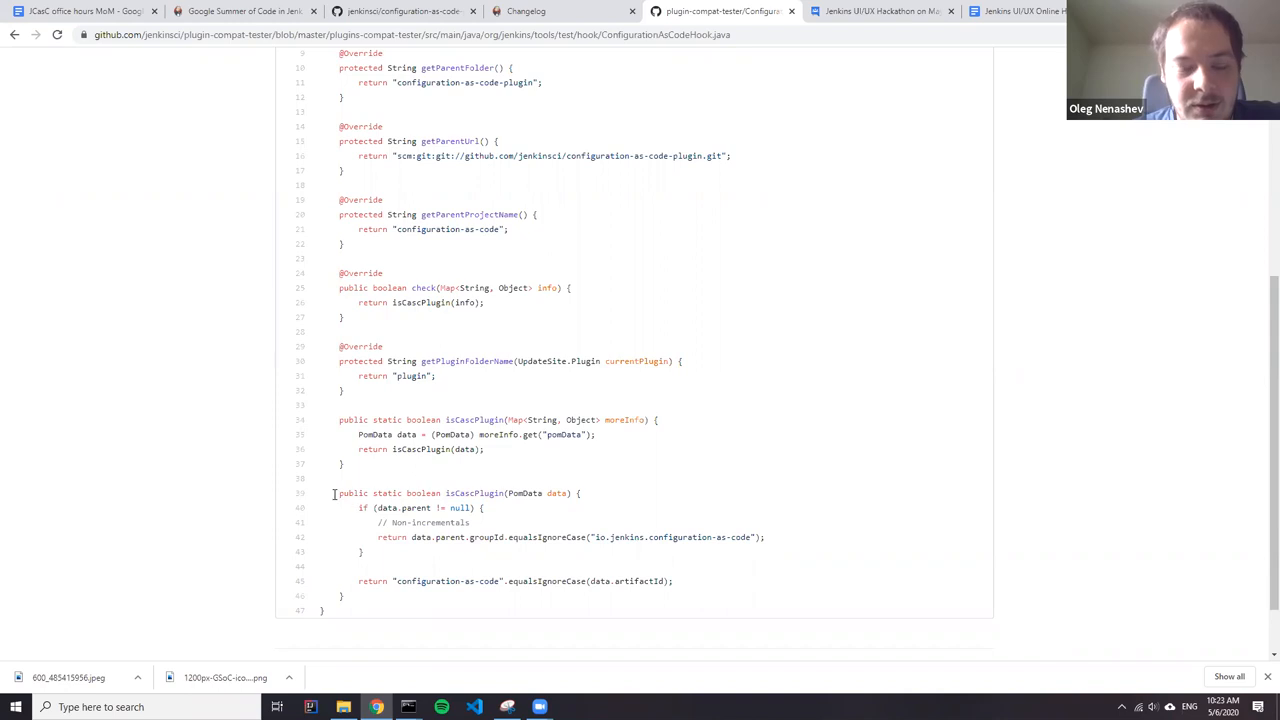
drag(338, 492, 344, 596)
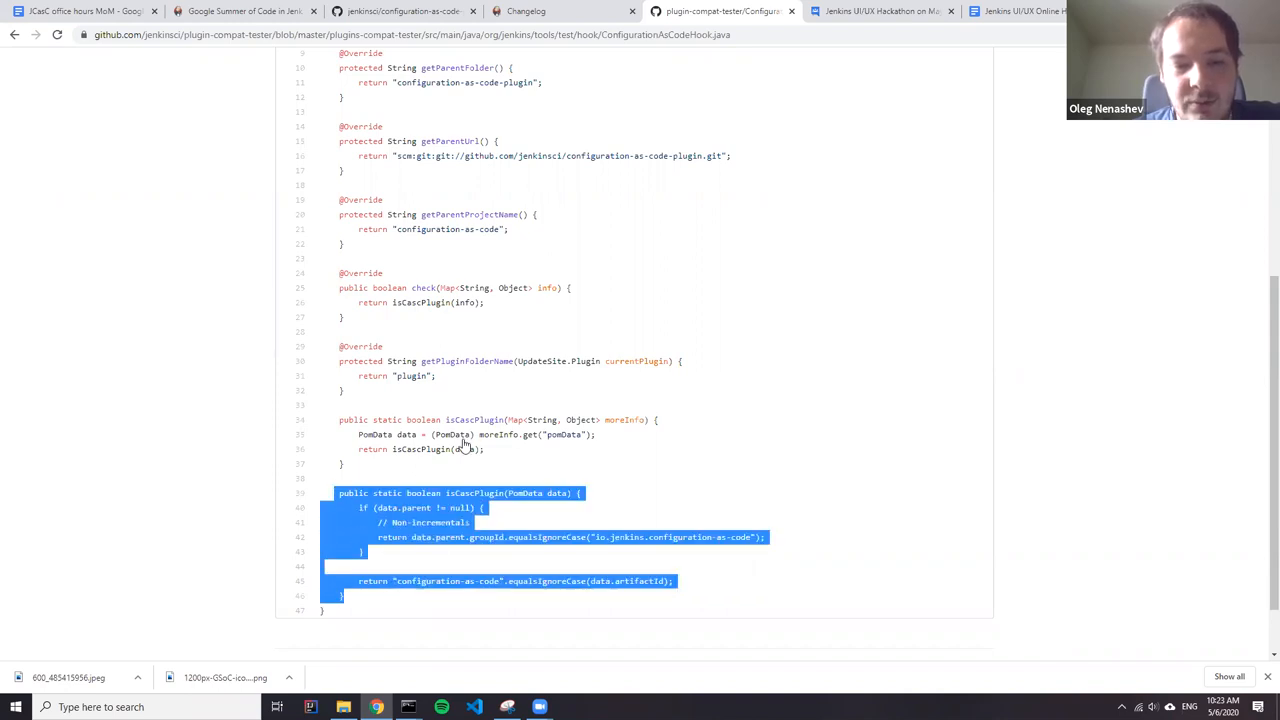
click(732, 532)
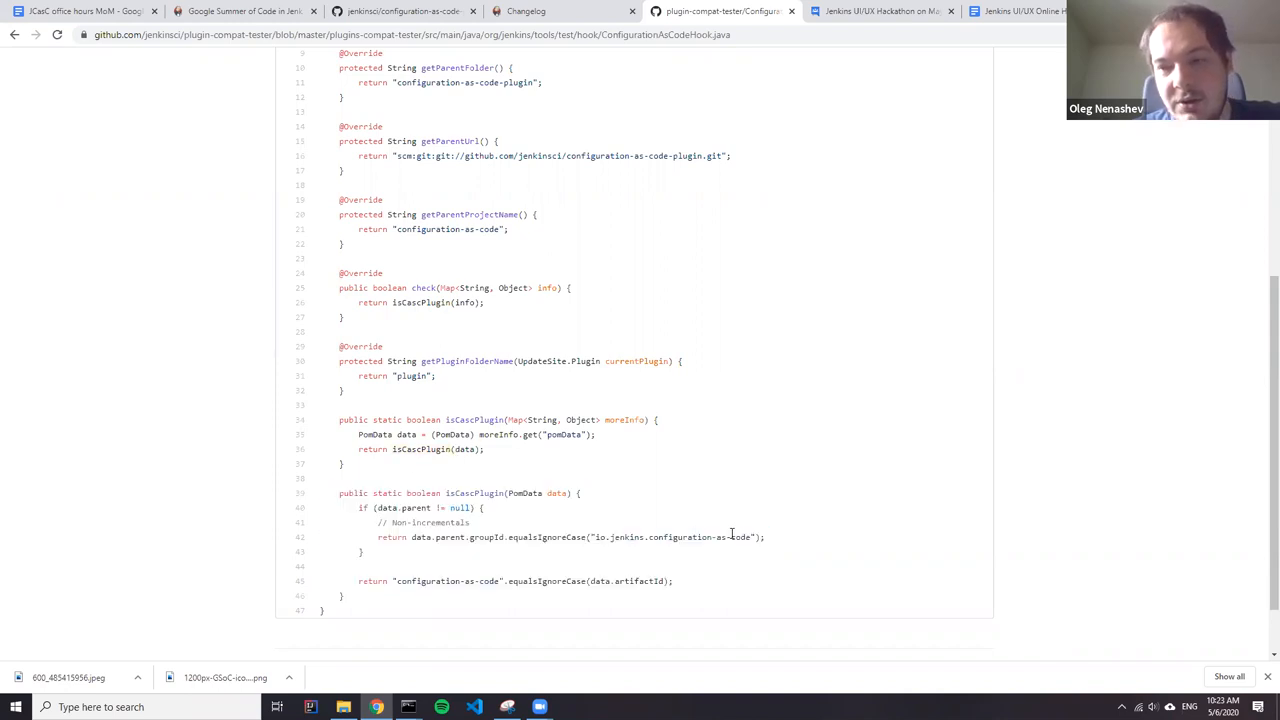
double_click(740, 536)
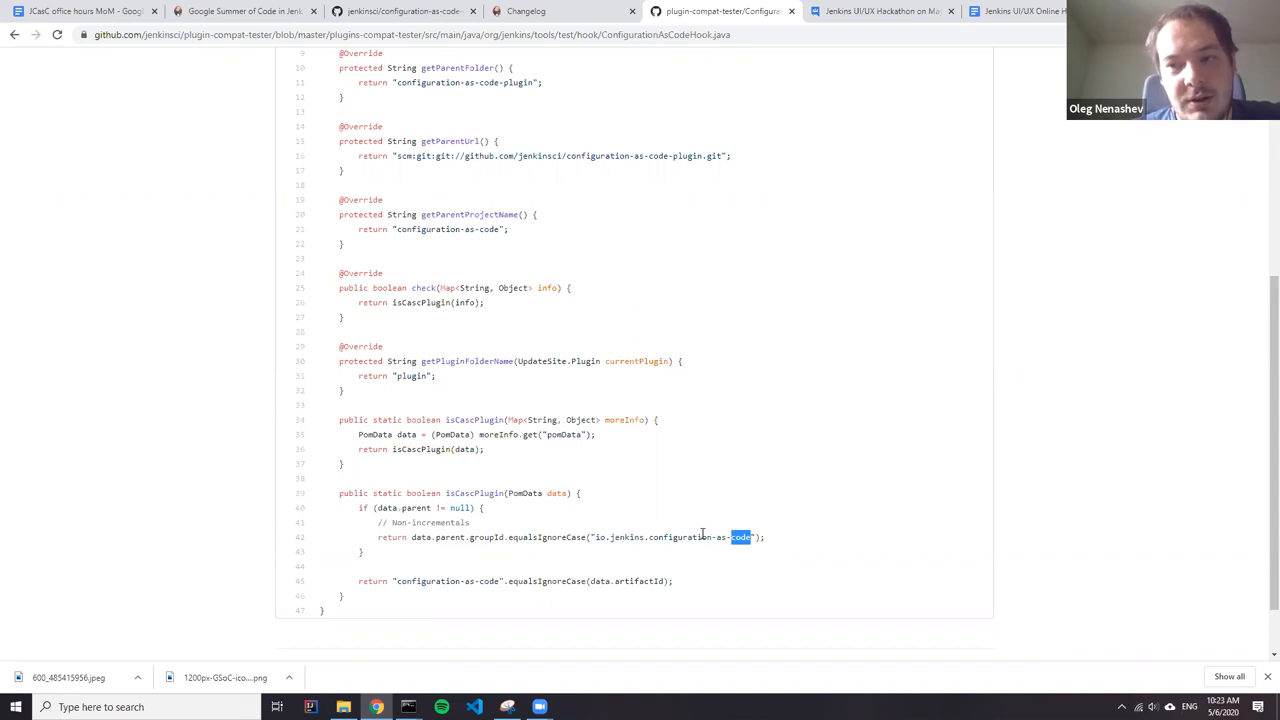
mouse_move(356, 600)
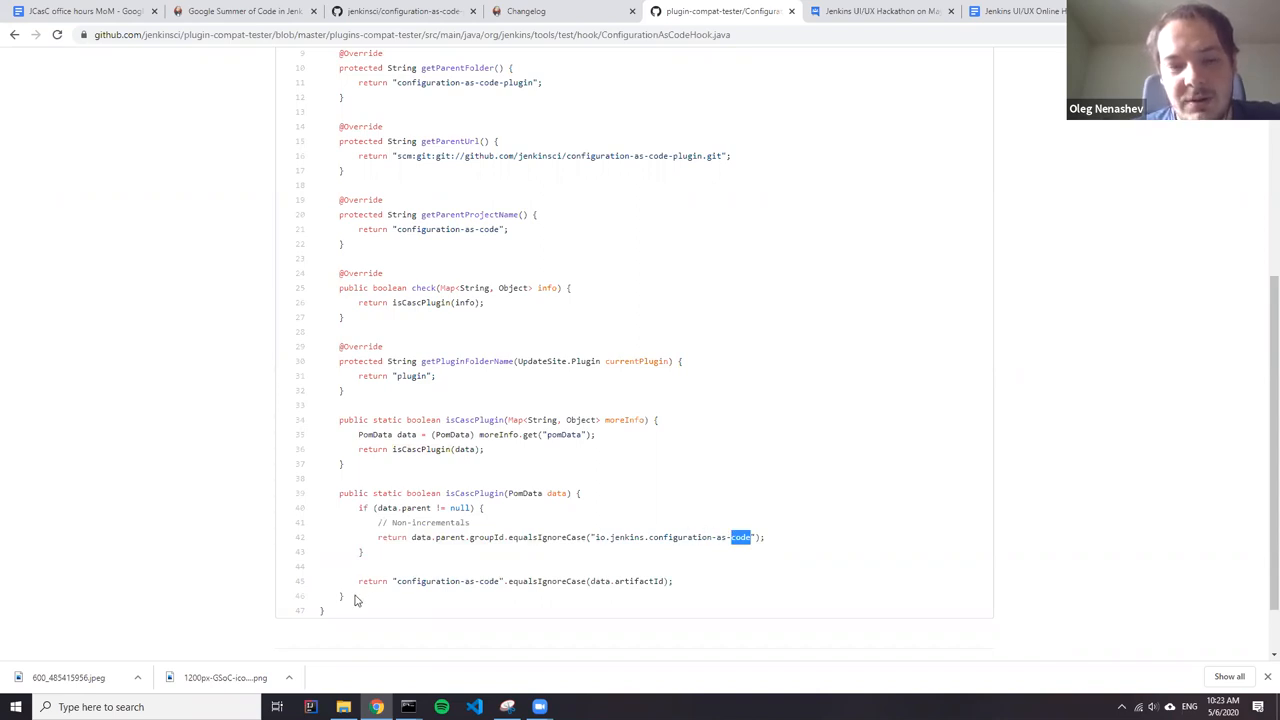
drag(340, 492, 344, 600)
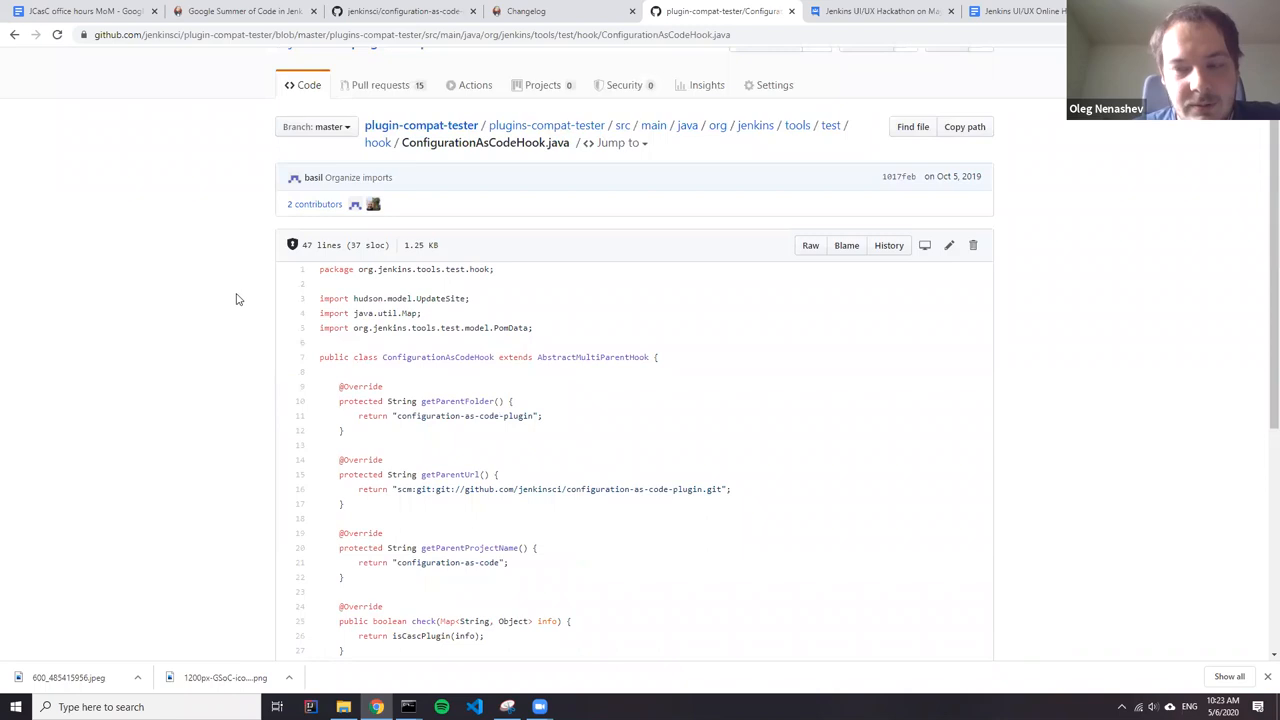
mouse_move(384, 228)
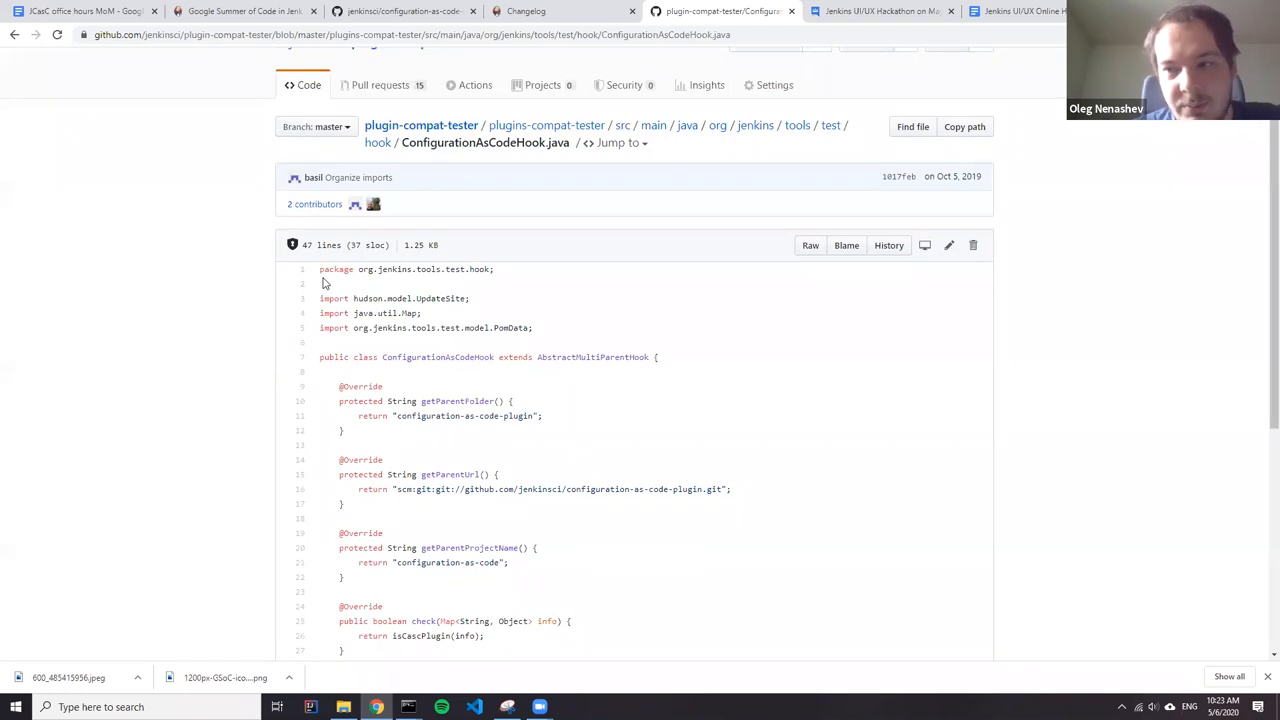
scroll(down, 3)
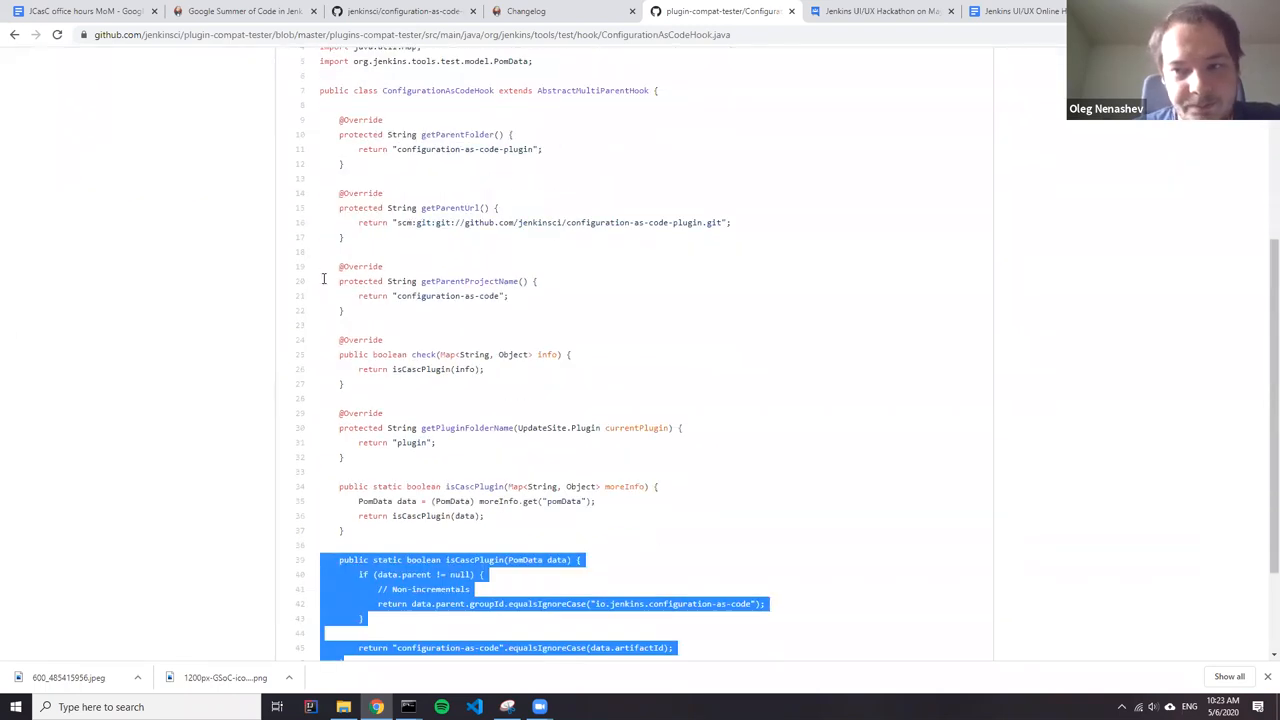
scroll(down, 3)
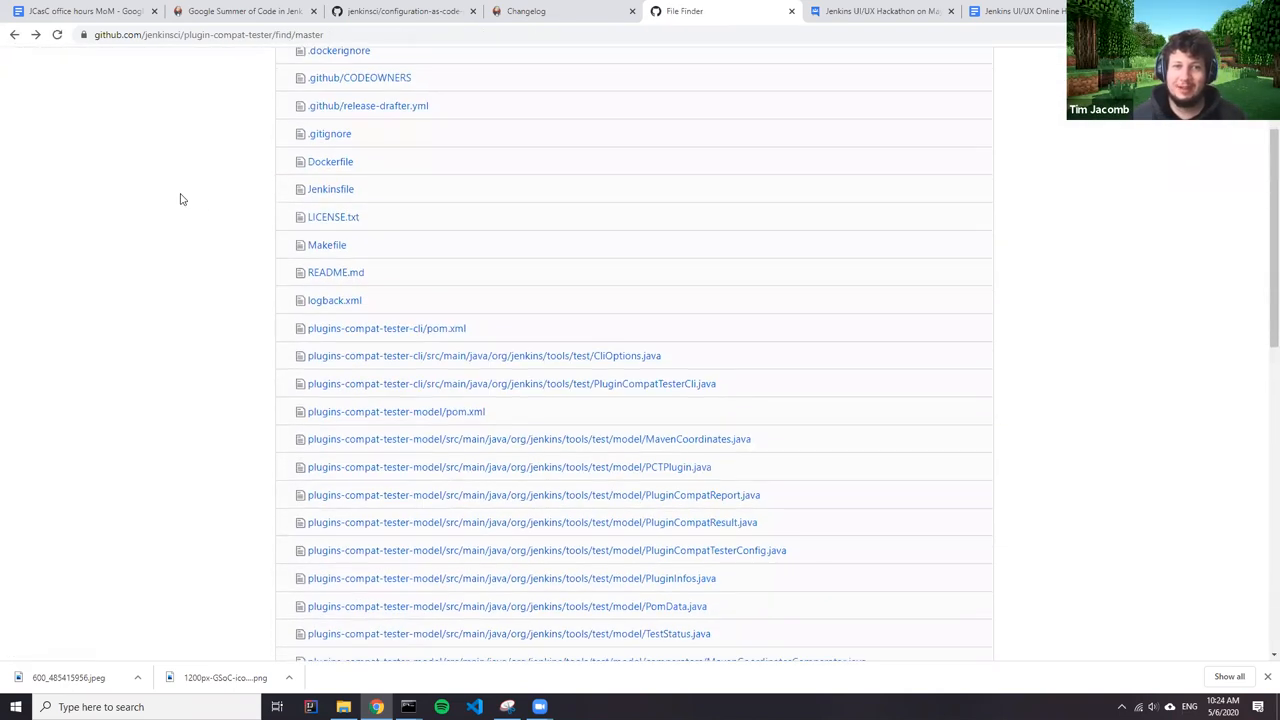
scroll(down, 3)
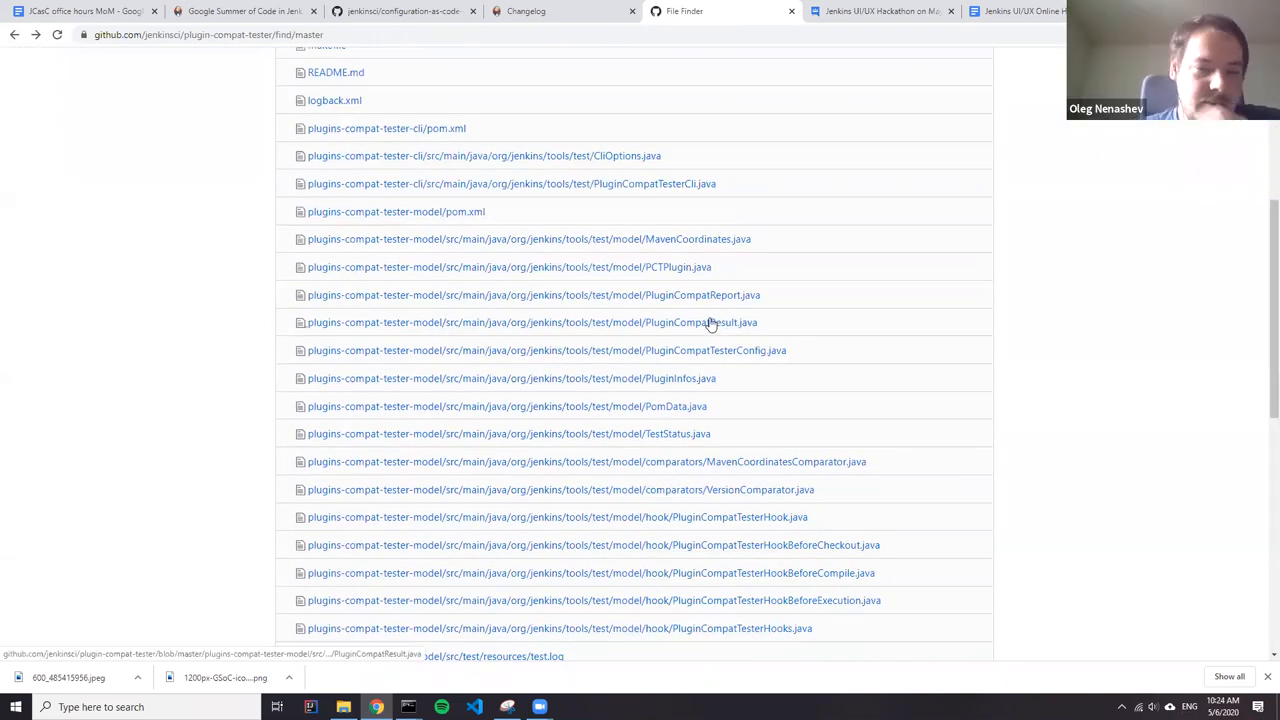
mouse_move(564, 438)
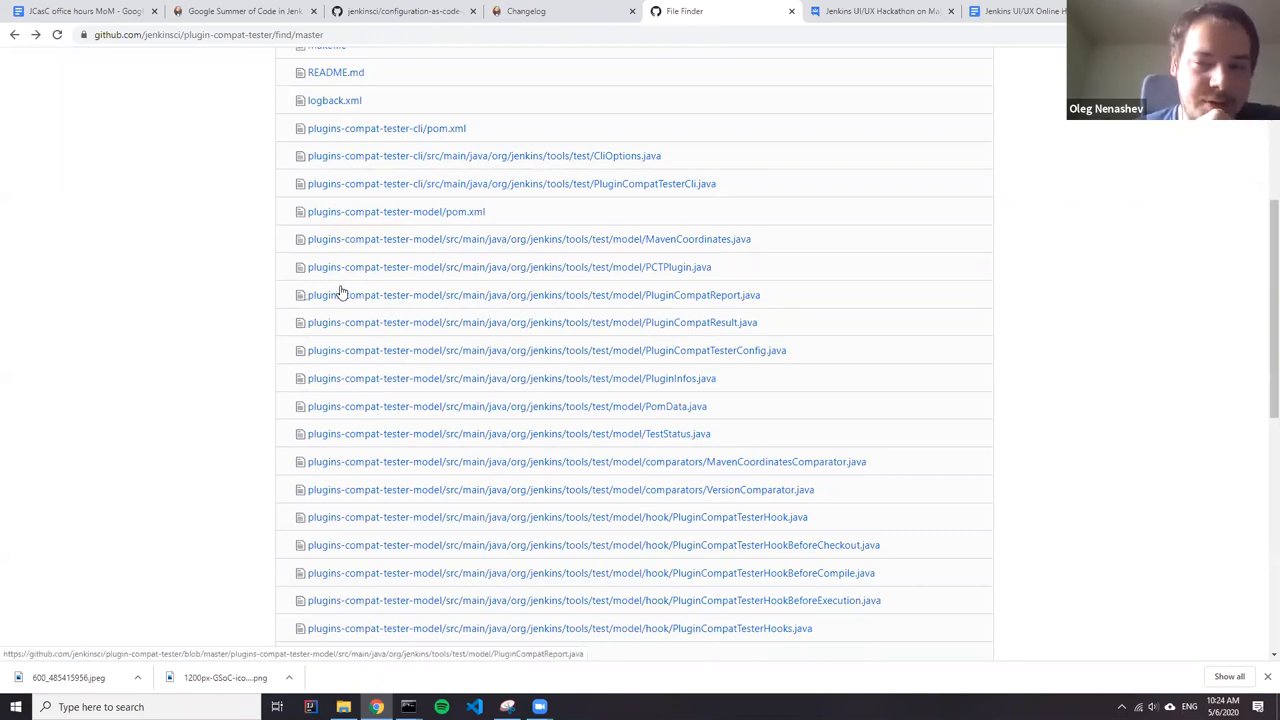
mouse_move(322, 292)
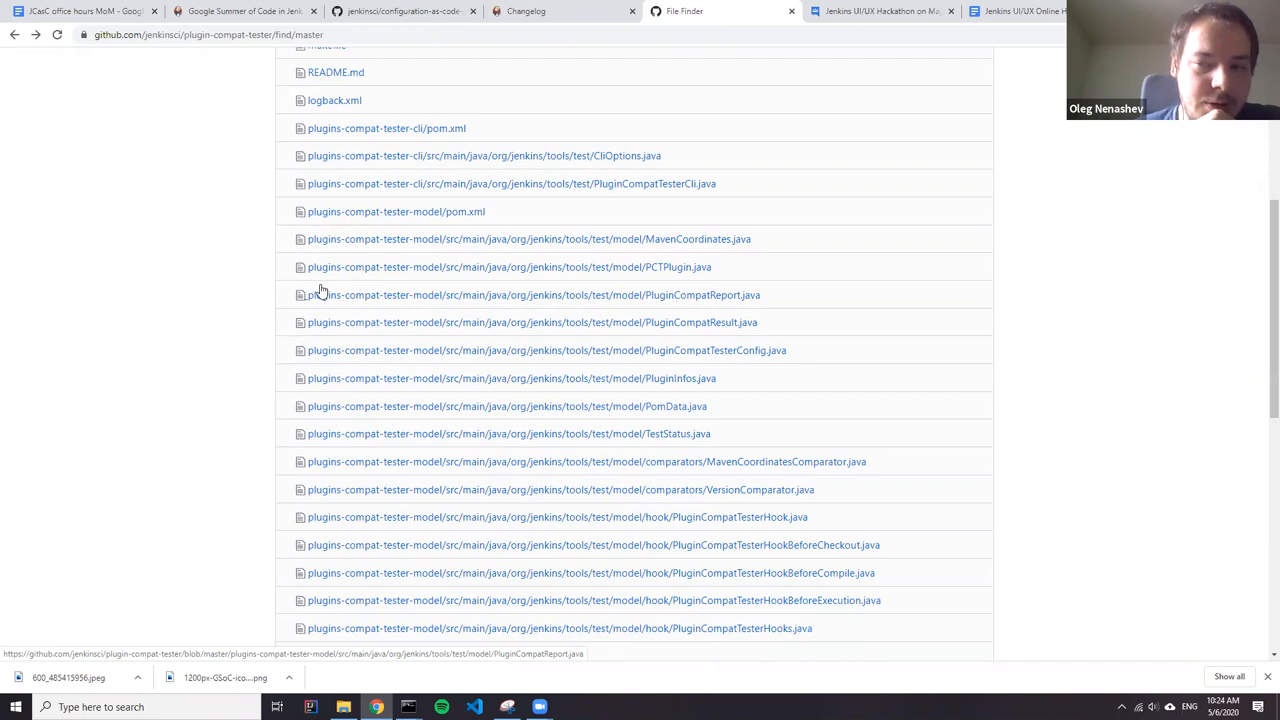
mouse_move(378, 308)
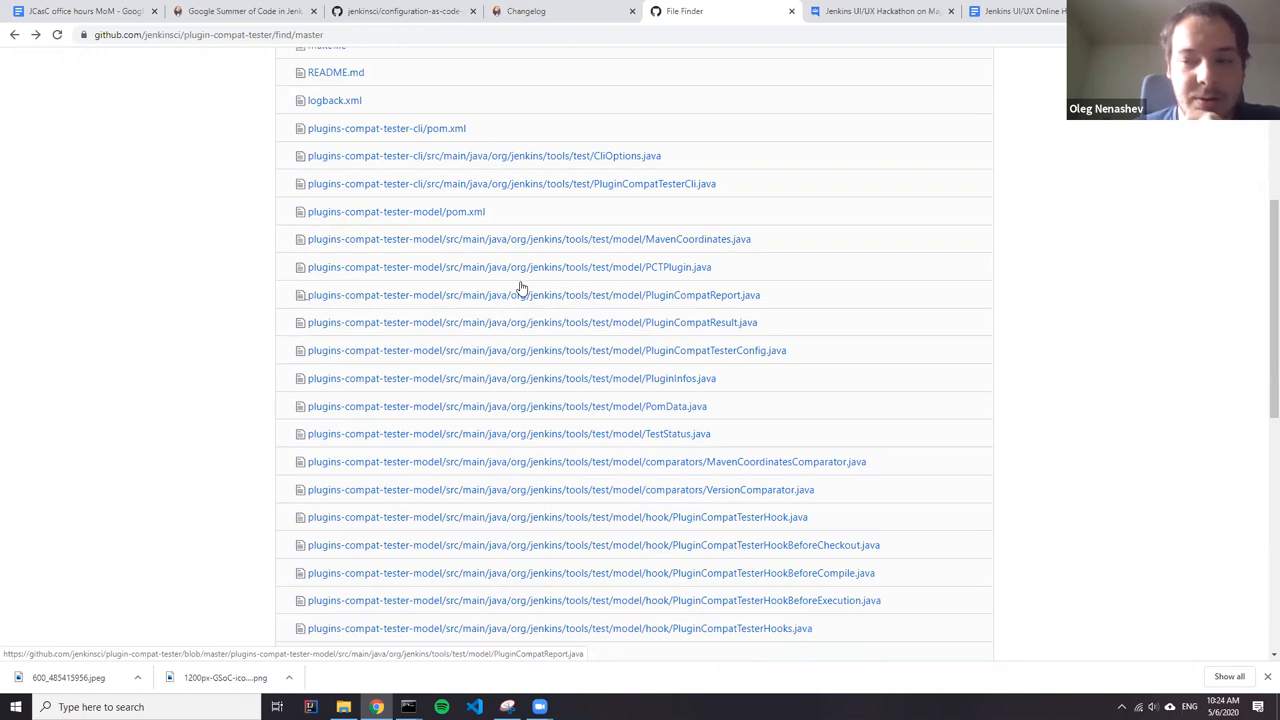
mouse_move(452, 310)
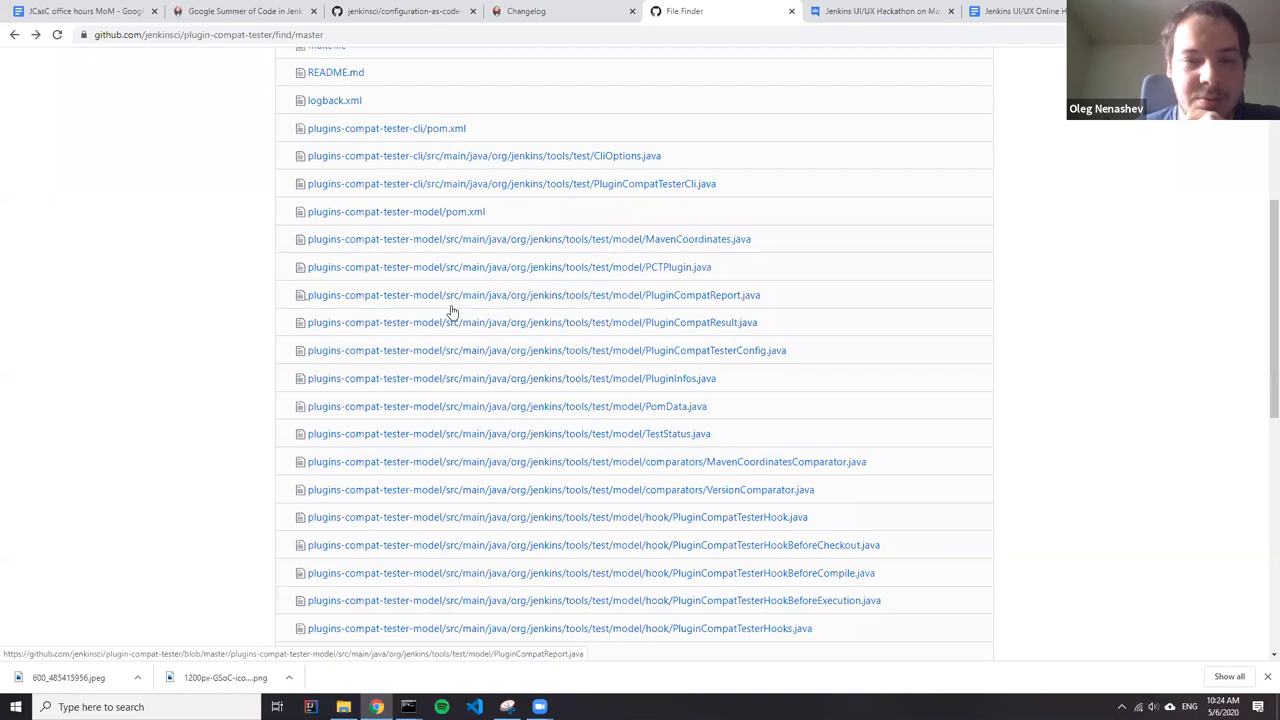
mouse_move(358, 332)
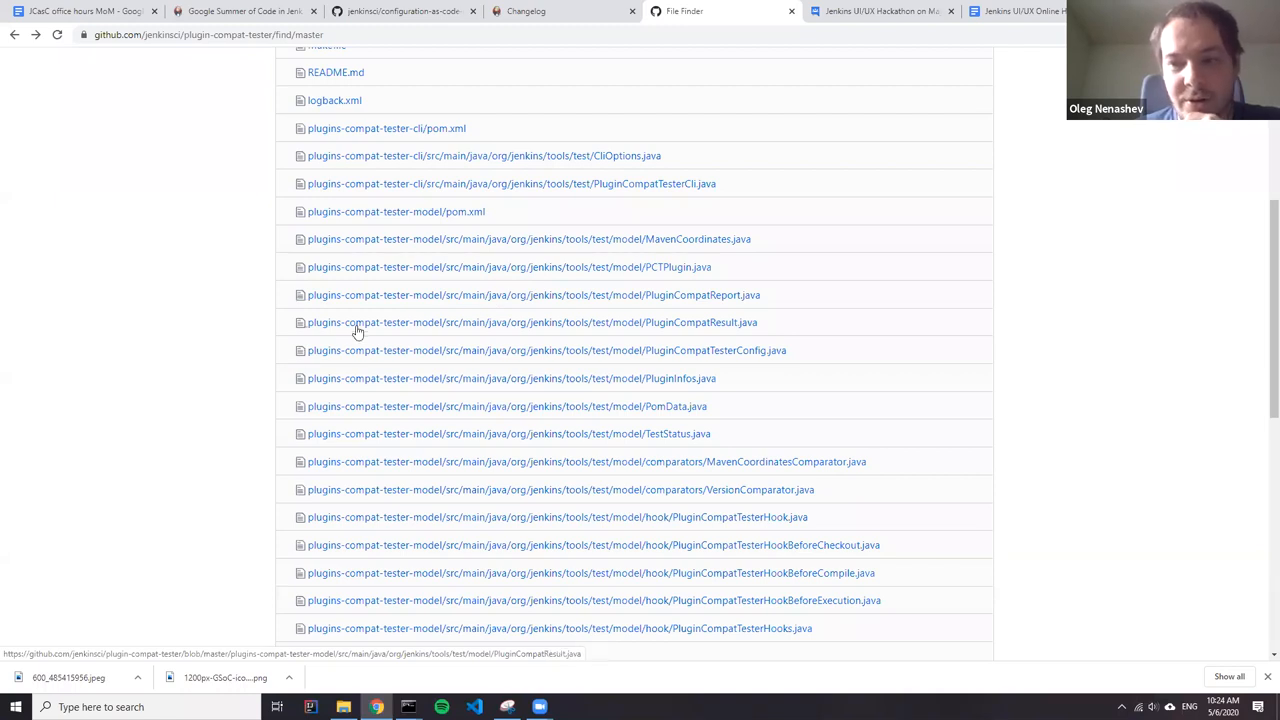
mouse_move(378, 328)
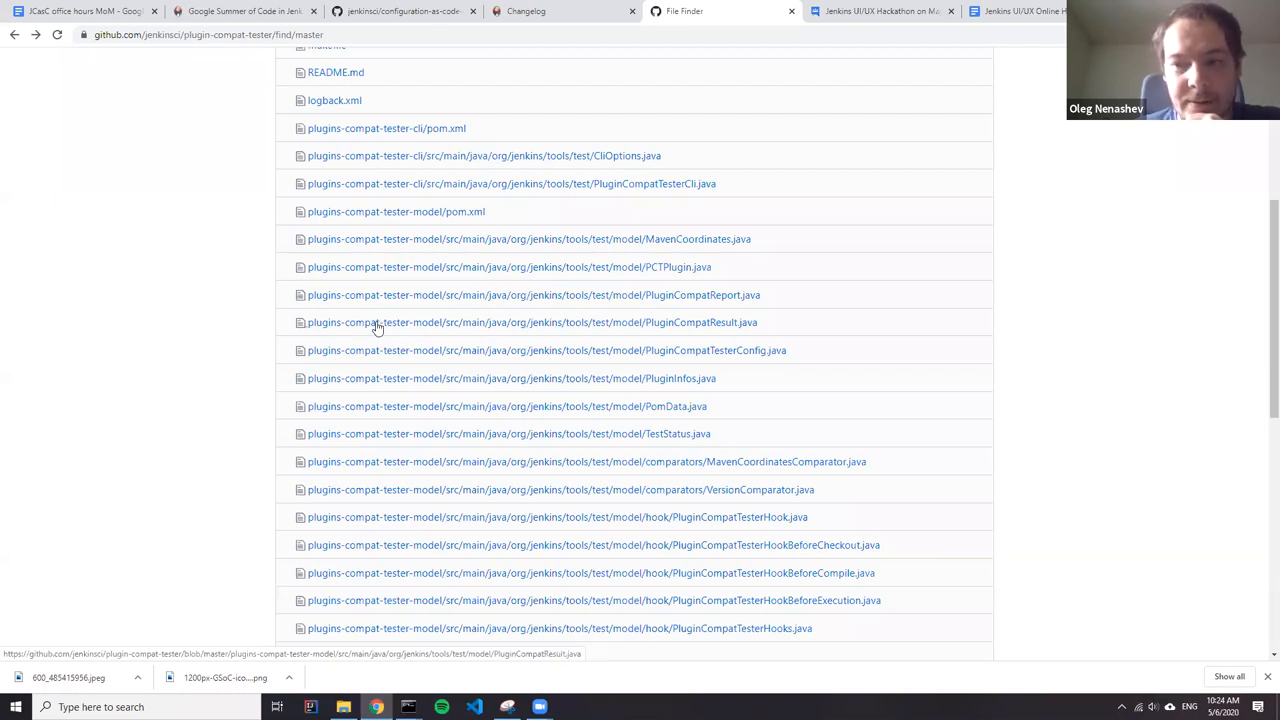
mouse_move(804, 348)
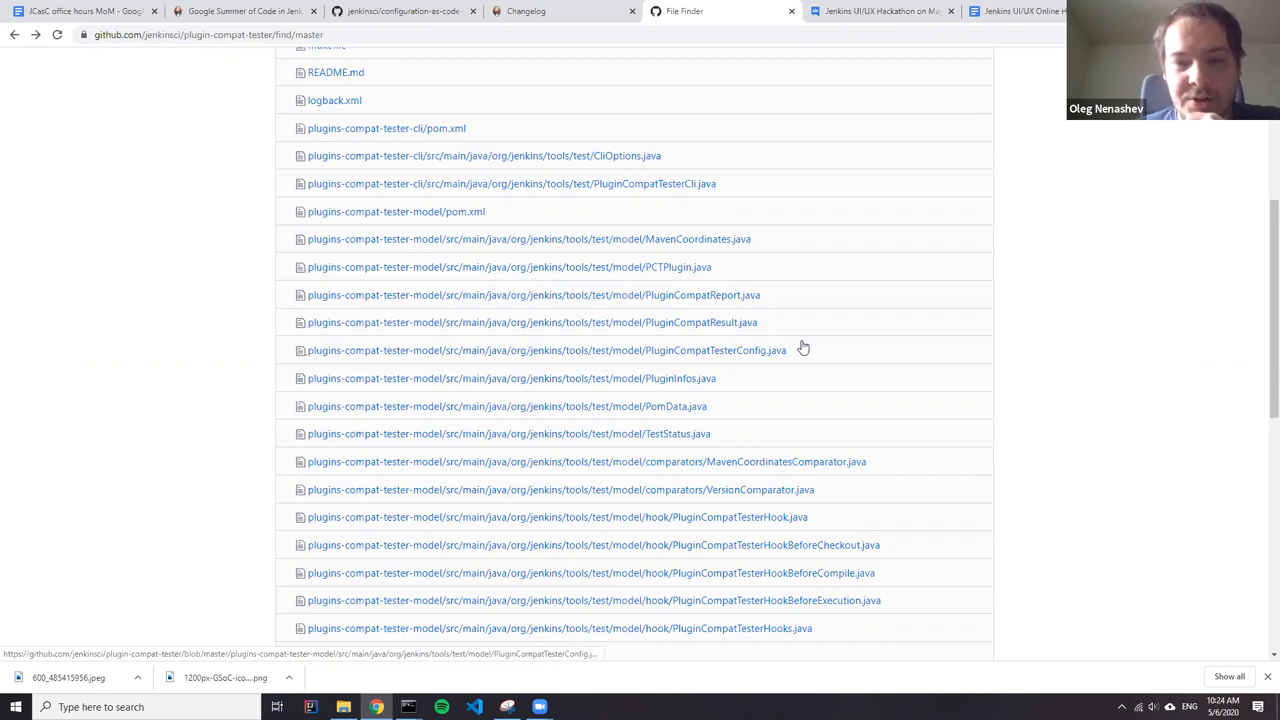
mouse_move(732, 322)
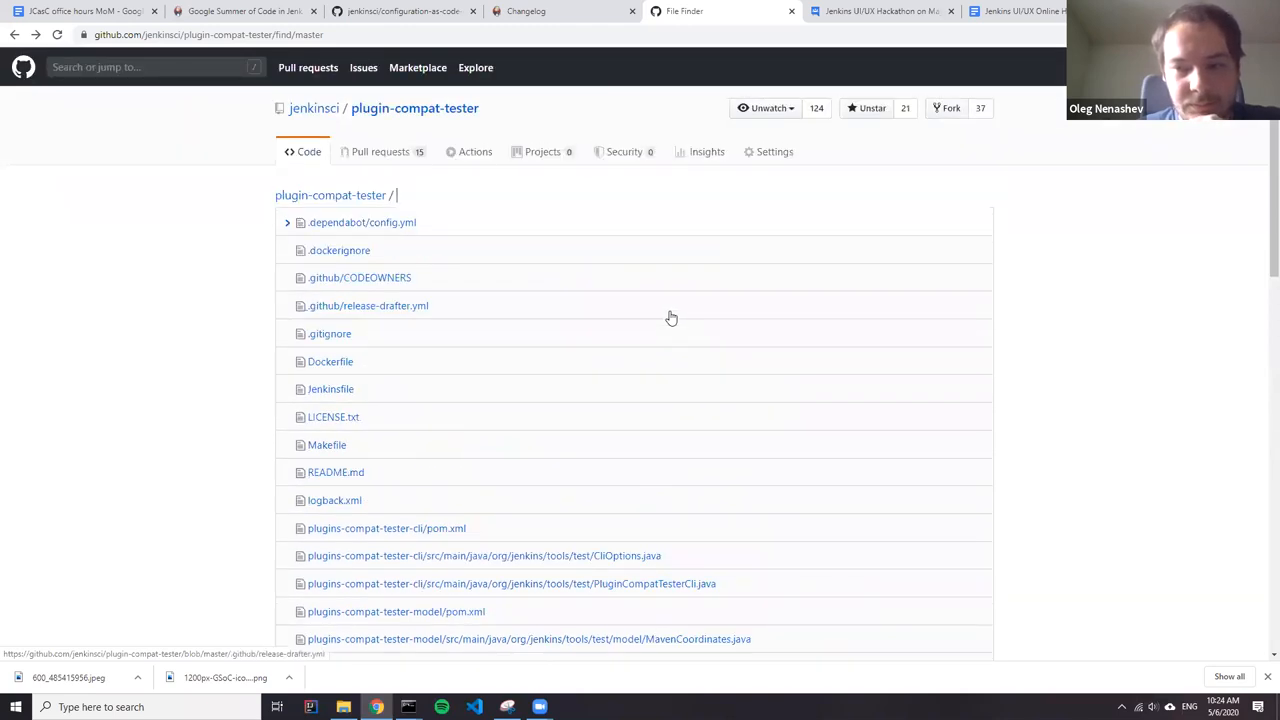
scroll(down, 3)
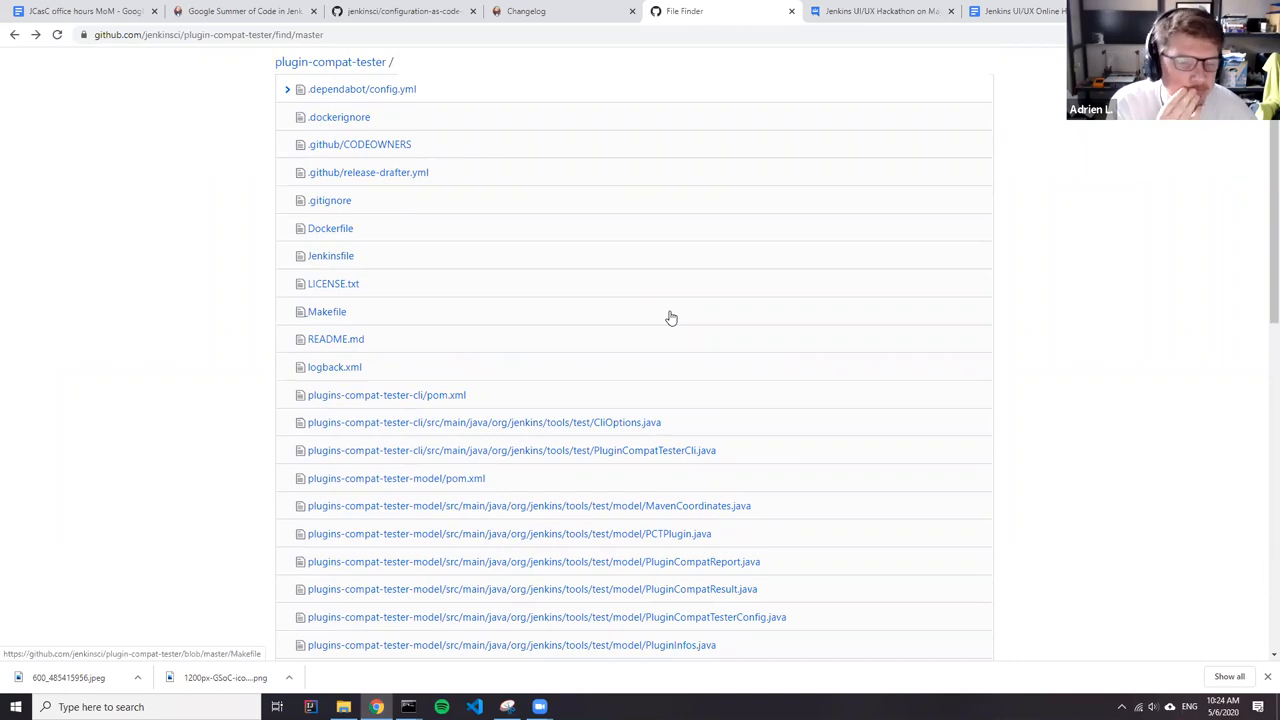
Add 'PCT Patch?' under BOM with sub-bullet 'Oleg to create a PoC patch'
click(80, 12)
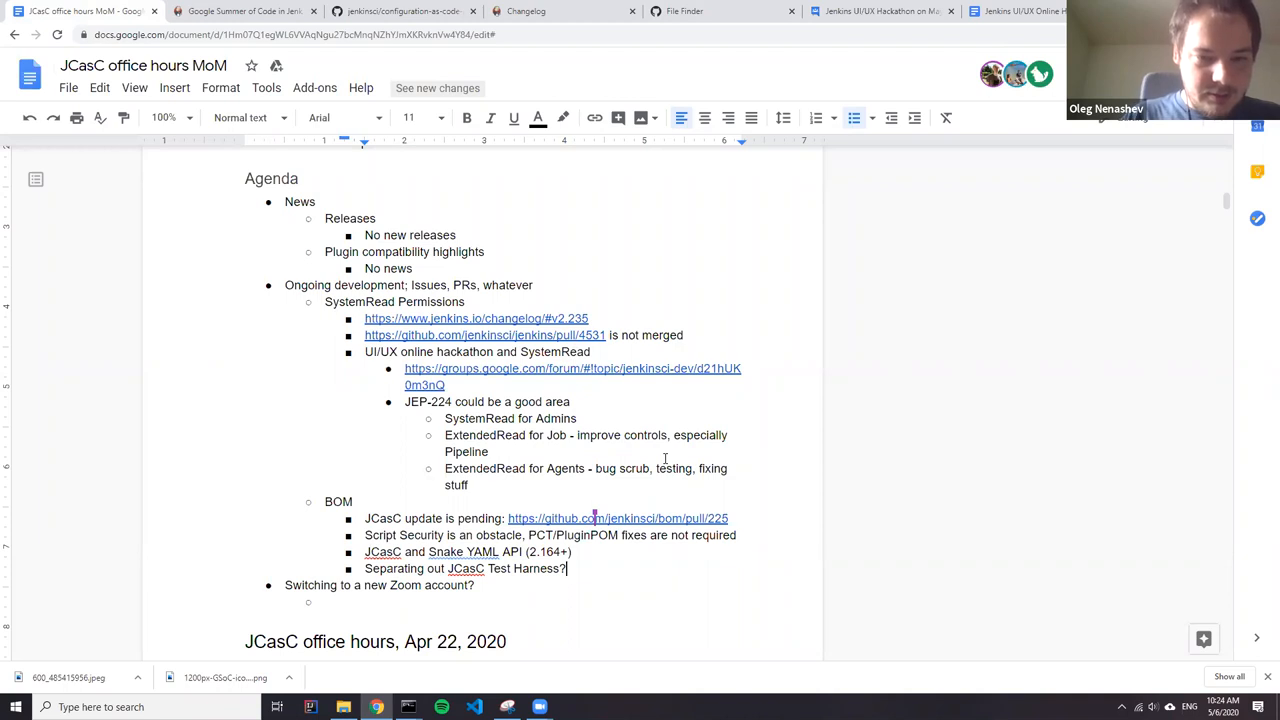
text(PCT Patch?)
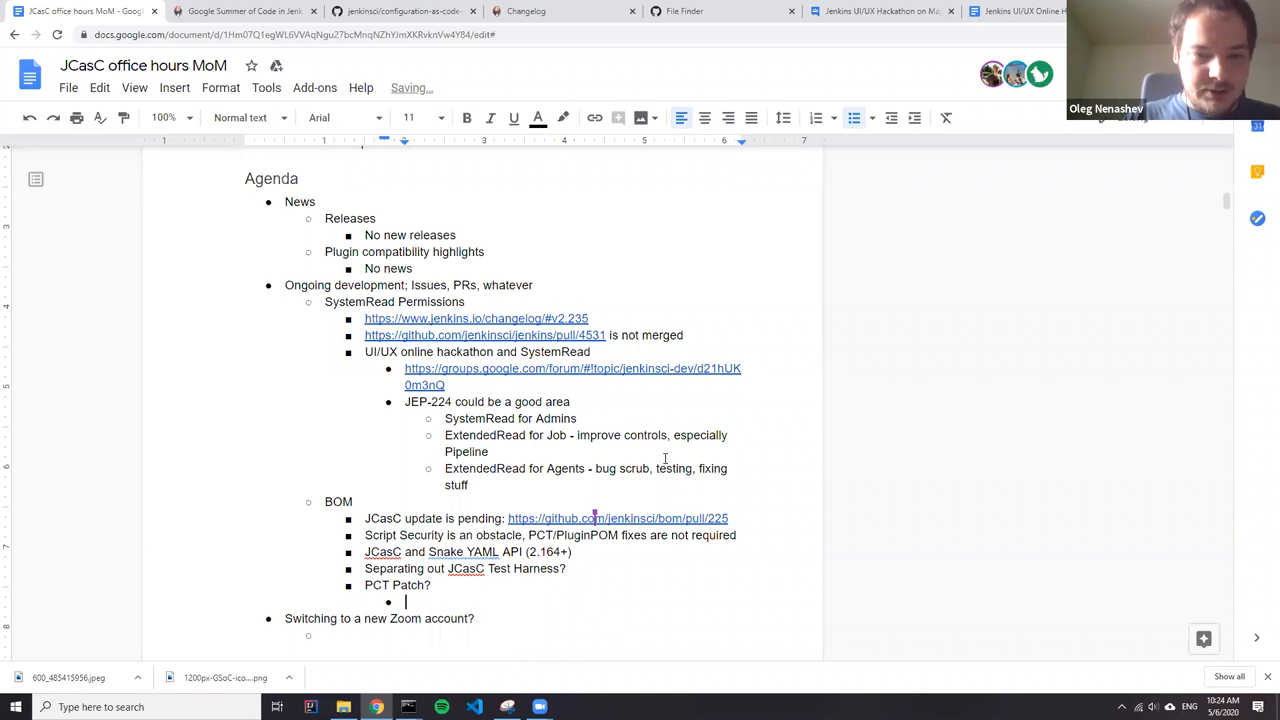
text(Oleg)
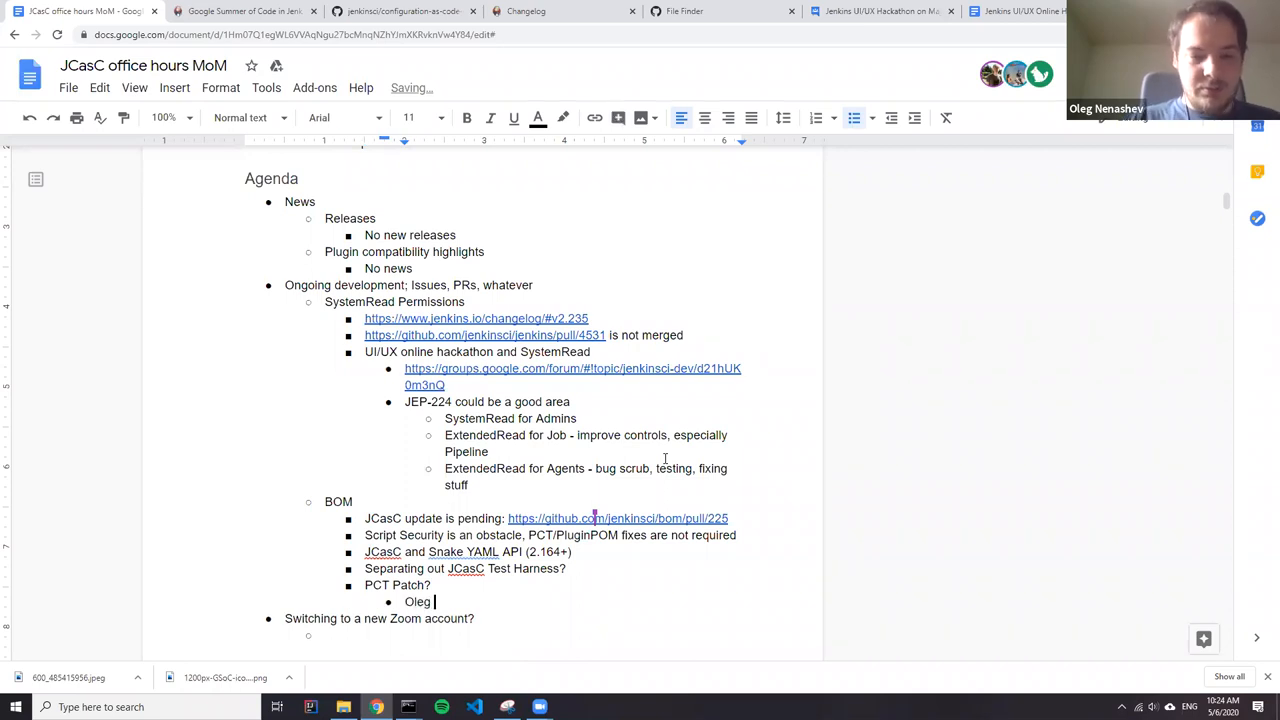
text(ti)
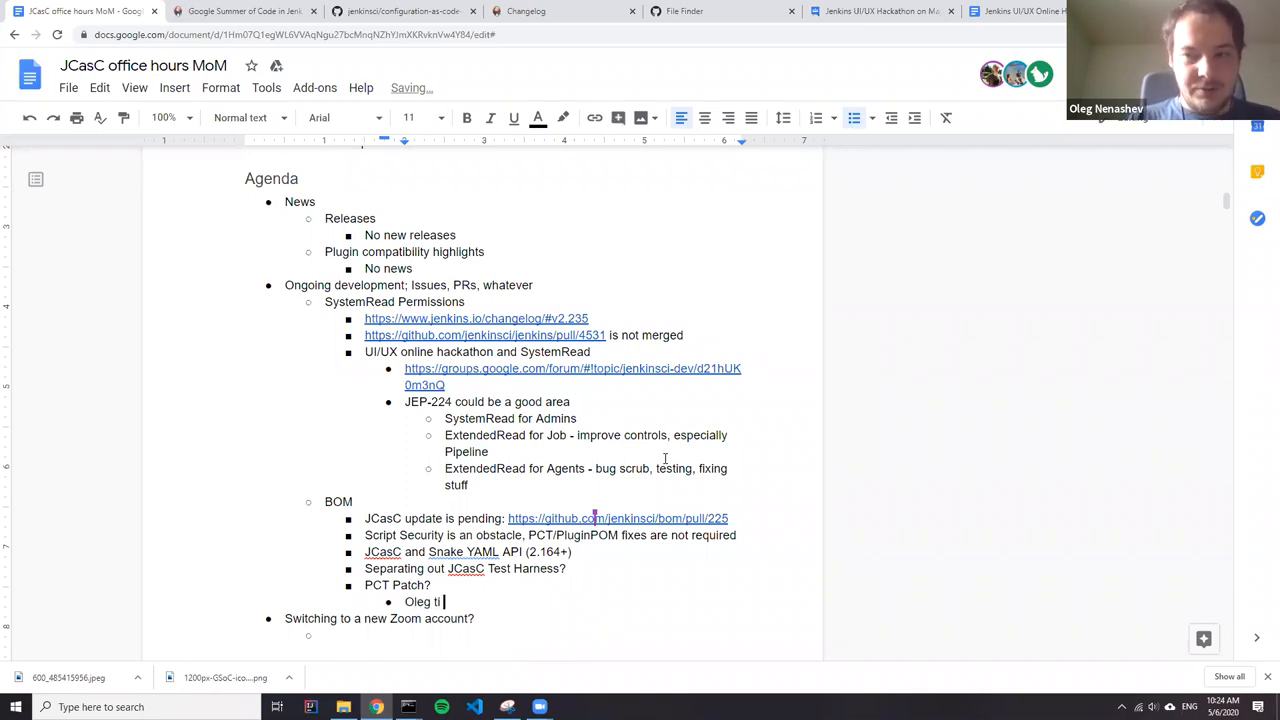
text(o)
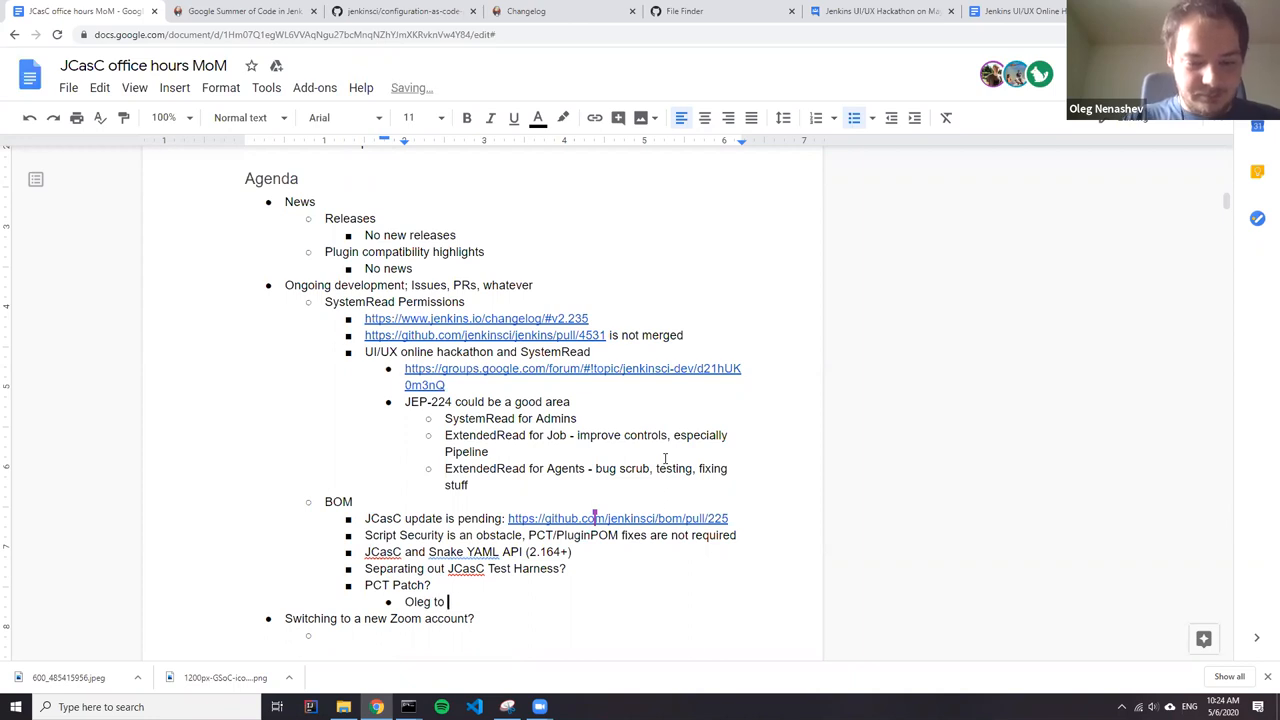
text(create a PoC patch)
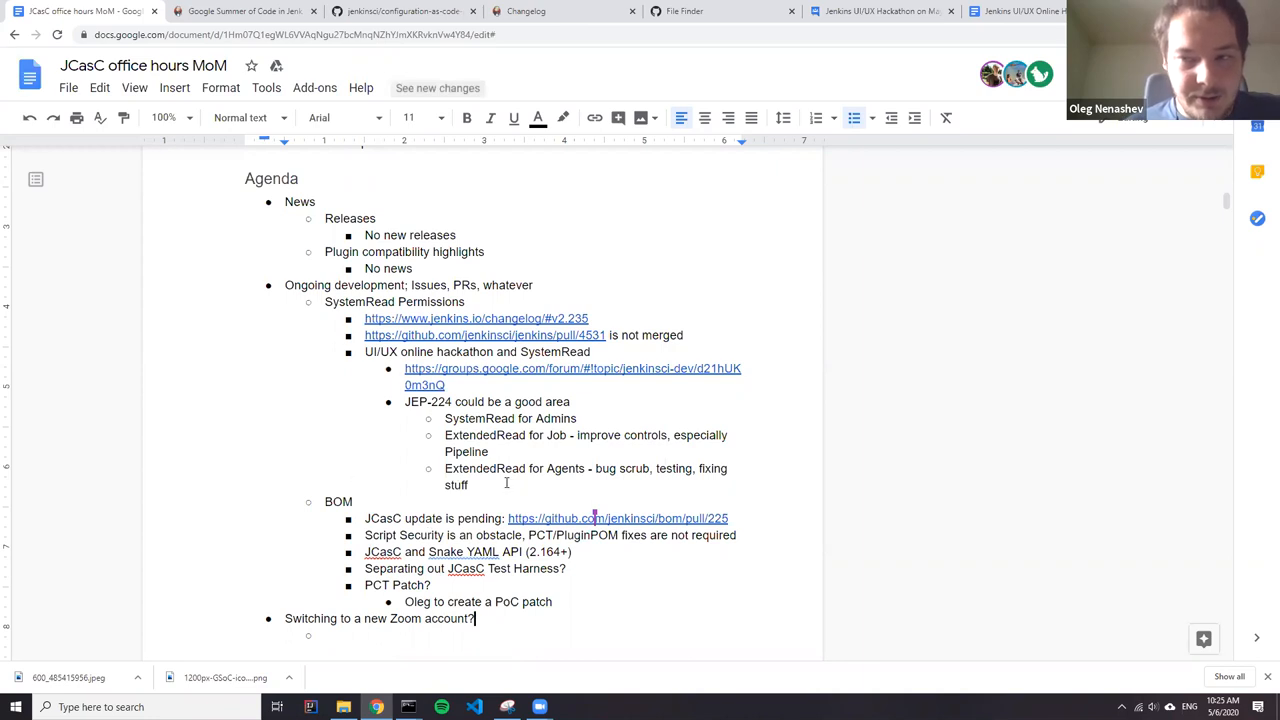
Select the April 22 ci.jenkins.io, secrets encryption and Configurator API bullets for copying
scroll(down, 3)
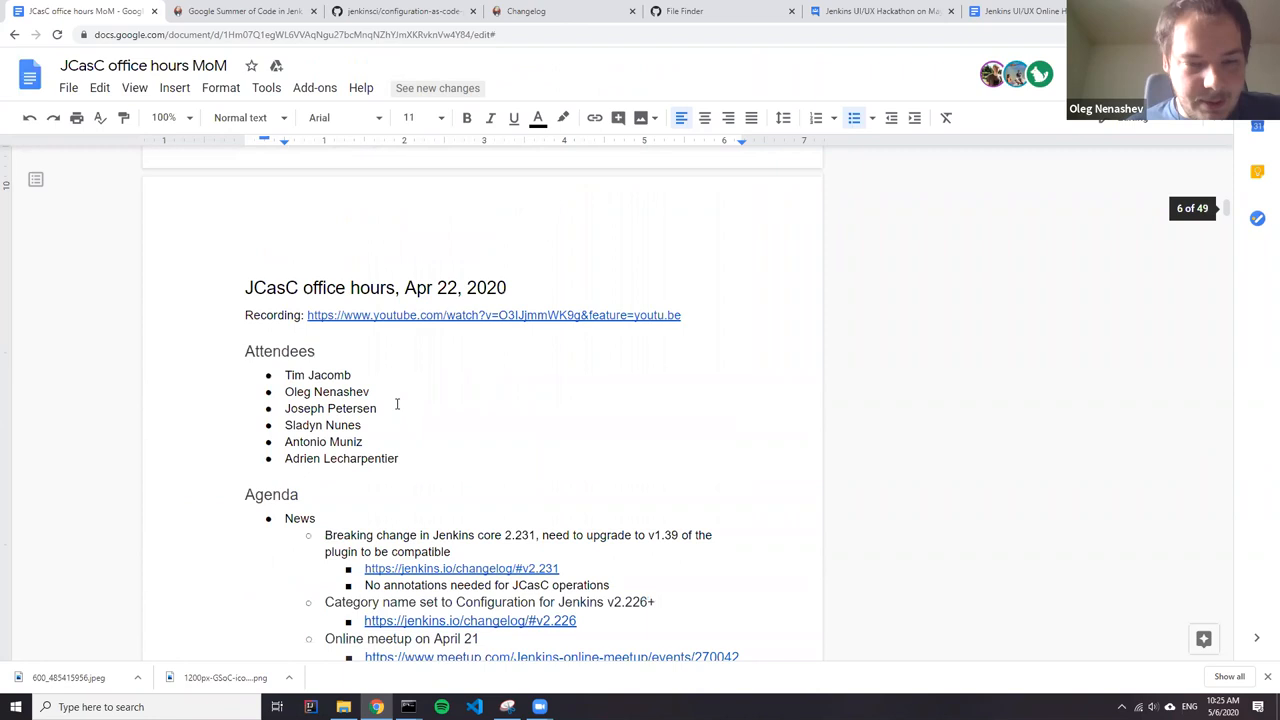
scroll(down, 3)
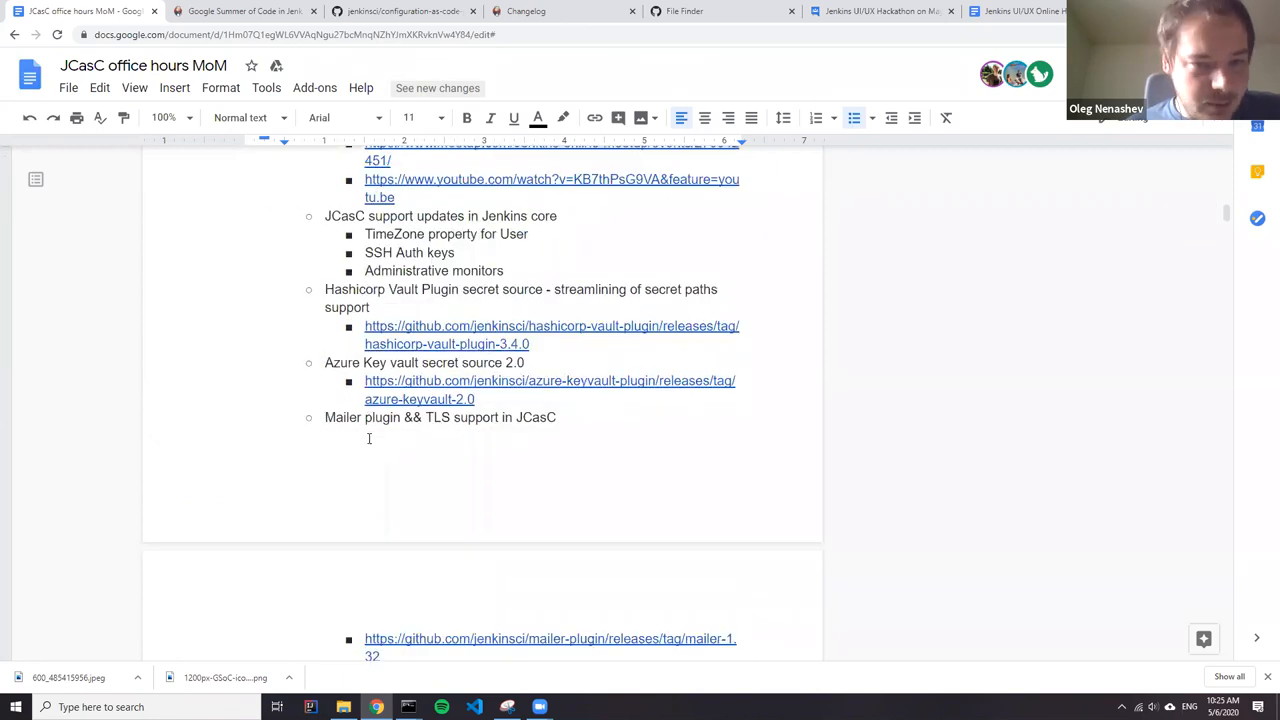
scroll(down, 3)
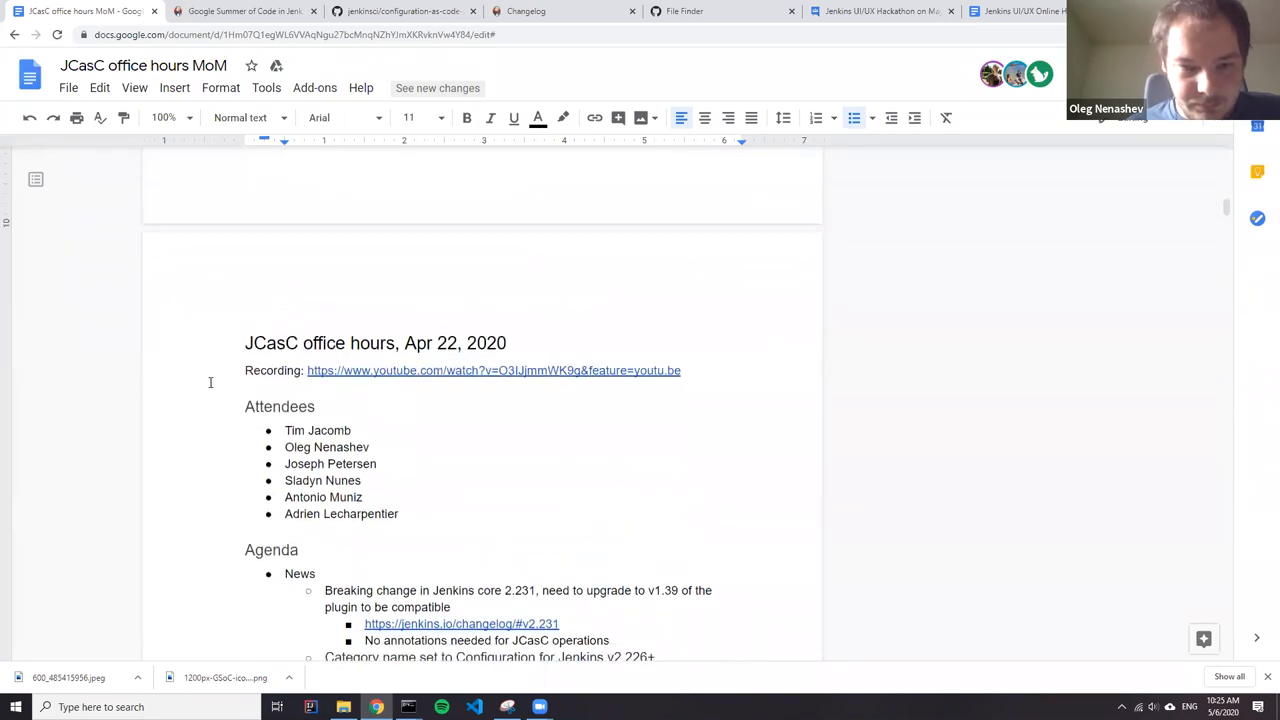
scroll(down, 3)
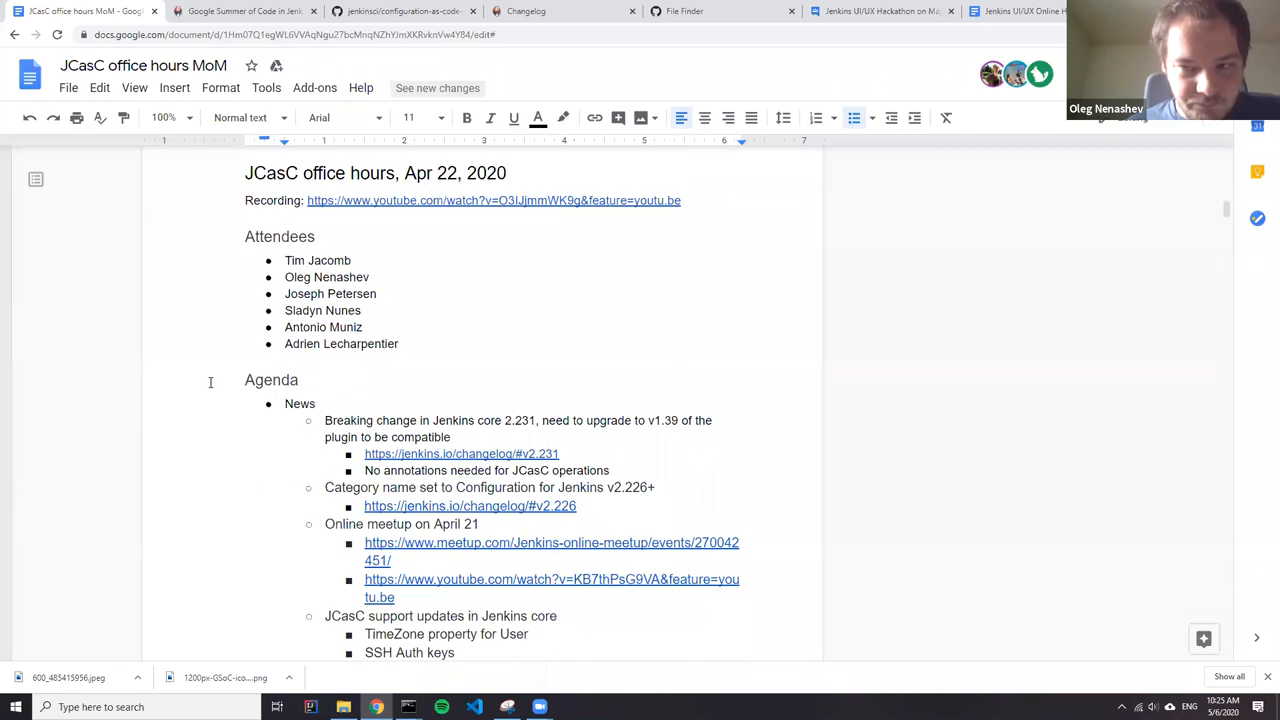
scroll(down, 3)
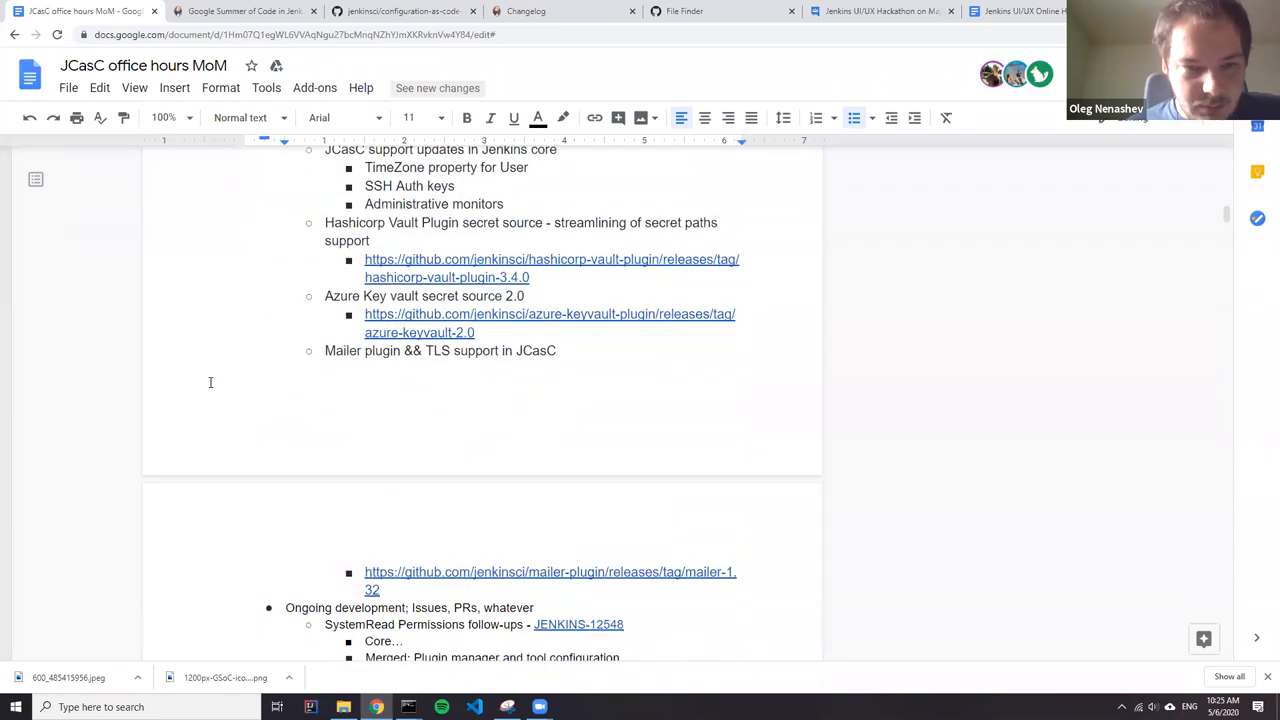
scroll(down, 3)
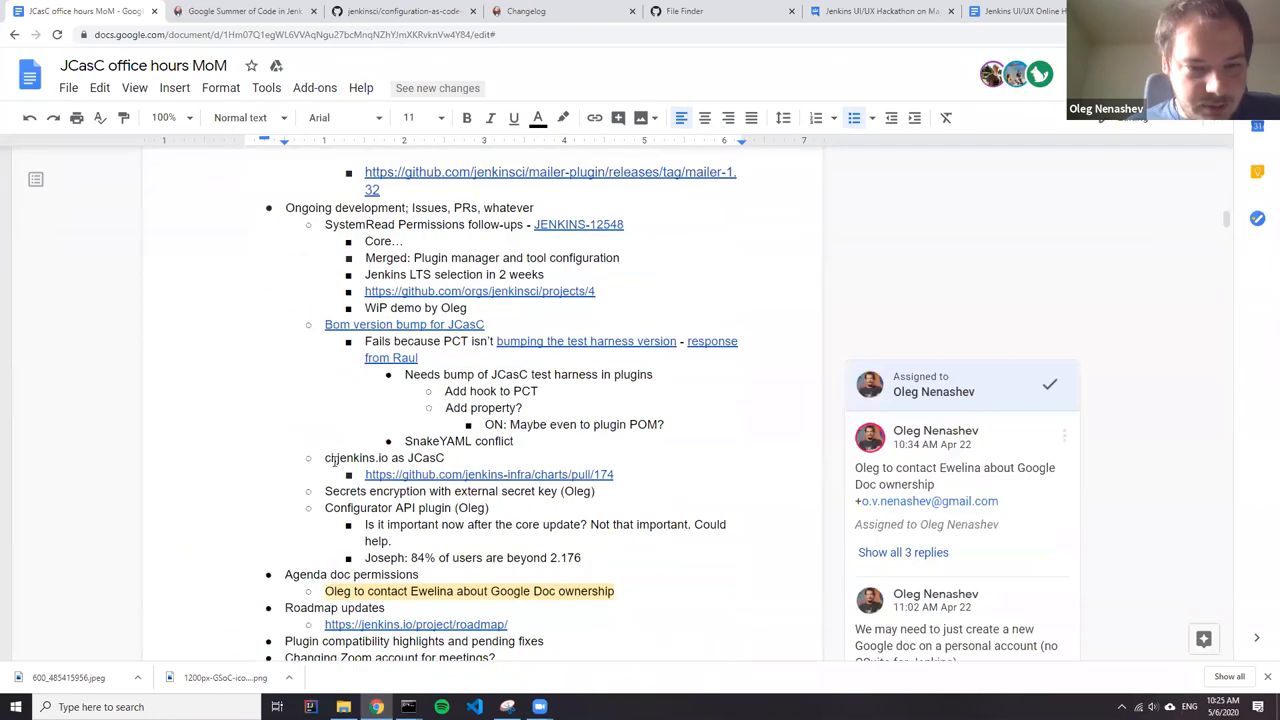
double_click(384, 458)
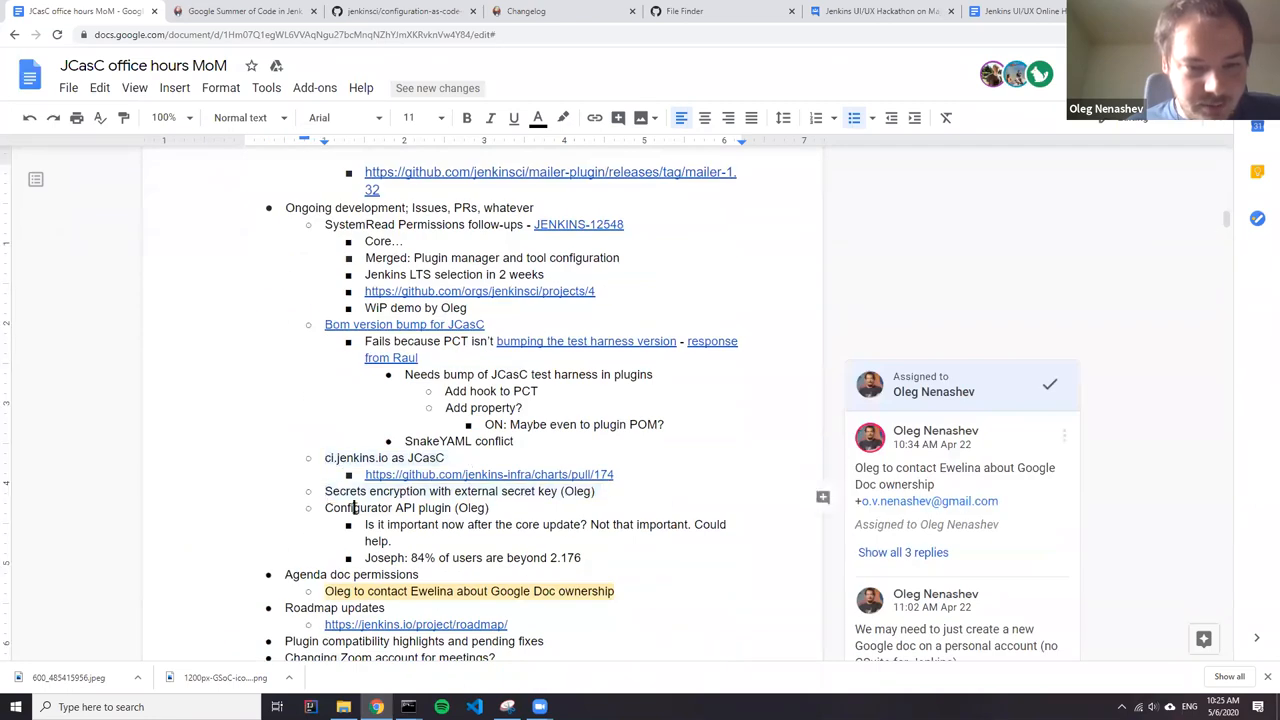
triple_click(406, 508)
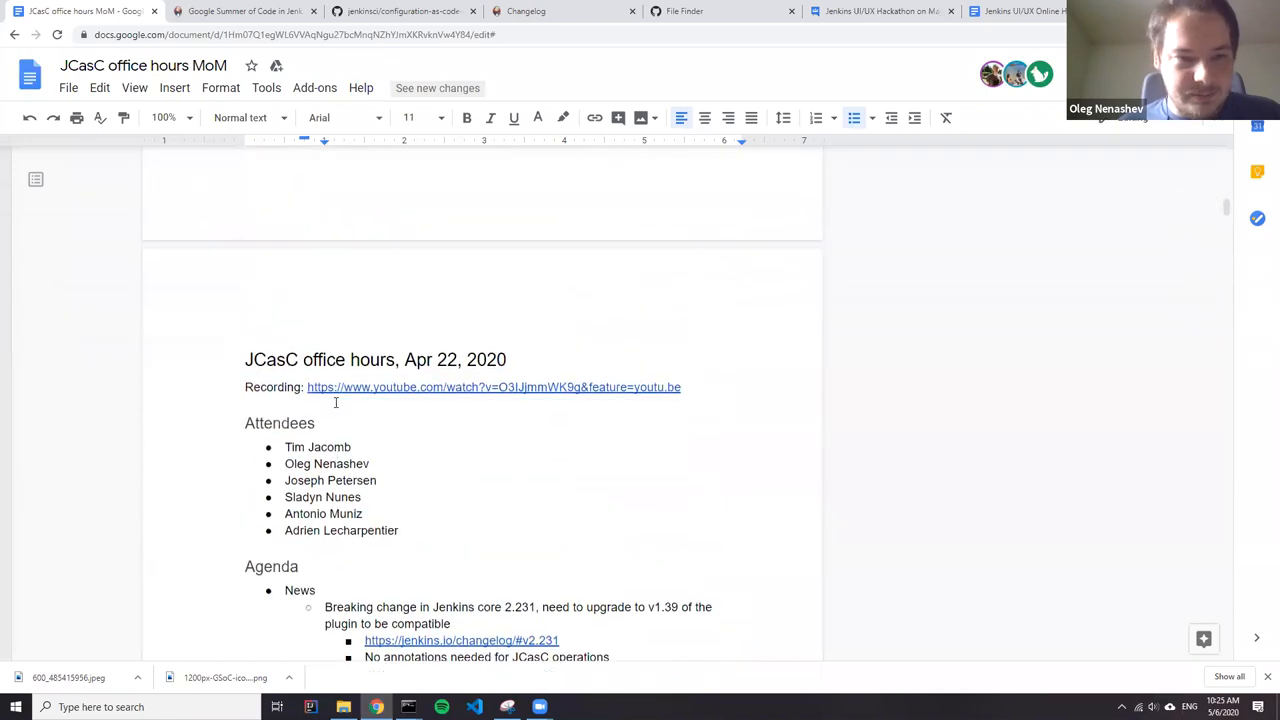
Scroll back through the notes toward the May 06 BOM section
scroll(down, 3)
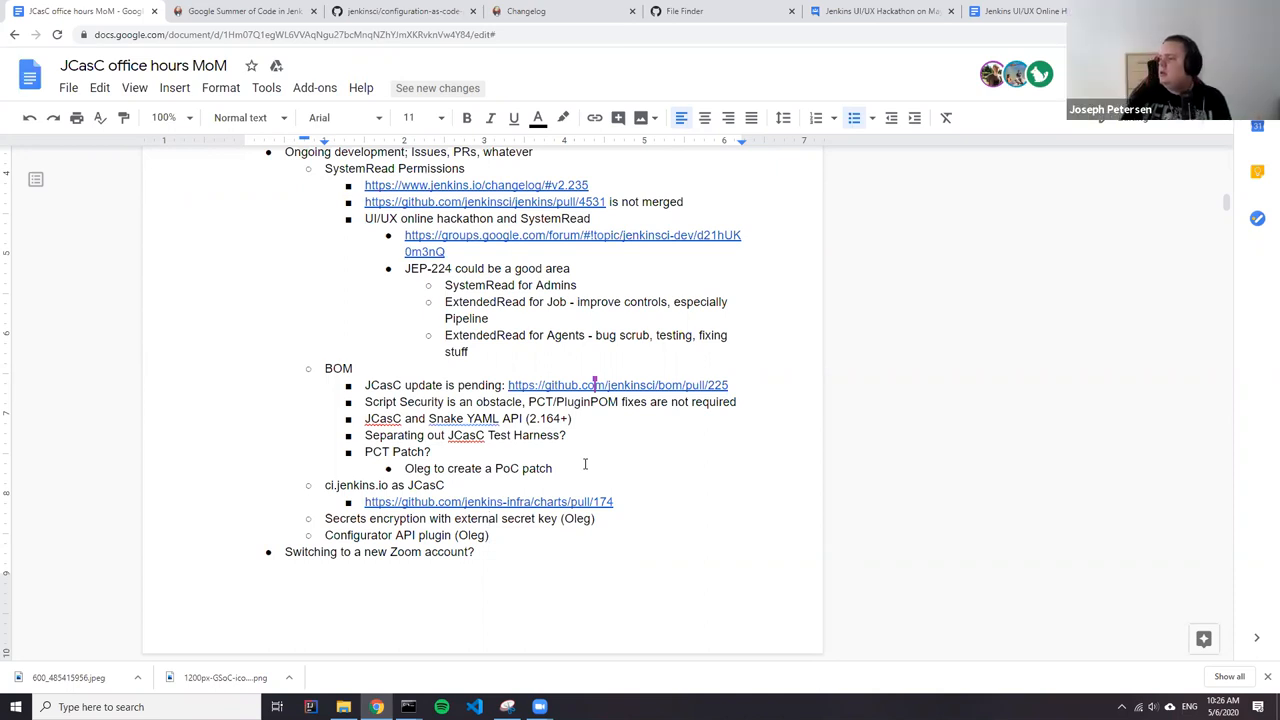
scroll(down, 3)
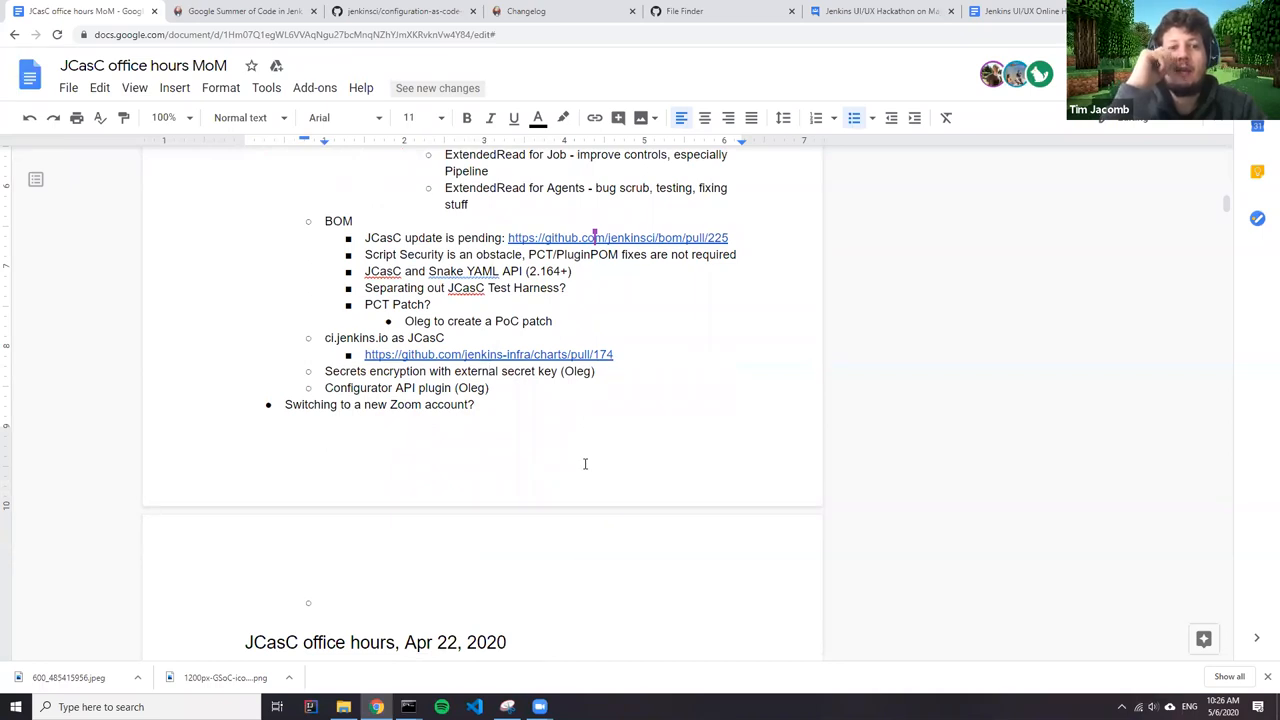
scroll(down, 3)
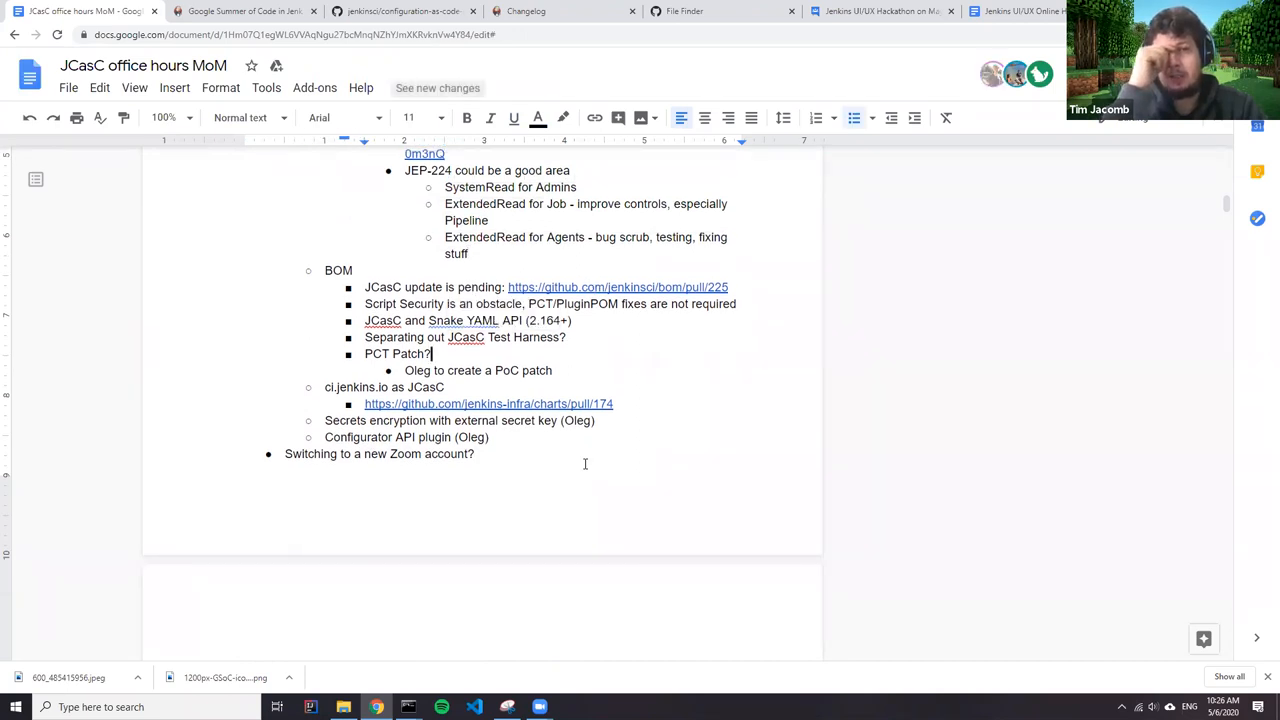
Review jenkins-infra/charts PR #174 'Add ci.jenkins.io chart' and return to the notes
click(488, 404)
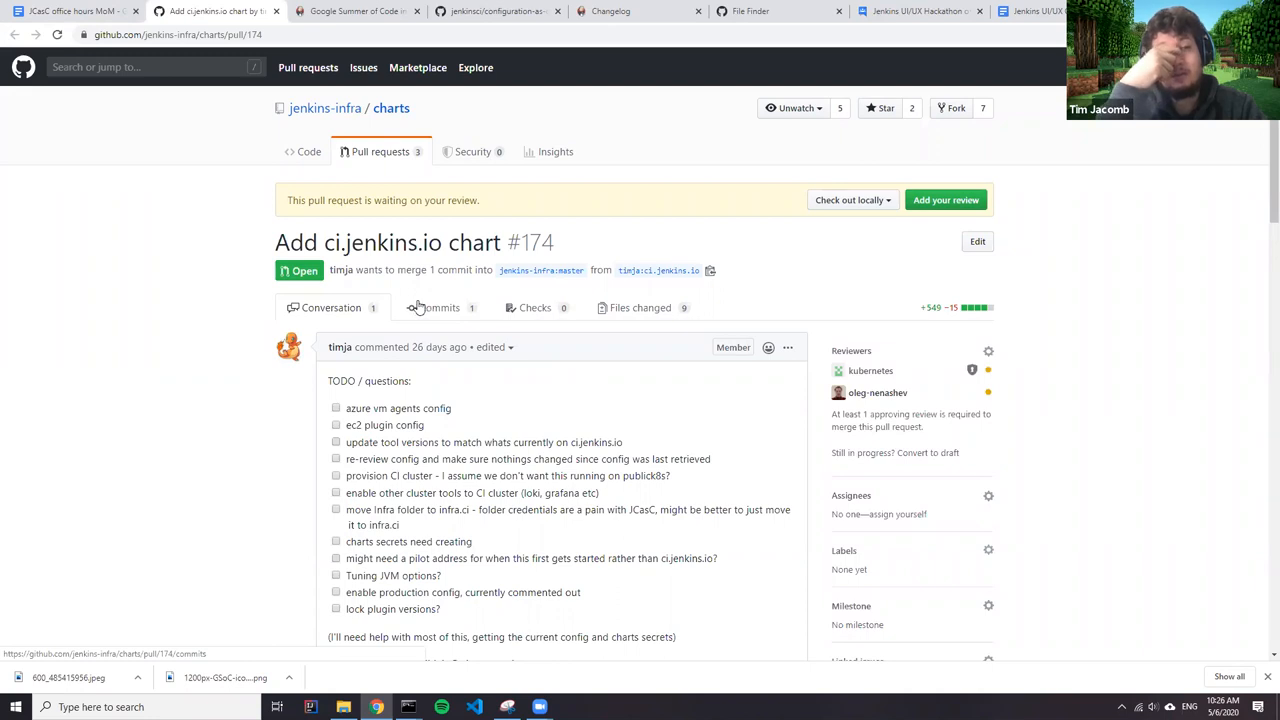
mouse_move(366, 308)
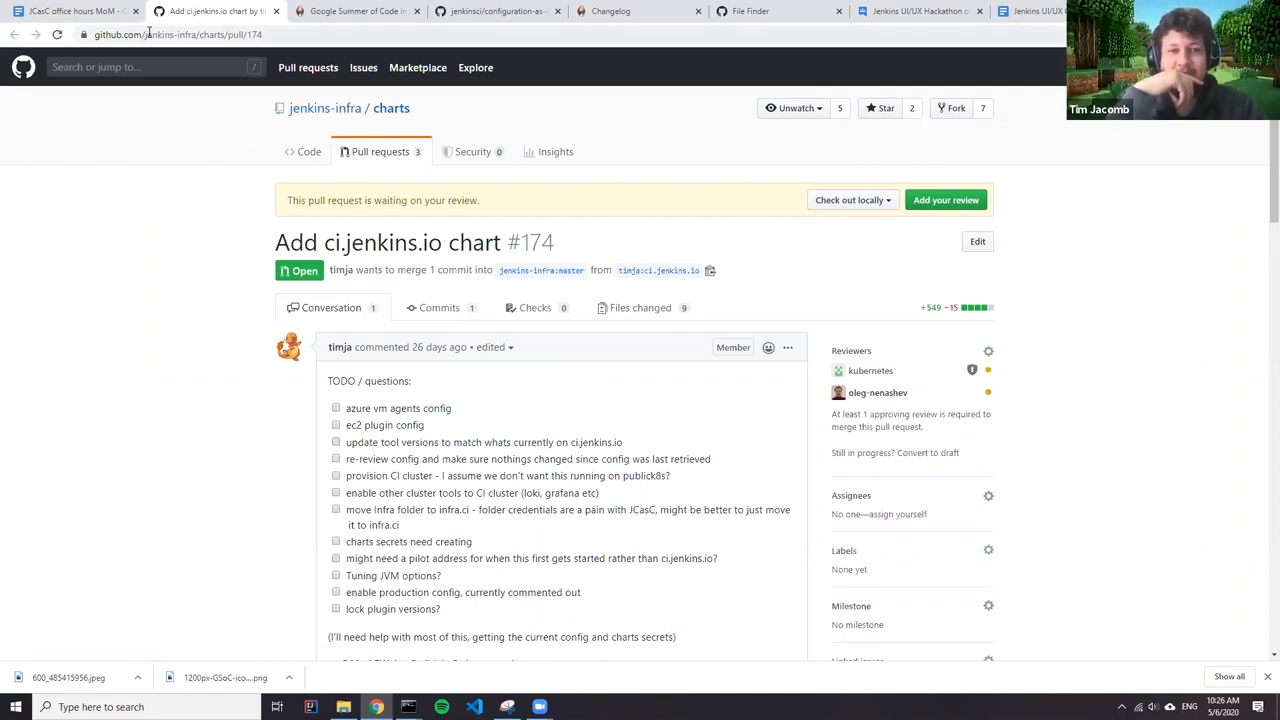
click(76, 12)
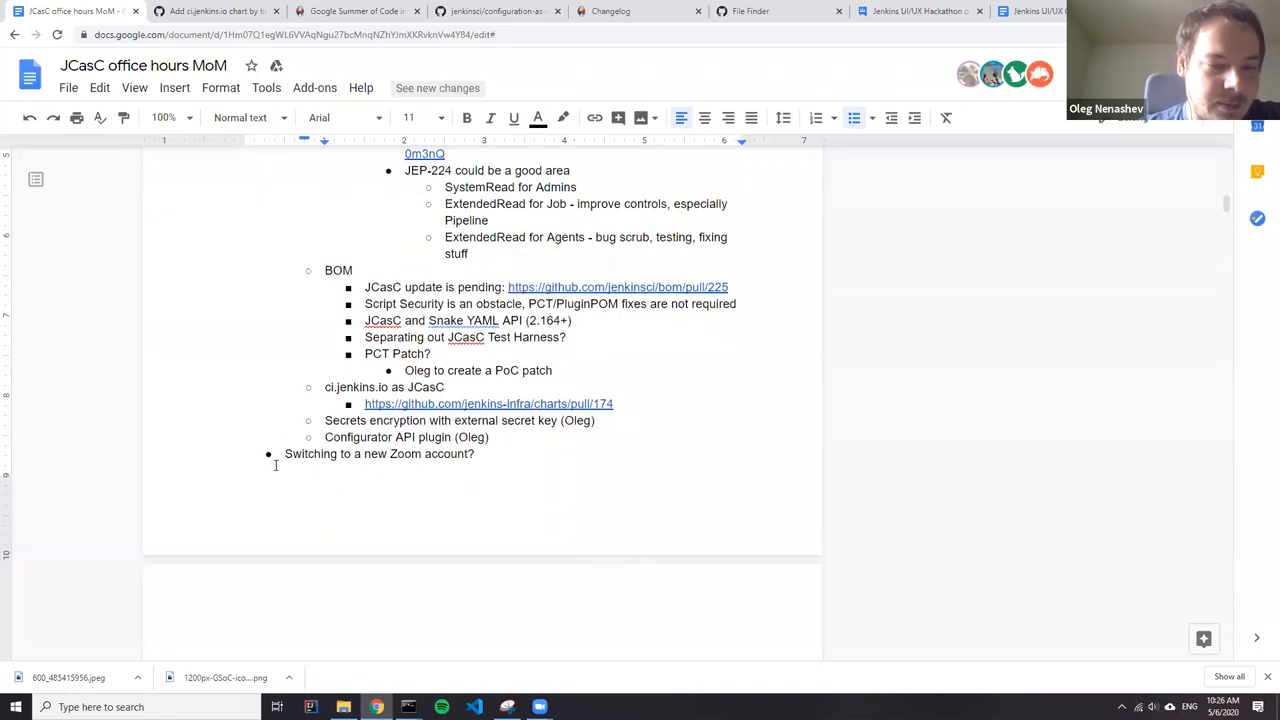
triple_click(380, 454)
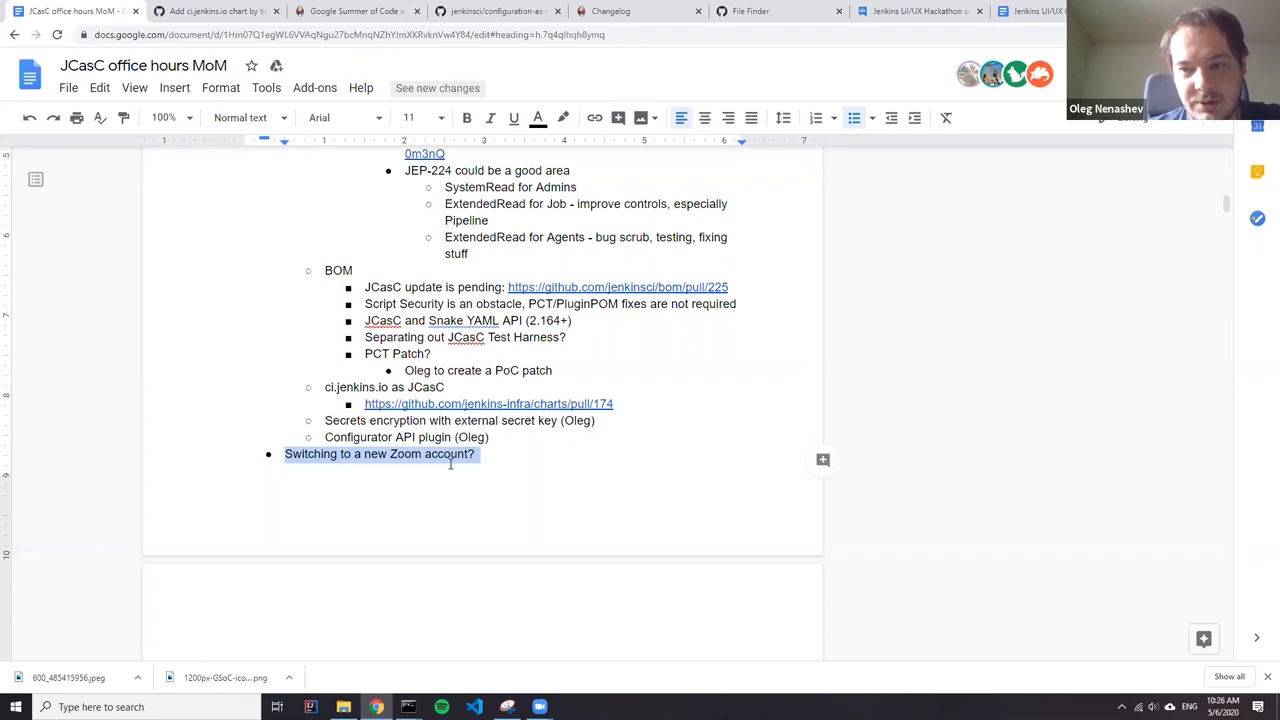
mouse_move(688, 406)
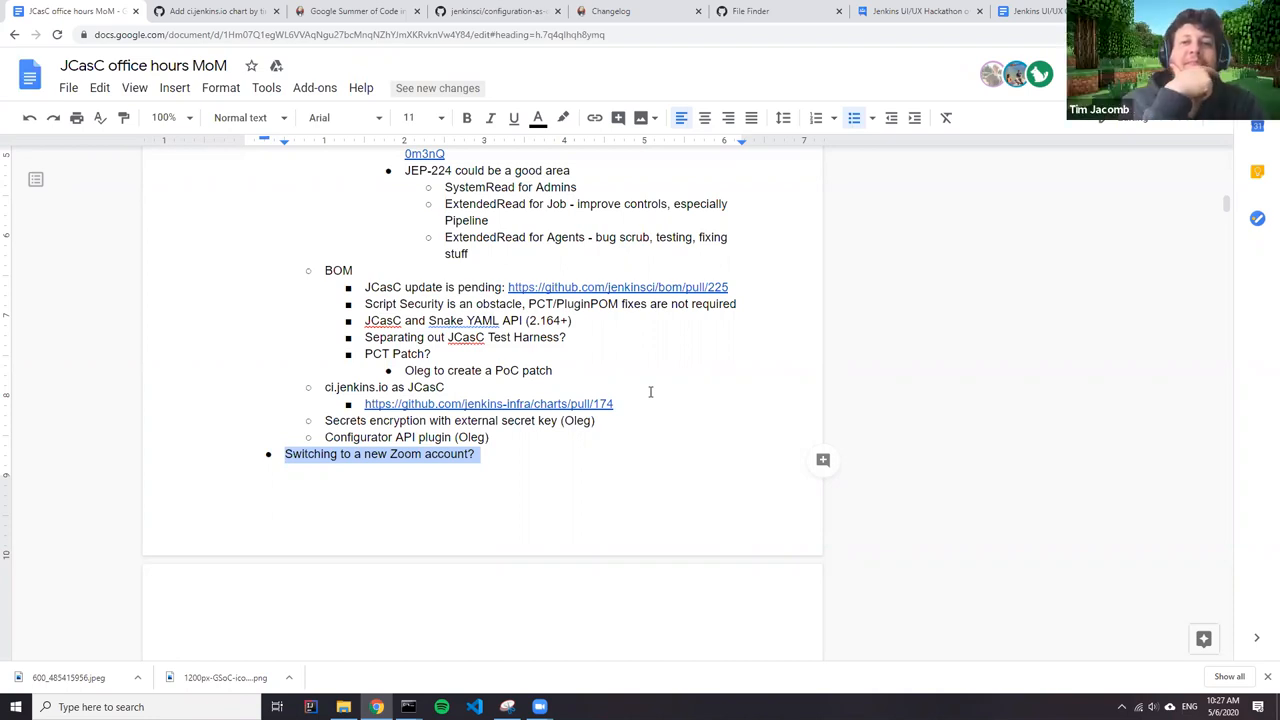
Add the Zoom sub-bullet 'Oleg to modify the meeting and so on' and select that line for a comment
click(496, 454)
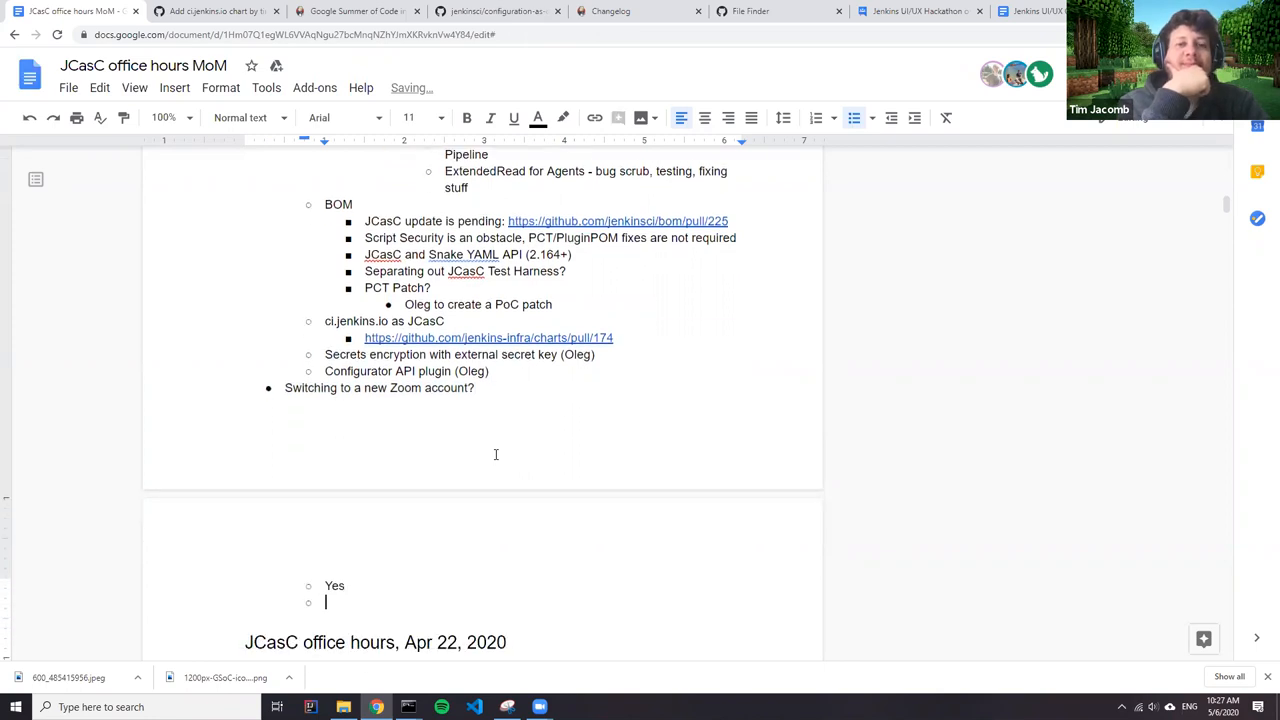
text(Oleg to)
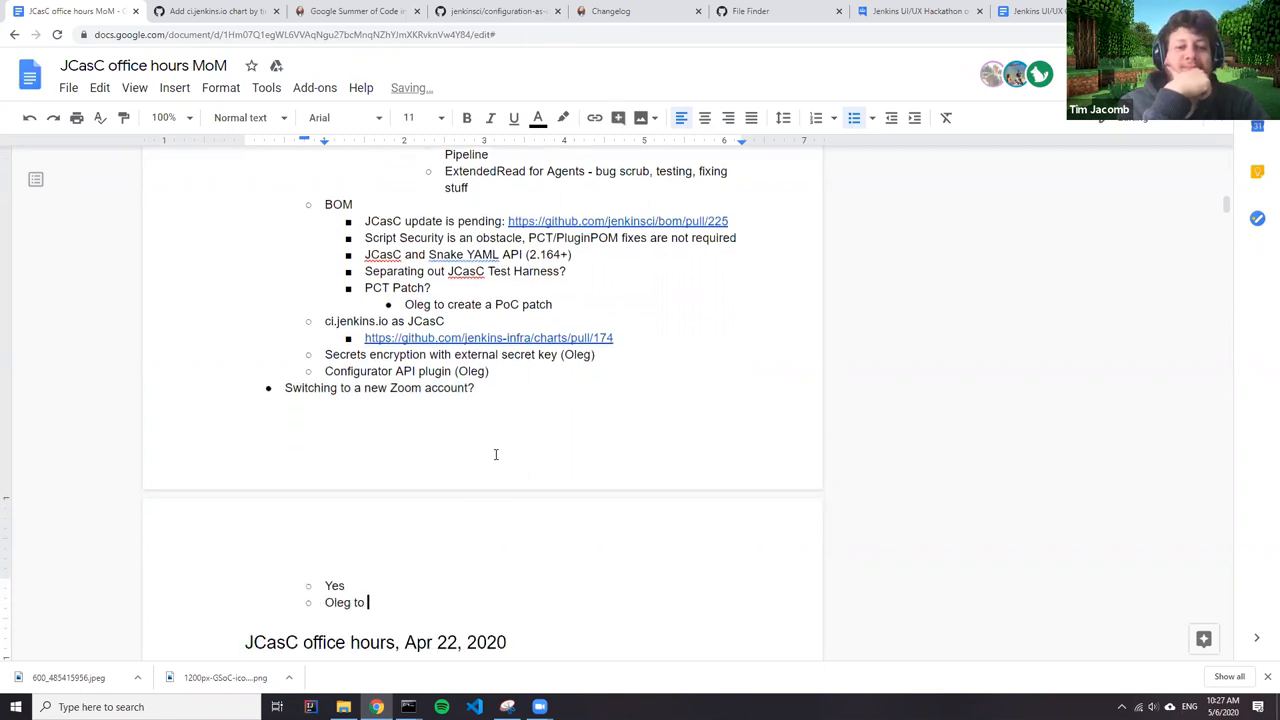
text(modify)
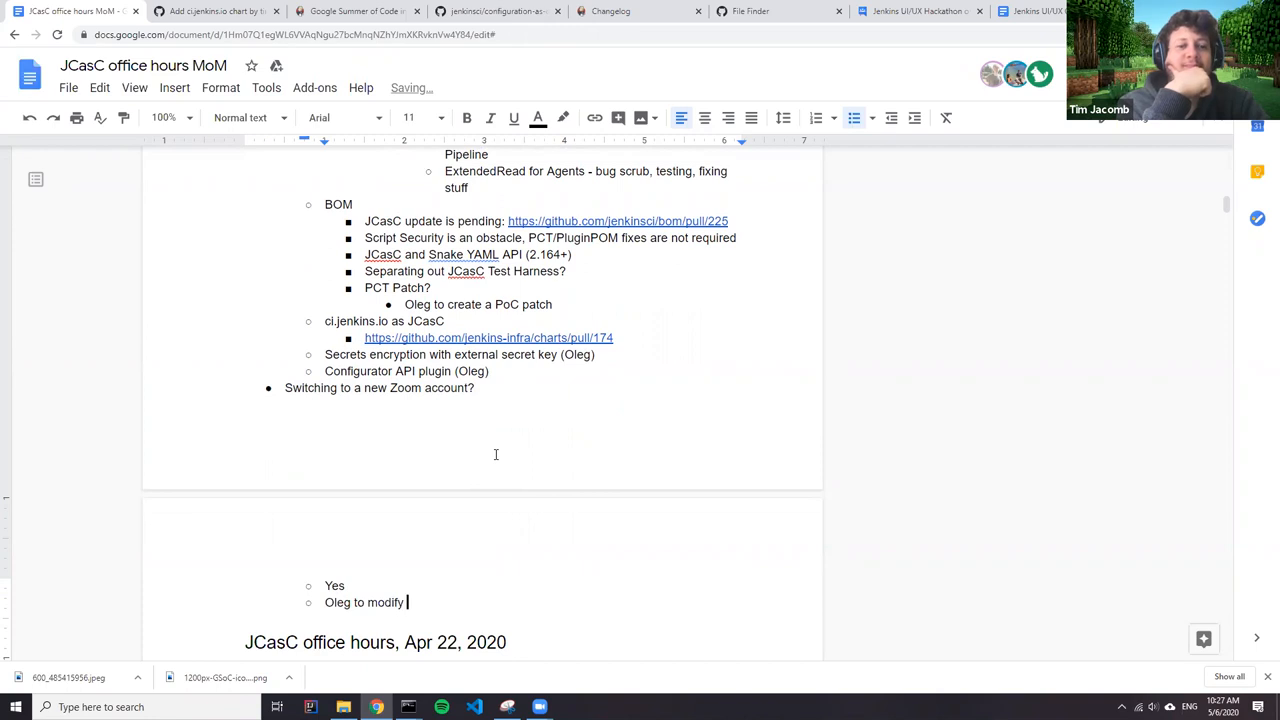
text(the meeting a)
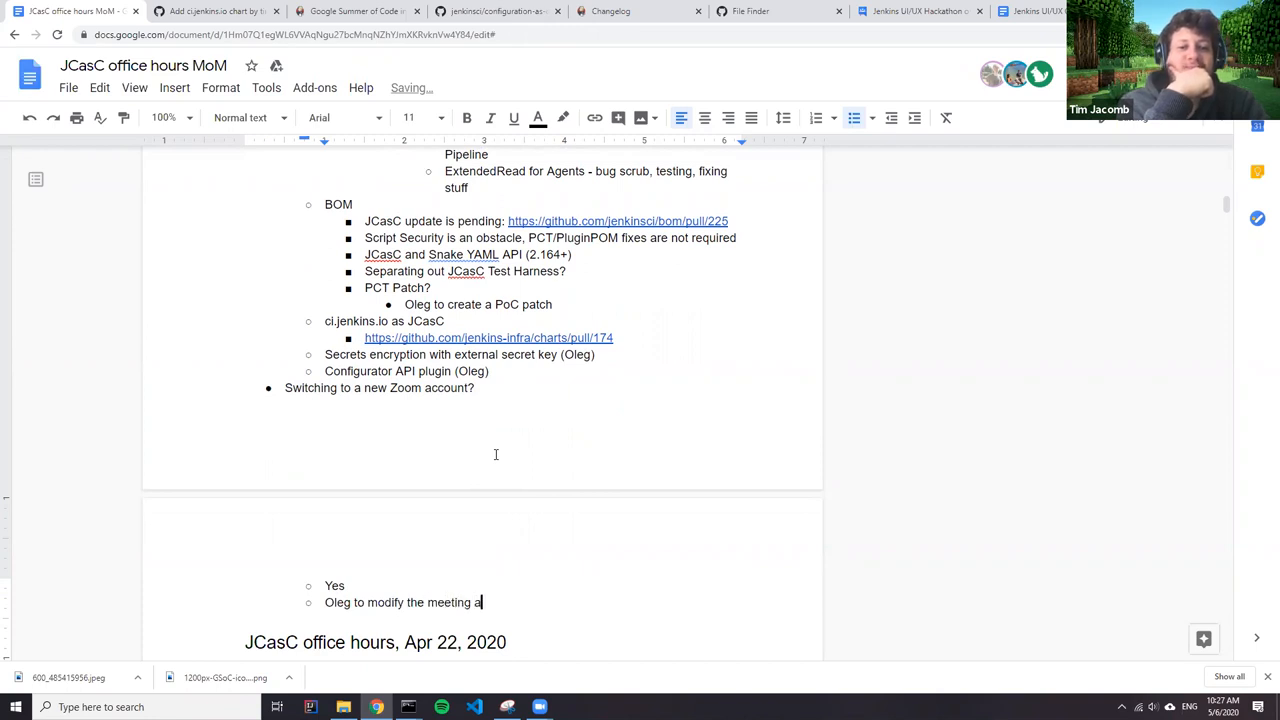
text(nd so on)
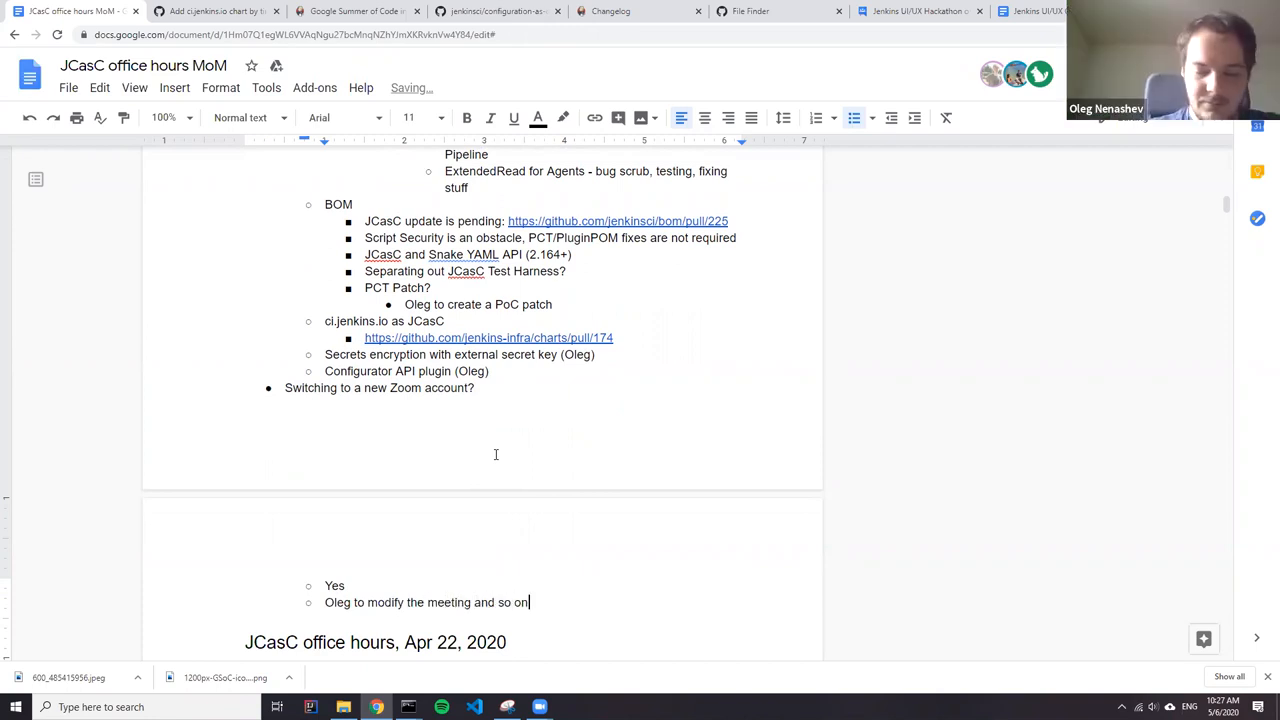
key(enter)
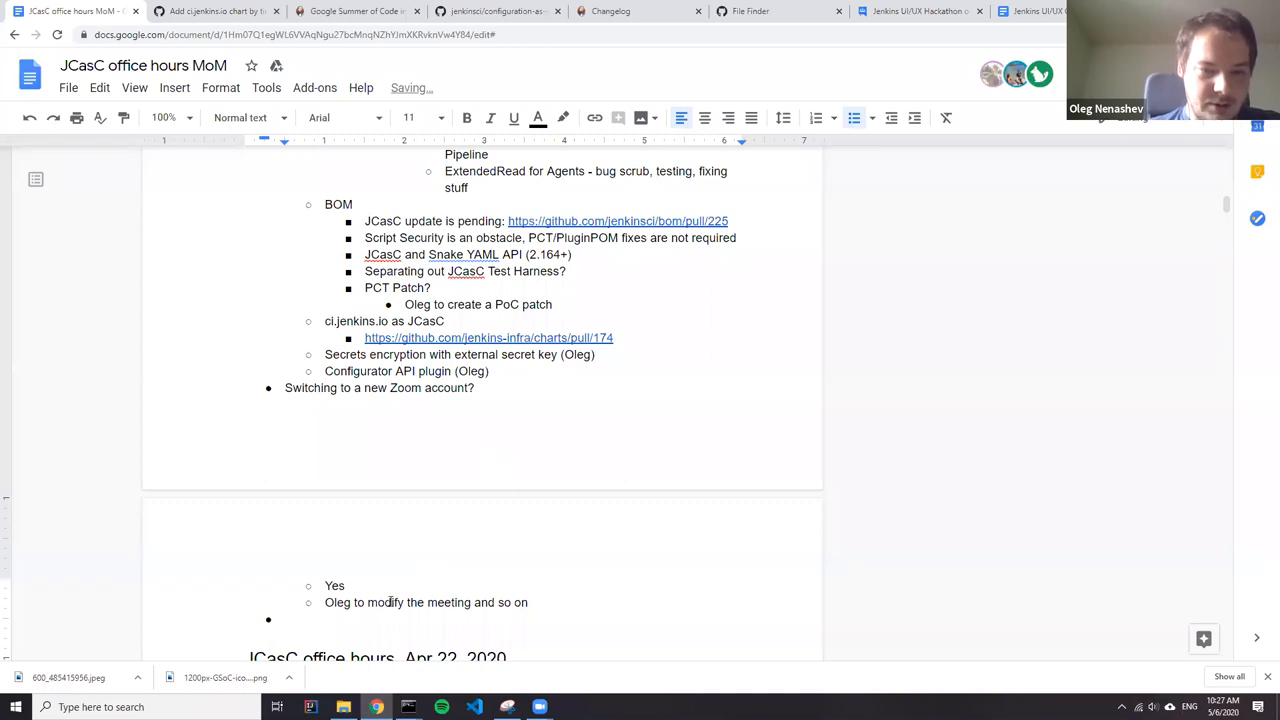
triple_click(426, 602)
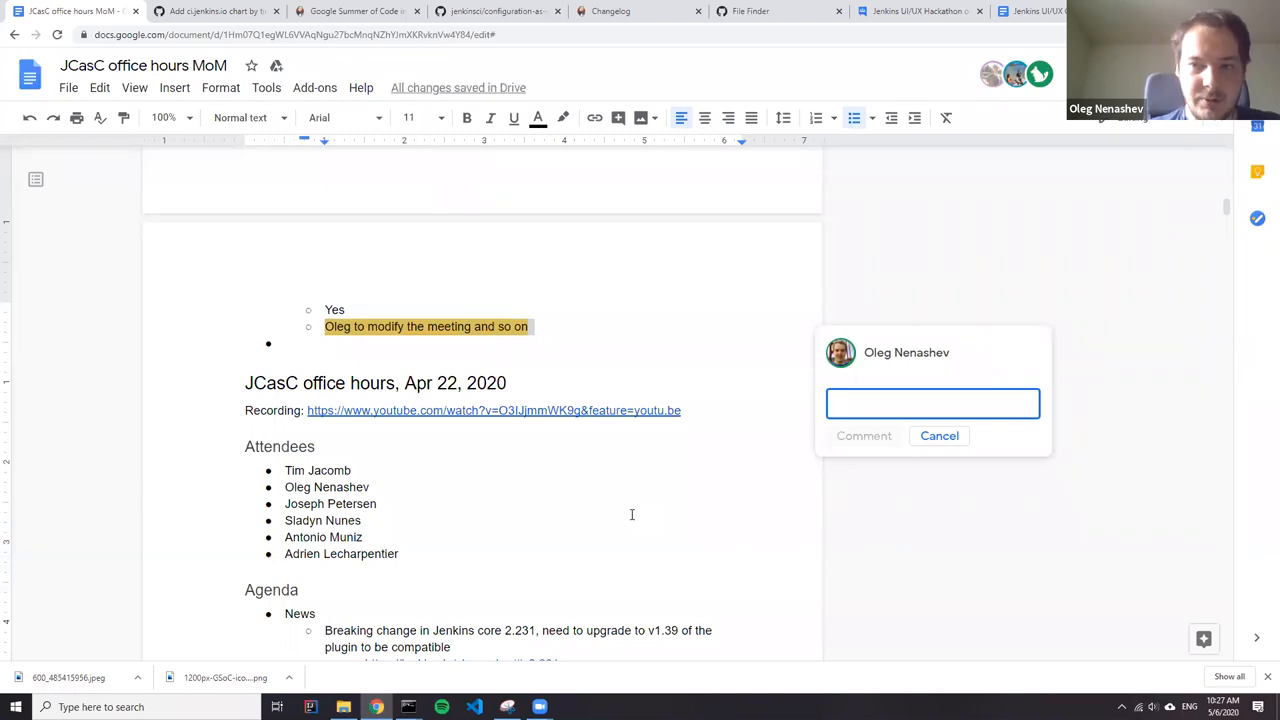
Post a todo comment @-mentioning Oleg with 'Assign to' ticked on the action item
text(@o)
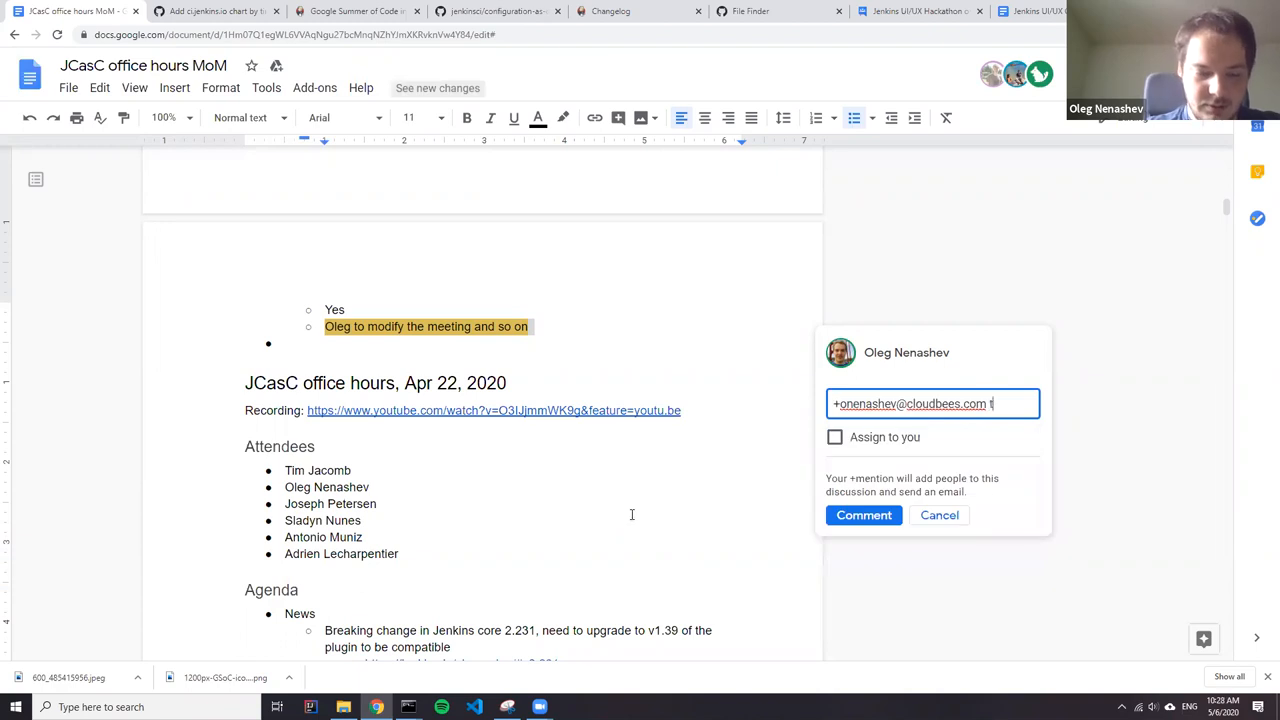
click(836, 436)
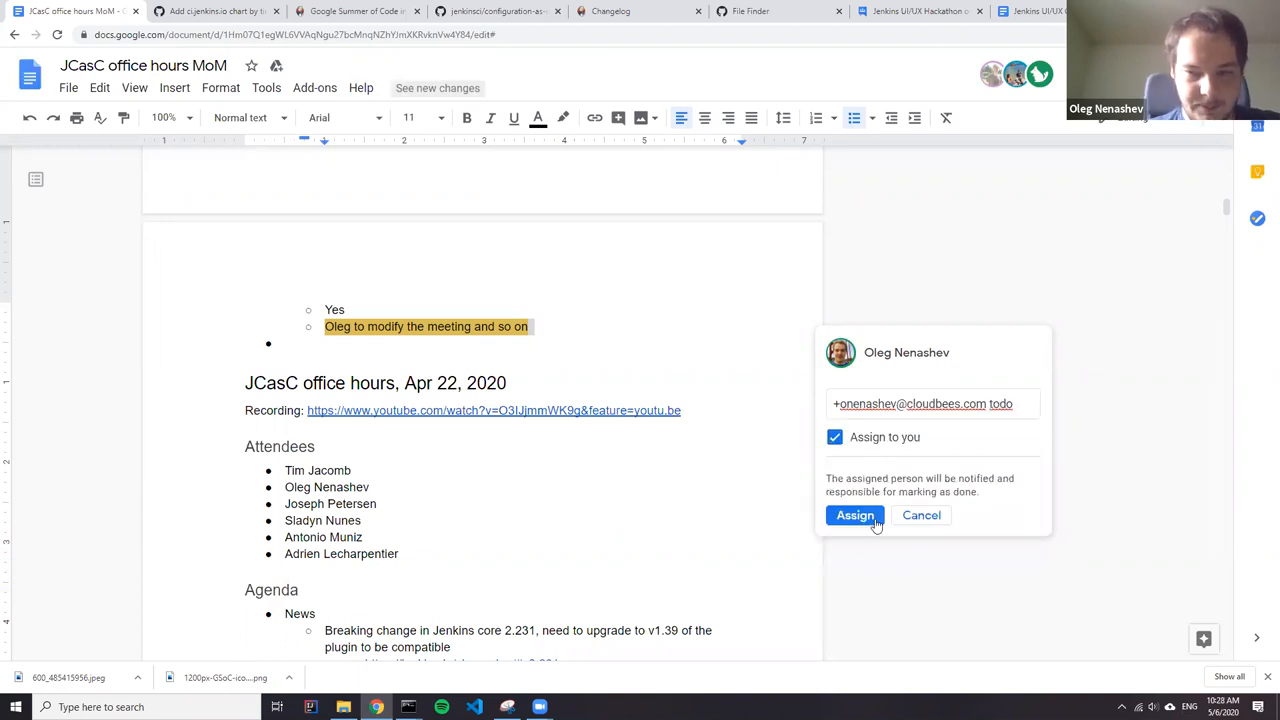
click(854, 516)
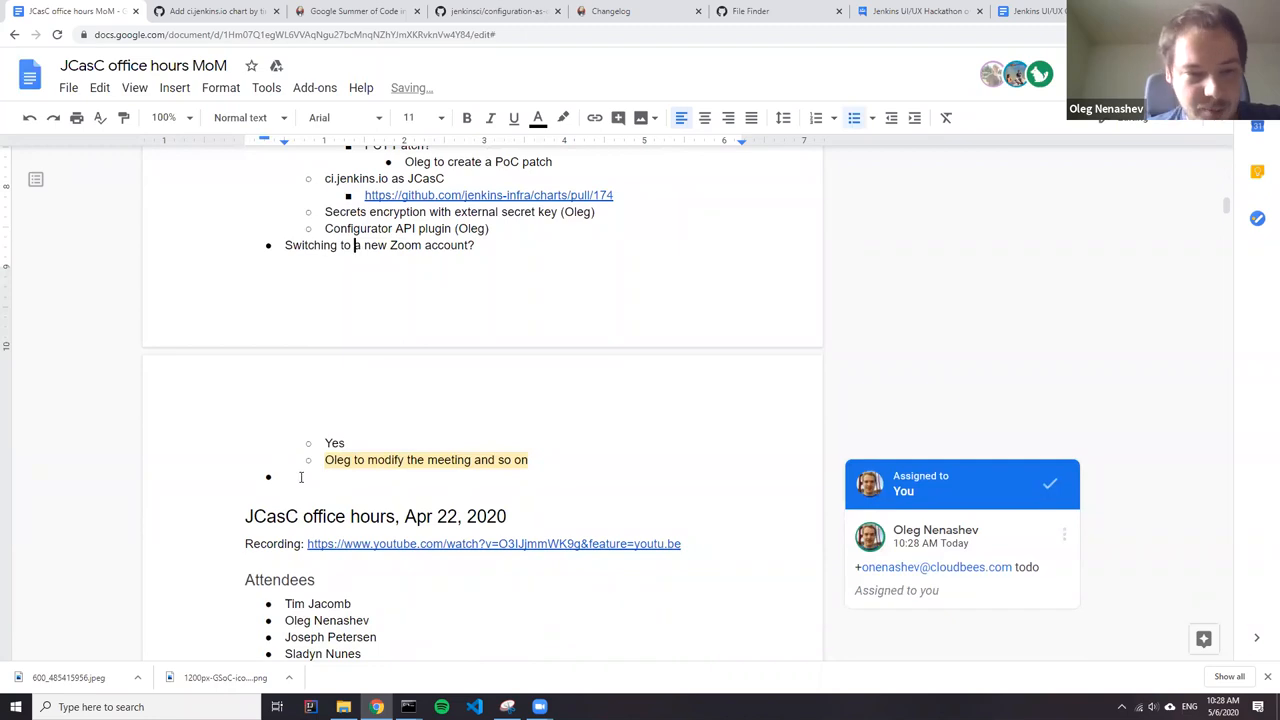
text(a)
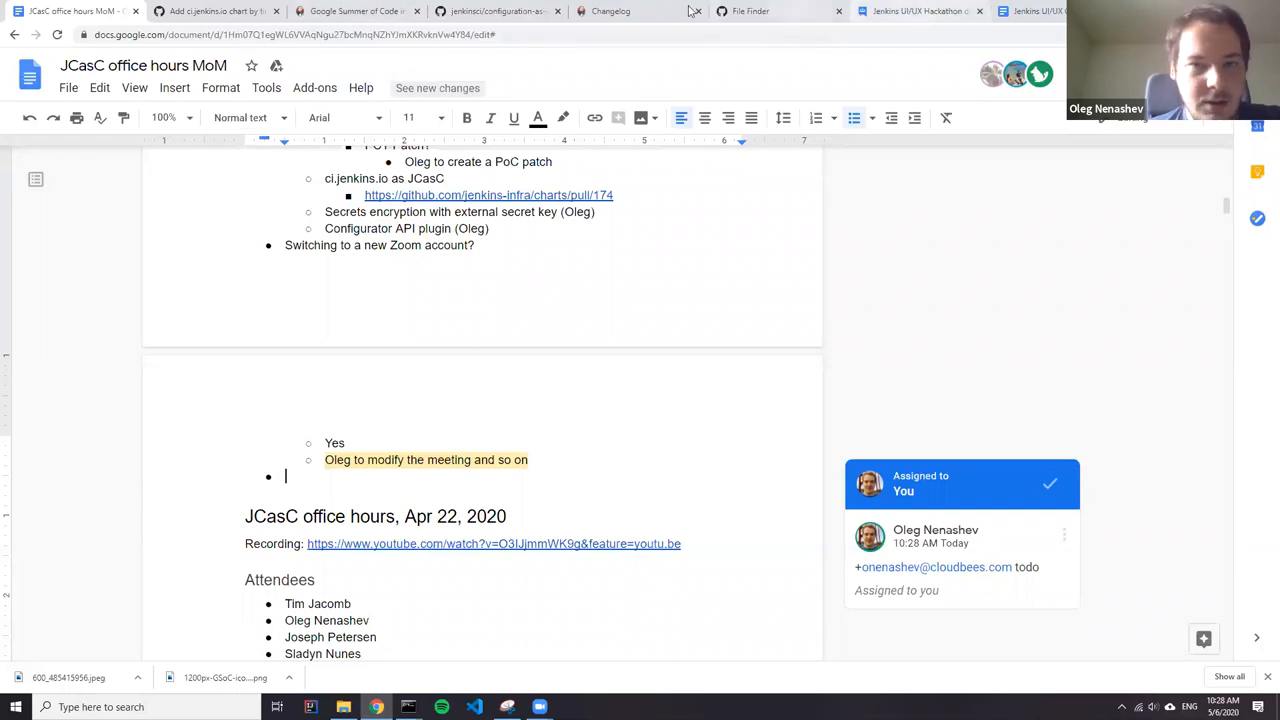
click(356, 12)
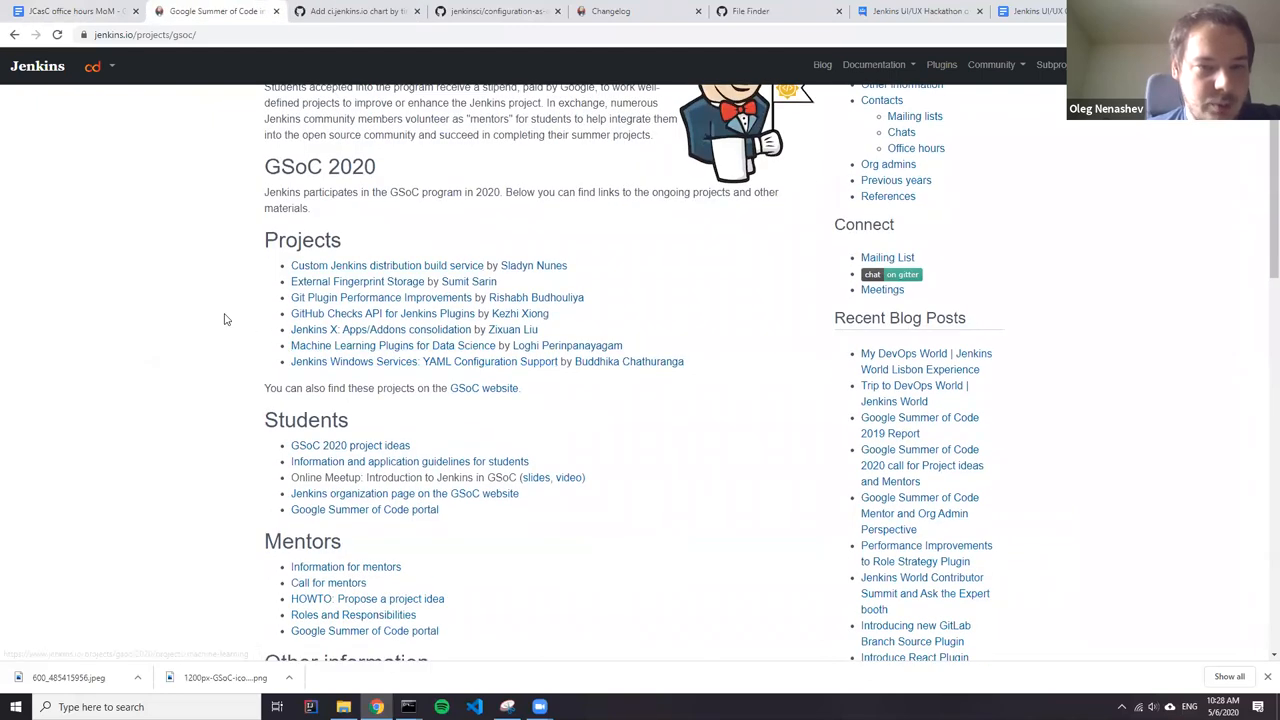
Scroll through the GSoC 2020 Projects and Students sections on jenkins.io
scroll(up, 3)
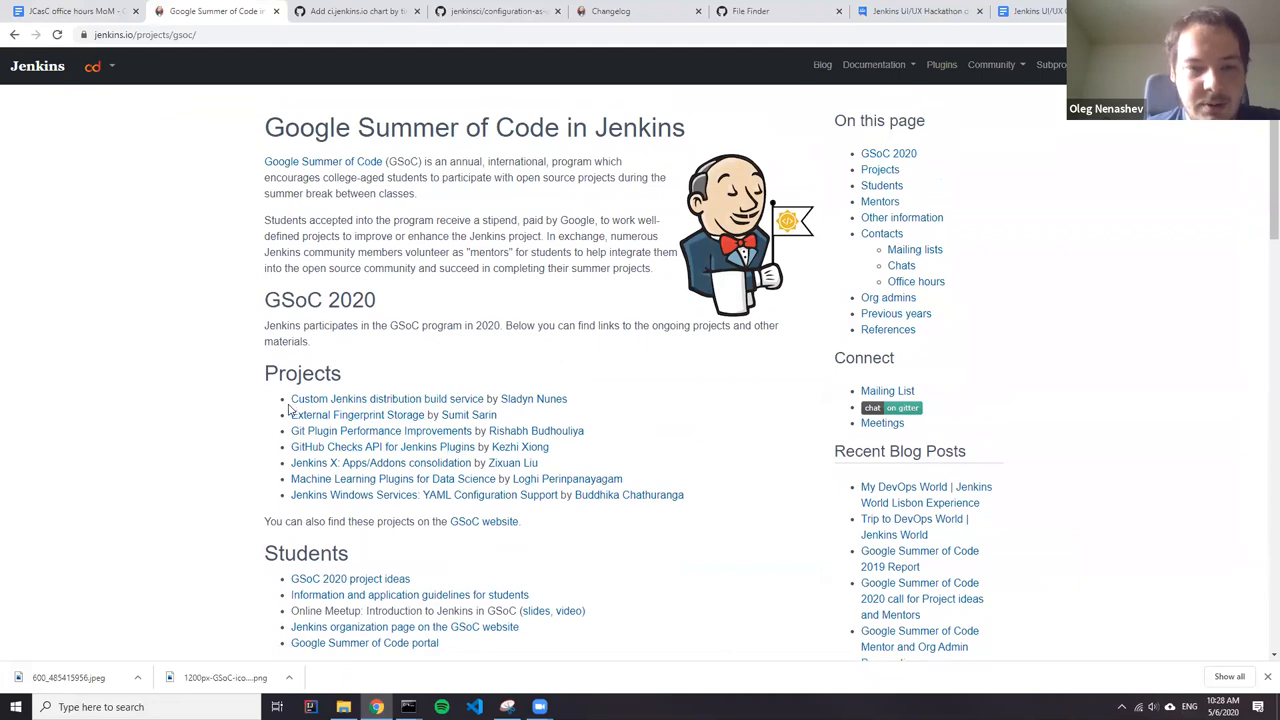
mouse_move(330, 410)
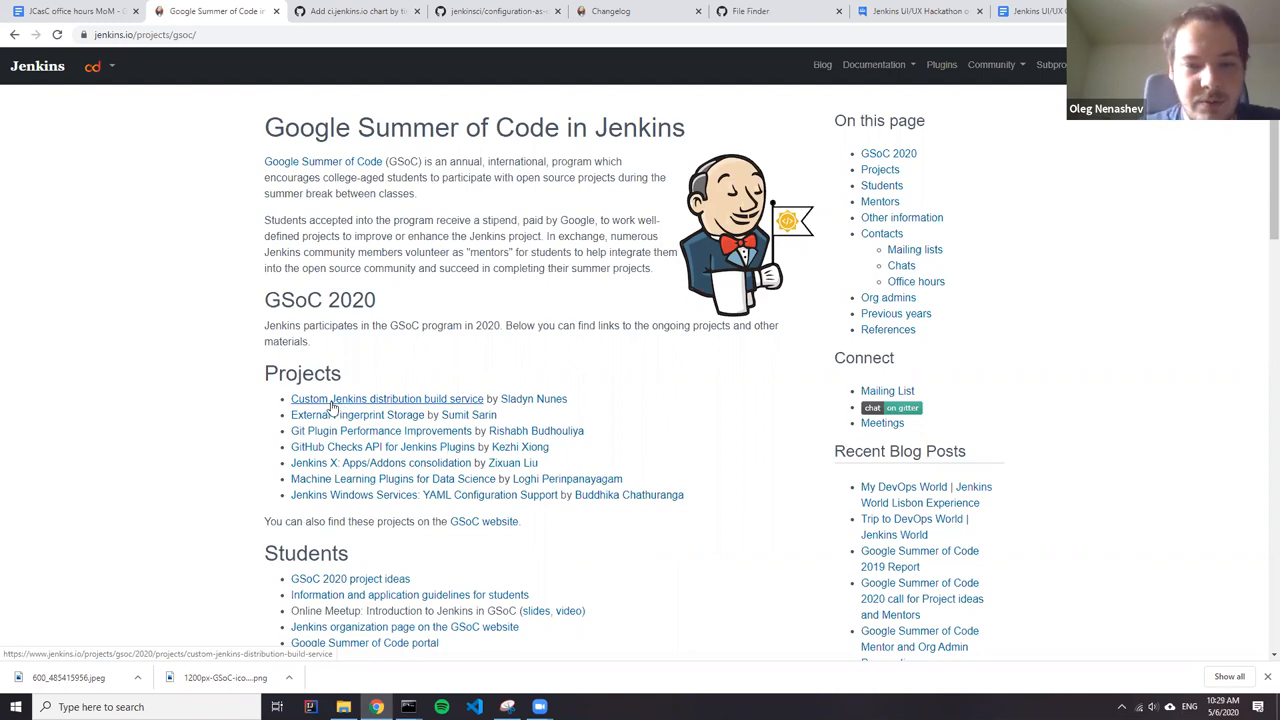
mouse_move(396, 412)
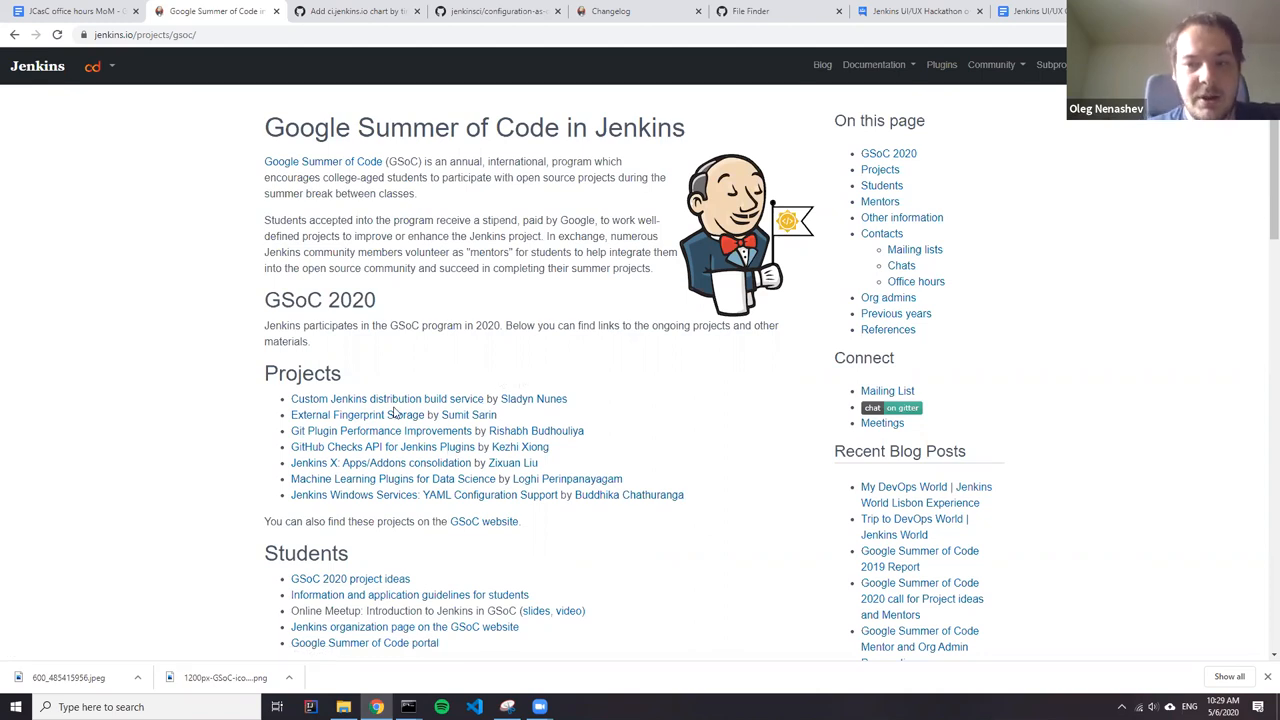
mouse_move(356, 414)
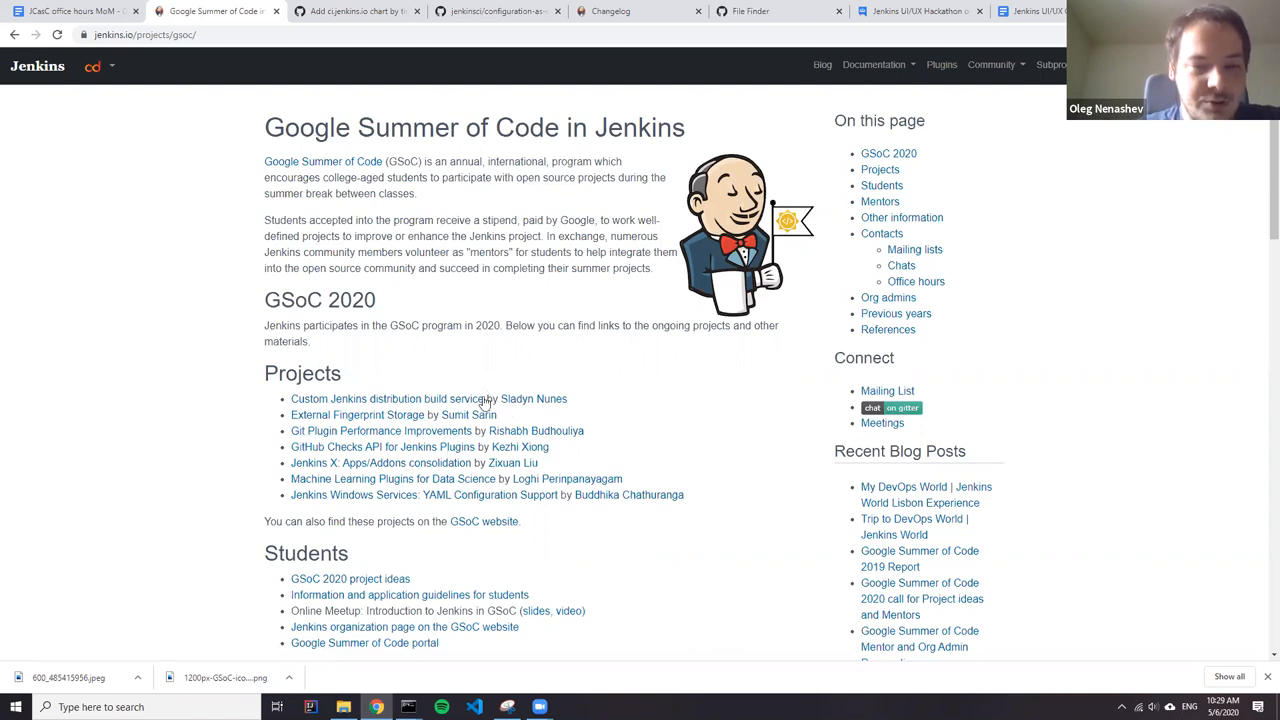
scroll(down, 3)
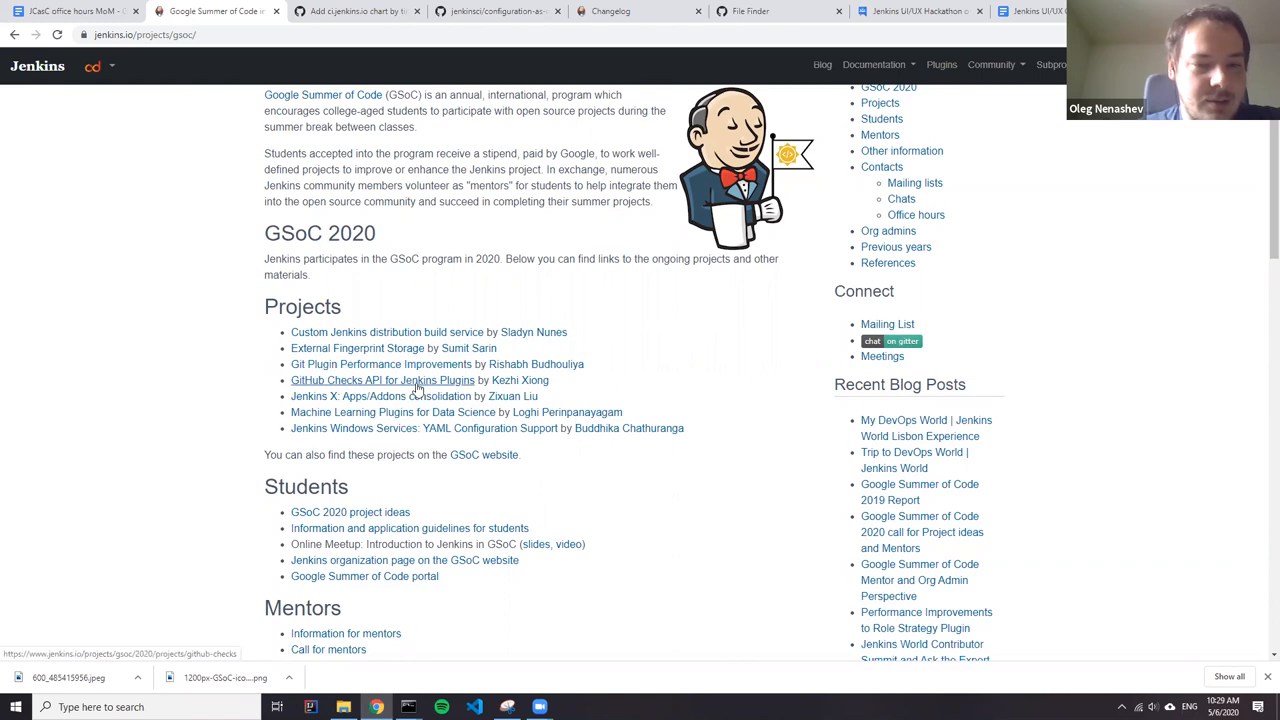
mouse_move(356, 348)
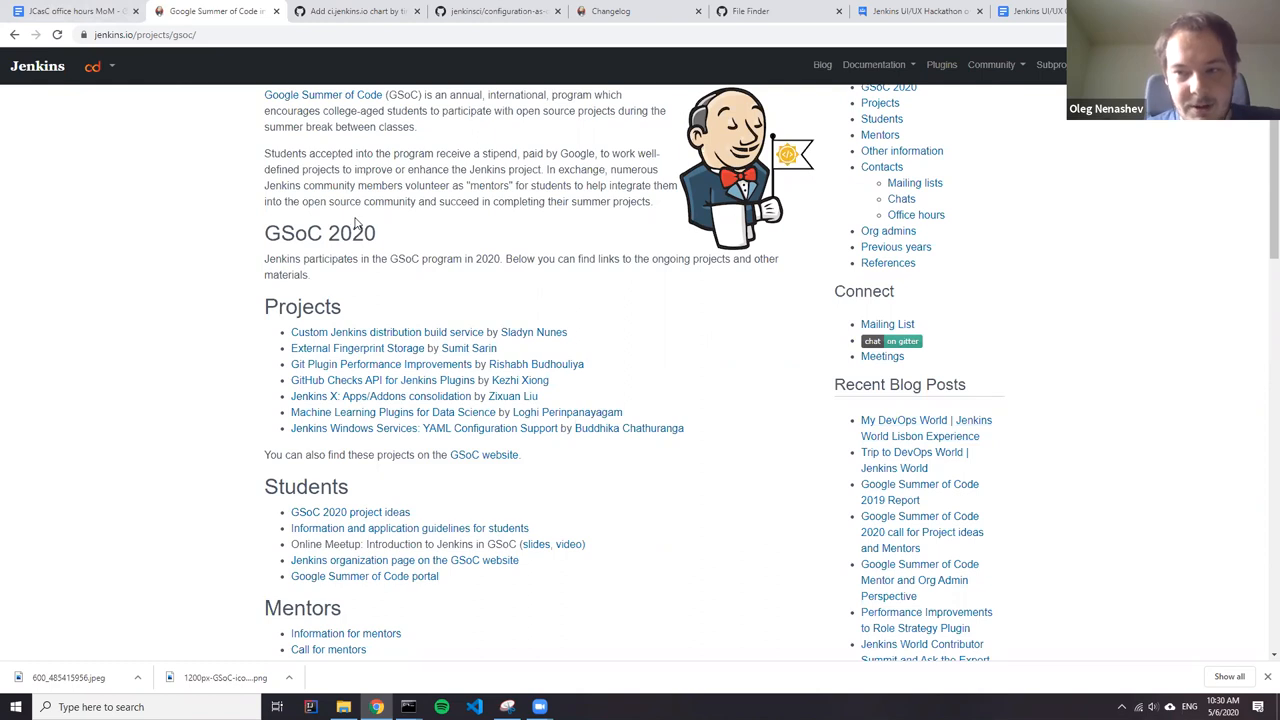
mouse_move(348, 232)
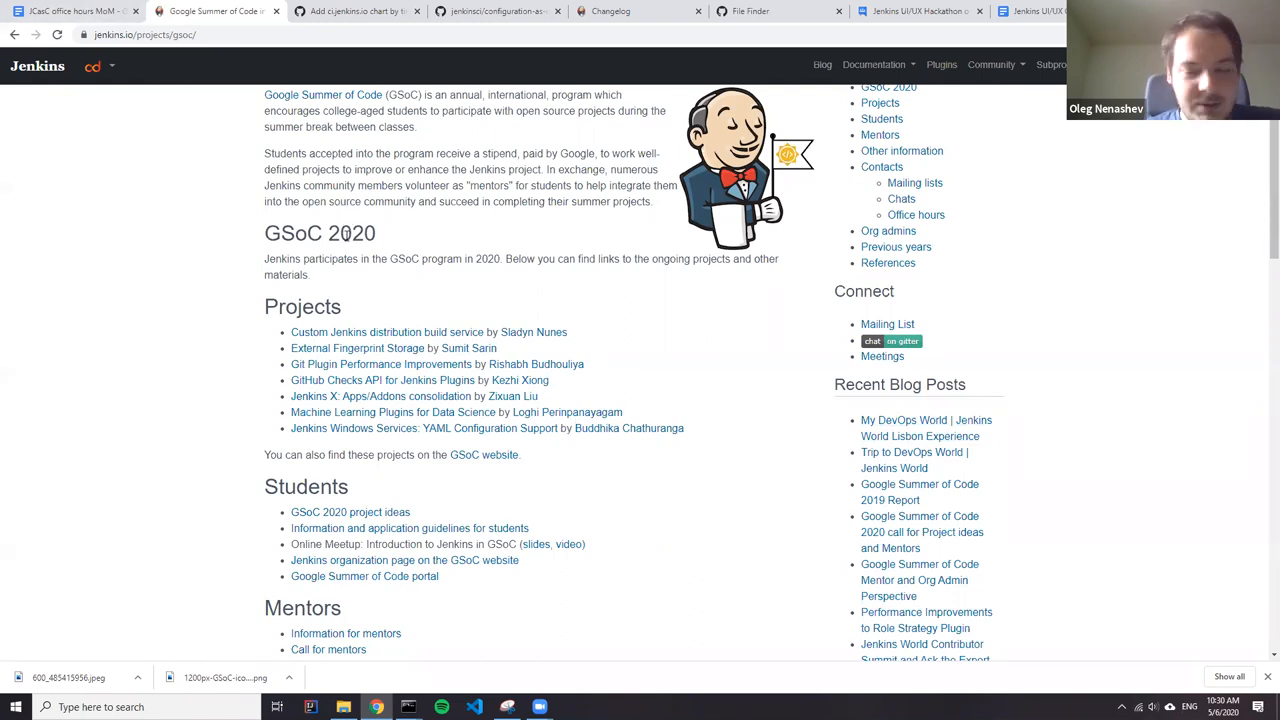